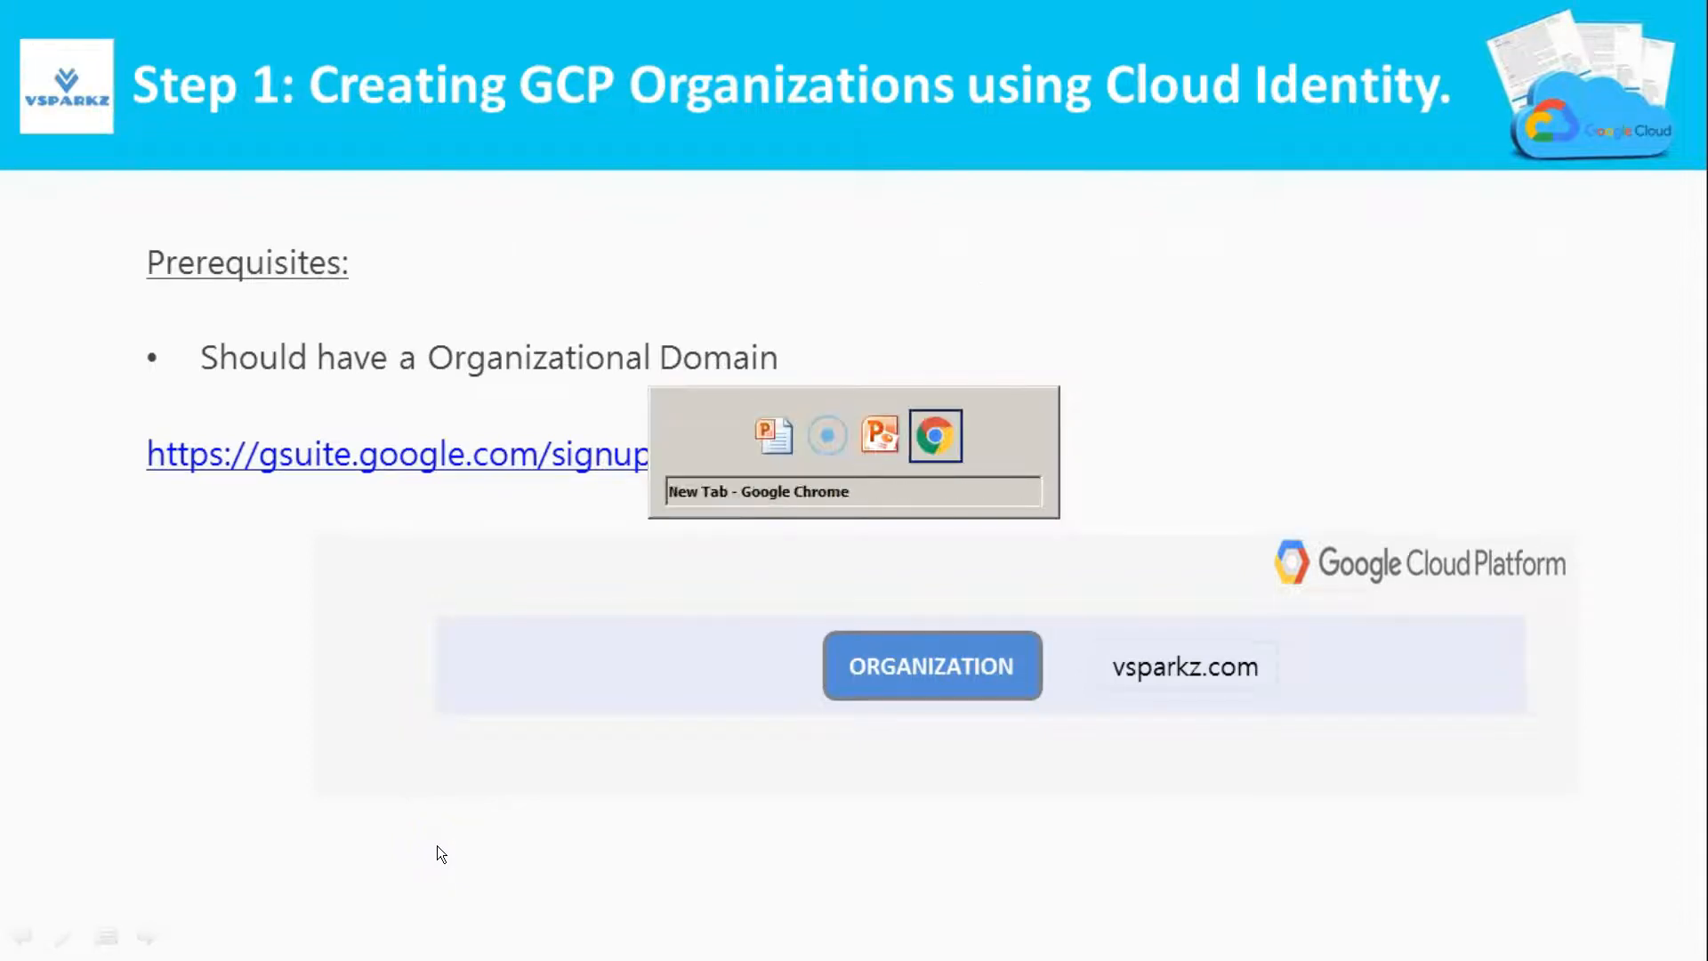
- Switch from the PowerPoint slide to Chrome showing the Cloud Identity sign-up welcome page
{"action": "left_click", "coordinate": [935, 435]}
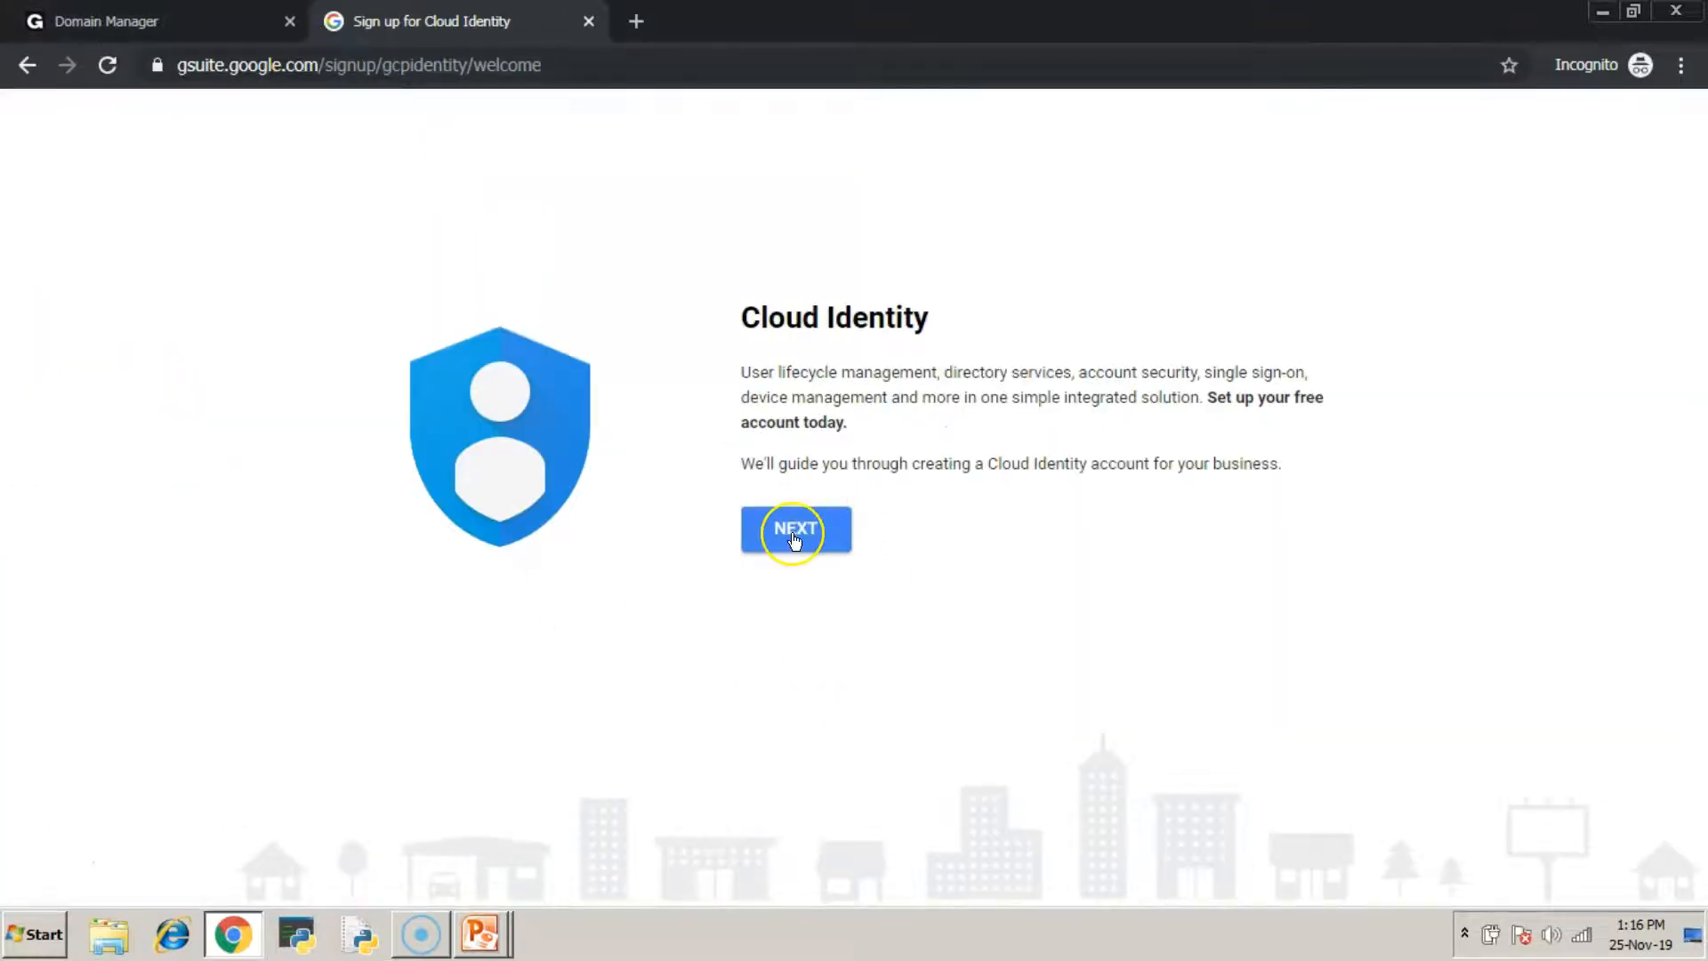
- Enter business name VSPARKZ, company size 'Just you', and India as the location
{"action": "left_click", "coordinate": [795, 528]}
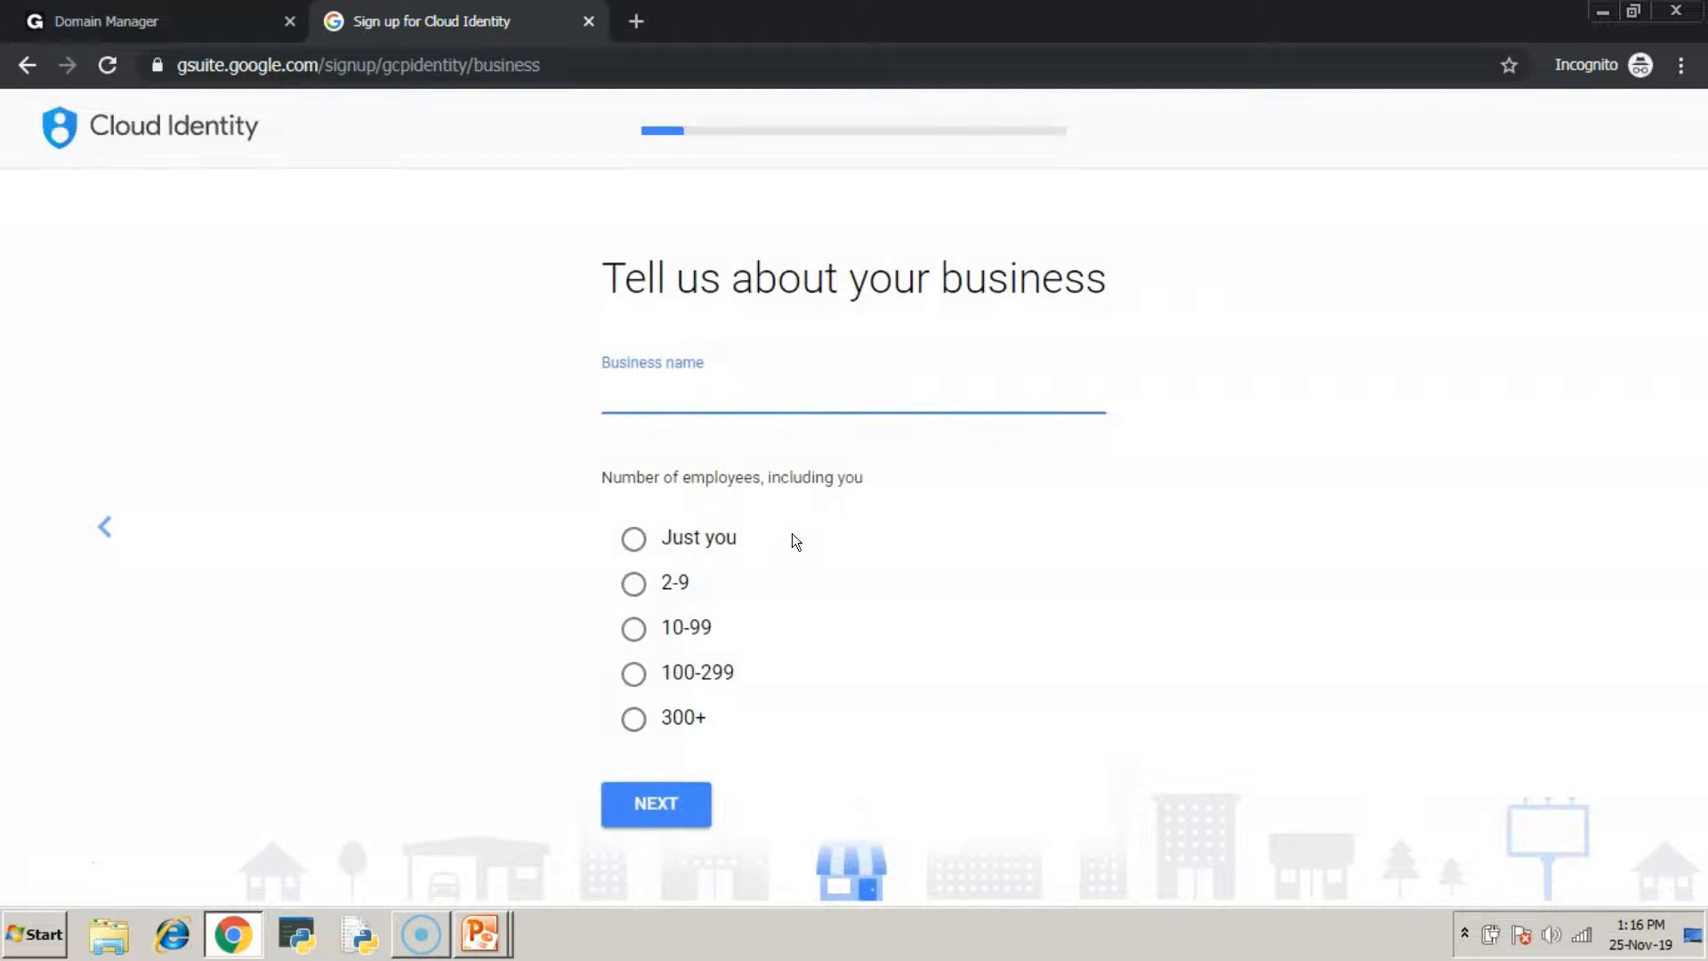
{"action": "type", "text": "VSPARKZ"}
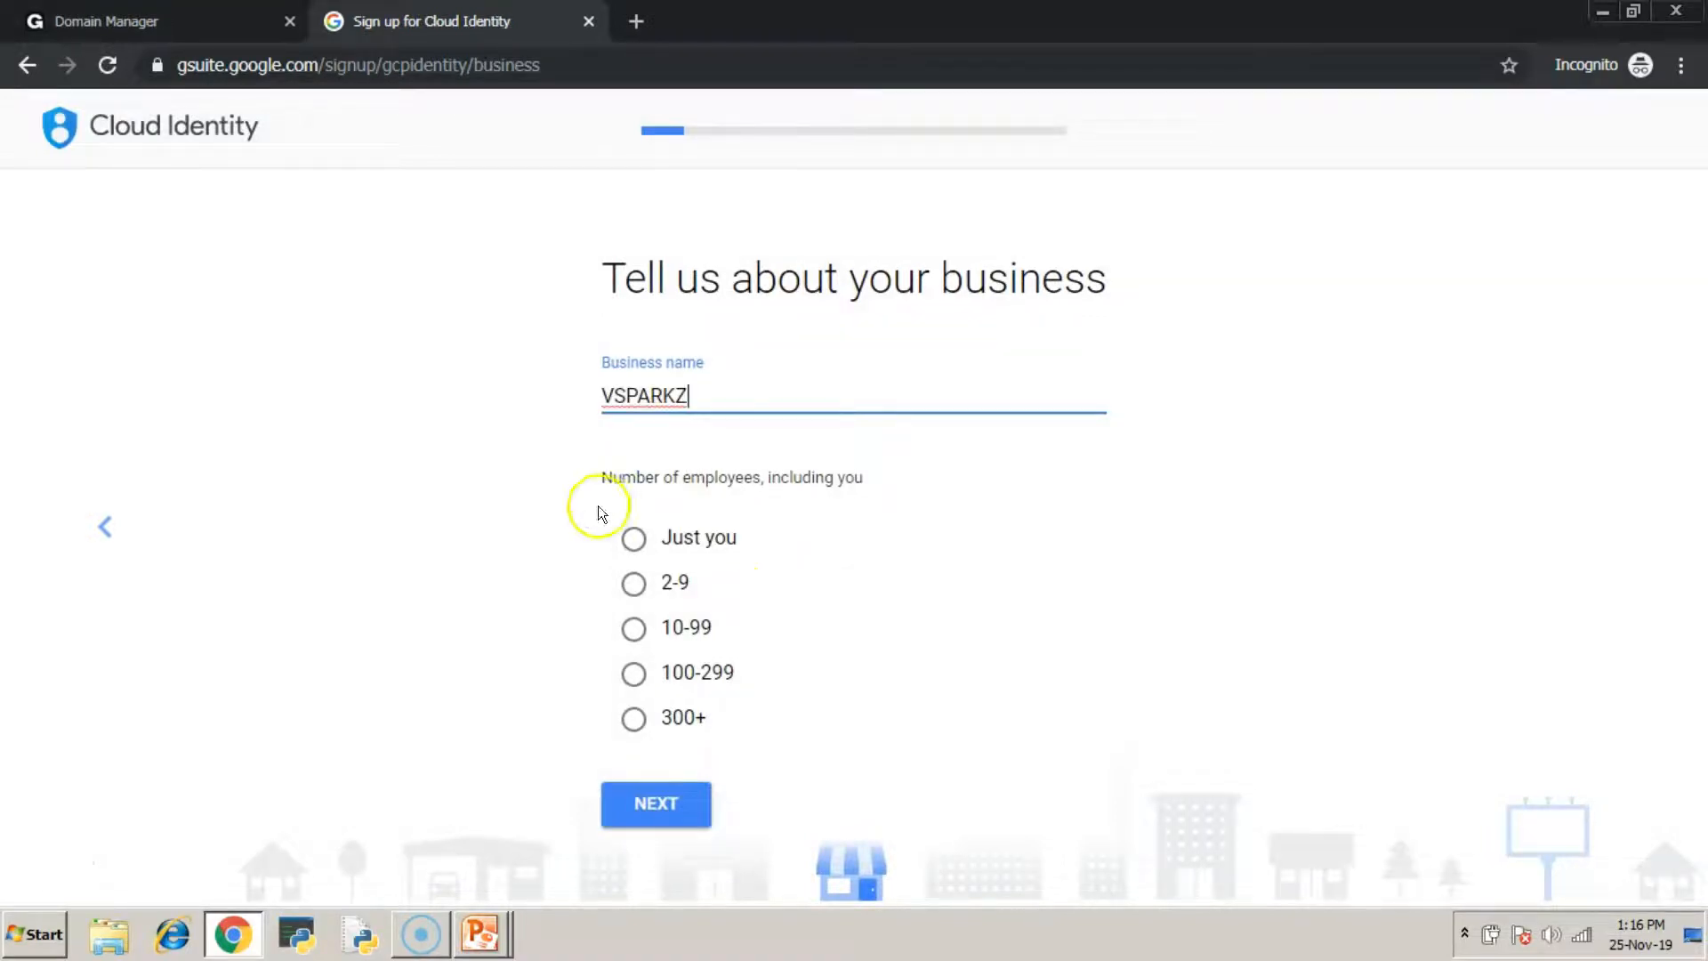
{"action": "left_click", "coordinate": [633, 538]}
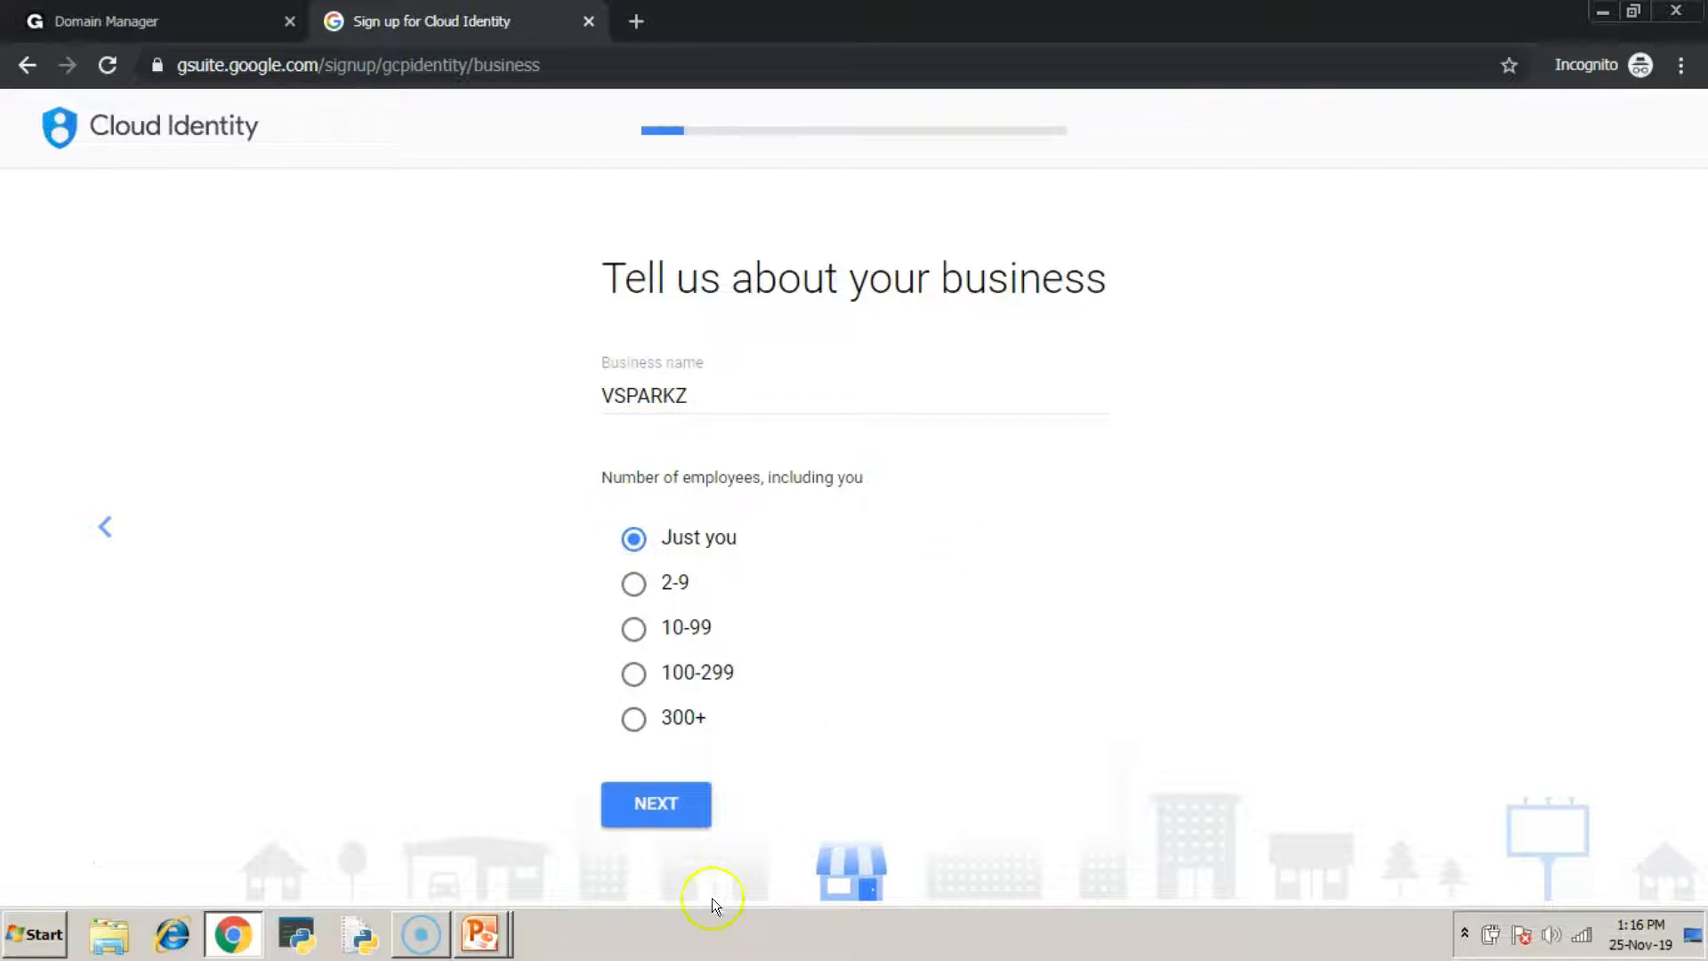
{"action": "left_click", "coordinate": [656, 804]}
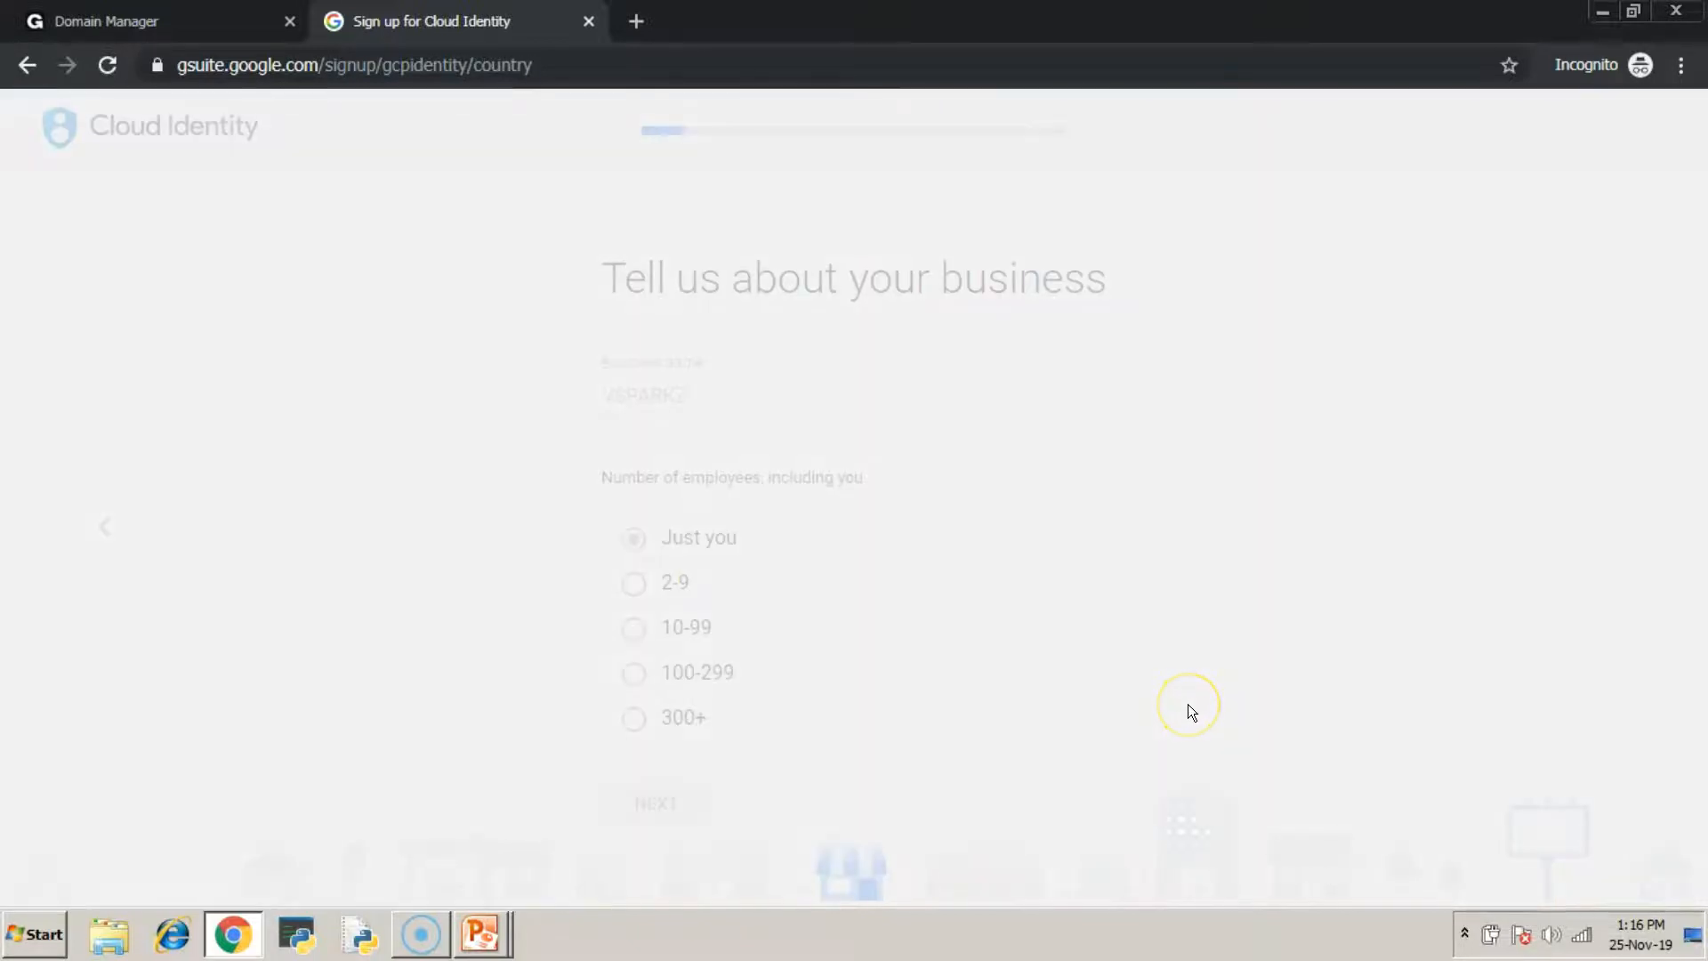
{"action": "left_click", "coordinate": [654, 805]}
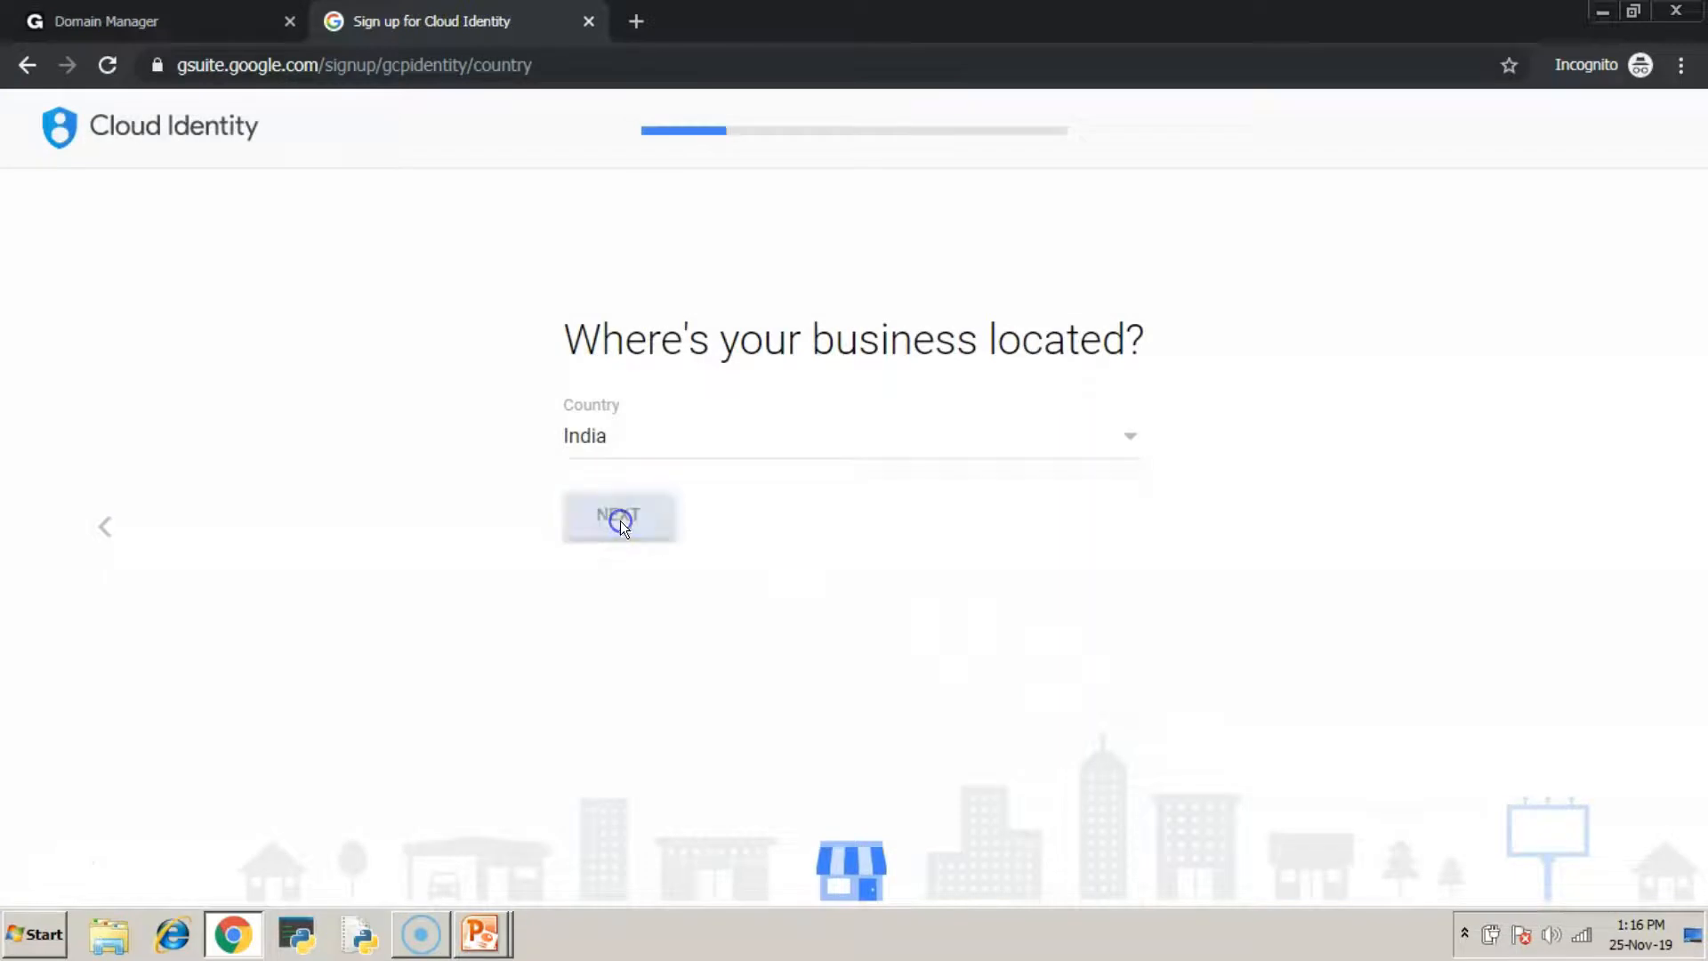
- Enter the current contact email and confirm vsparkz.com as the account domain
{"action": "left_click", "coordinate": [619, 516]}
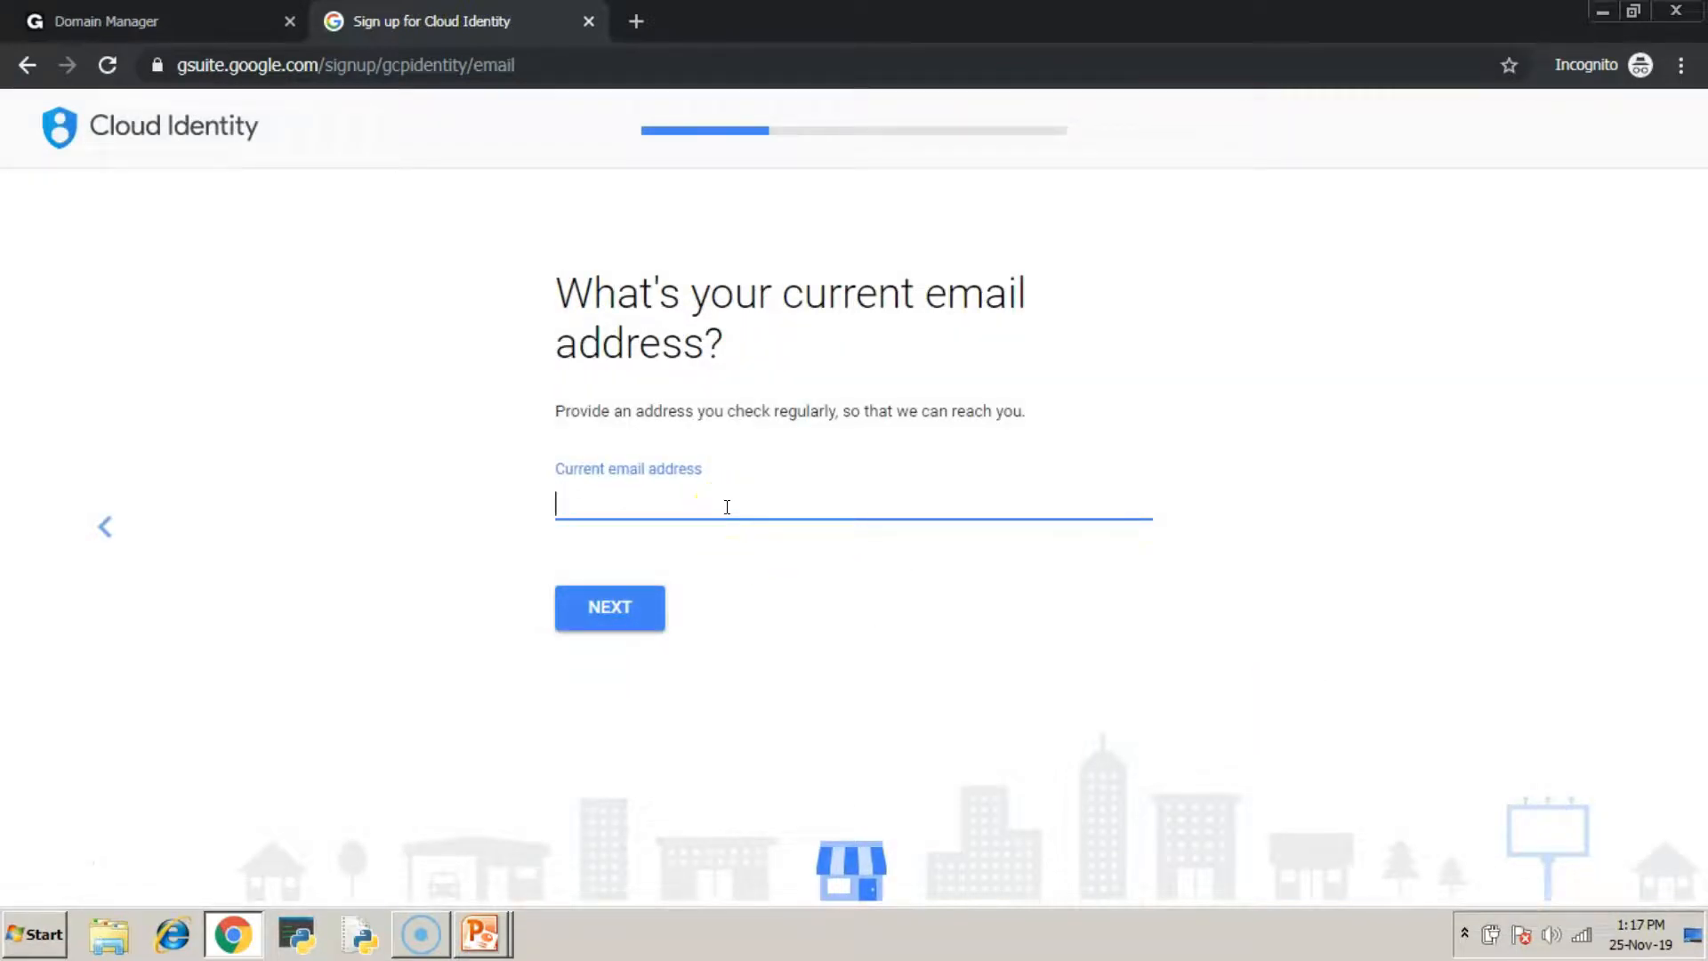
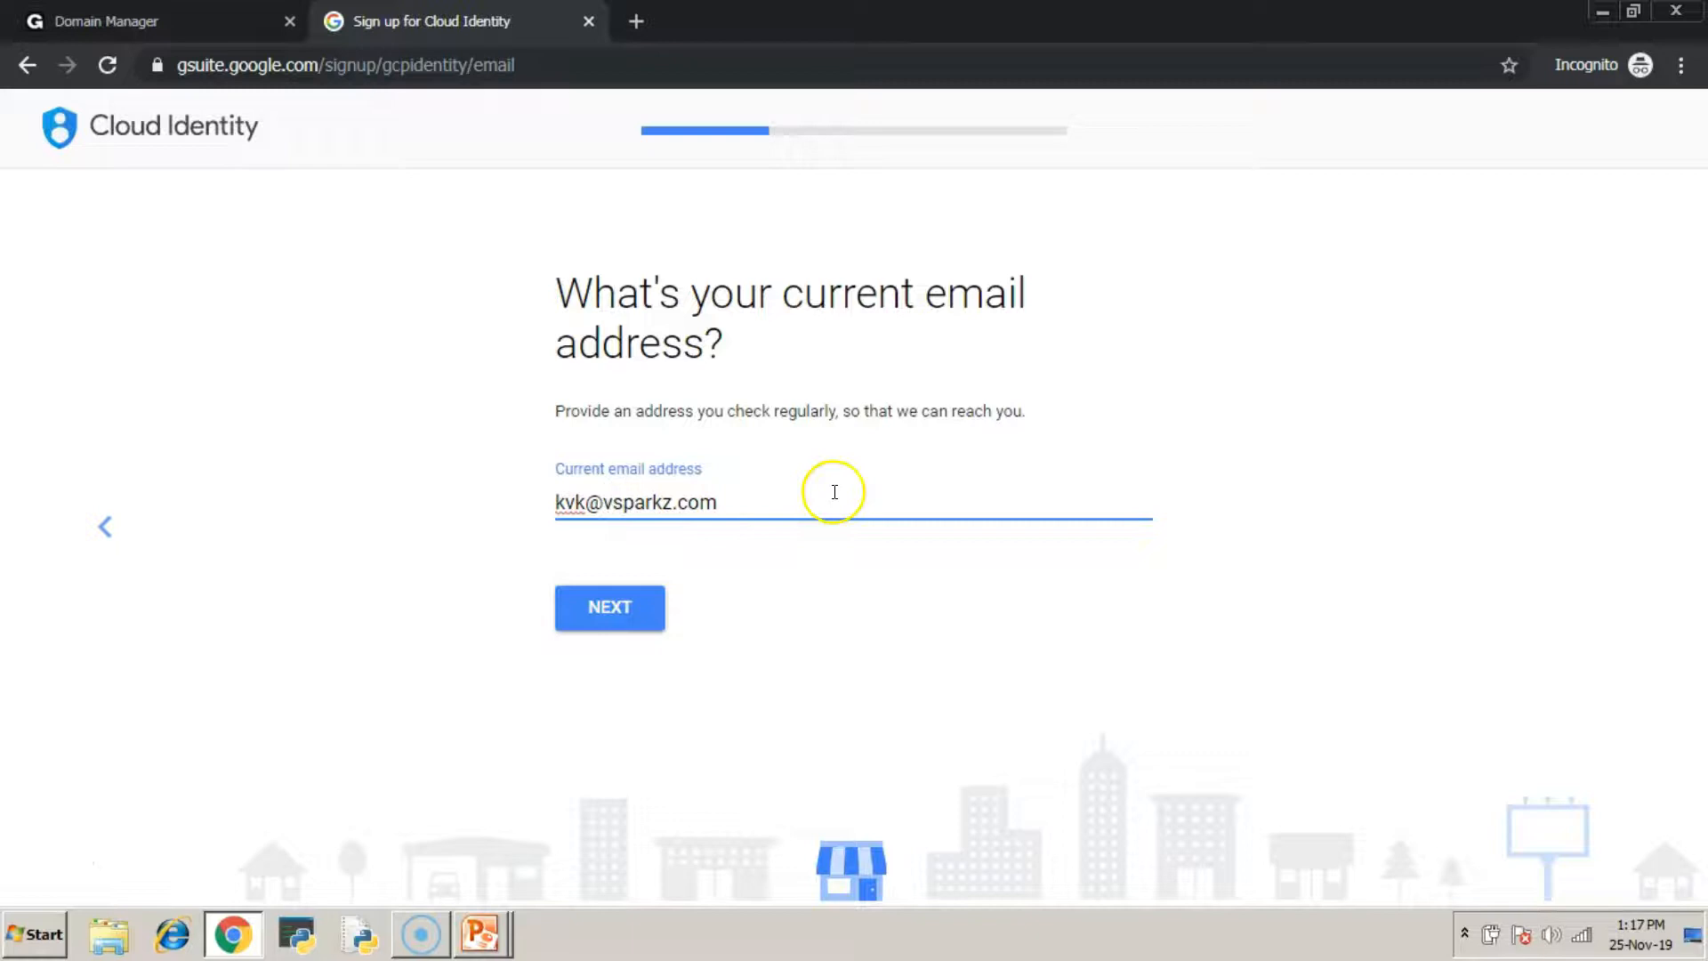
{"action": "left_click", "coordinate": [609, 607]}
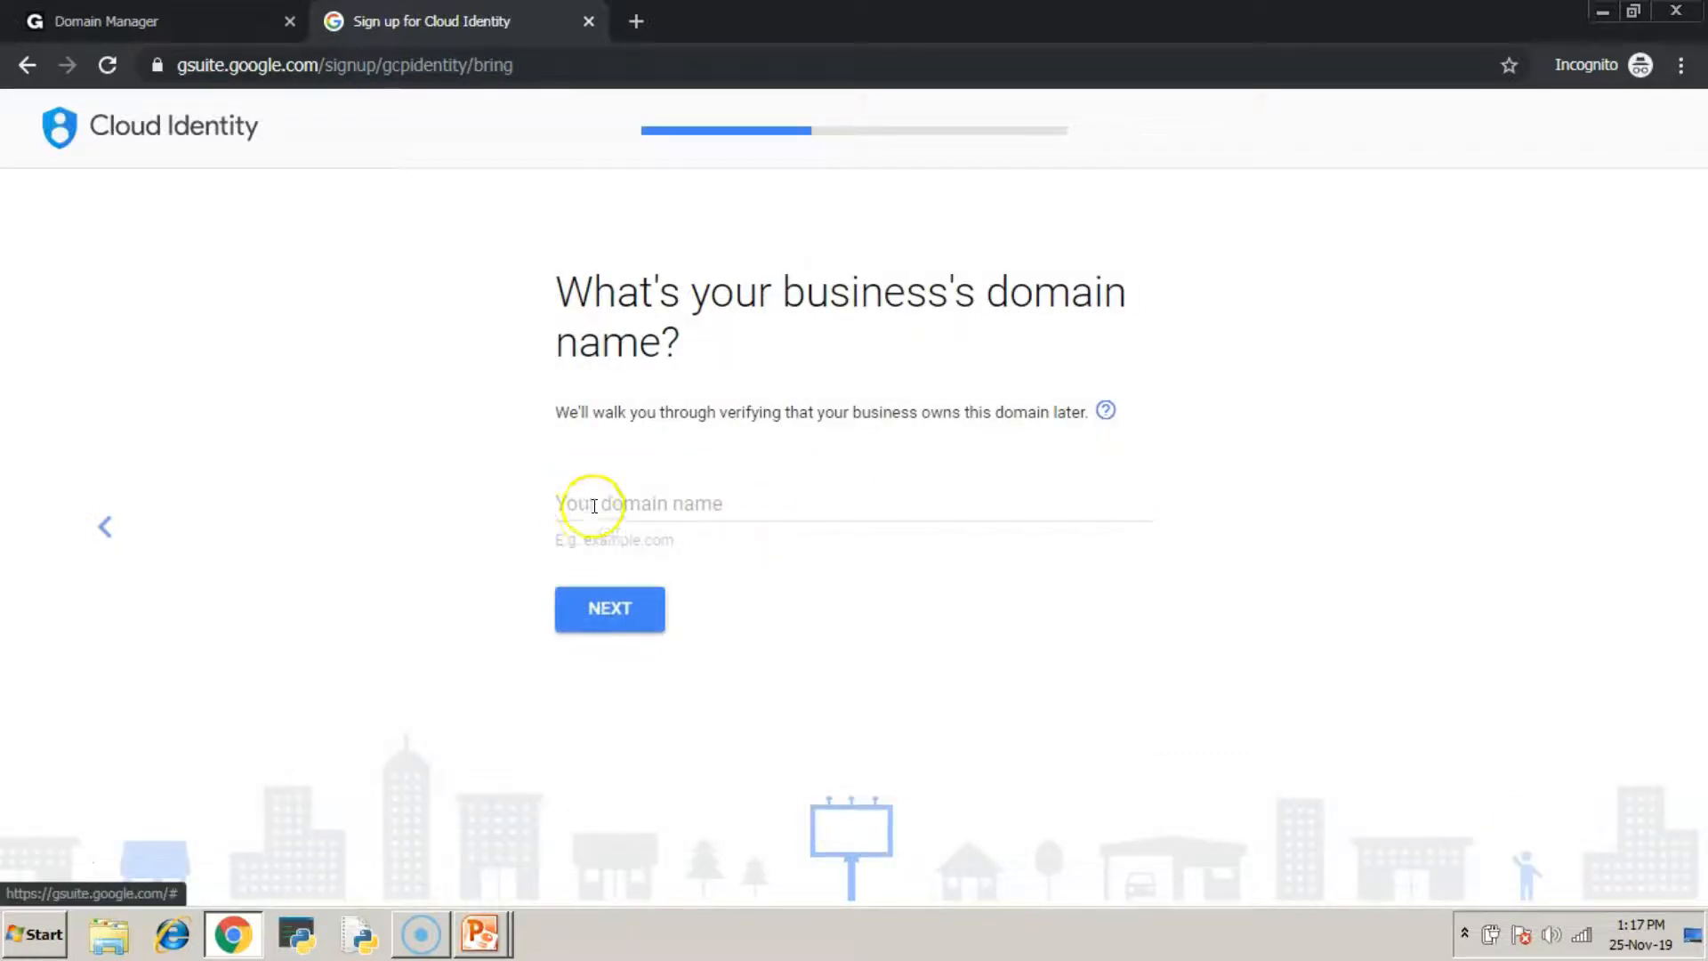
{"action": "type", "text": "vsparkz.com"}
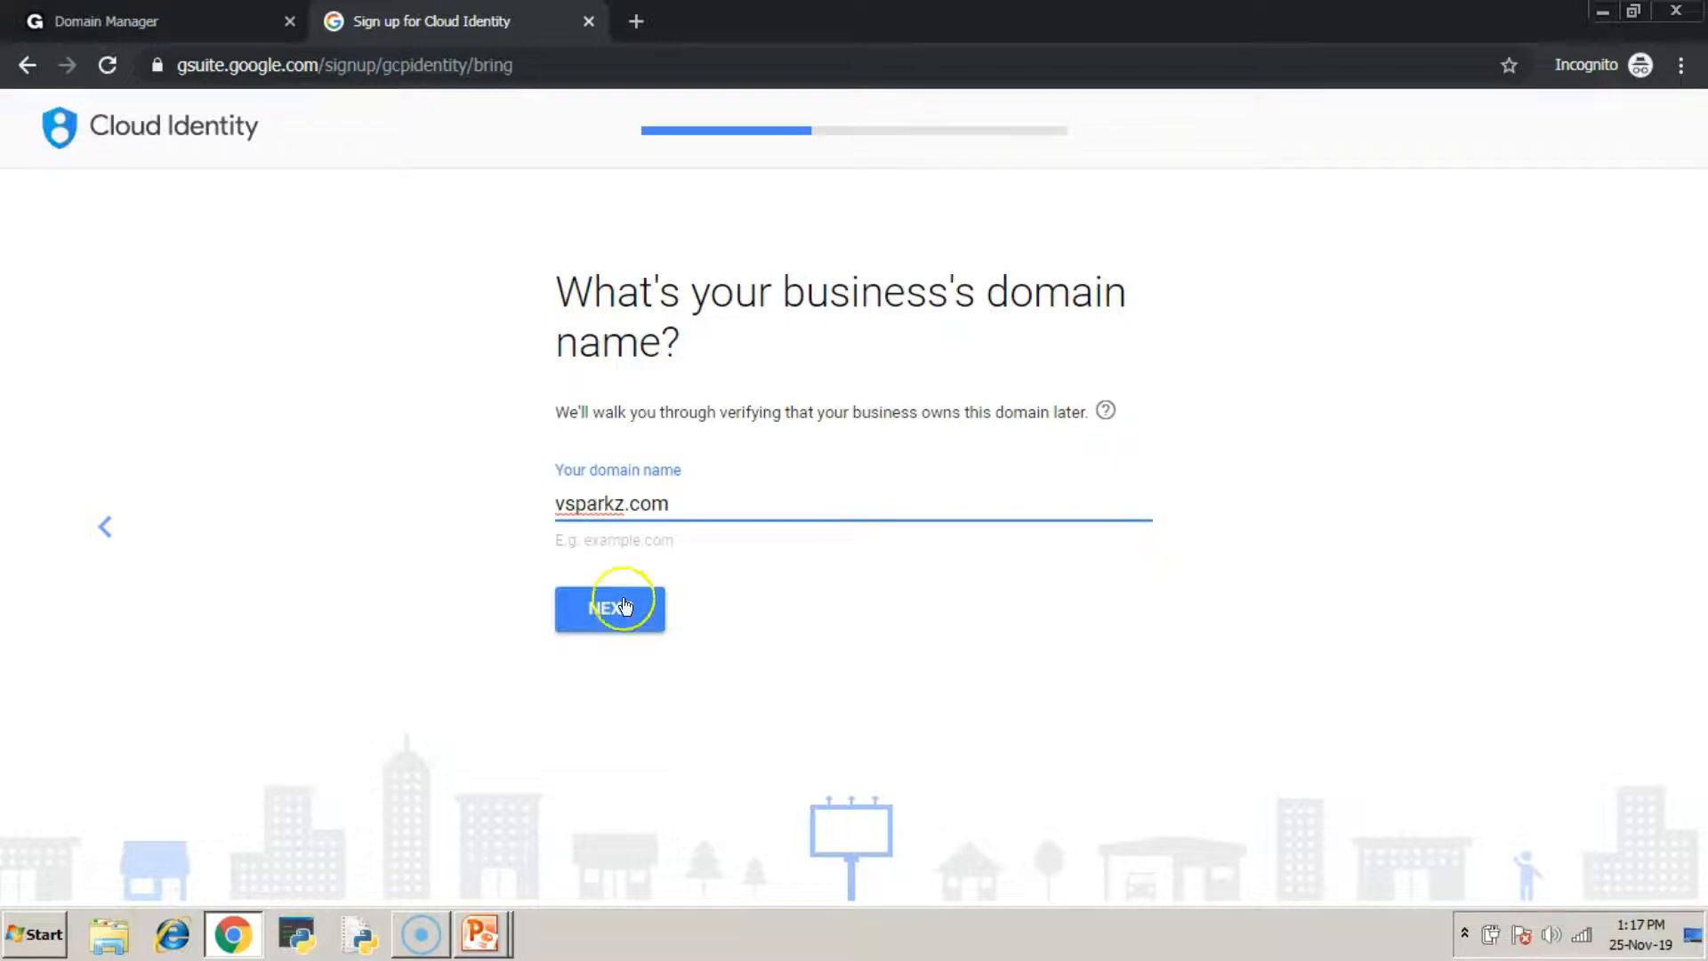
{"action": "left_click", "coordinate": [609, 608]}
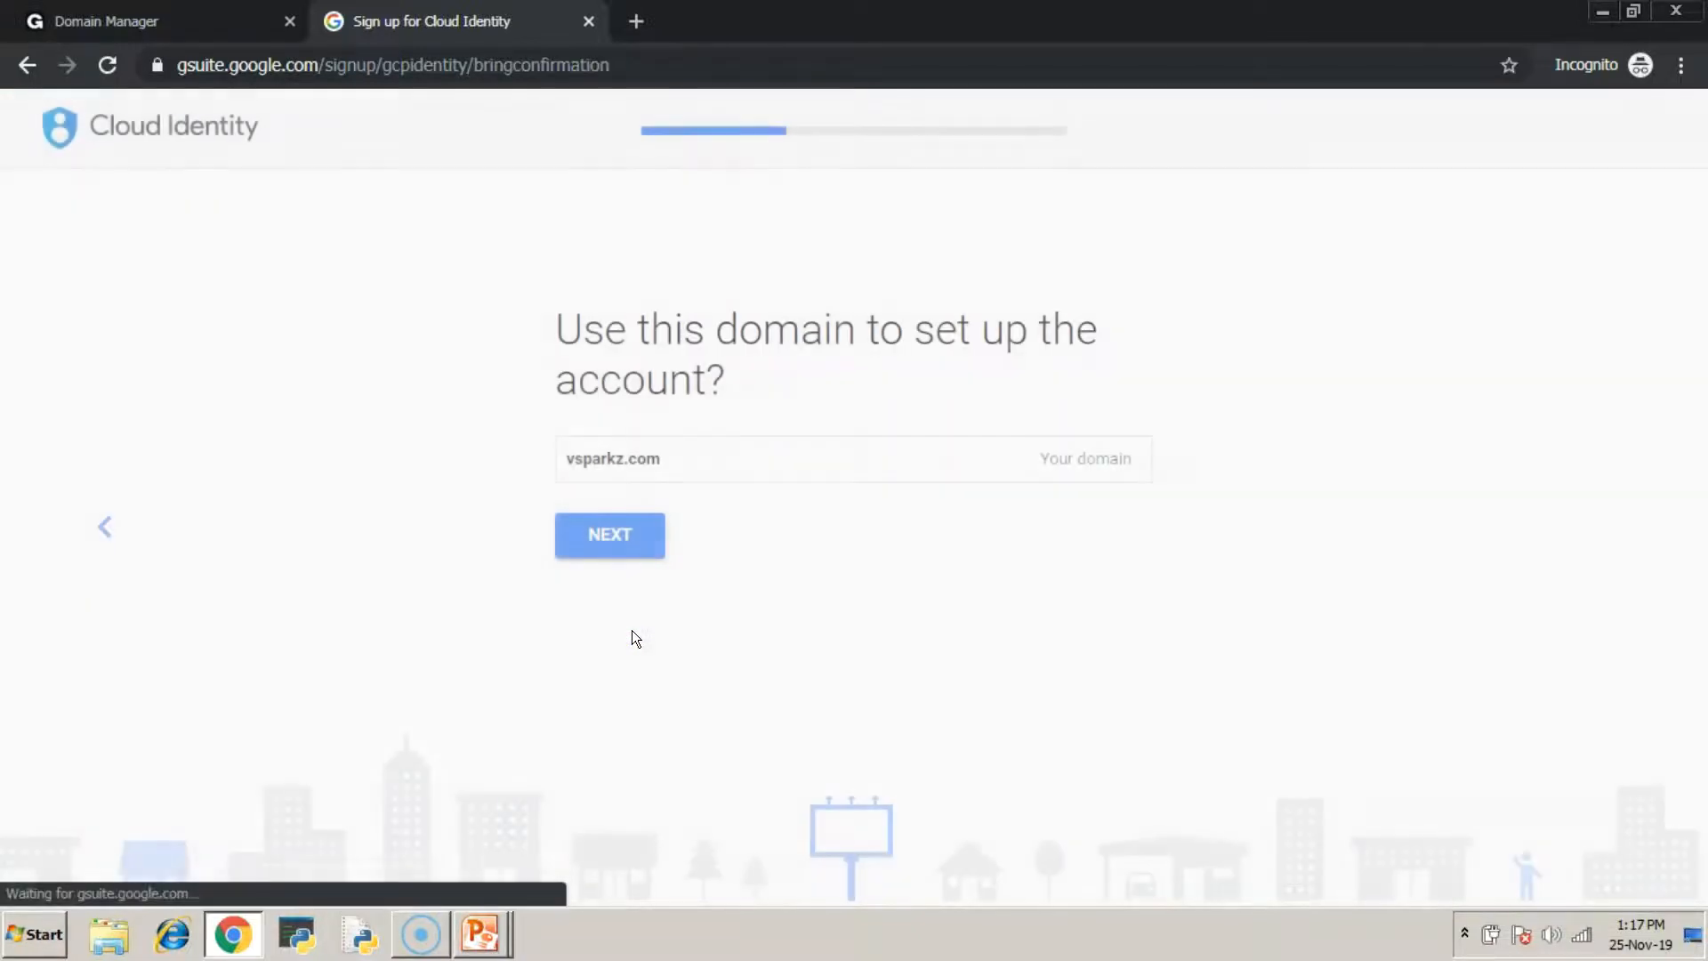
{"action": "left_click", "coordinate": [610, 535]}
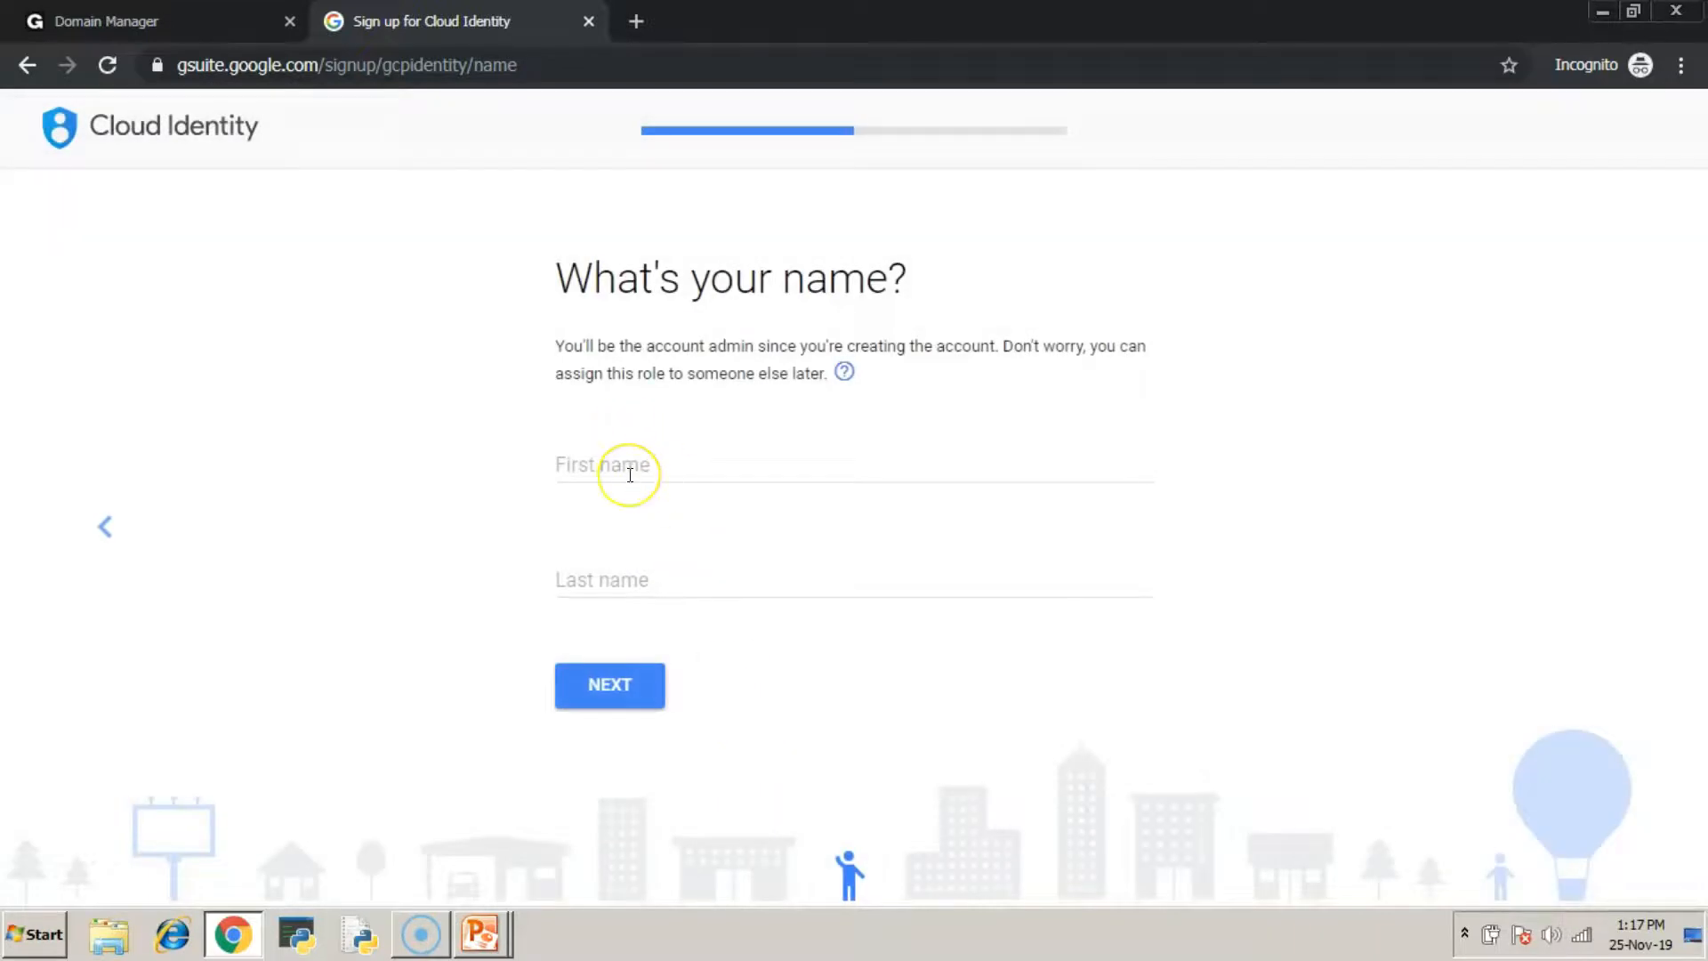
- Enter the admin name as first name Administrator, last name VSPARKZ
{"action": "left_click", "coordinate": [629, 475]}
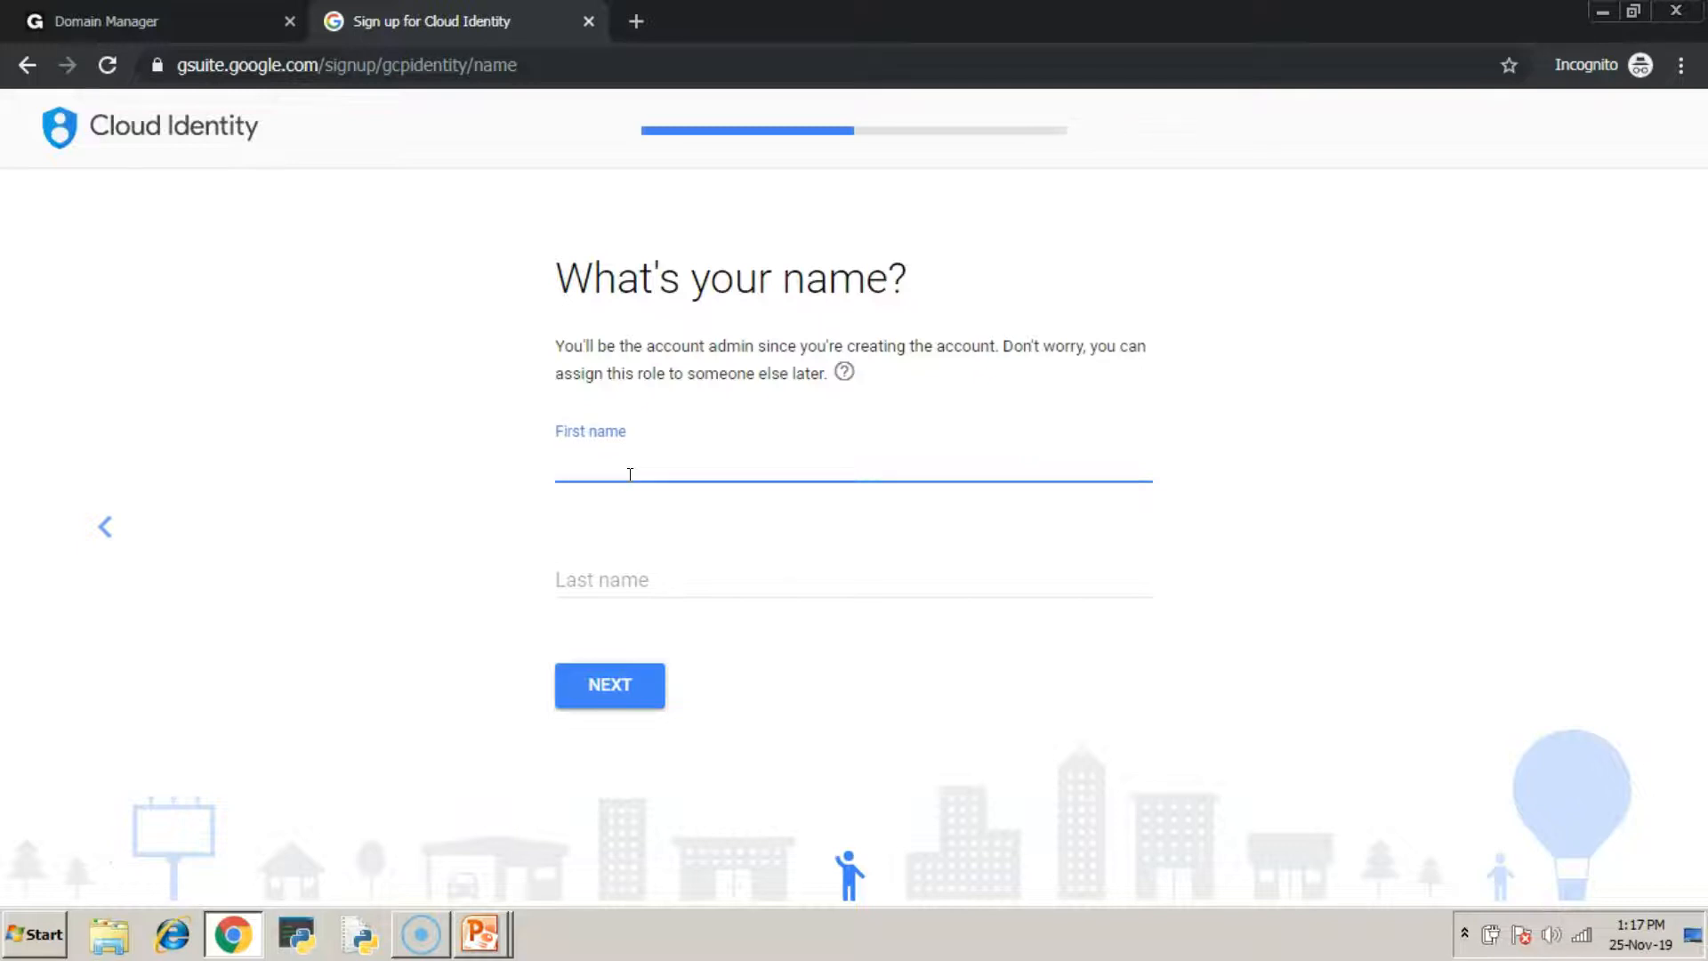
{"action": "type", "text": "Admin"}
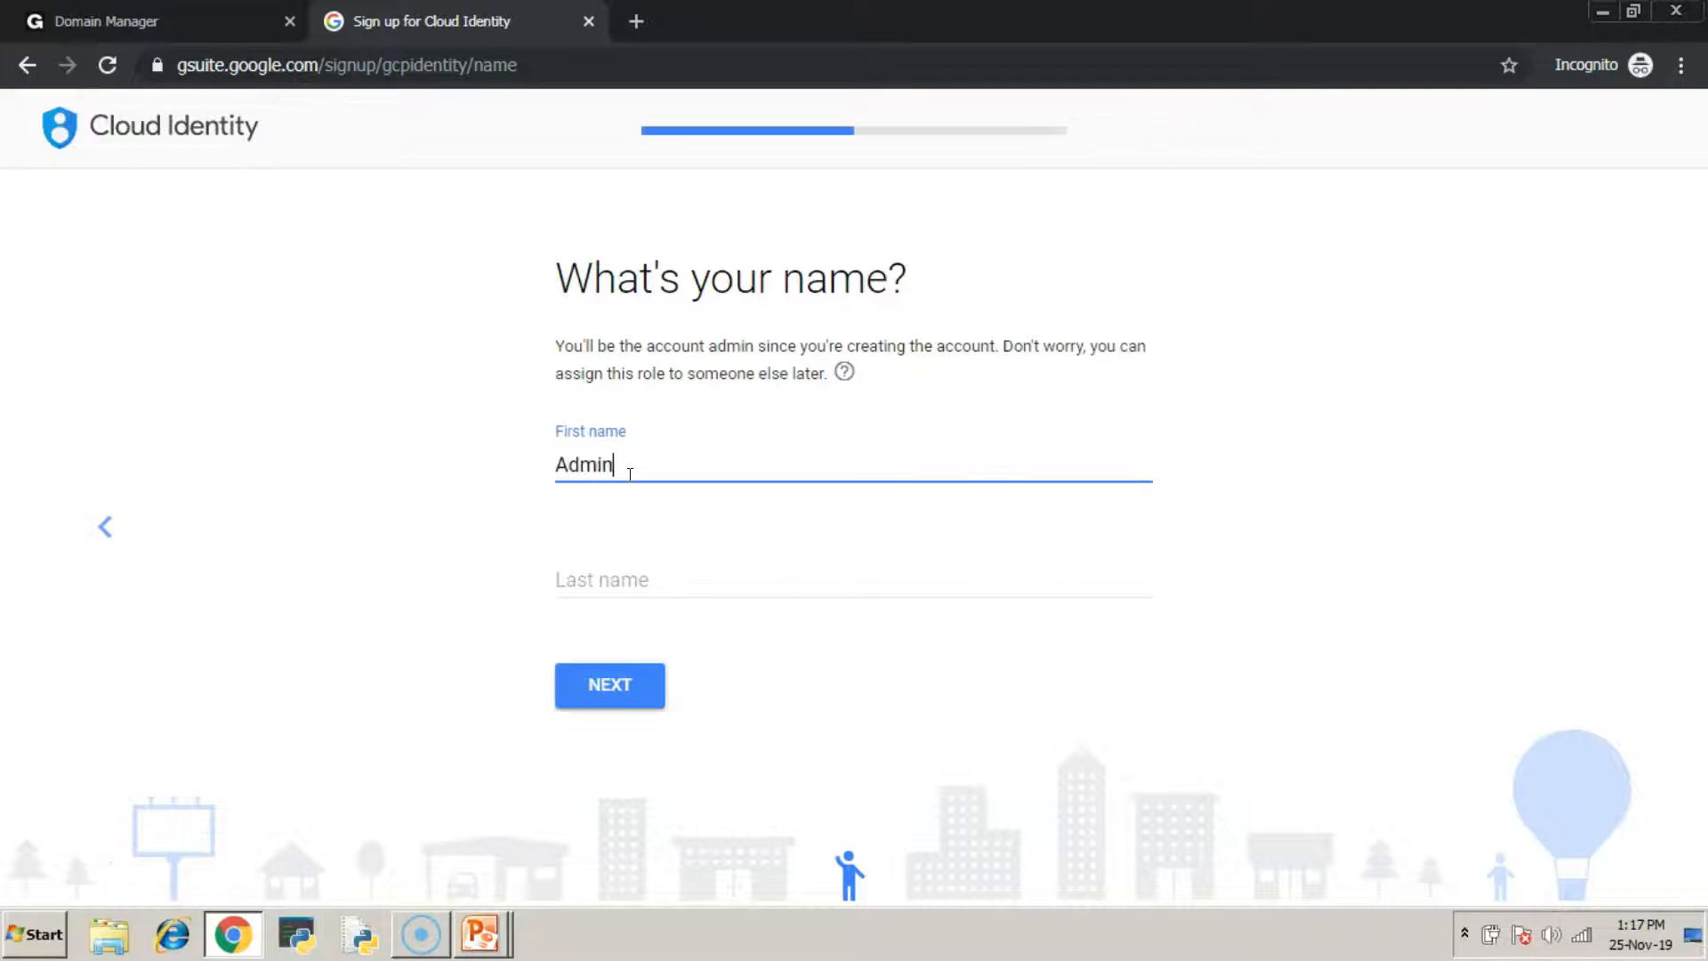
{"action": "type", "text": "istrator"}
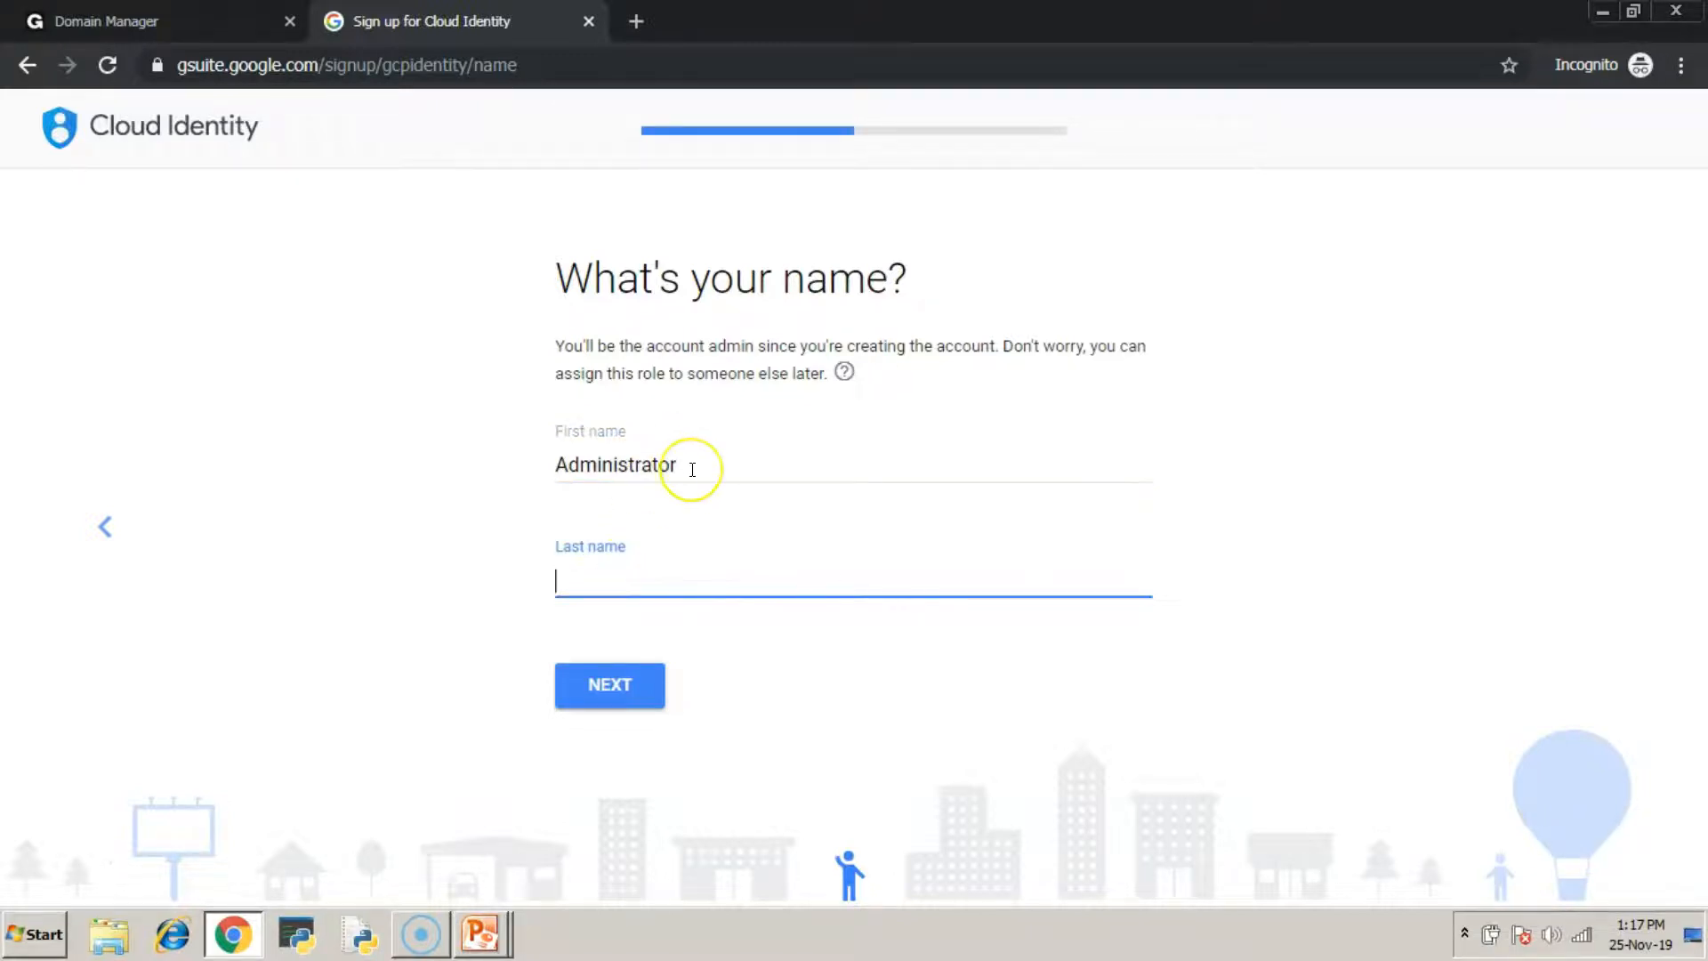
{"action": "type", "text": "A"}
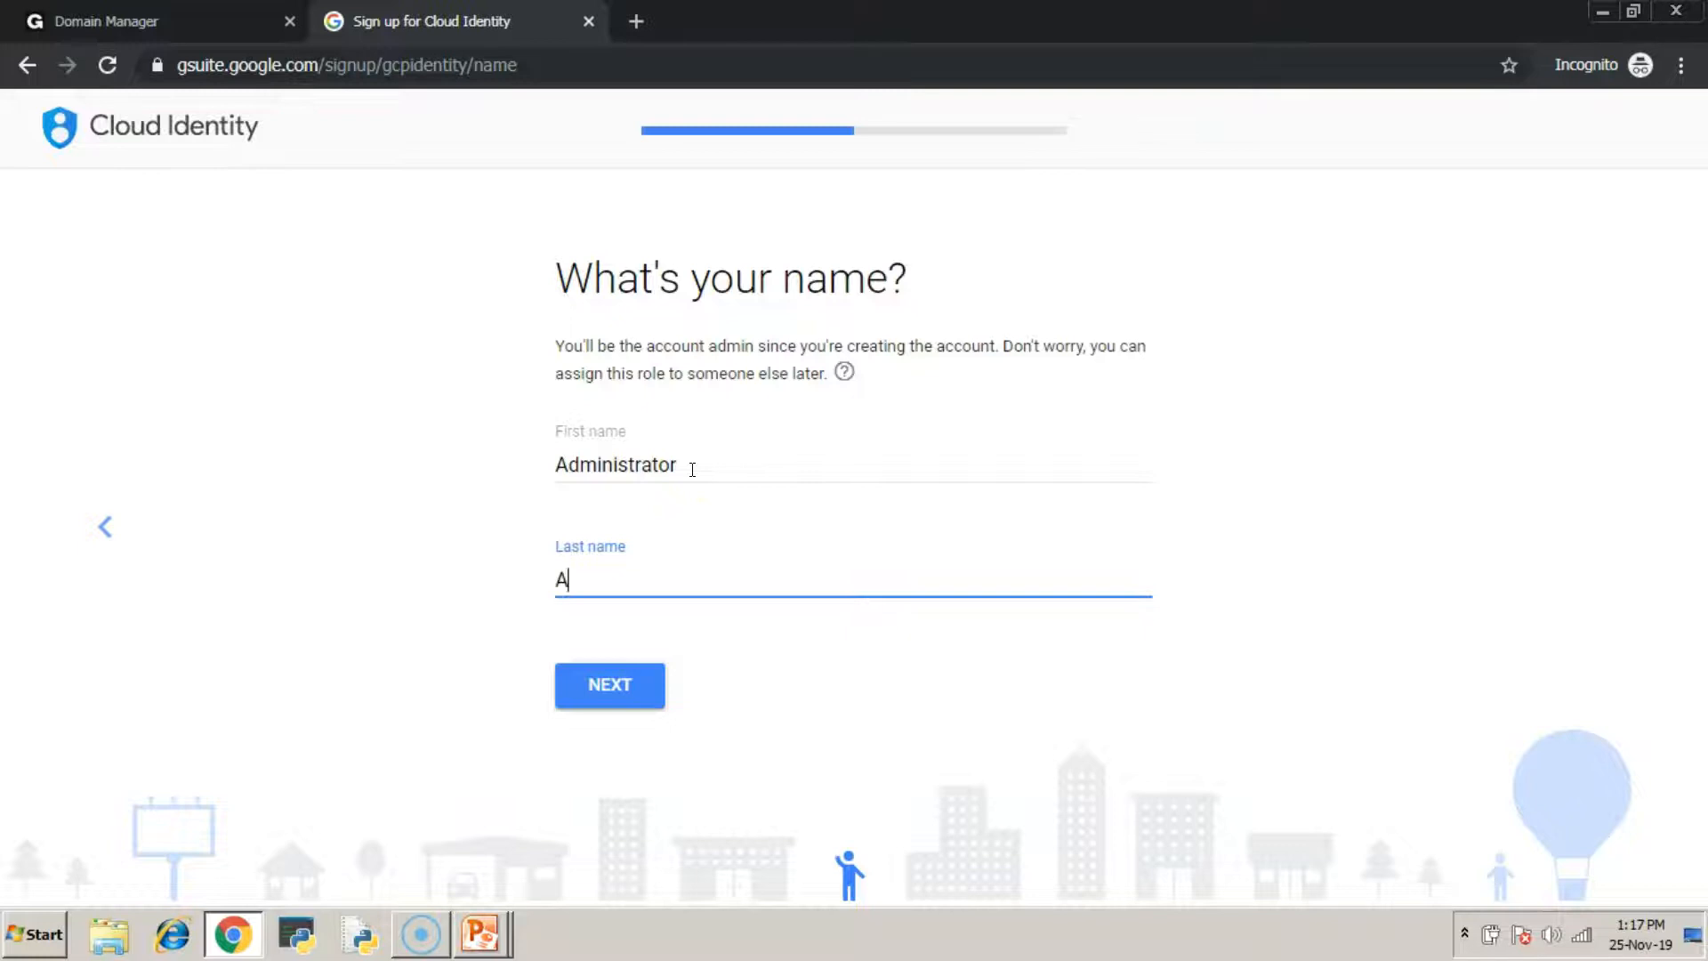
{"action": "key", "text": "Backspace"}
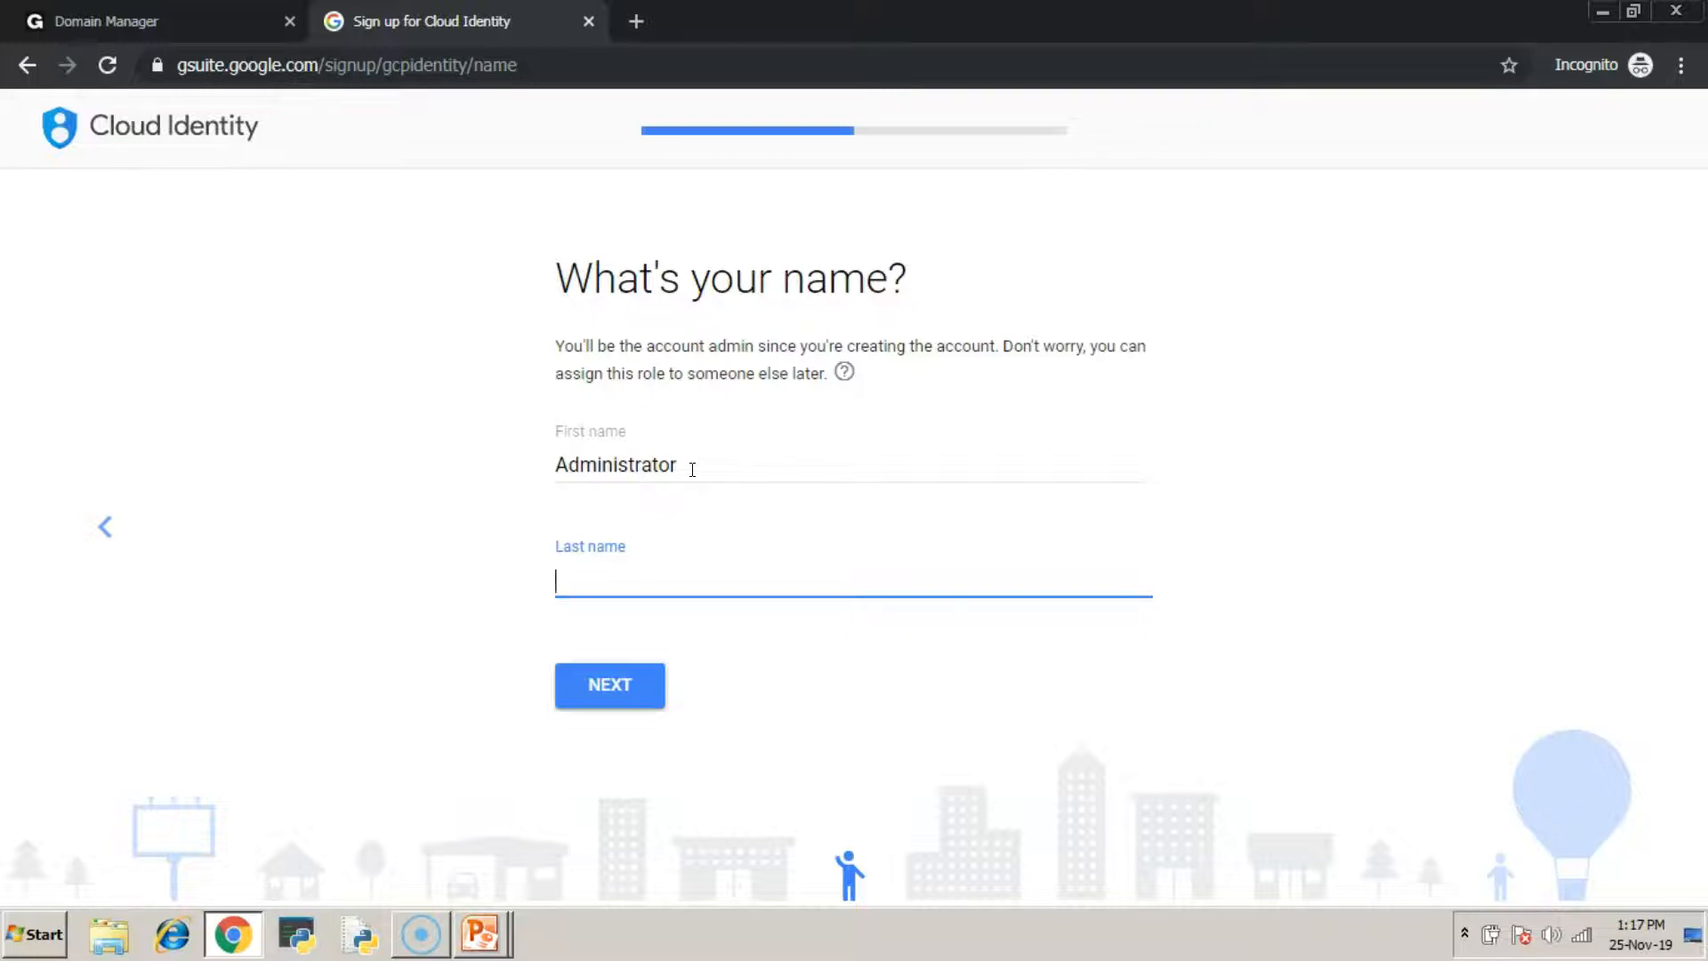
{"action": "type", "text": "V"}
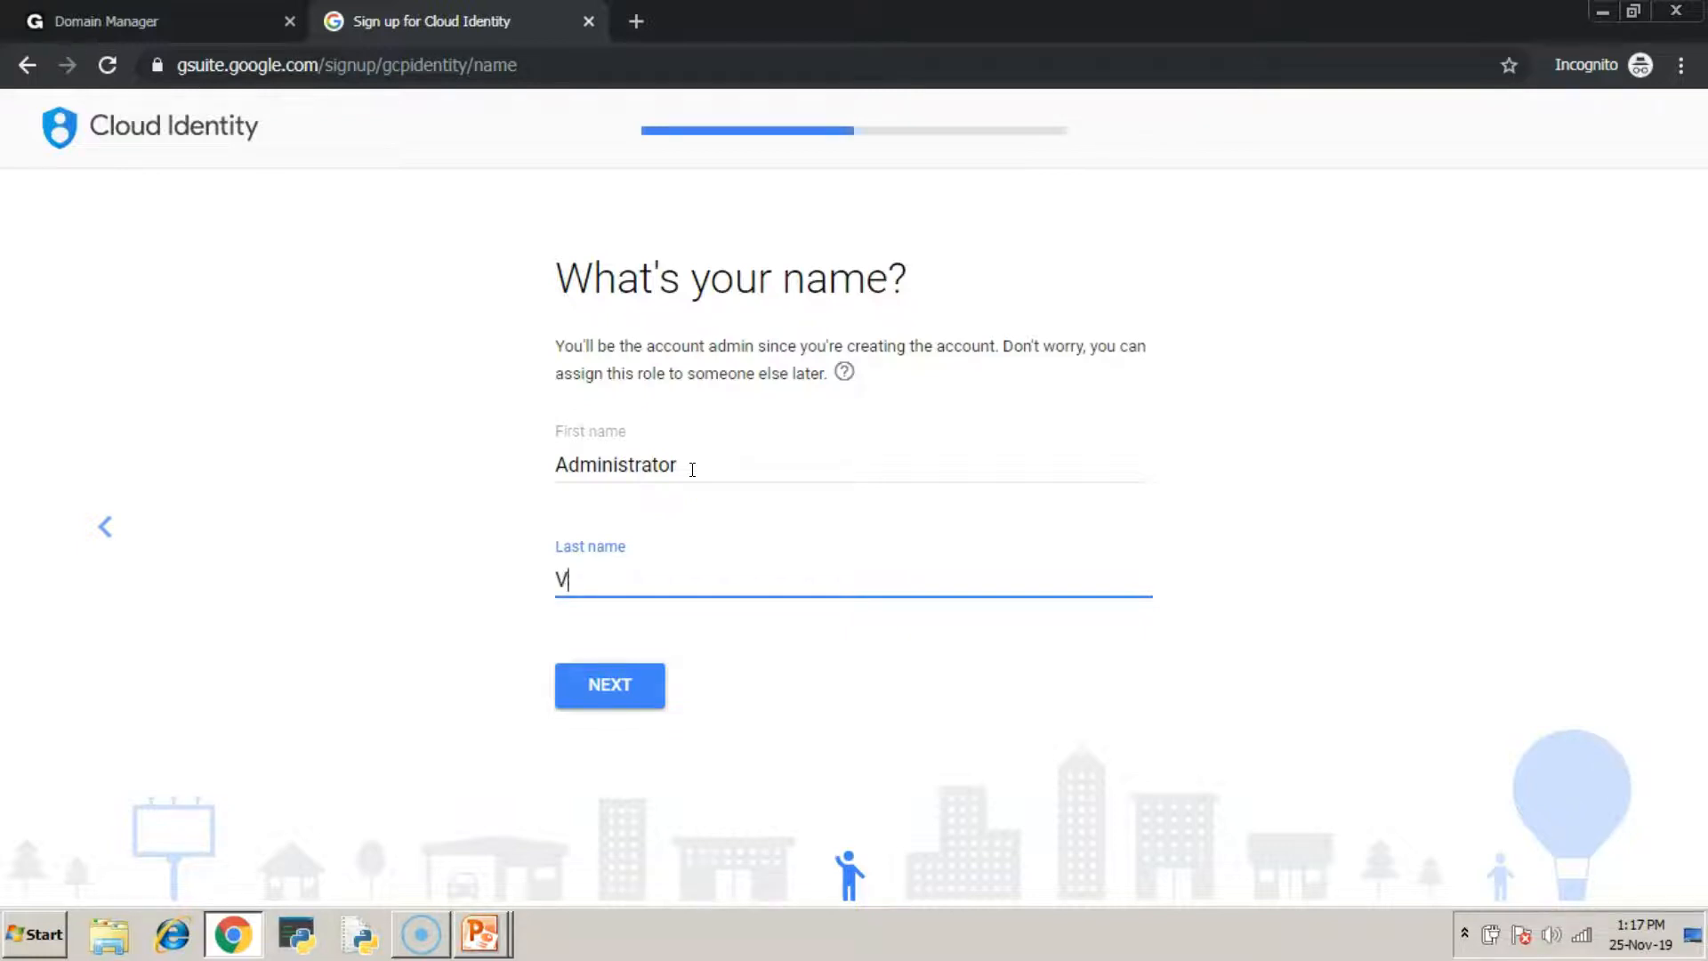
{"action": "type", "text": "SPARKZ"}
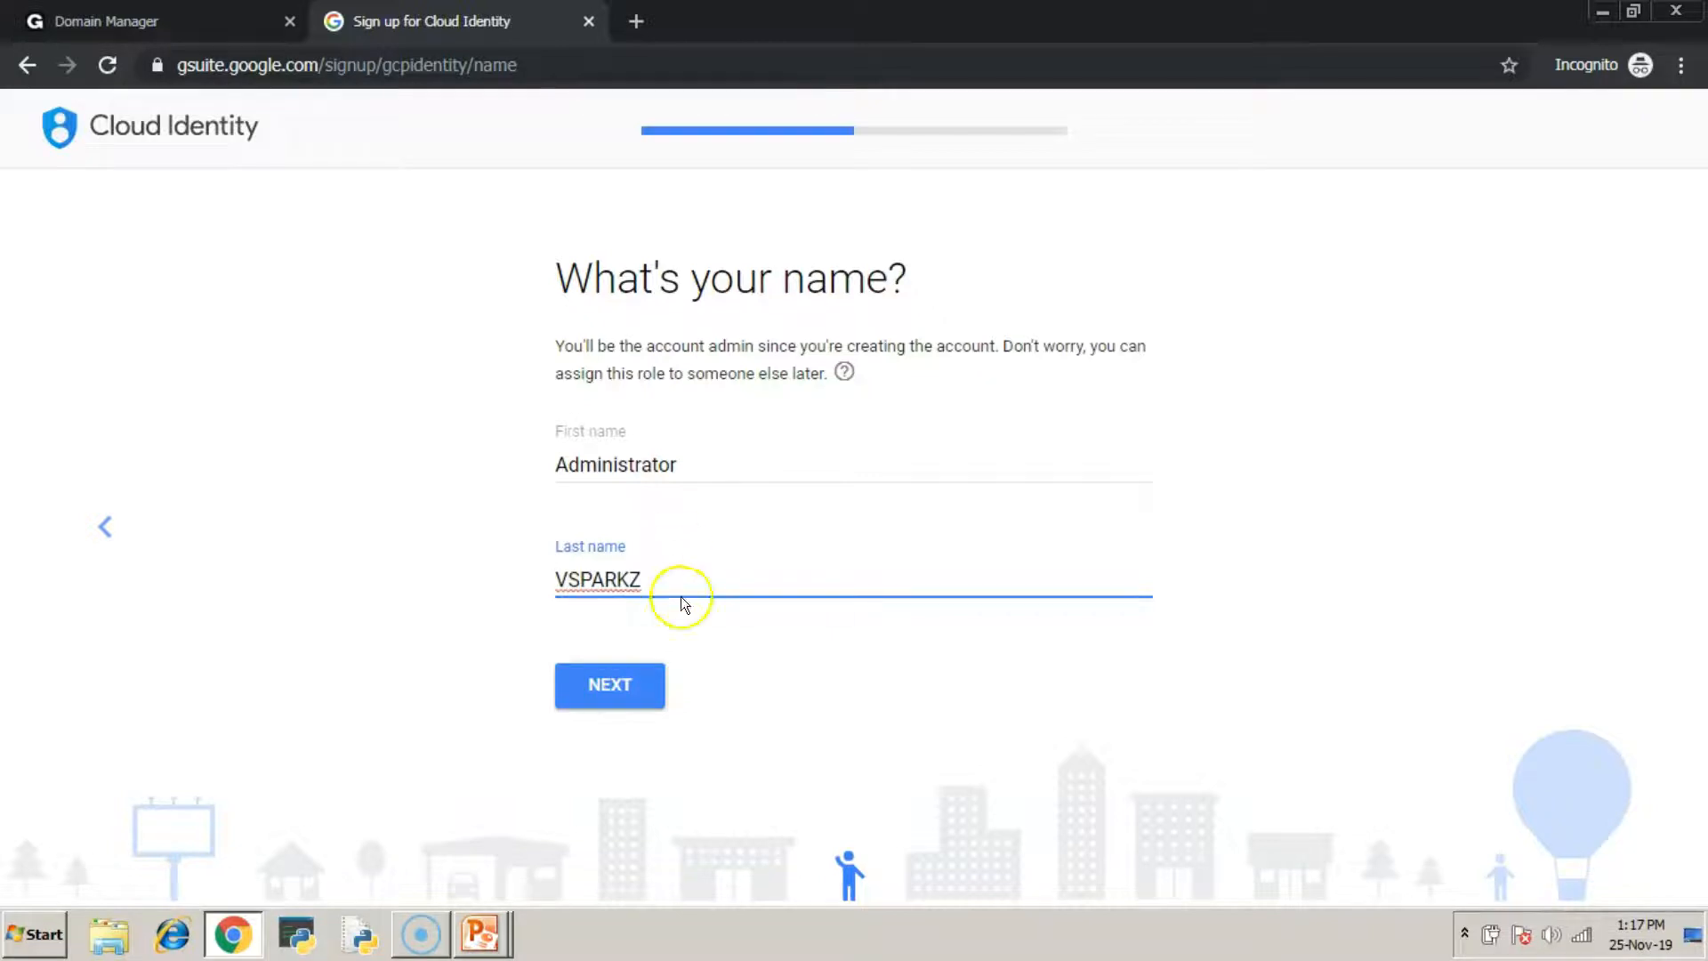
{"action": "left_click", "coordinate": [610, 685]}
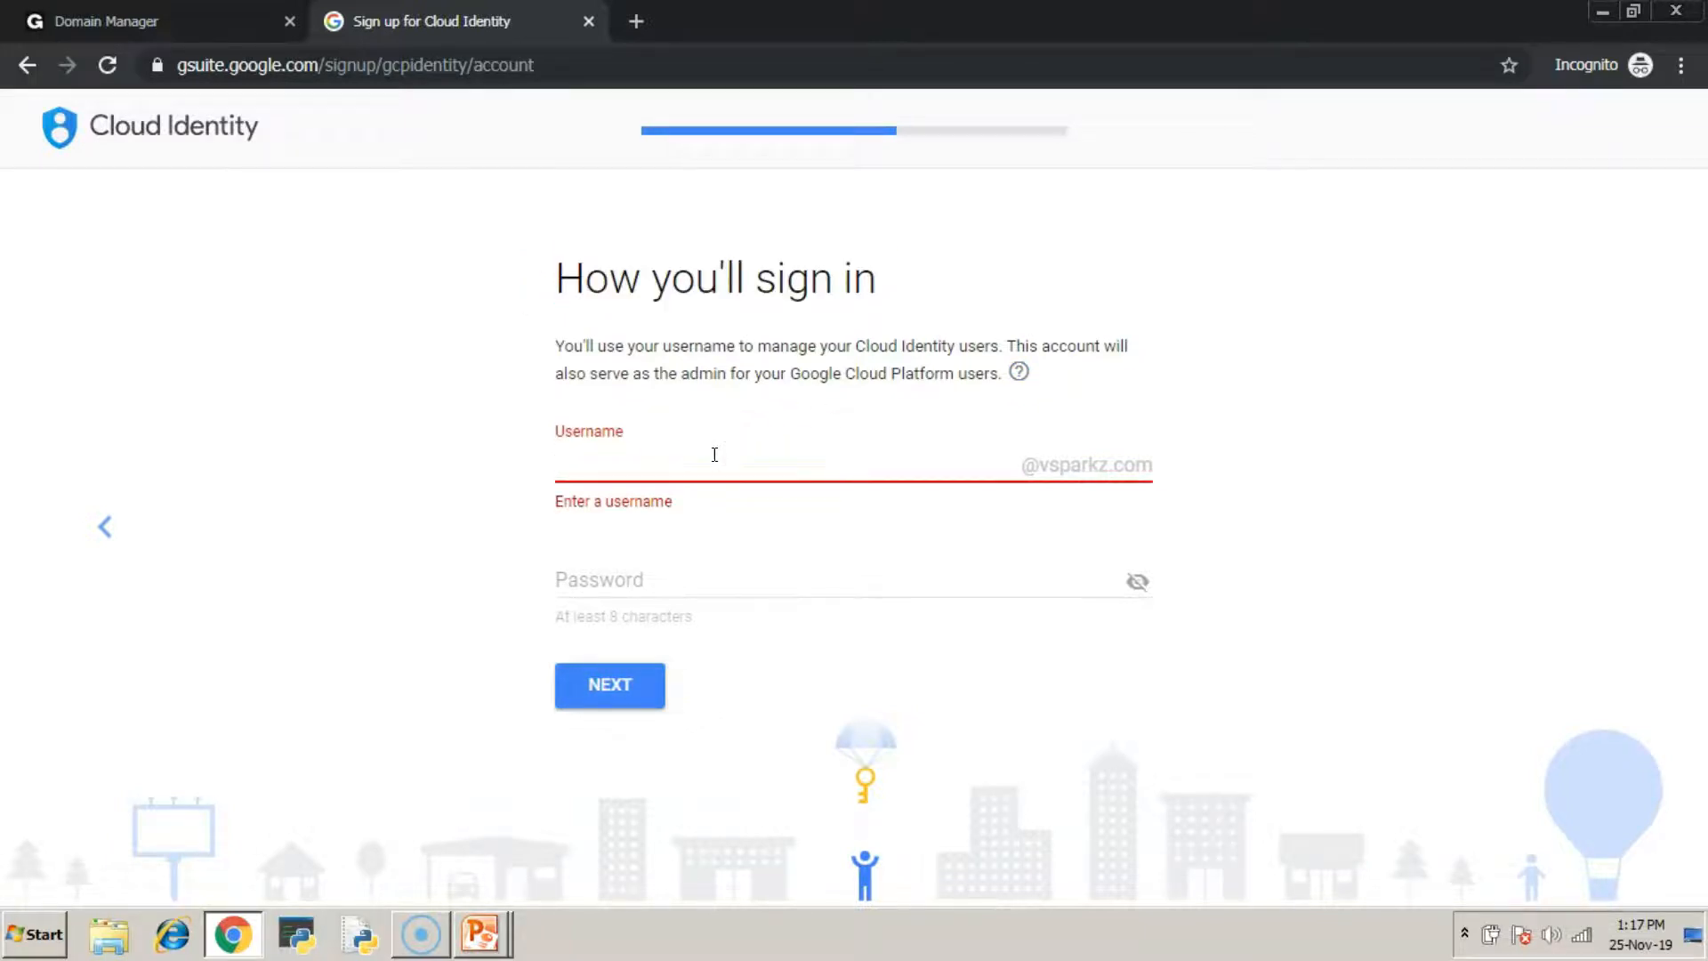
{"action": "type", "text": "administrator"}
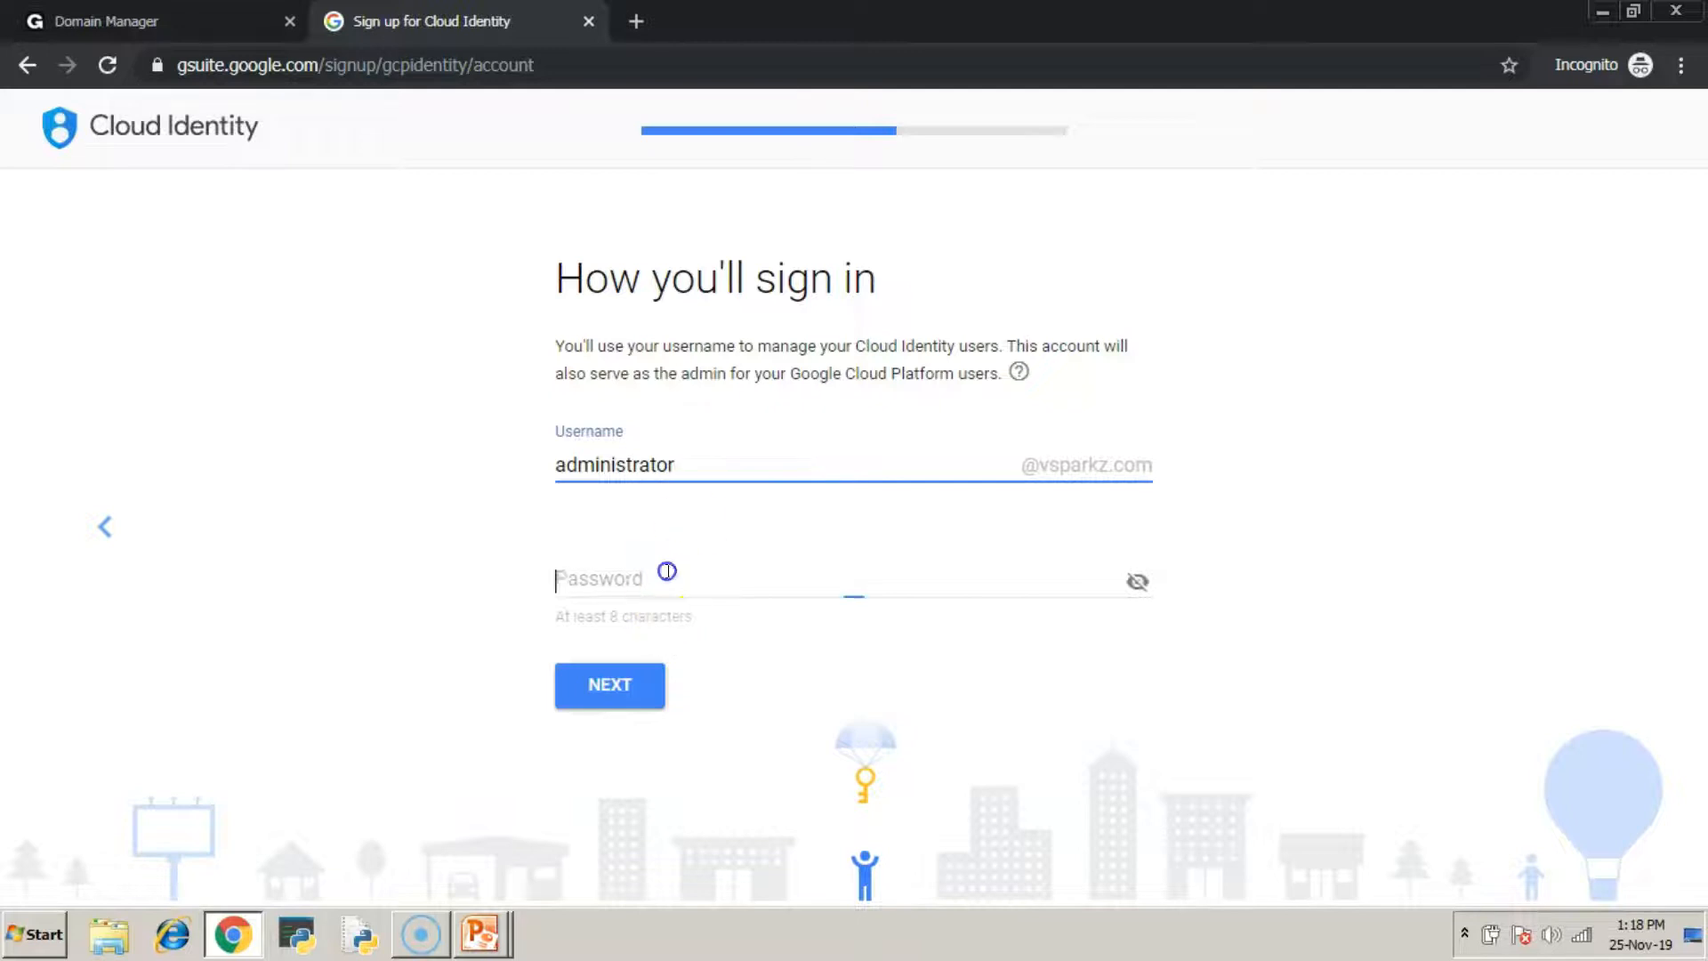
{"action": "left_click", "coordinate": [667, 572]}
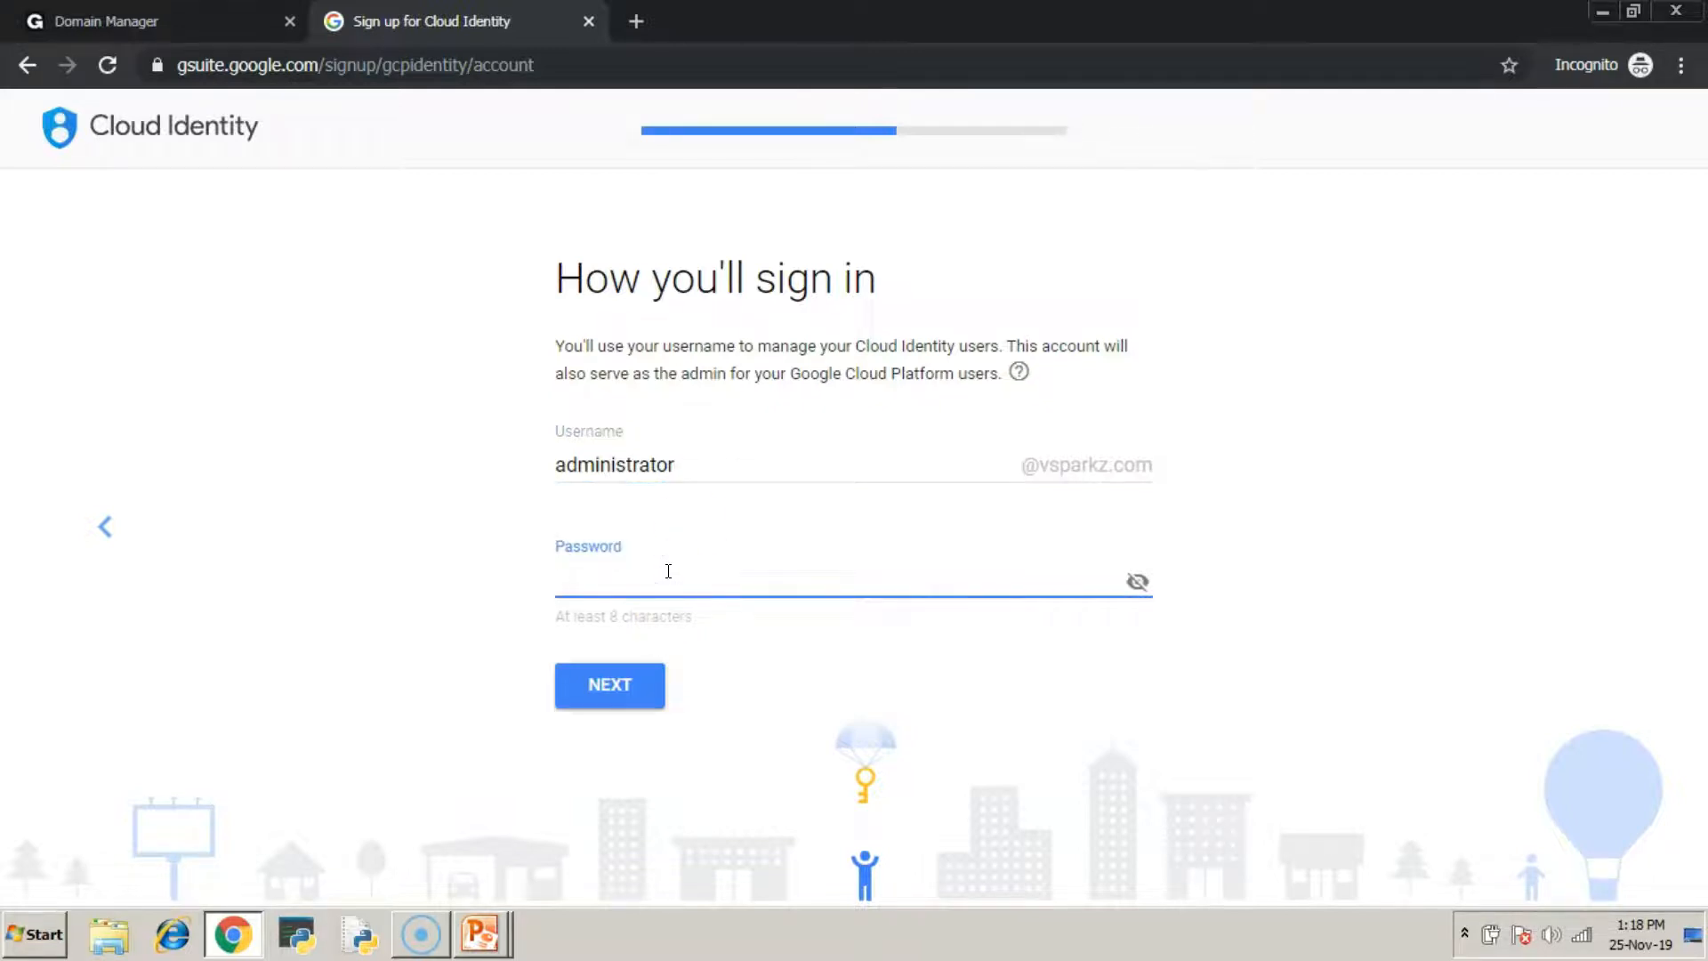
{"action": "type", "text": "•"}
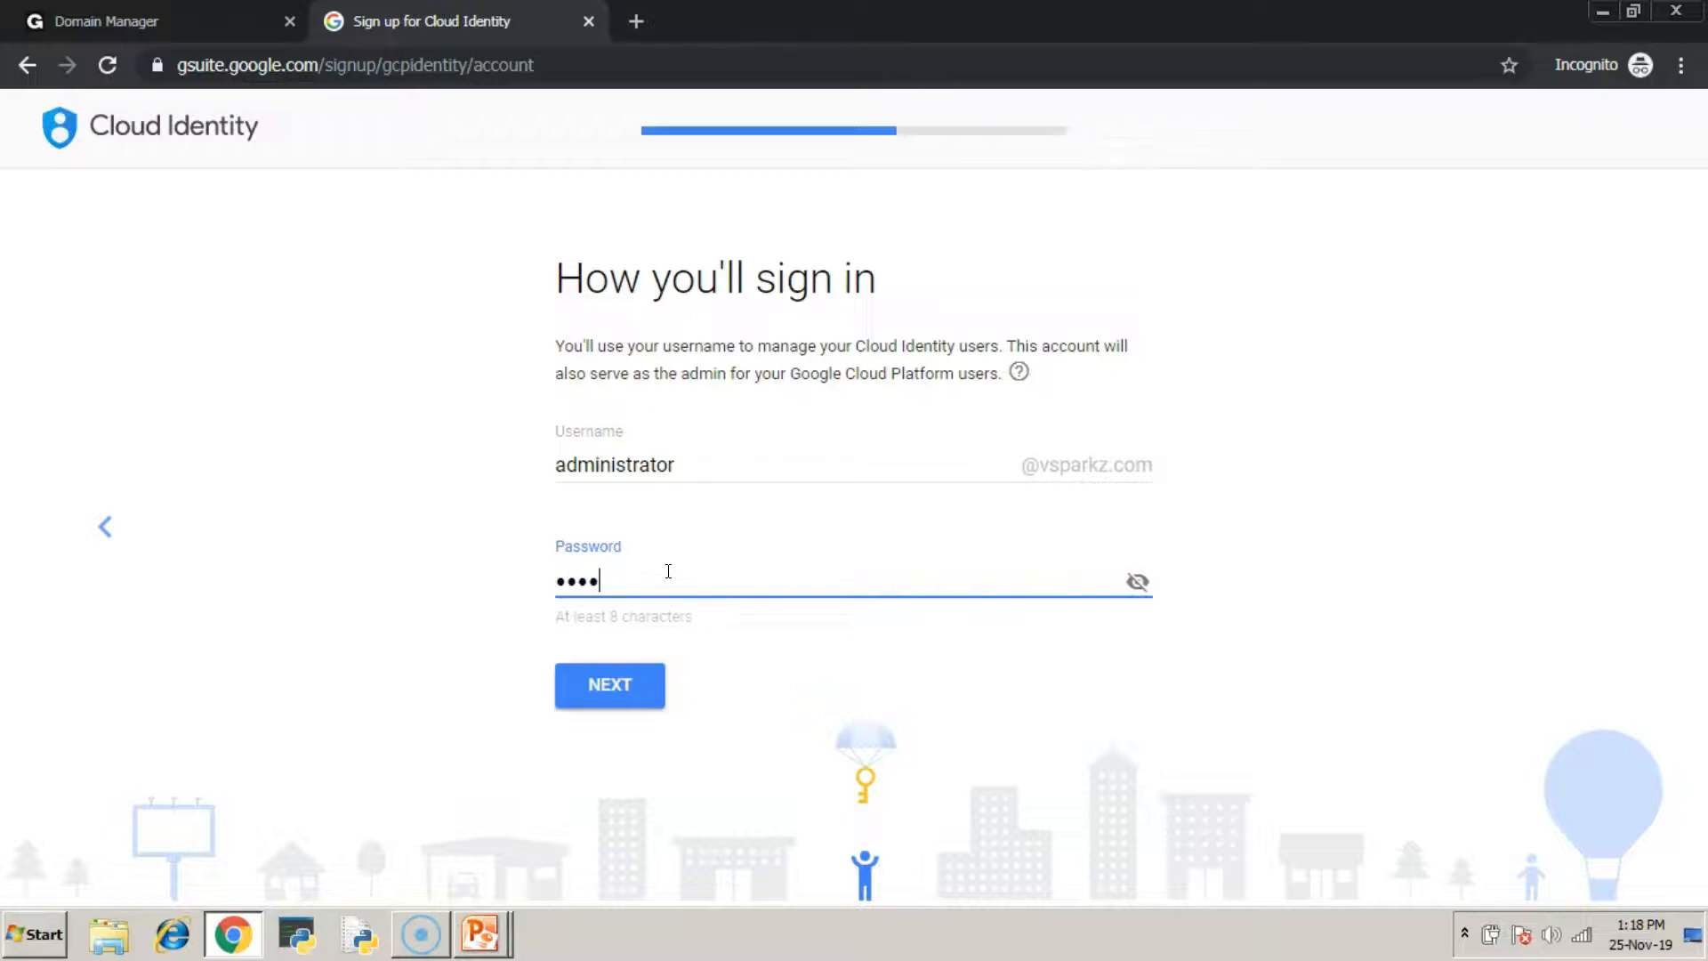
{"action": "key", "text": "Backspace"}
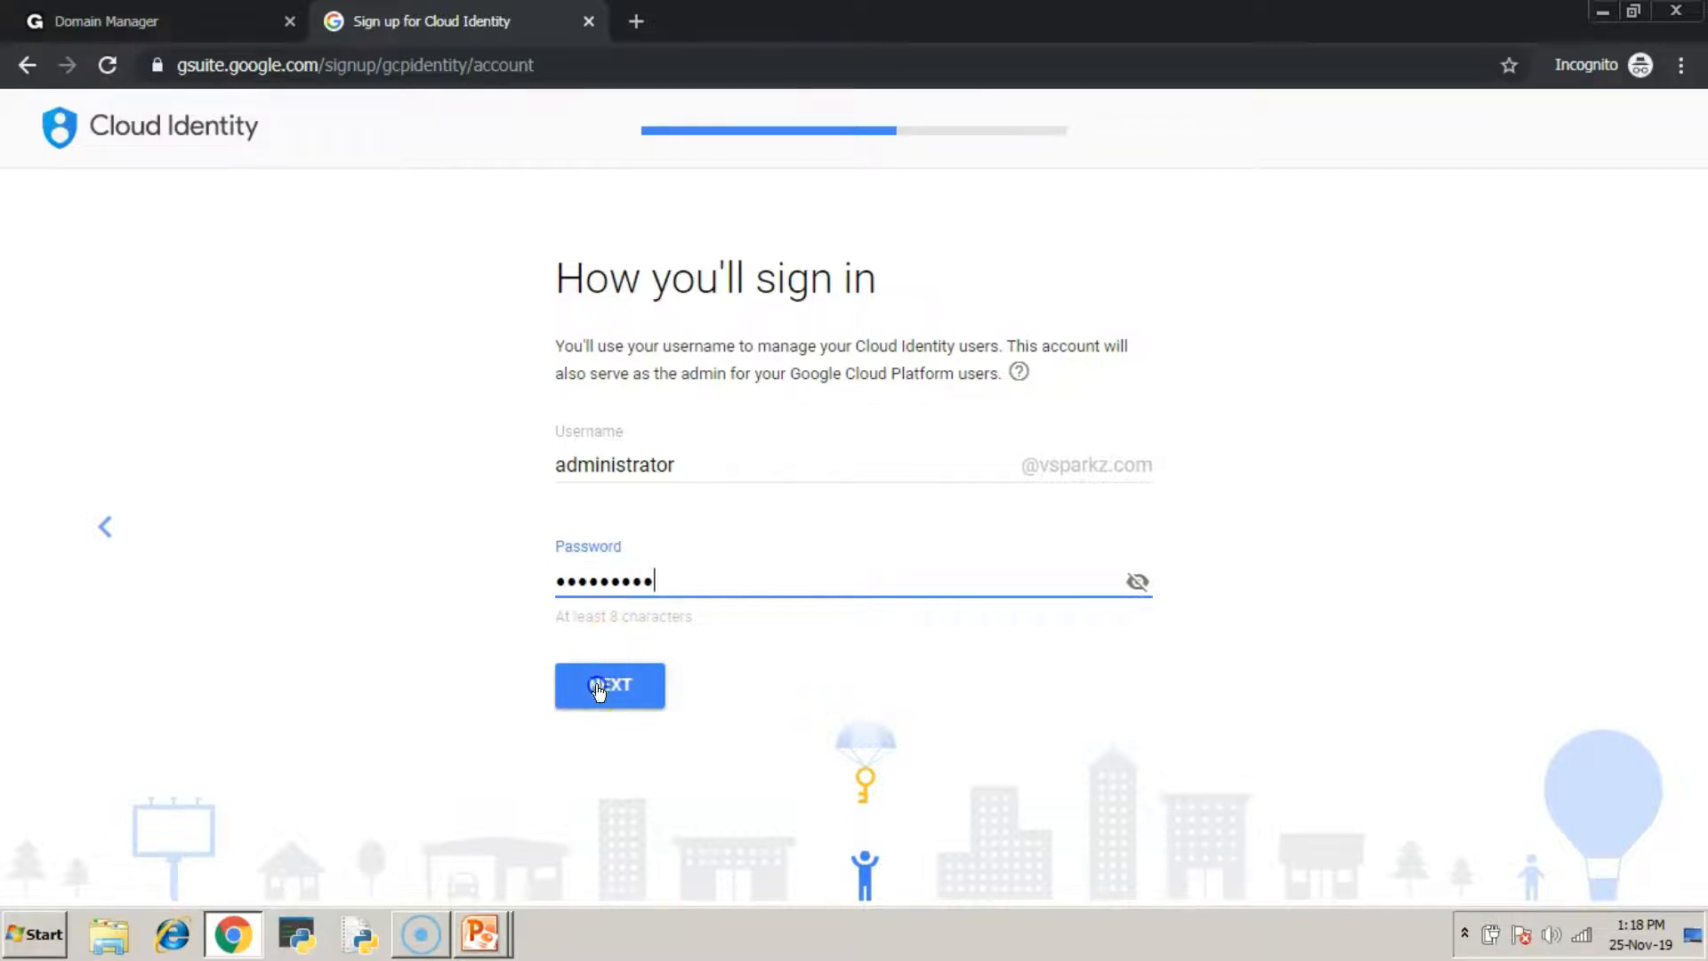
{"action": "left_click", "coordinate": [610, 686]}
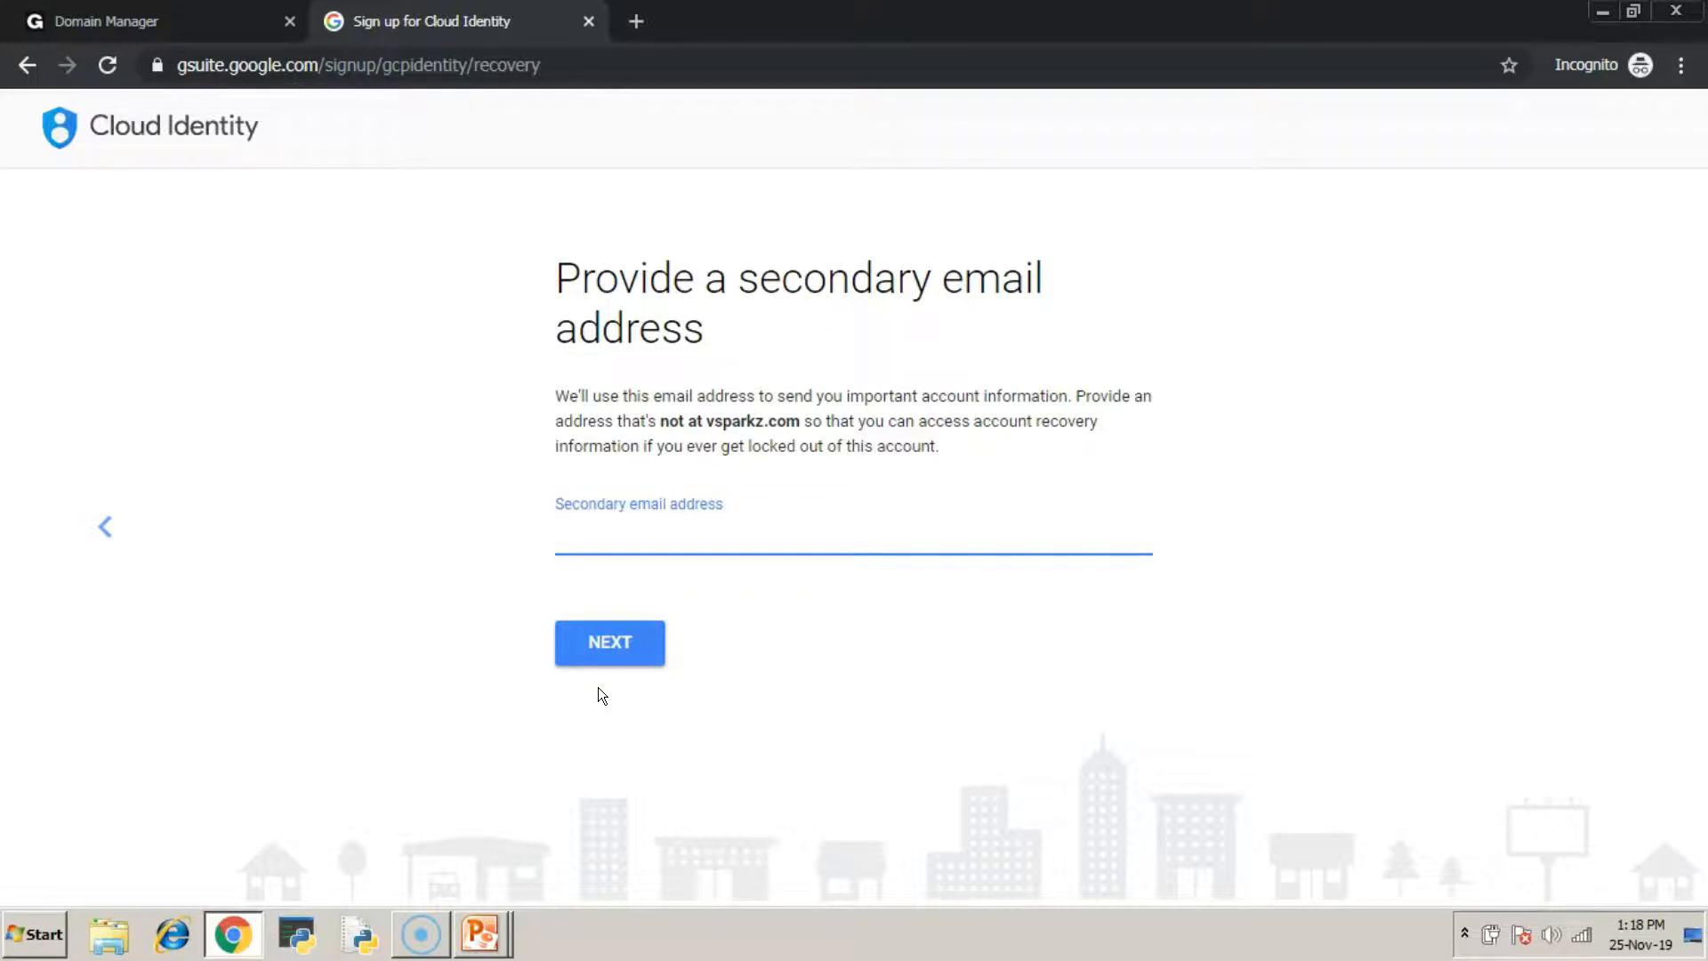
- Skip the secondary email, pass the traffic-light captcha, and agree to create the account
{"action": "left_click", "coordinate": [653, 541]}
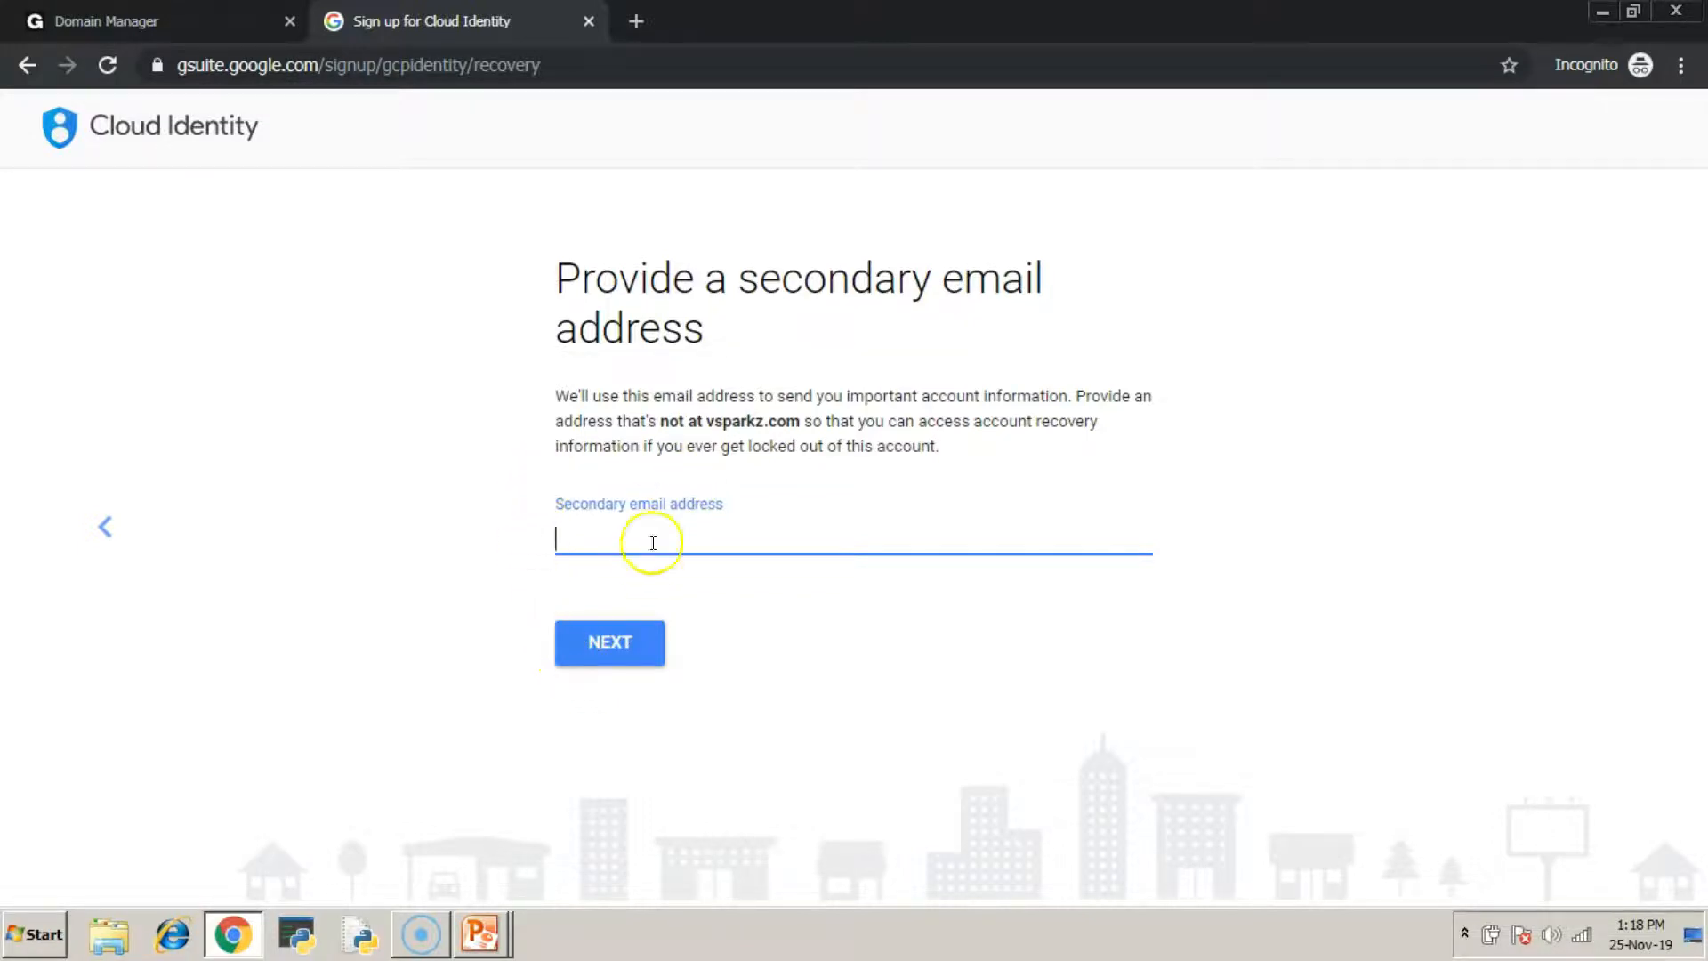
{"action": "mouse_move", "coordinate": [49, 880]}
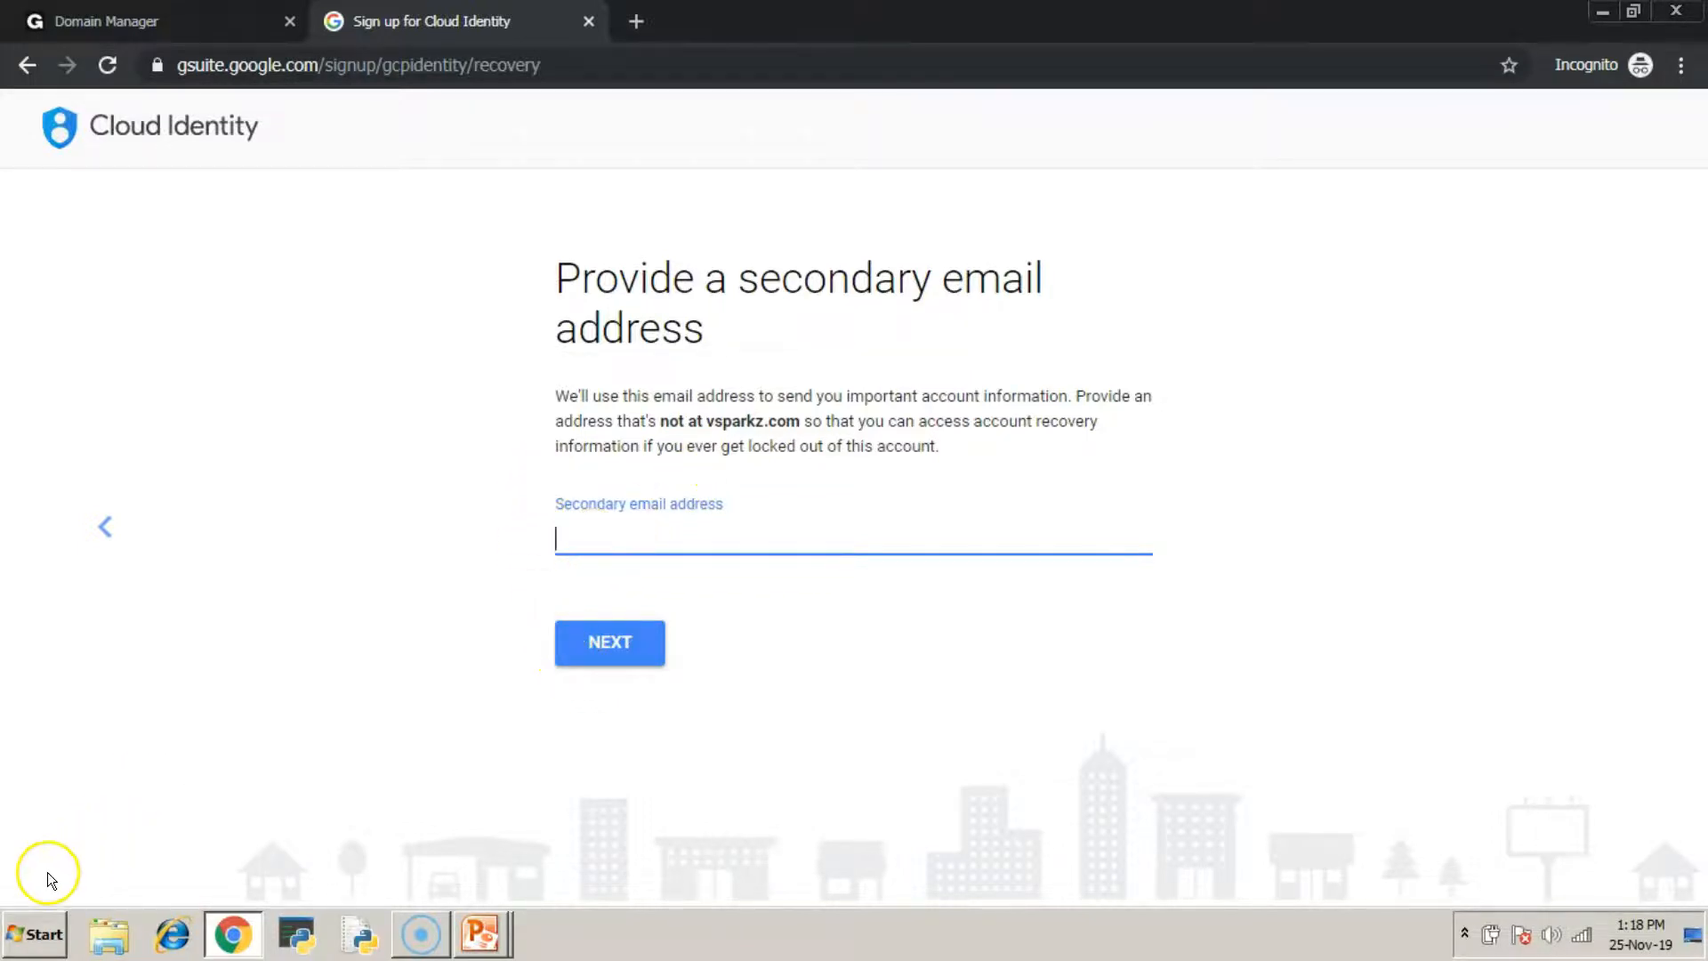
{"action": "left_click", "coordinate": [610, 642]}
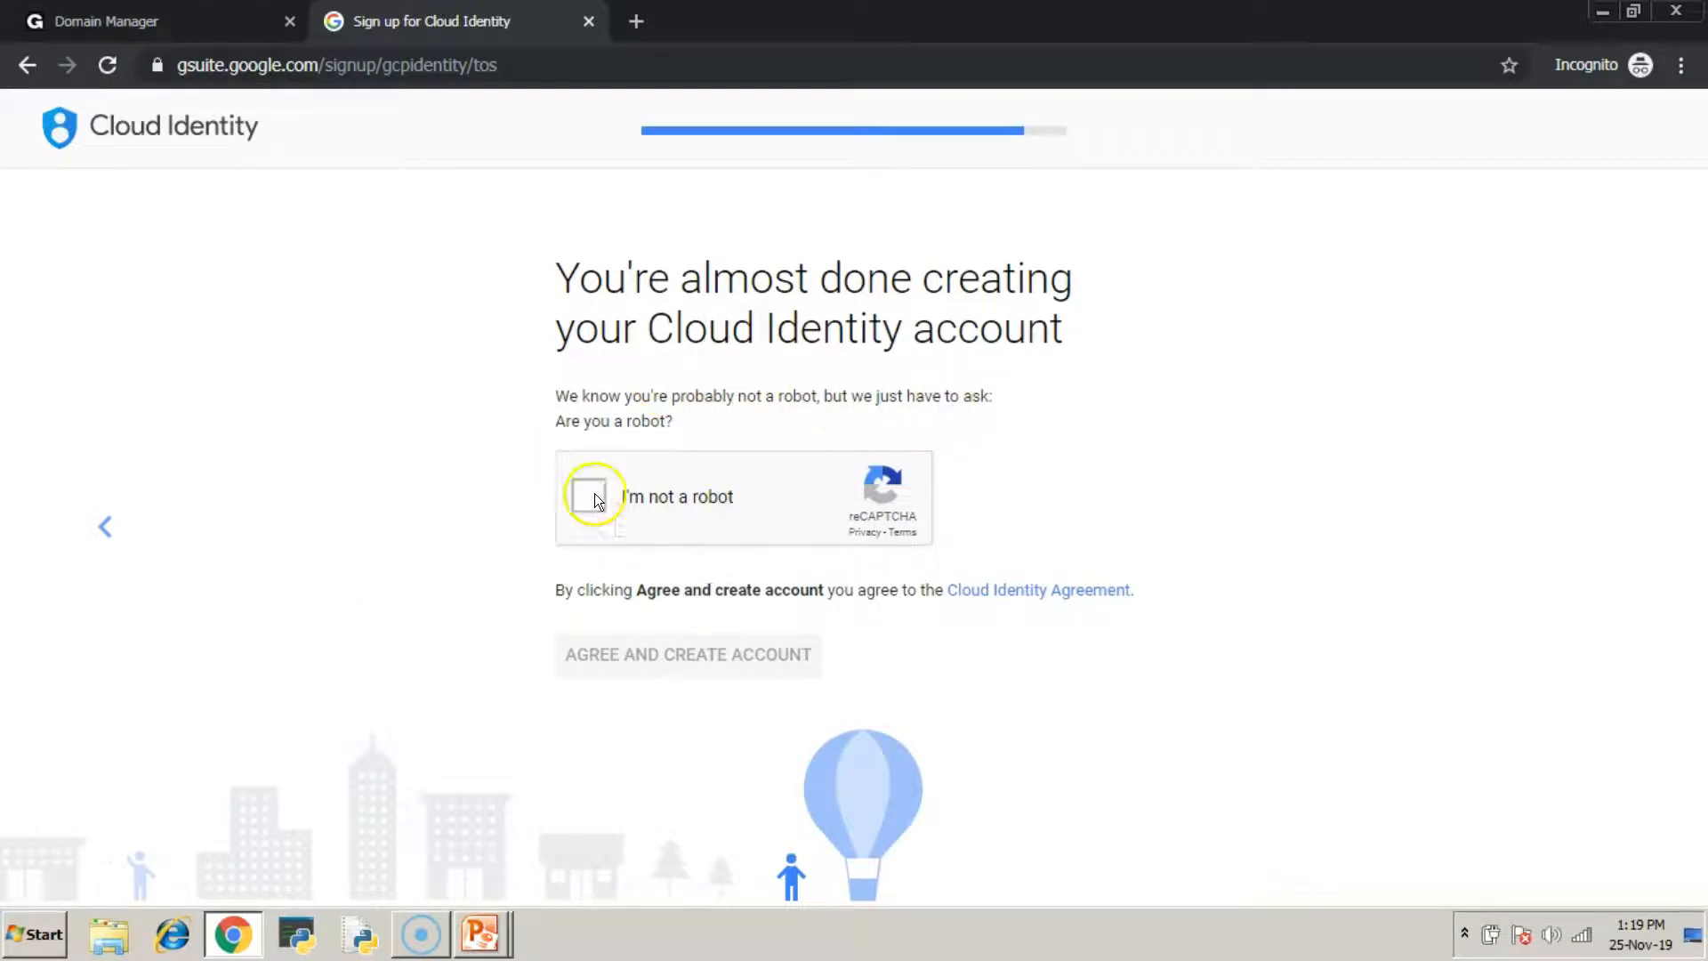
{"action": "left_click", "coordinate": [589, 497]}
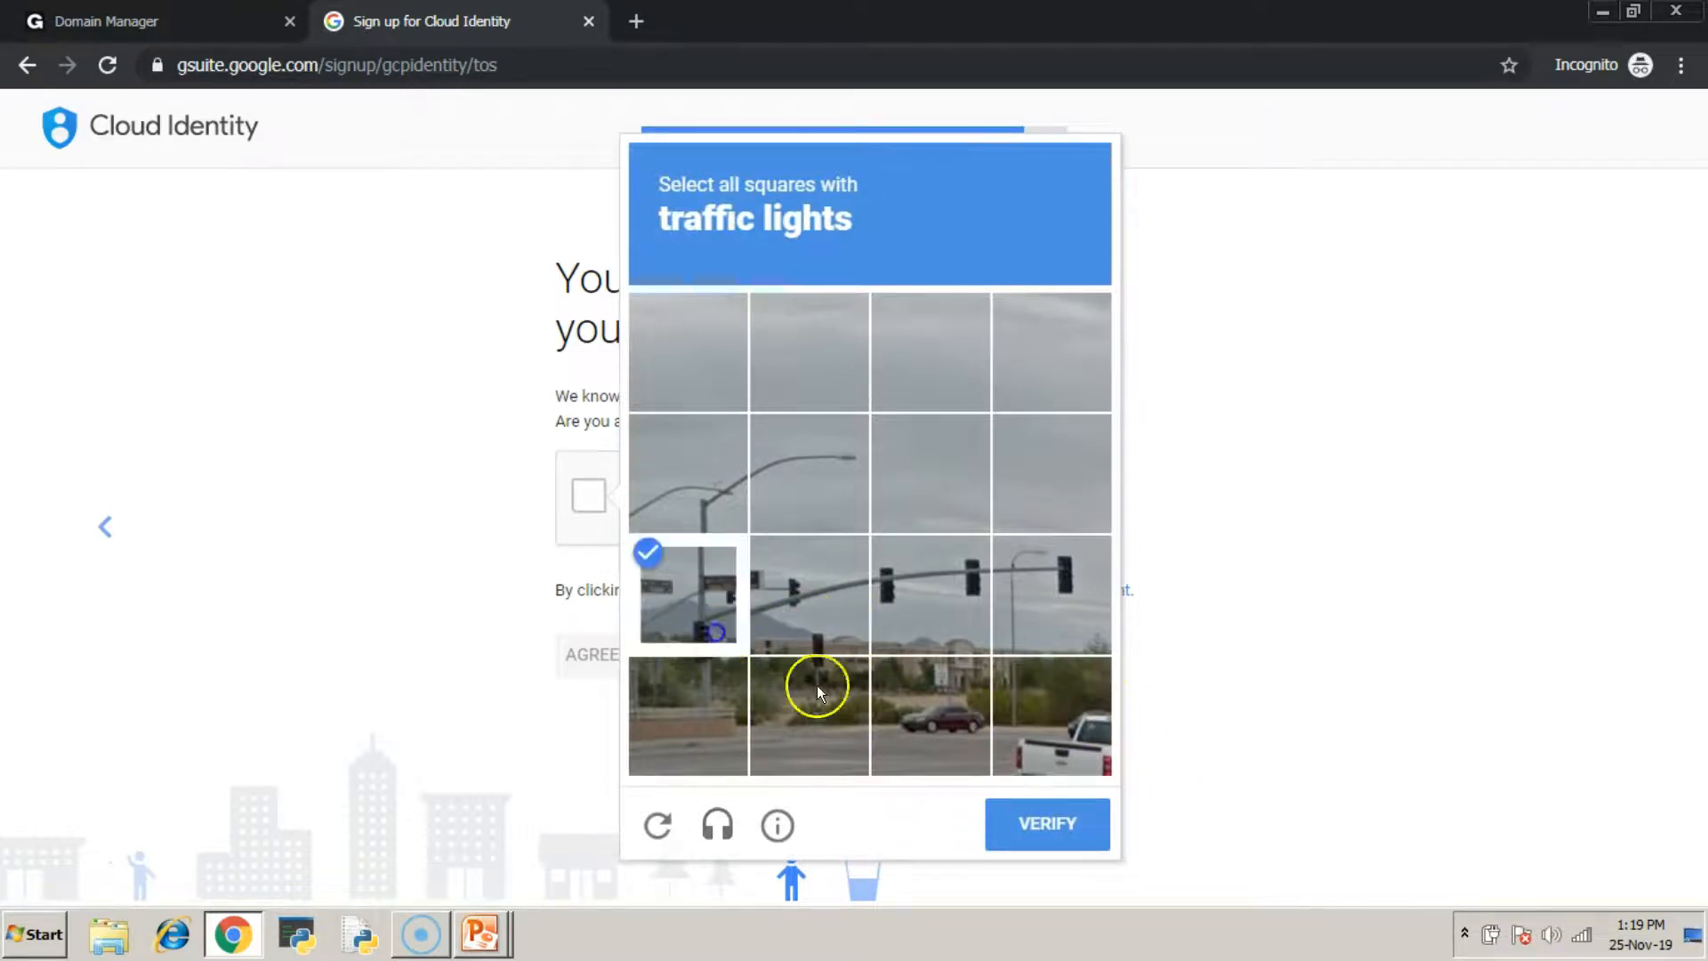
{"action": "left_click", "coordinate": [1046, 824]}
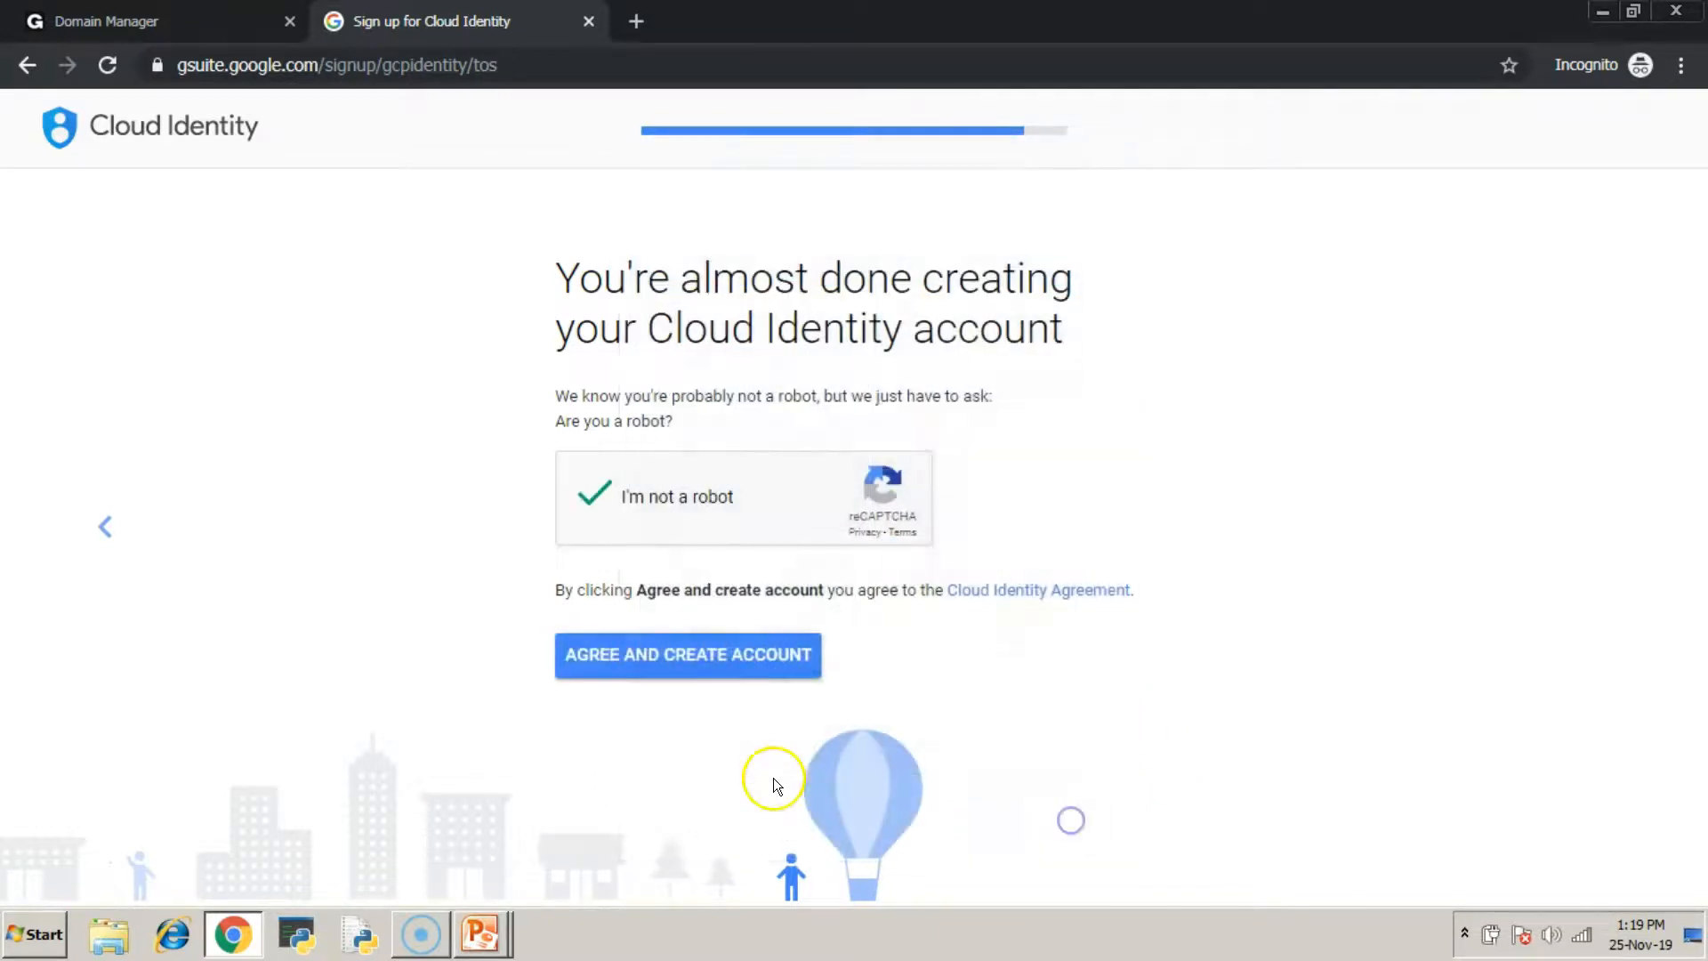
{"action": "left_click", "coordinate": [687, 655]}
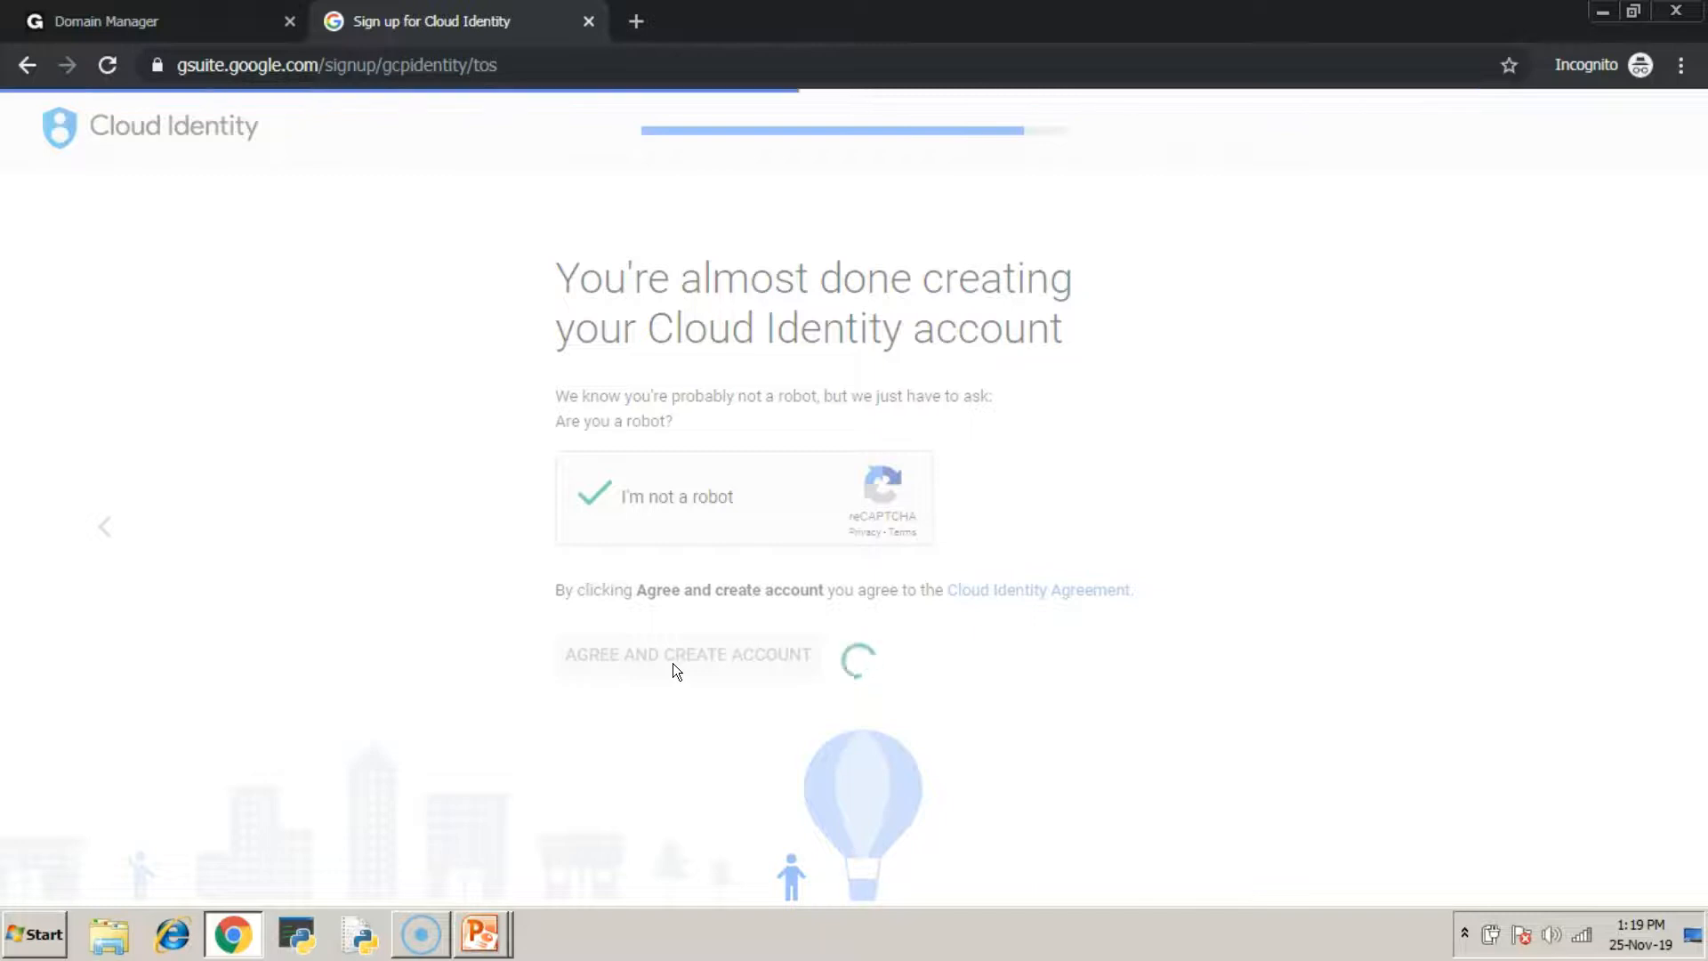
{"action": "left_click", "coordinate": [688, 655]}
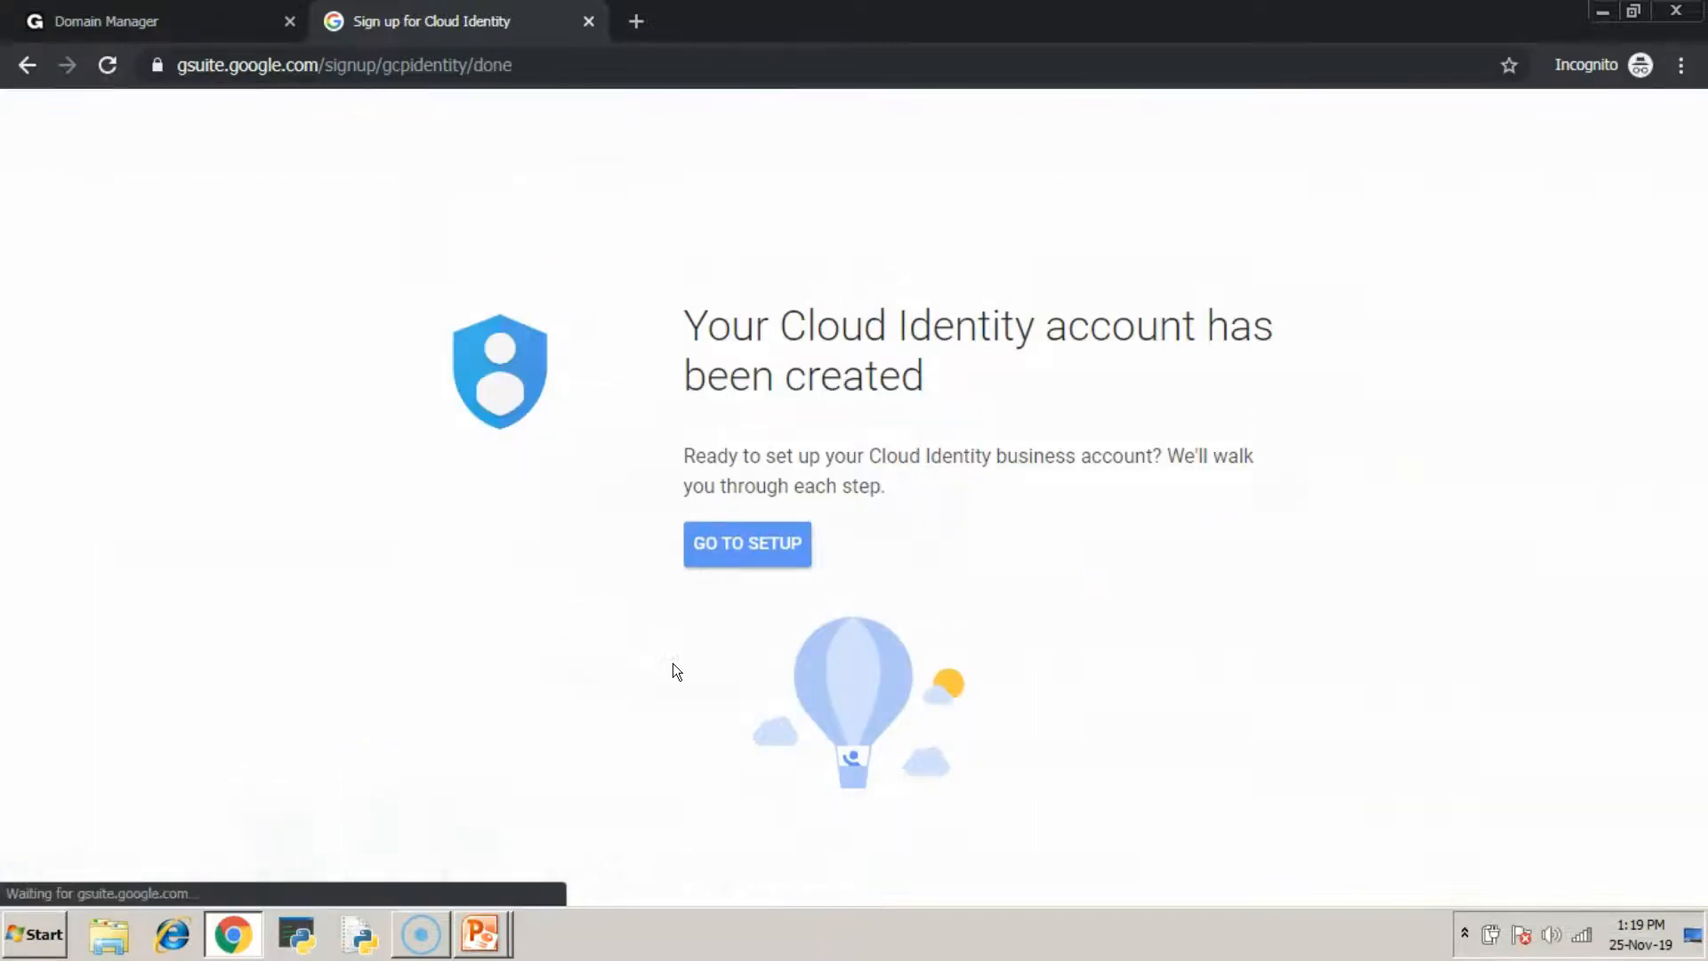
{"action": "mouse_move", "coordinate": [644, 355]}
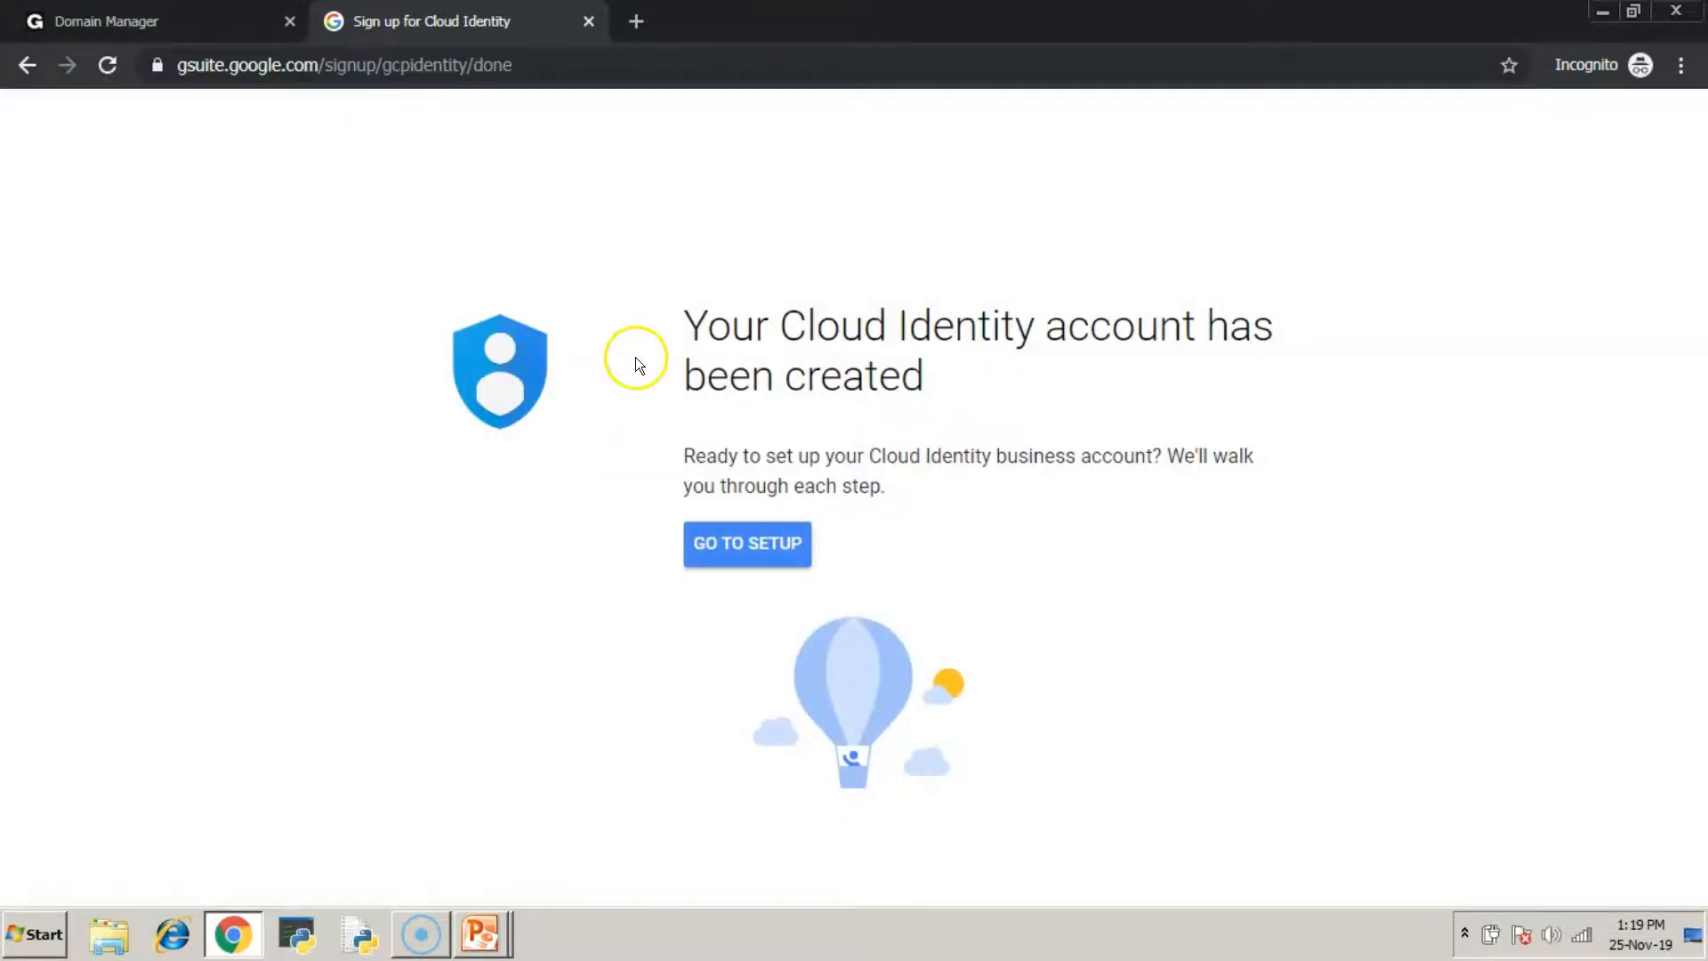
{"action": "mouse_move", "coordinate": [970, 523]}
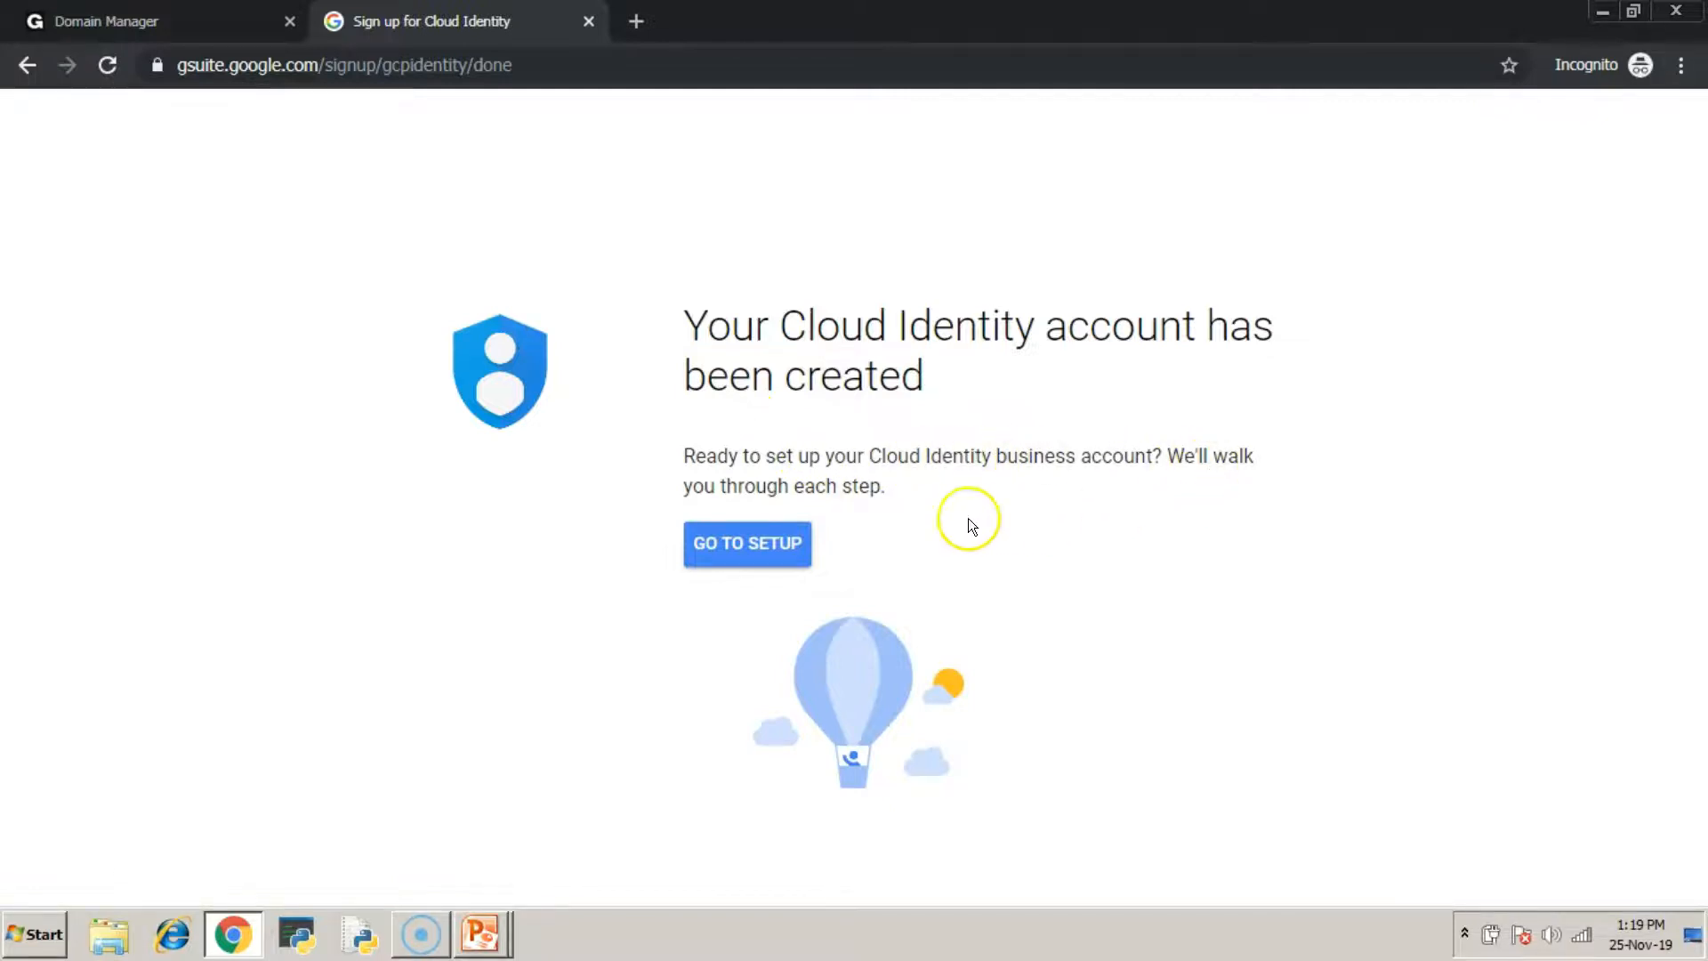
- Go to the Cloud Identity setup from the new account's welcome prompt
{"action": "left_click", "coordinate": [748, 543]}
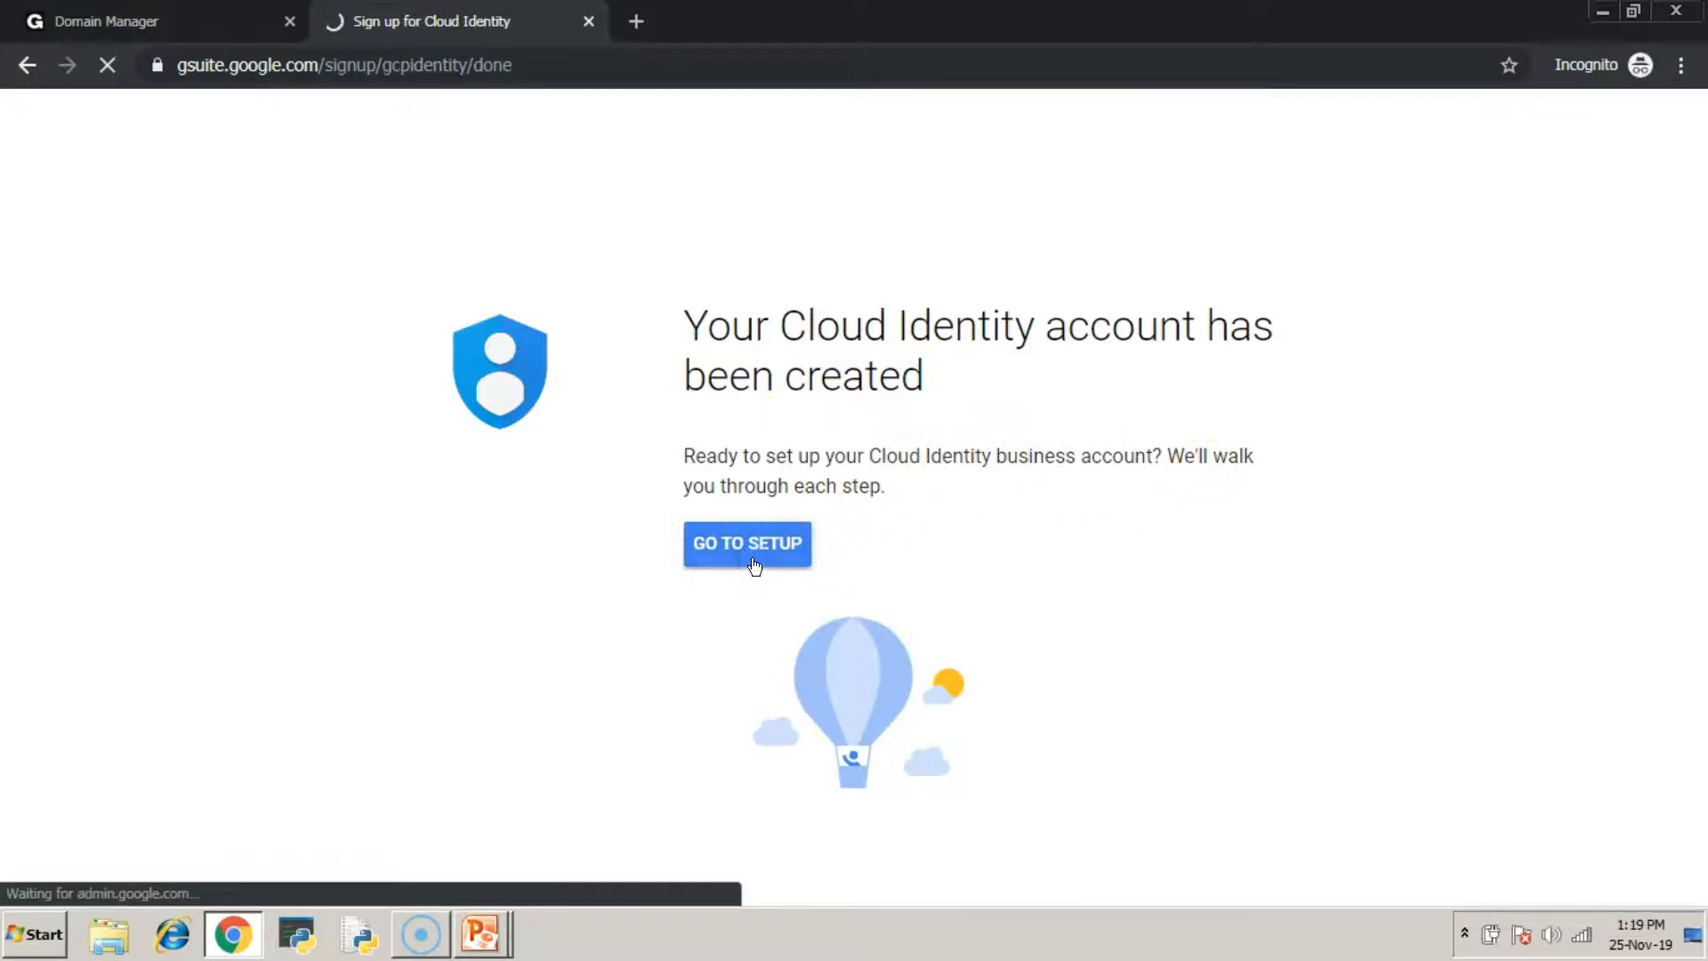
{"action": "left_click", "coordinate": [748, 543]}
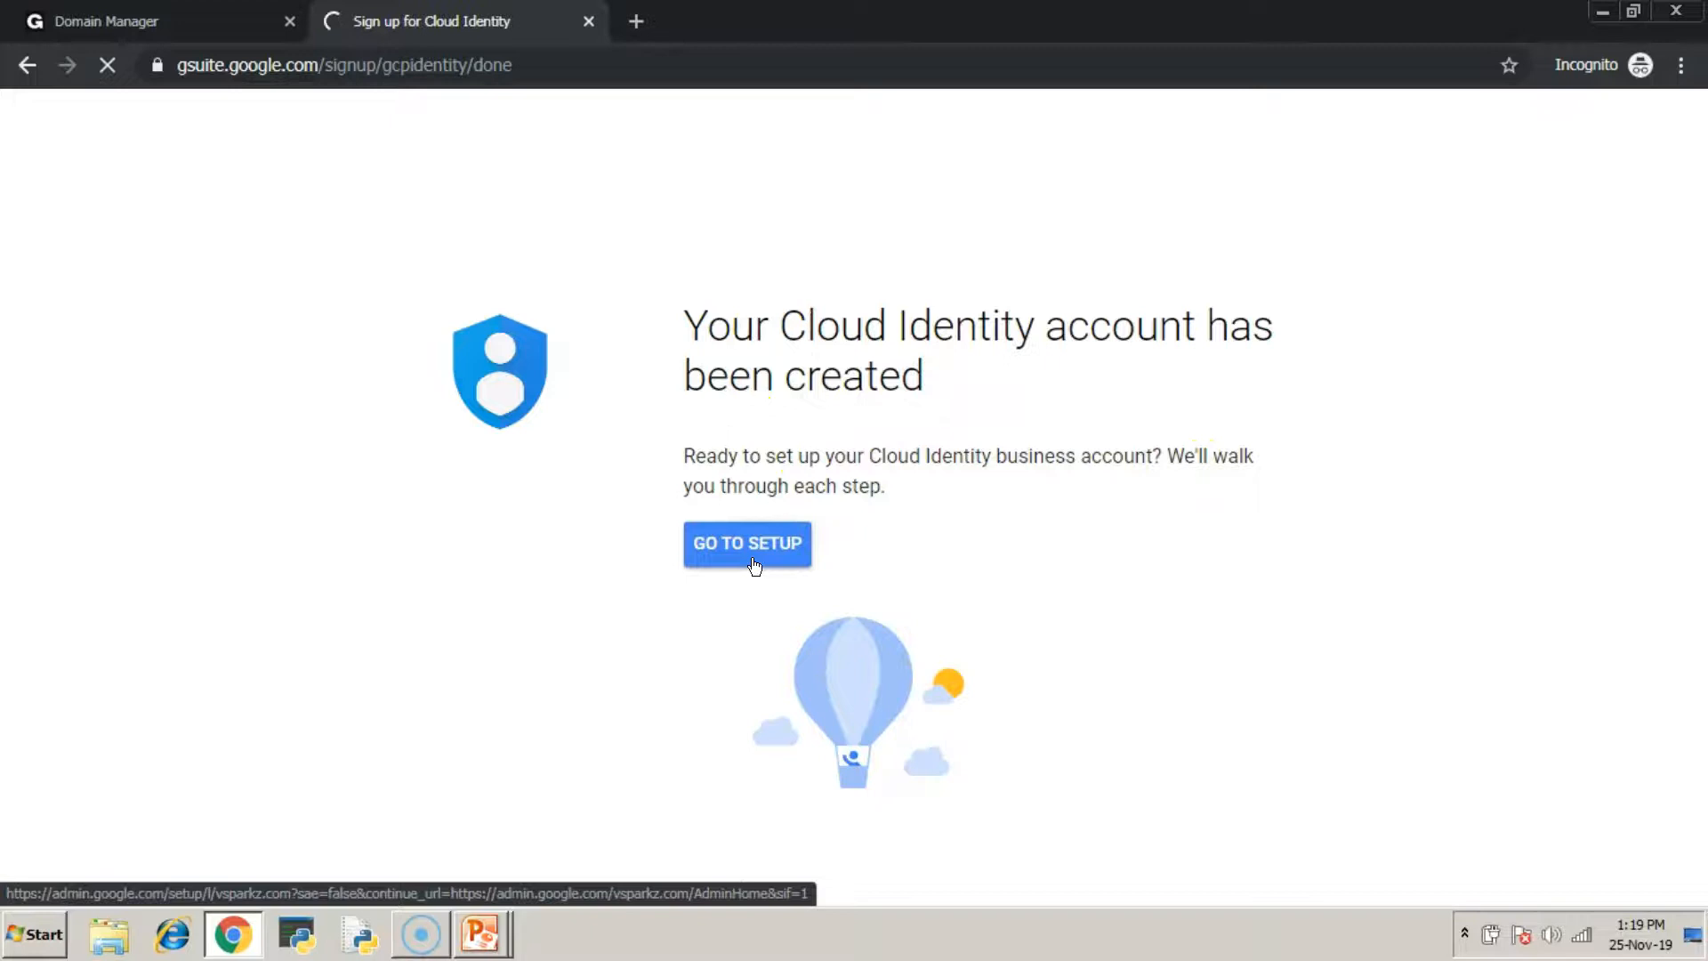
{"action": "left_click", "coordinate": [747, 543]}
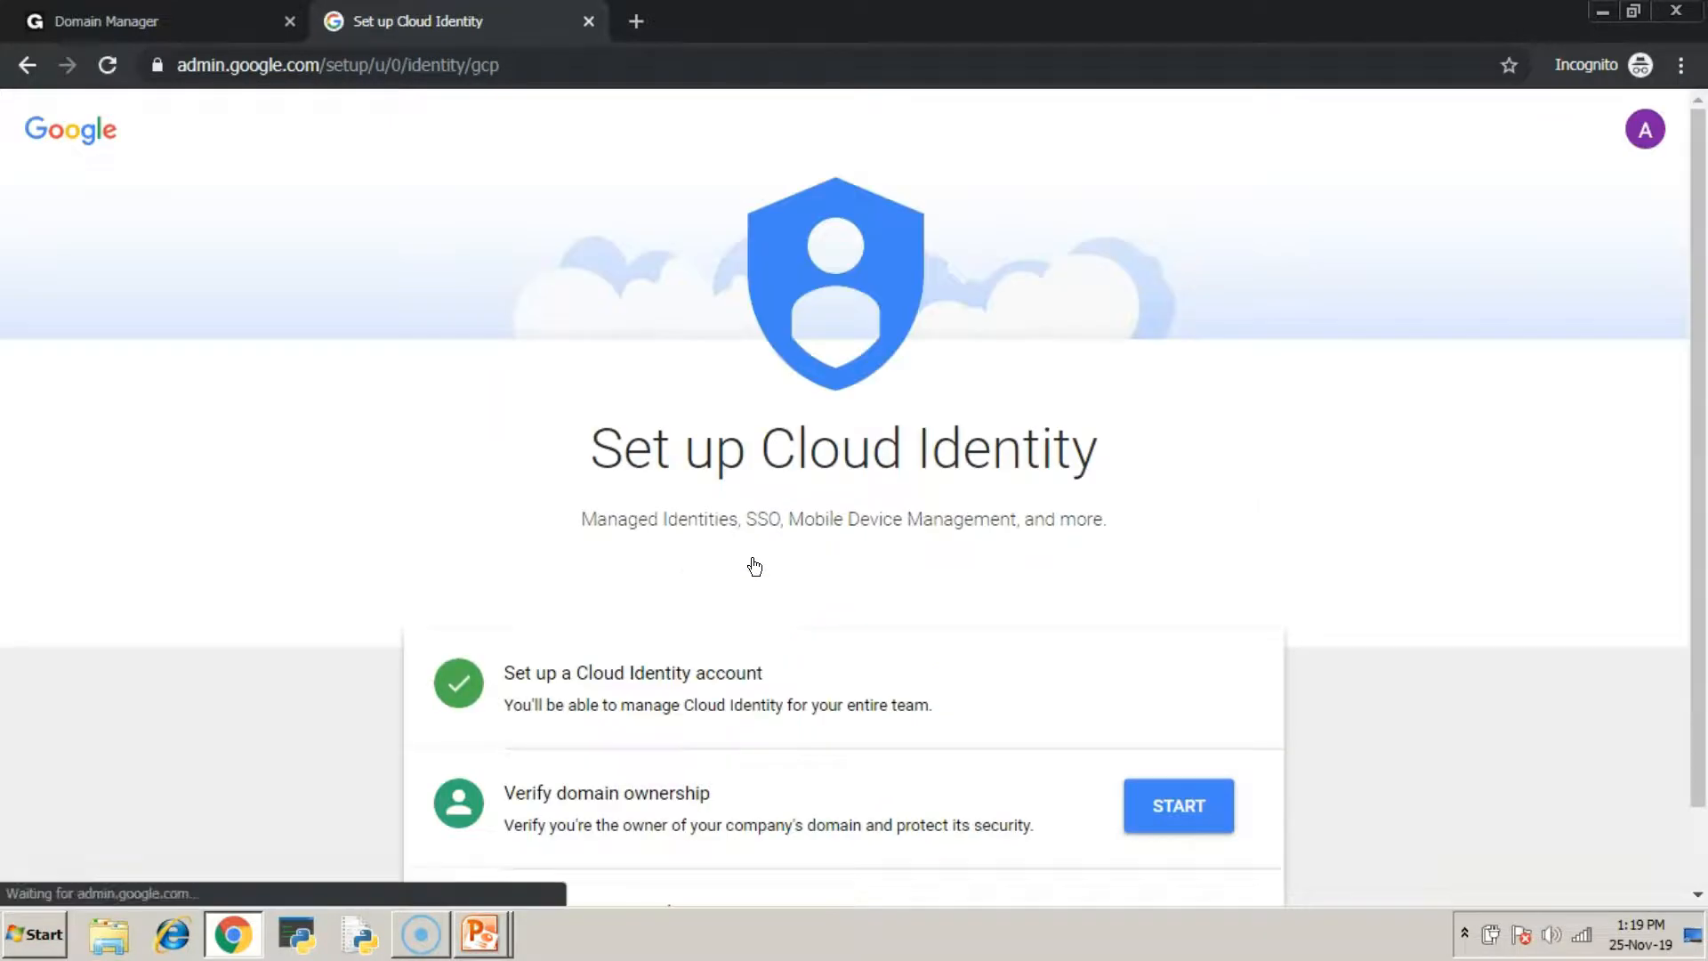
{"action": "scroll", "scroll_direction": "down", "scroll_amount": 3}
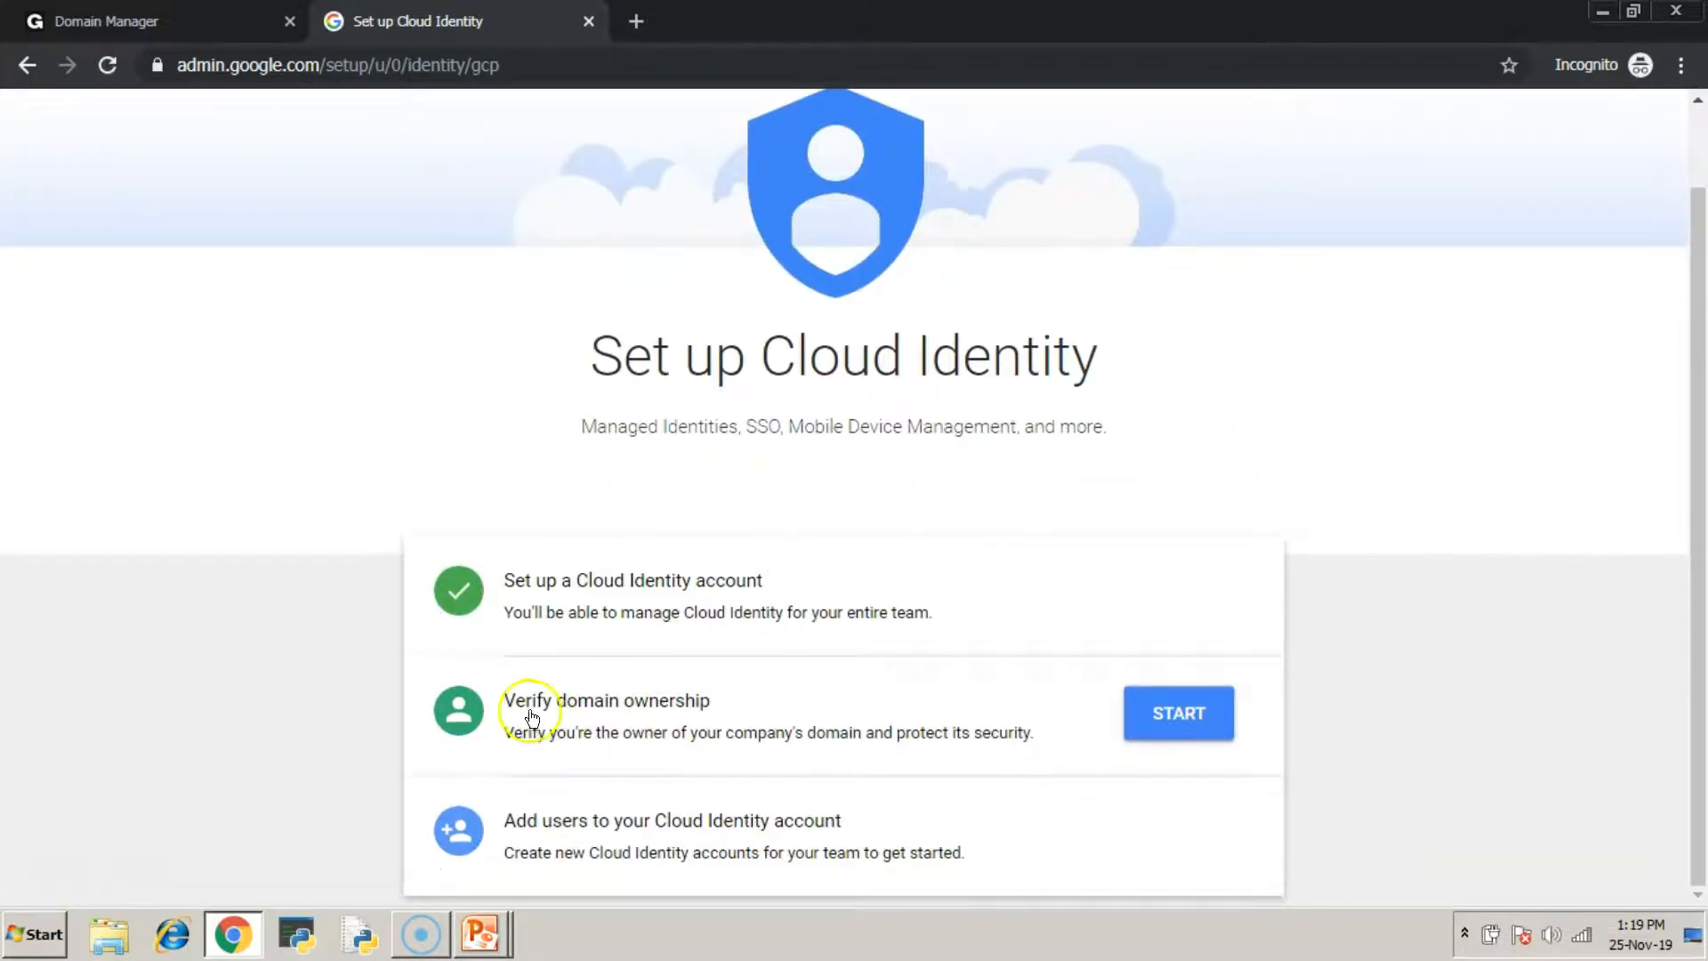
- Start domain ownership verification and authorize GoDaddy to let Google change vsparkz.com
{"action": "left_click", "coordinate": [1178, 712]}
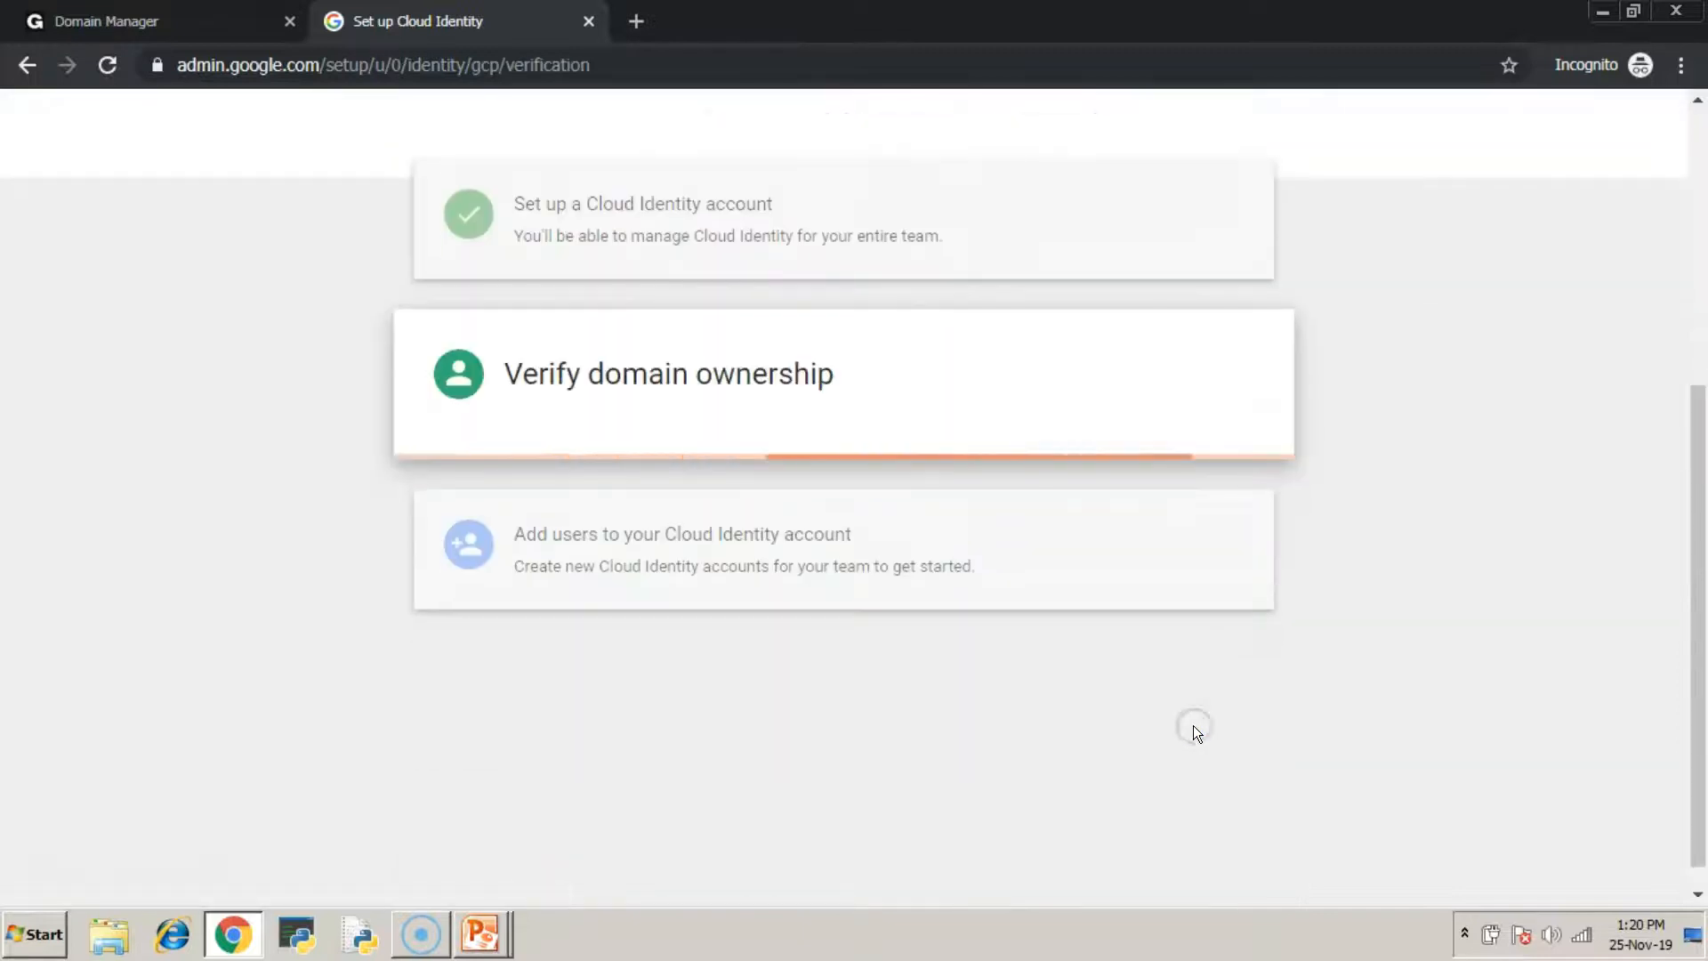
{"action": "left_click", "coordinate": [669, 373]}
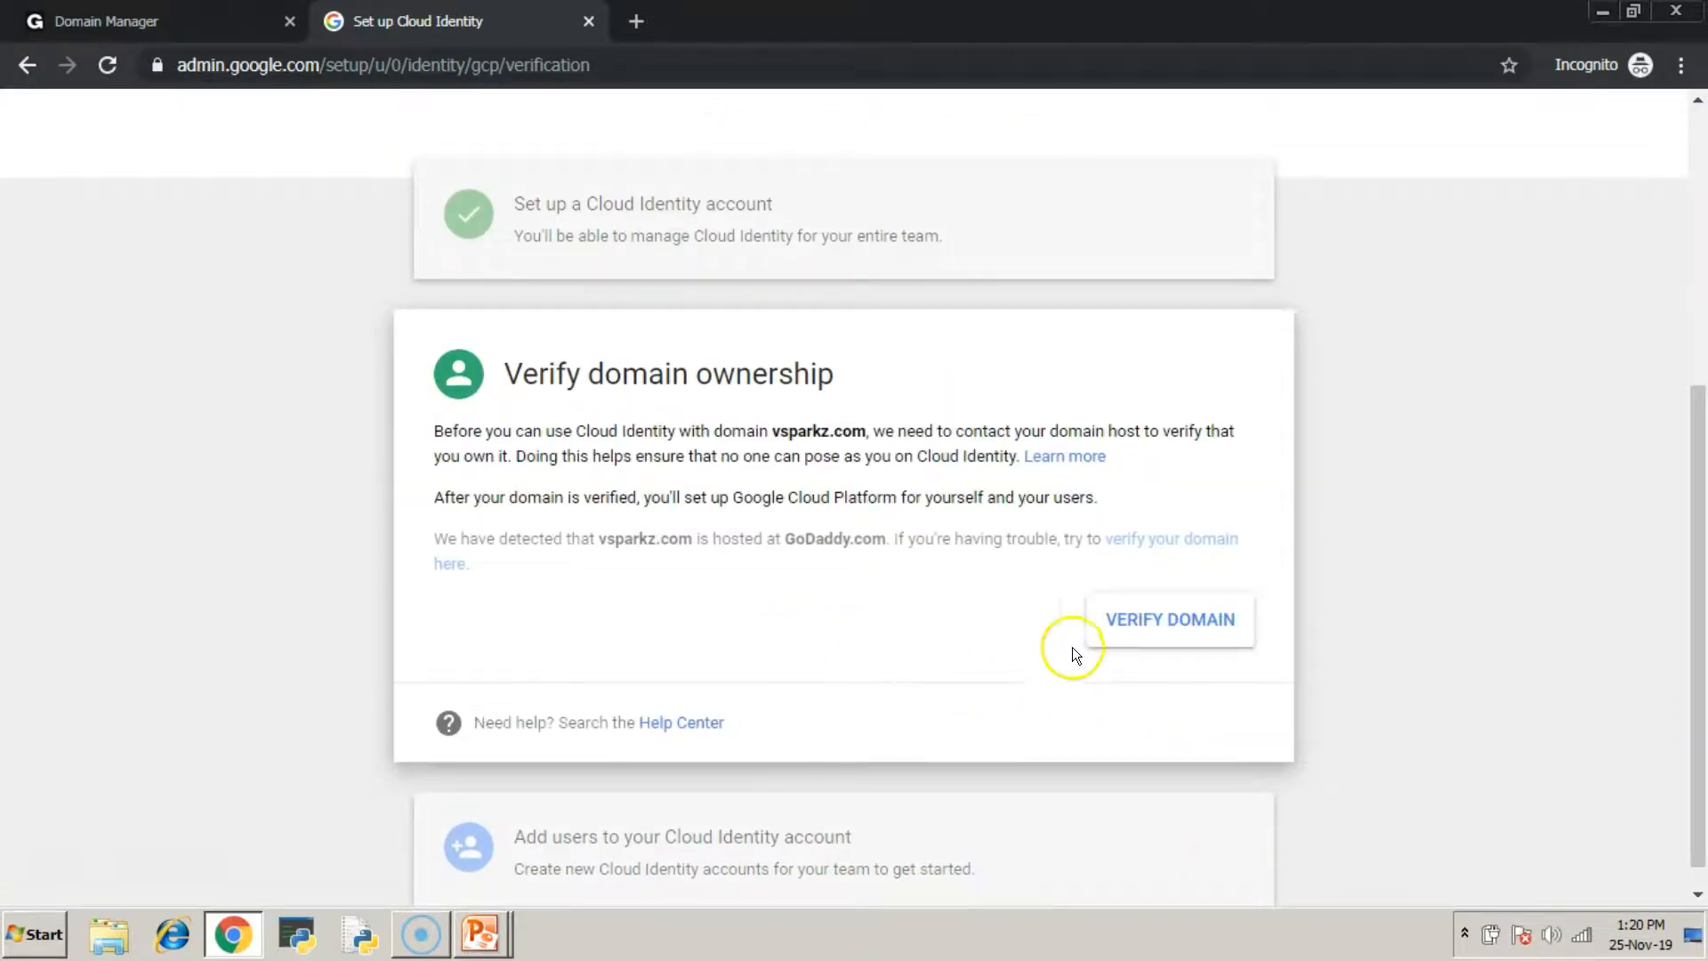
{"action": "left_click", "coordinate": [1171, 619]}
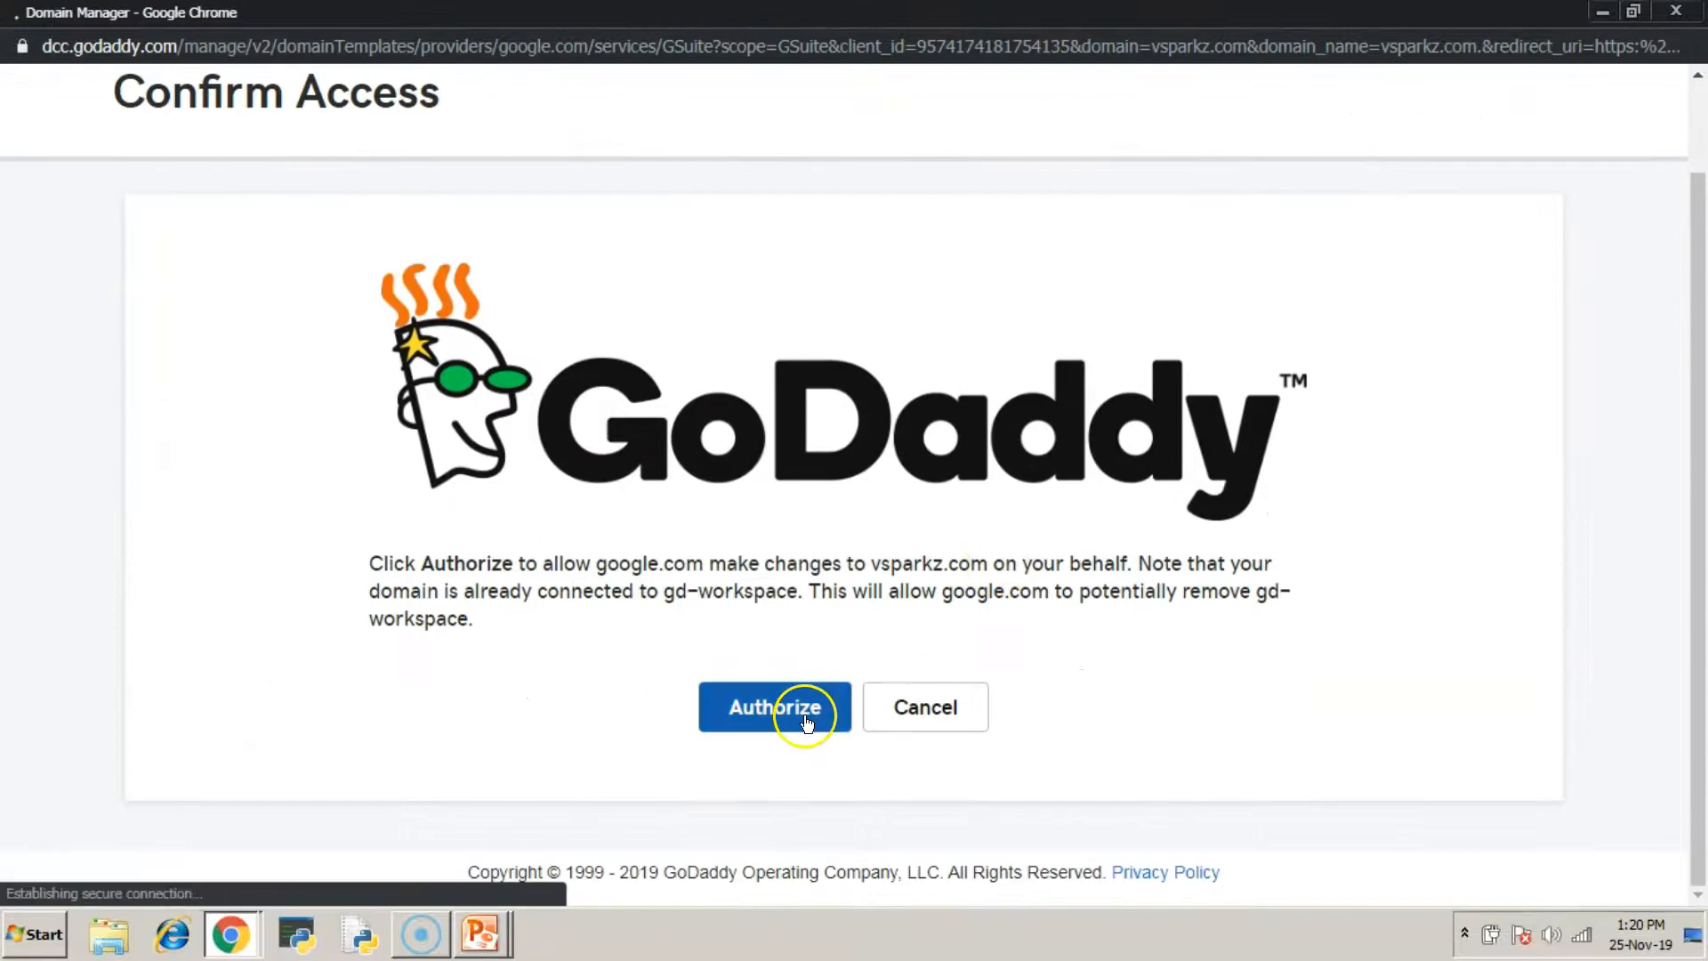
{"action": "left_click", "coordinate": [775, 707]}
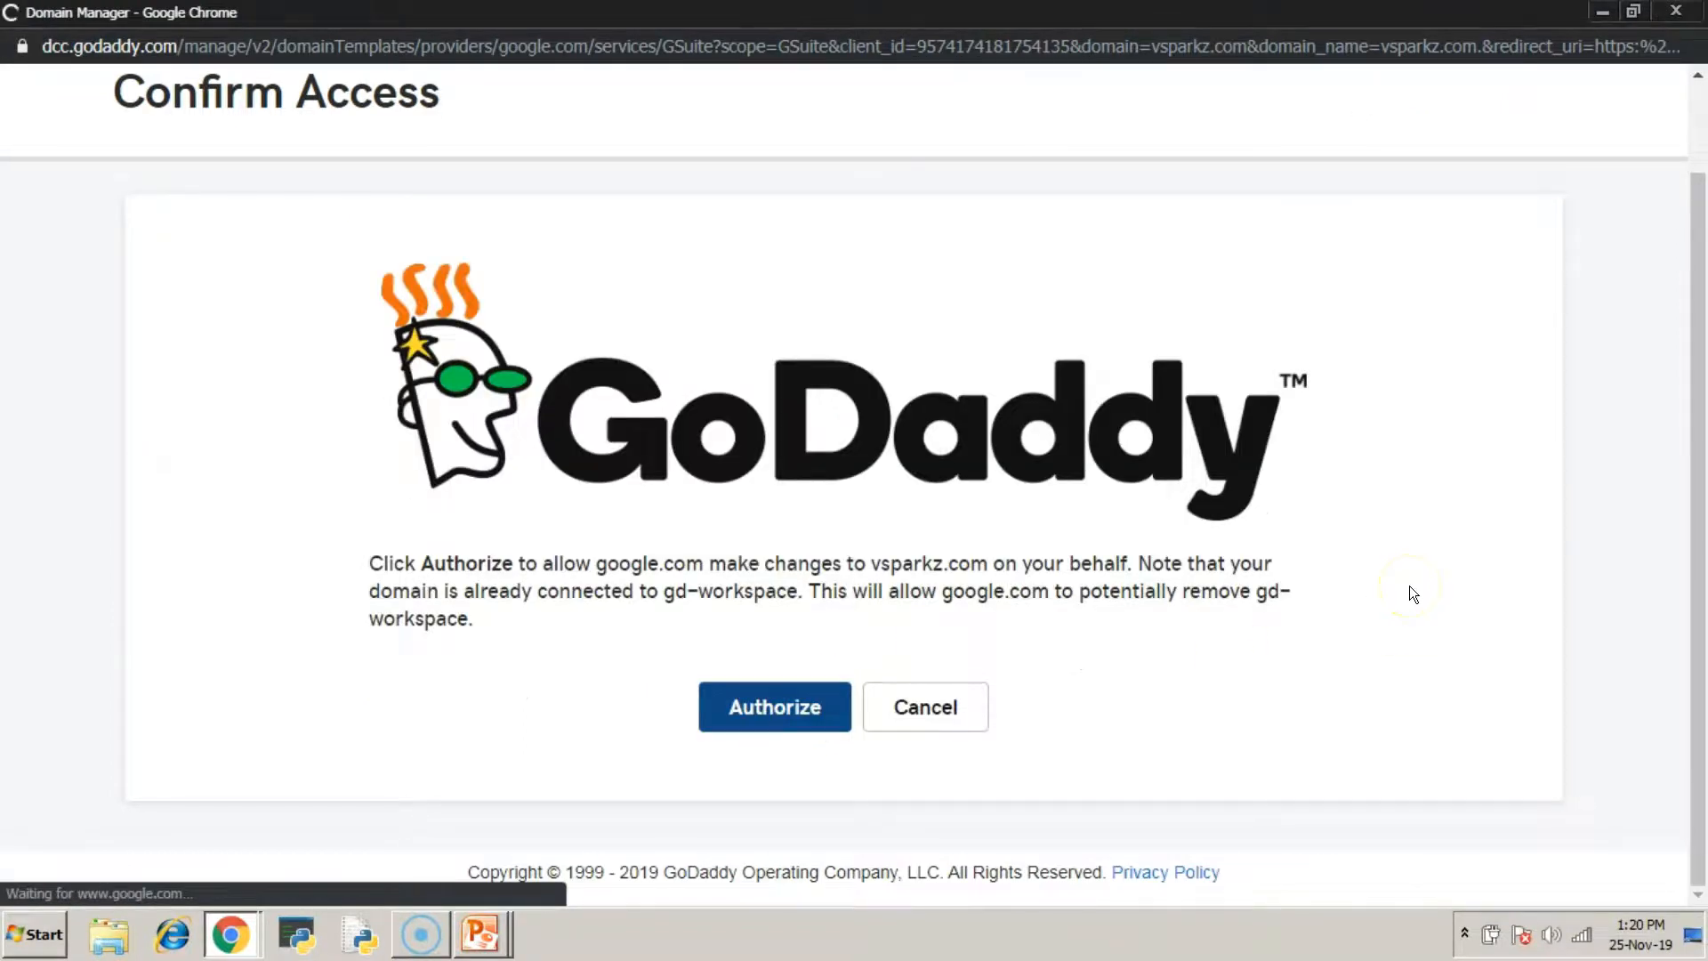
{"action": "left_click", "coordinate": [774, 706]}
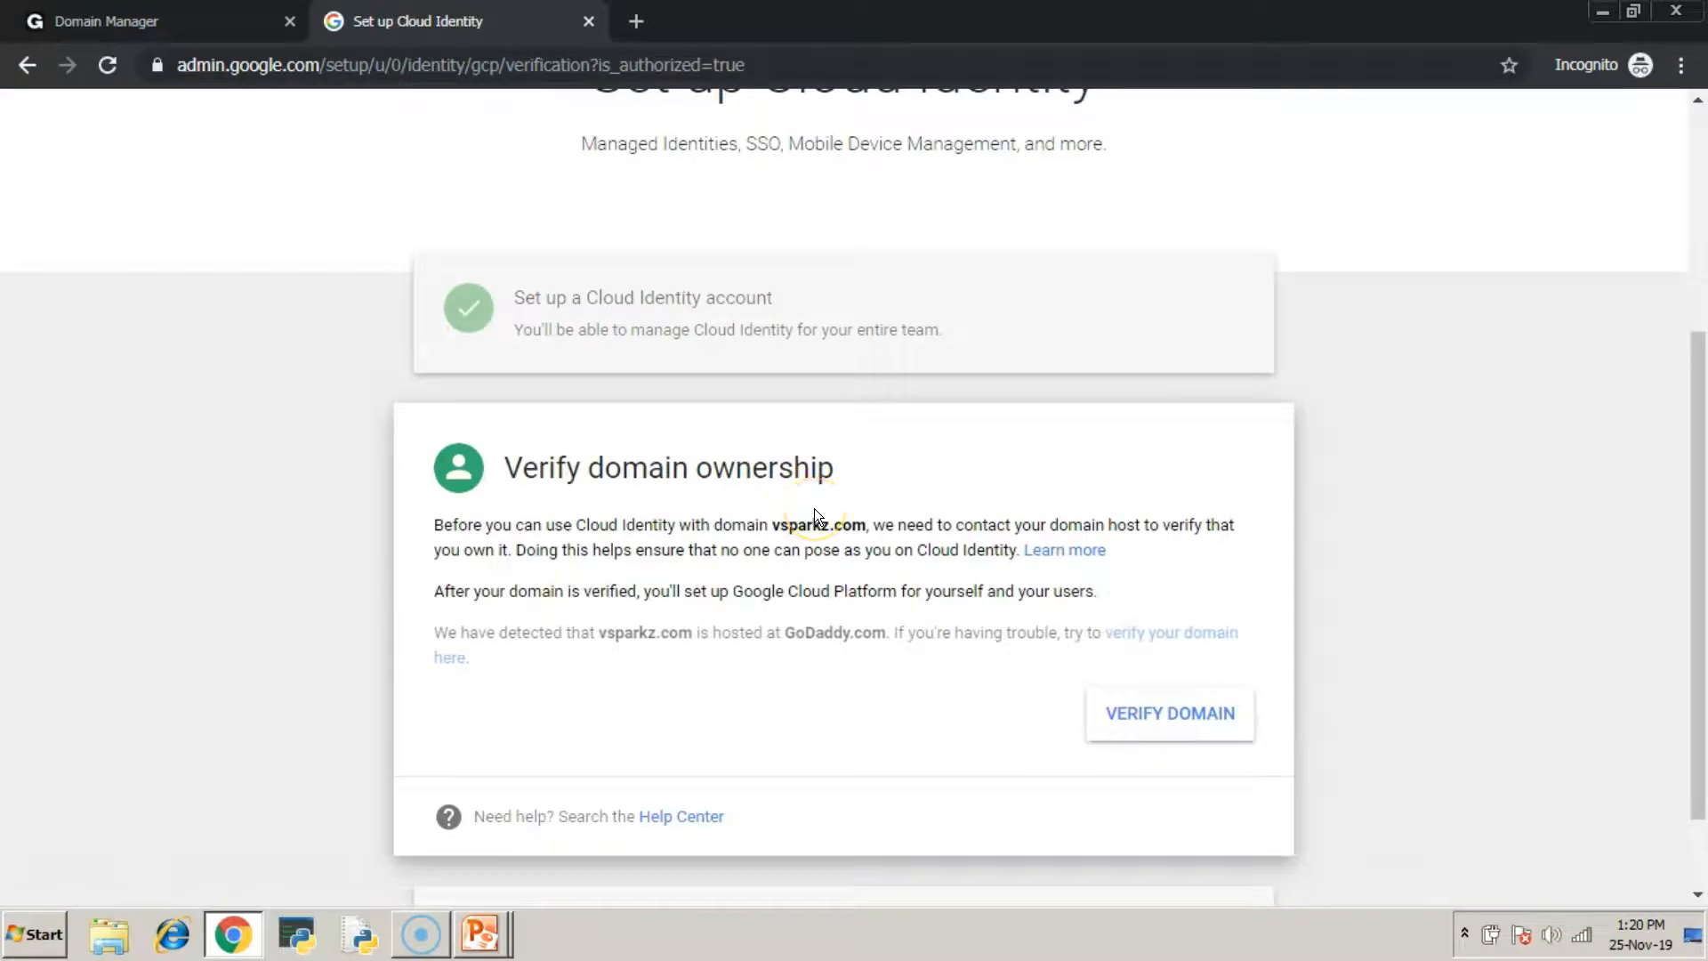
- Retry domain verification and authorize GoDaddy access for vsparkz.com again
{"action": "scroll", "scroll_direction": "up", "scroll_amount": 3}
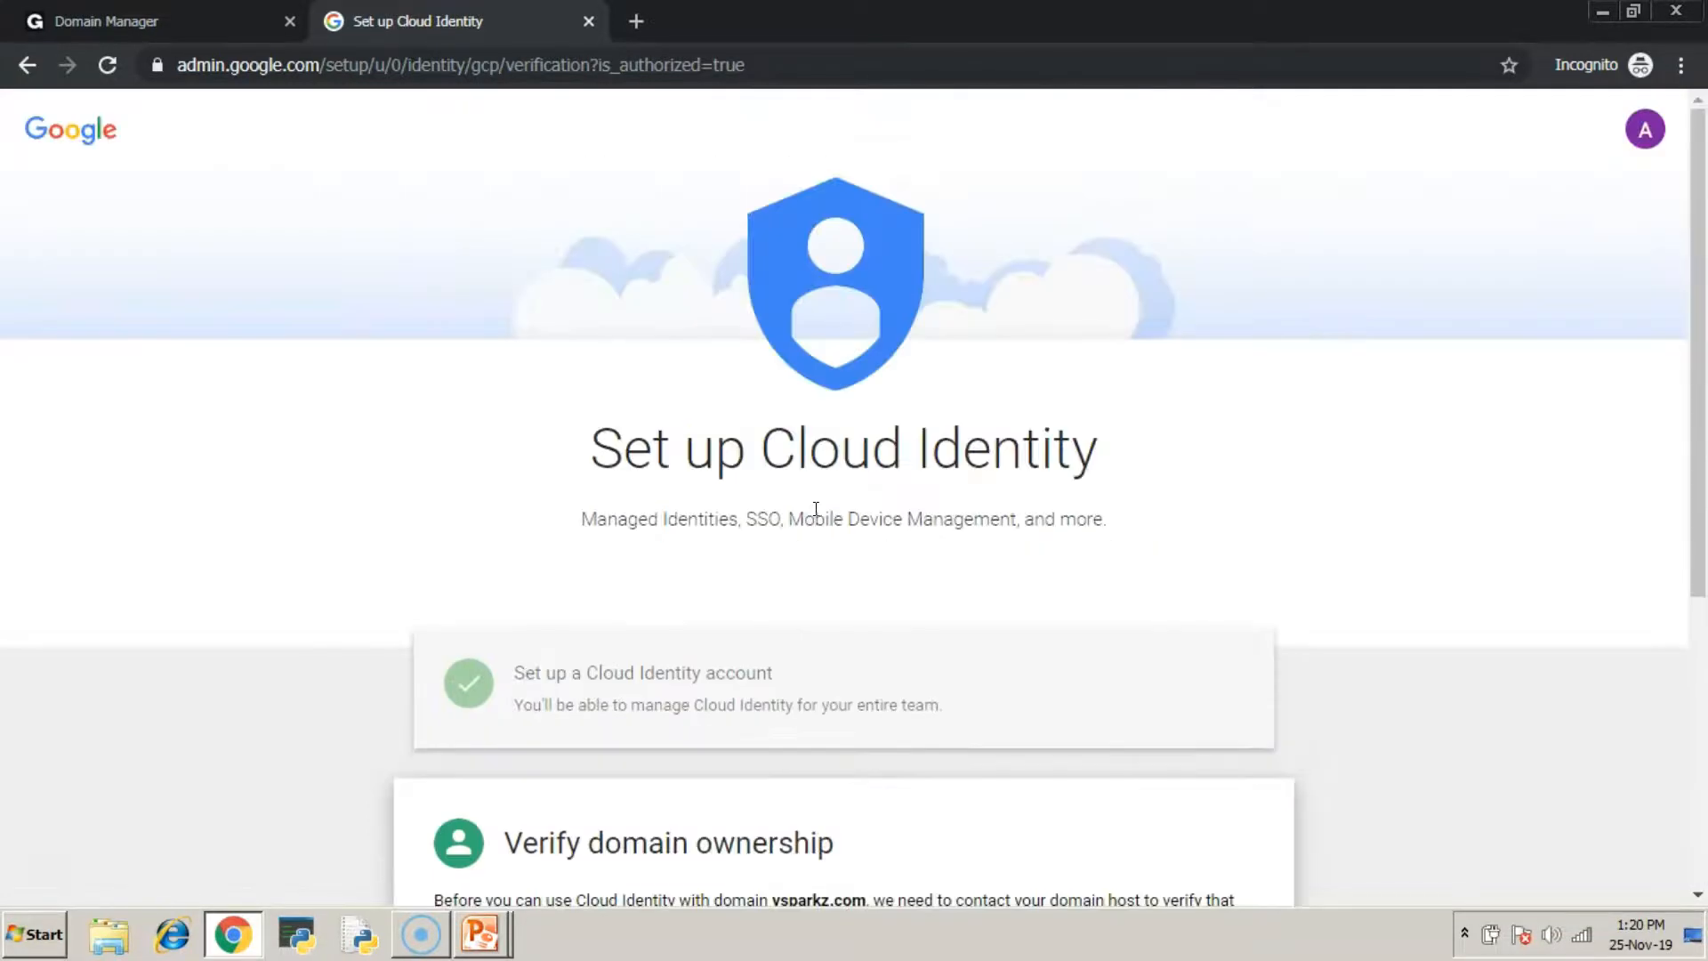
{"action": "scroll", "scroll_direction": "down", "scroll_amount": 3}
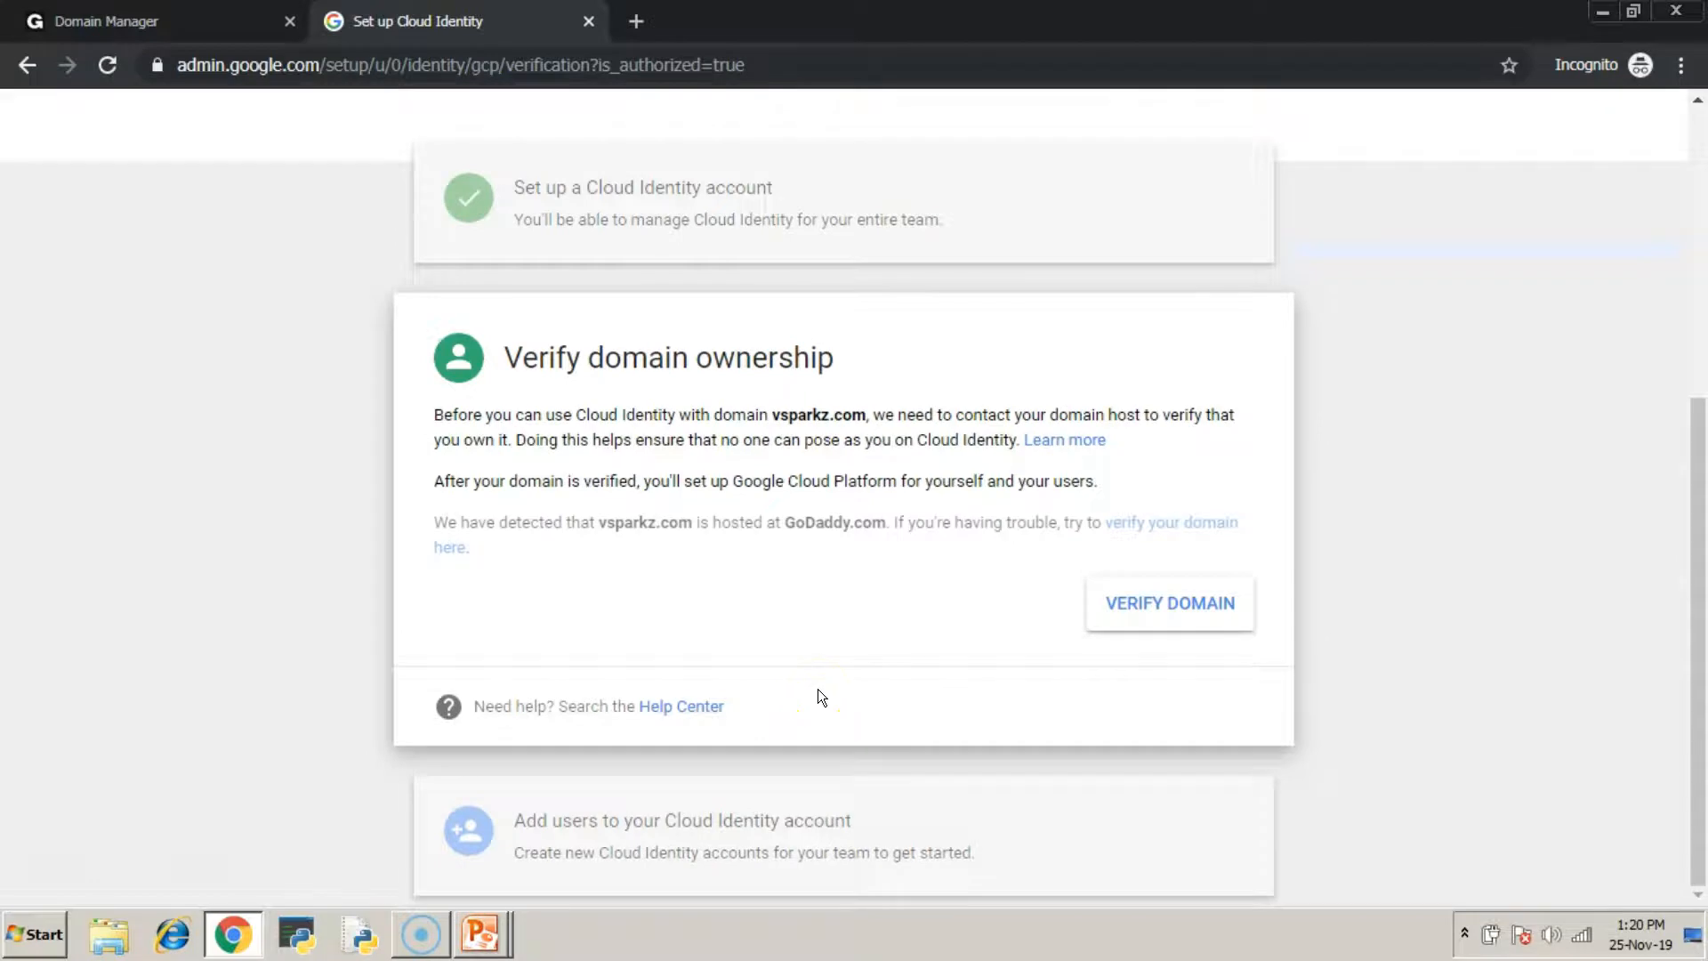
{"action": "left_click", "coordinate": [1169, 603]}
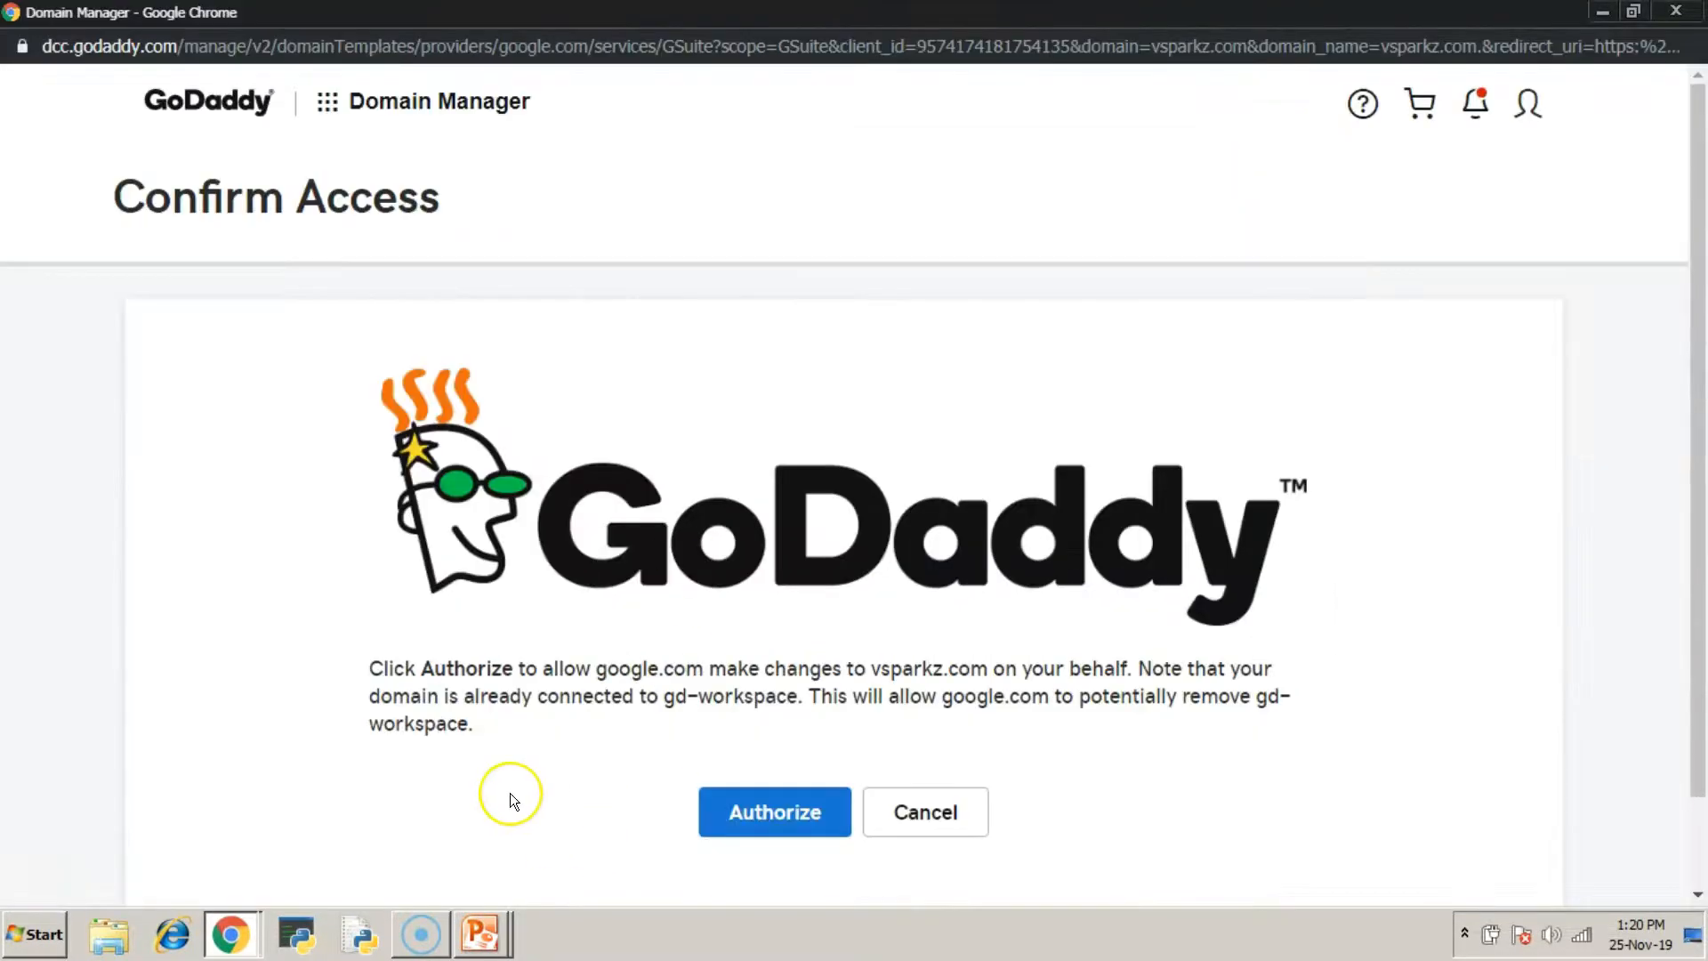
{"action": "scroll", "scroll_direction": "down", "scroll_amount": 3}
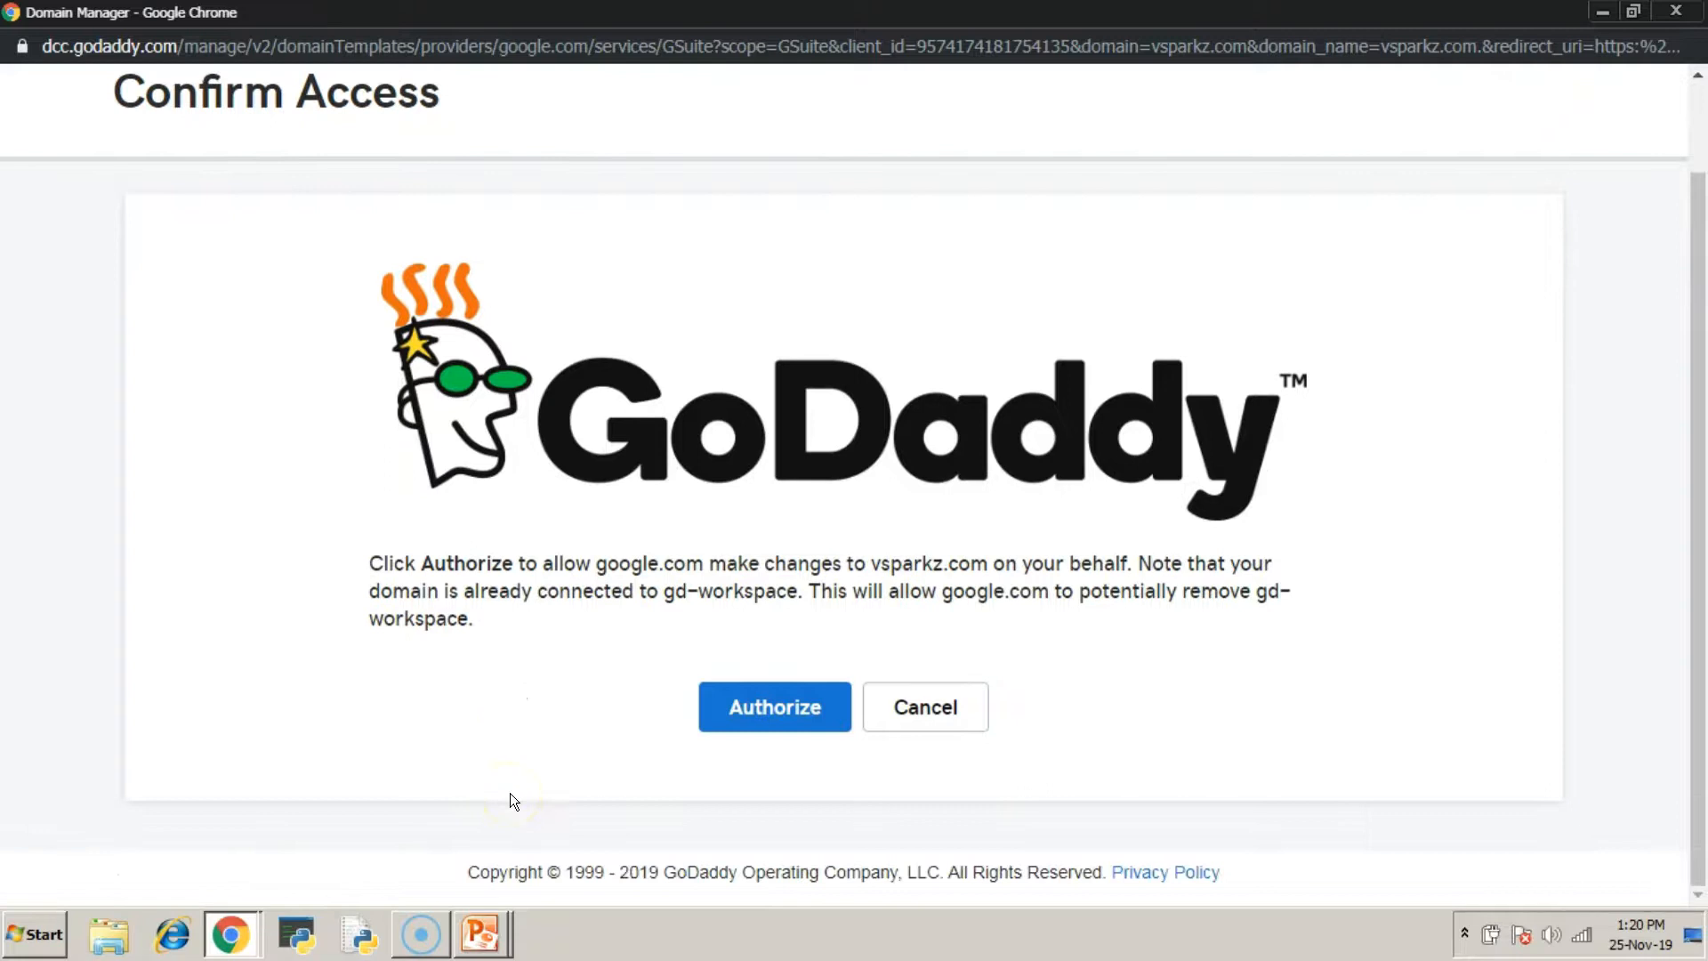
{"action": "left_click", "coordinate": [775, 707]}
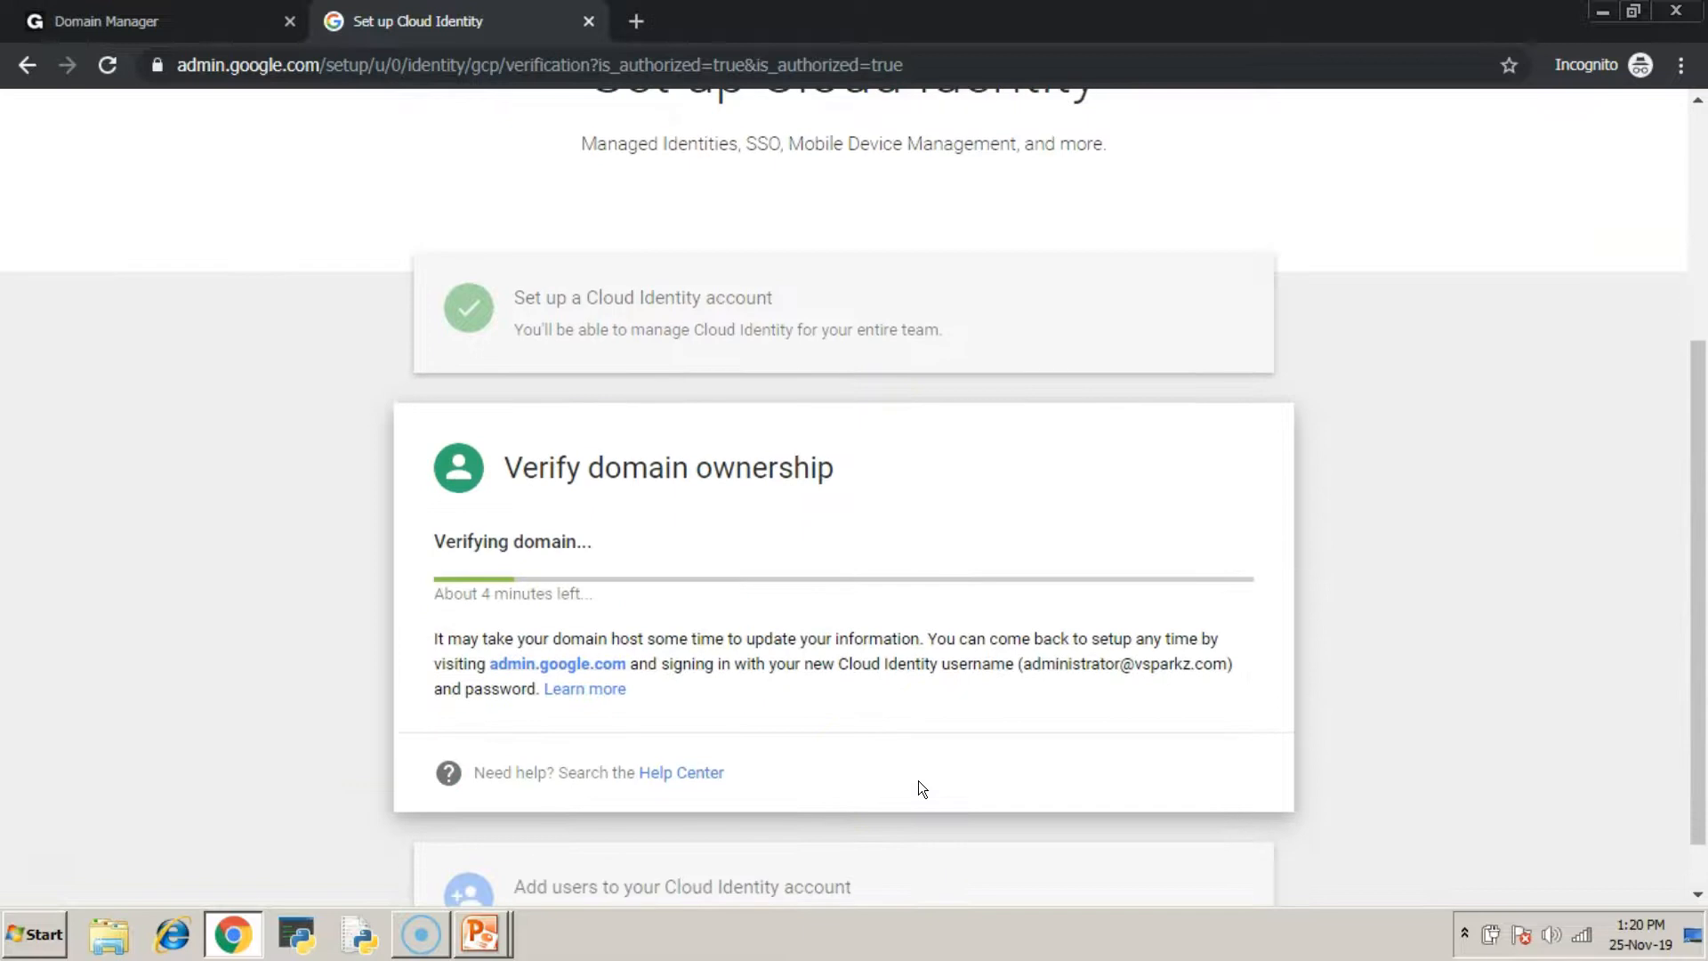
{"action": "scroll", "scroll_direction": "down", "scroll_amount": 3}
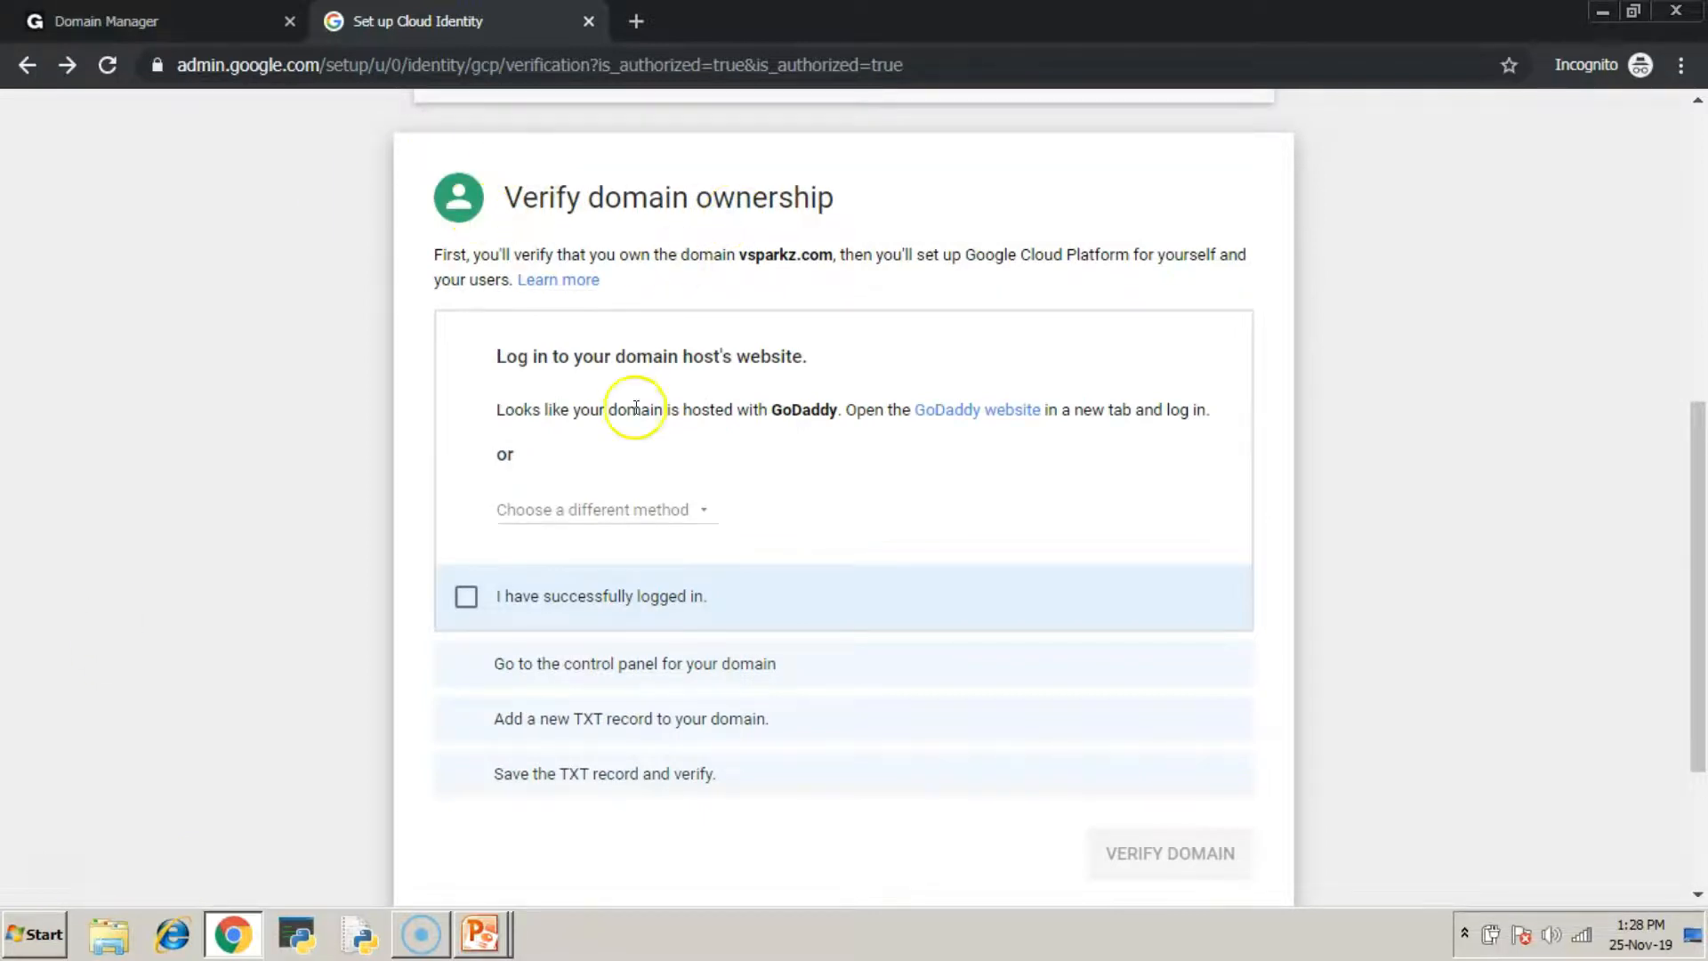
- Check off the login and control-panel steps and copy the google-site-verification TXT value
{"action": "left_click", "coordinate": [465, 597]}
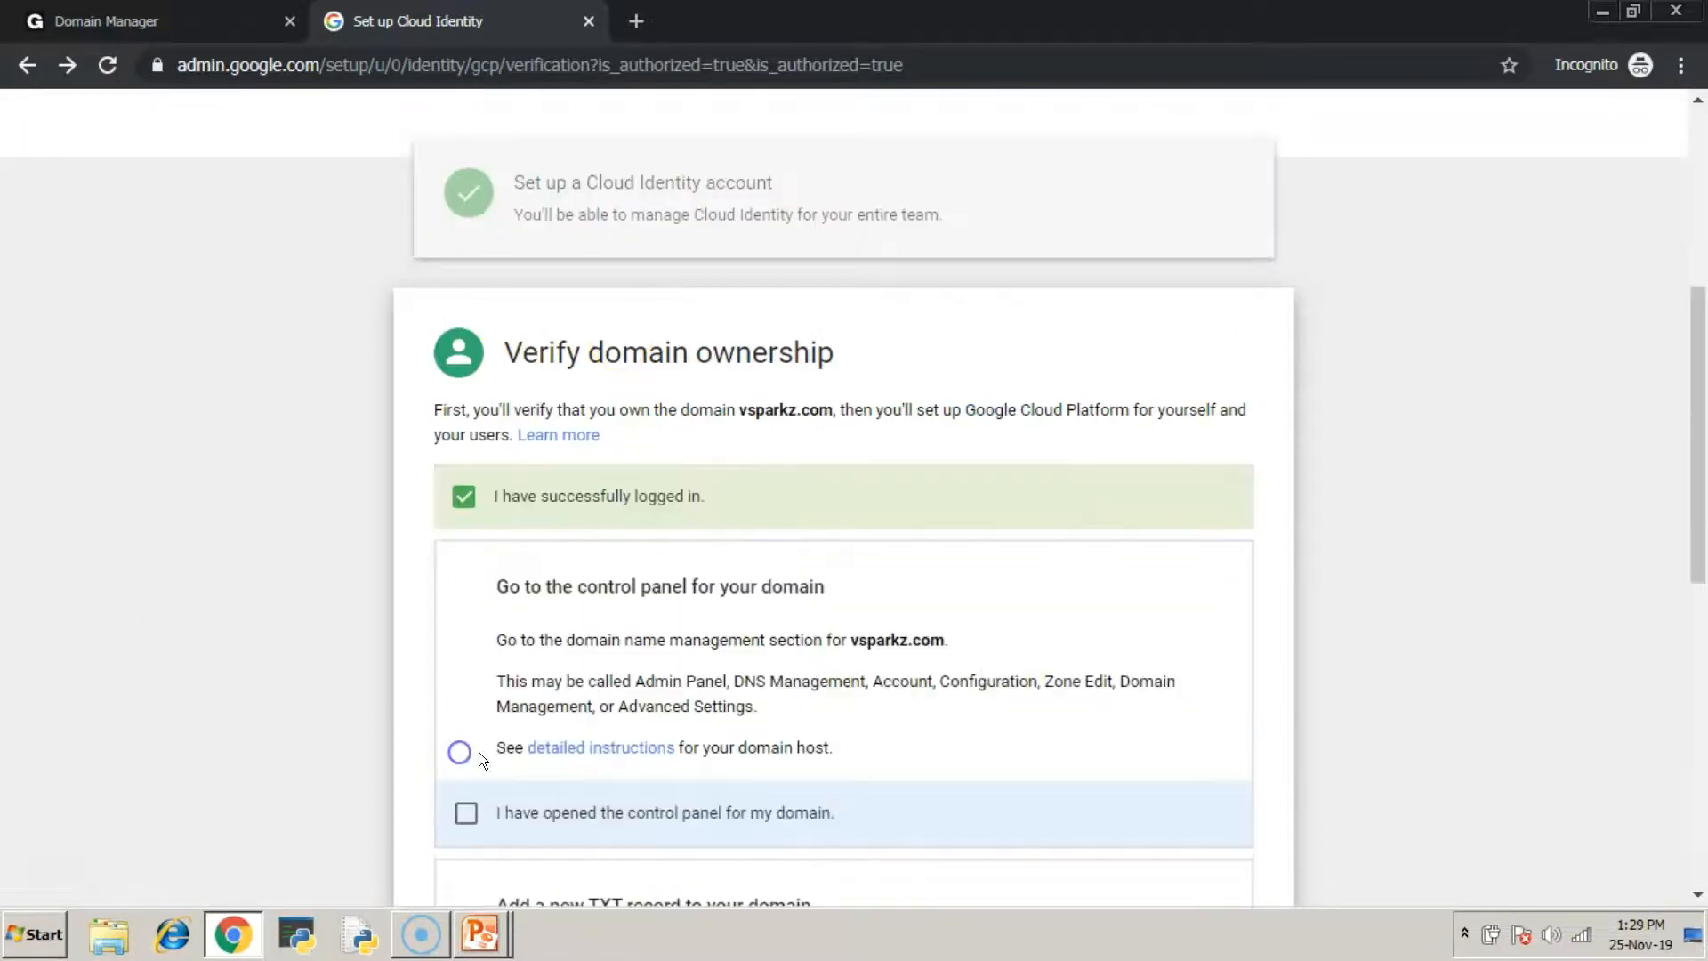
{"action": "scroll", "scroll_direction": "down", "scroll_amount": 3}
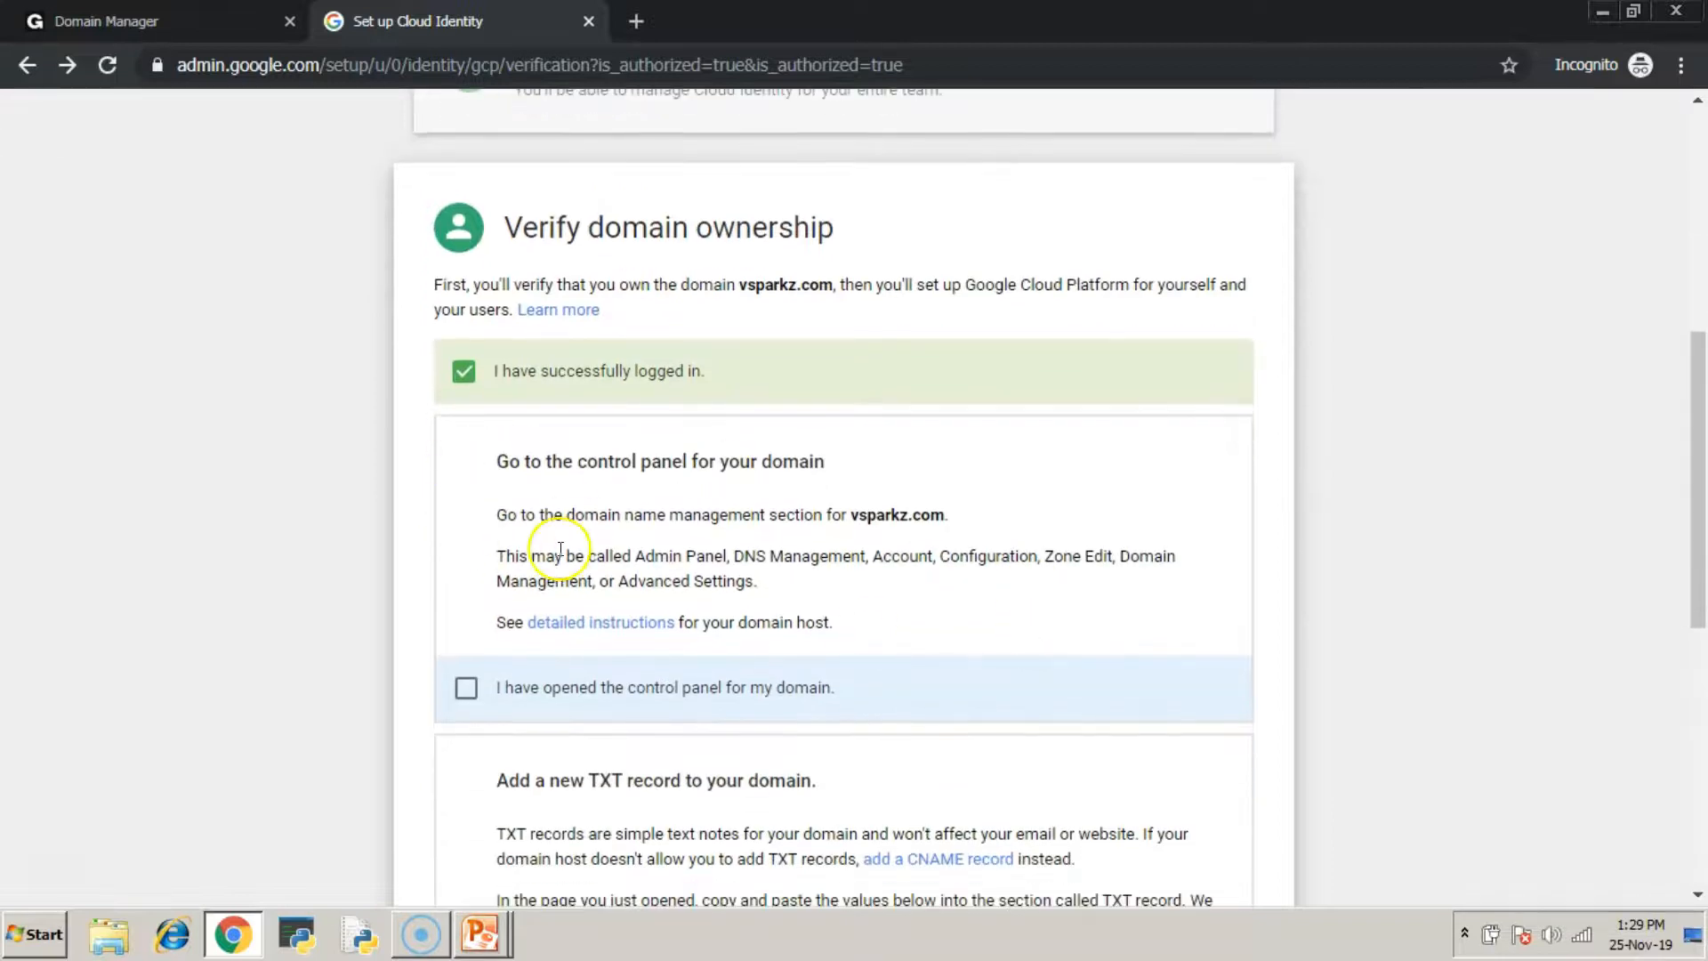
{"action": "left_click", "coordinate": [465, 688]}
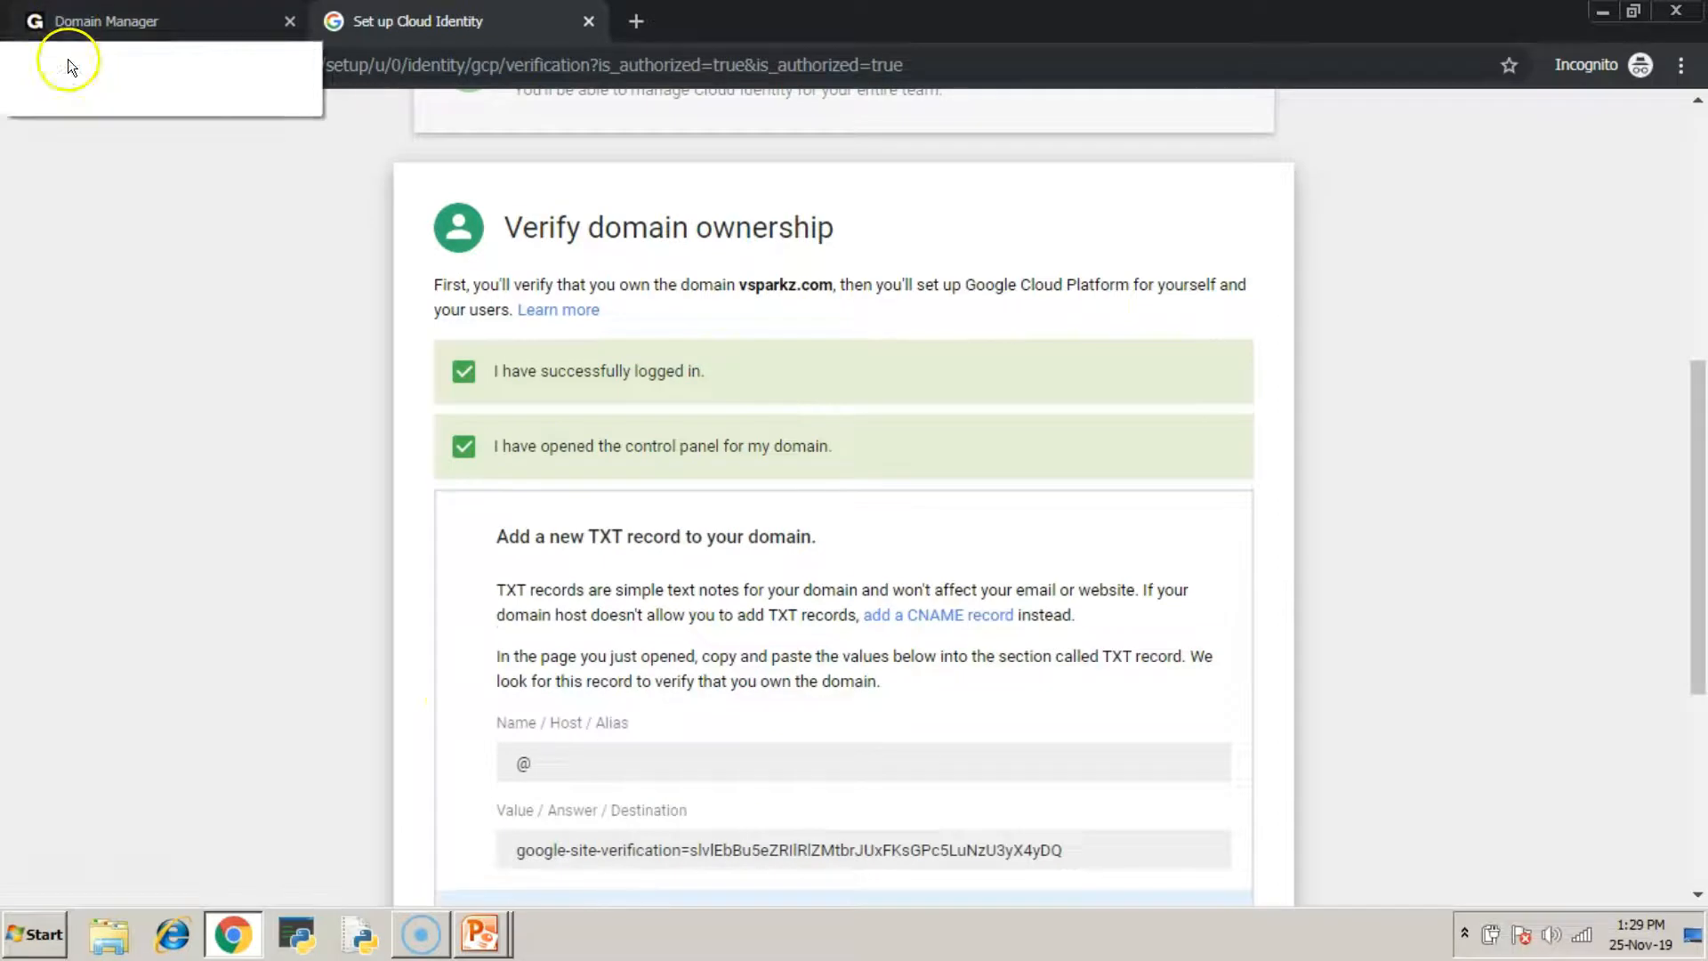
{"action": "scroll", "scroll_direction": "down", "scroll_amount": 3}
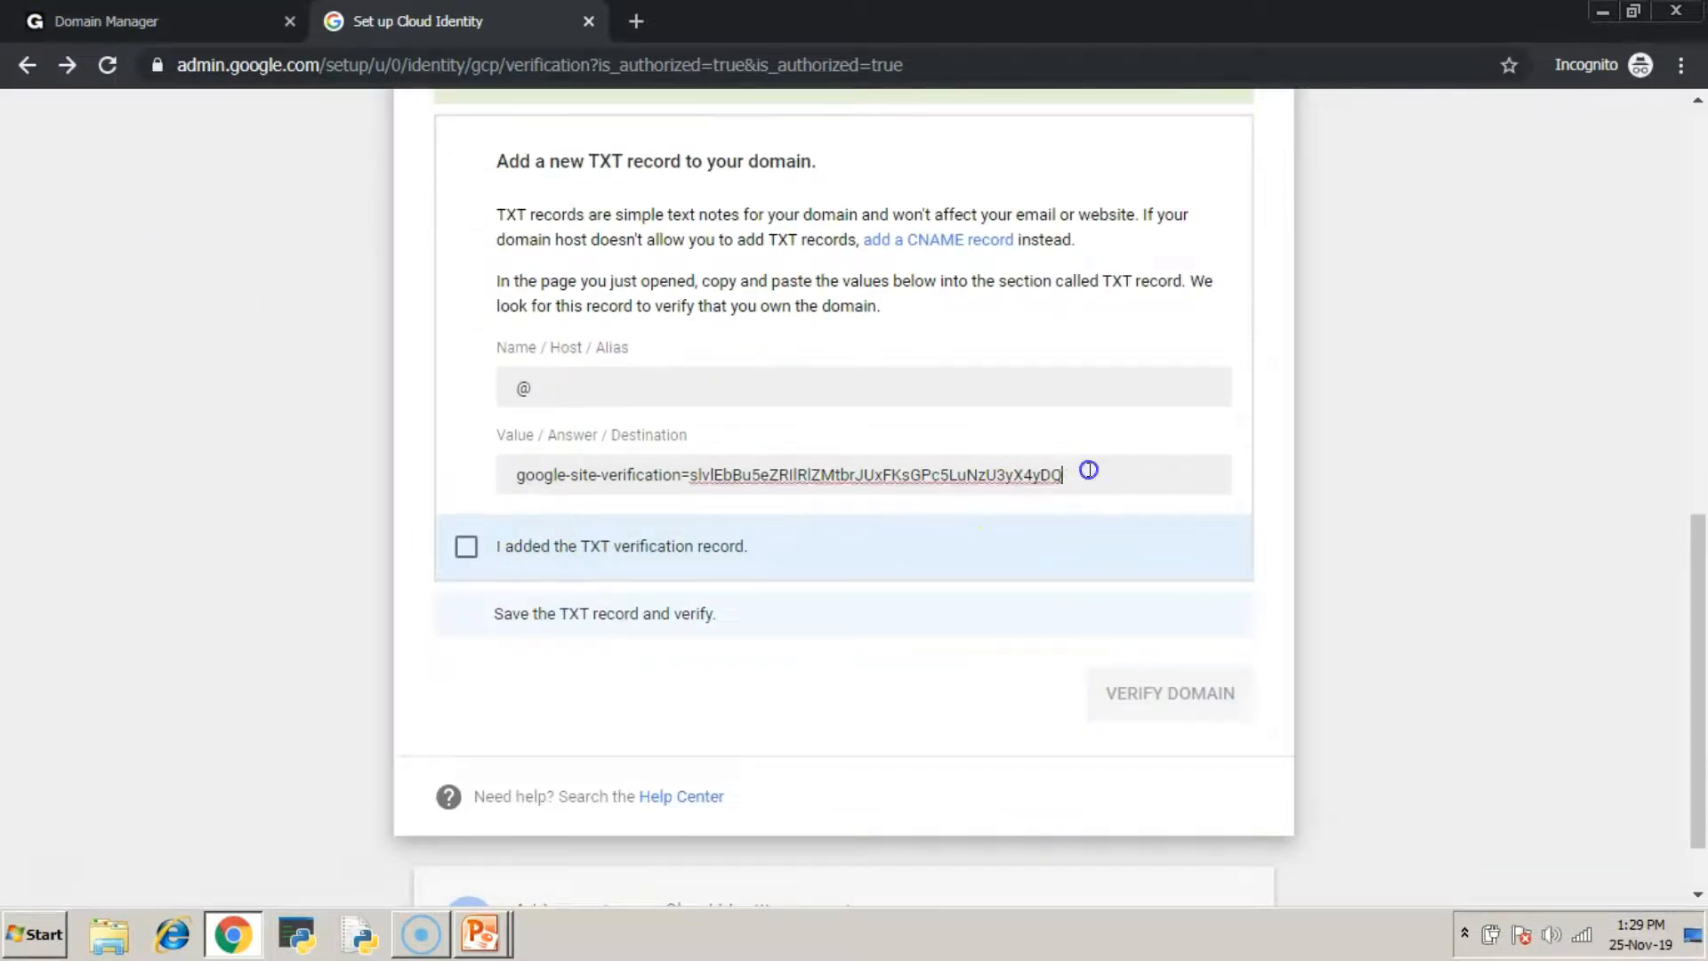
{"action": "triple_click", "coordinate": [787, 475]}
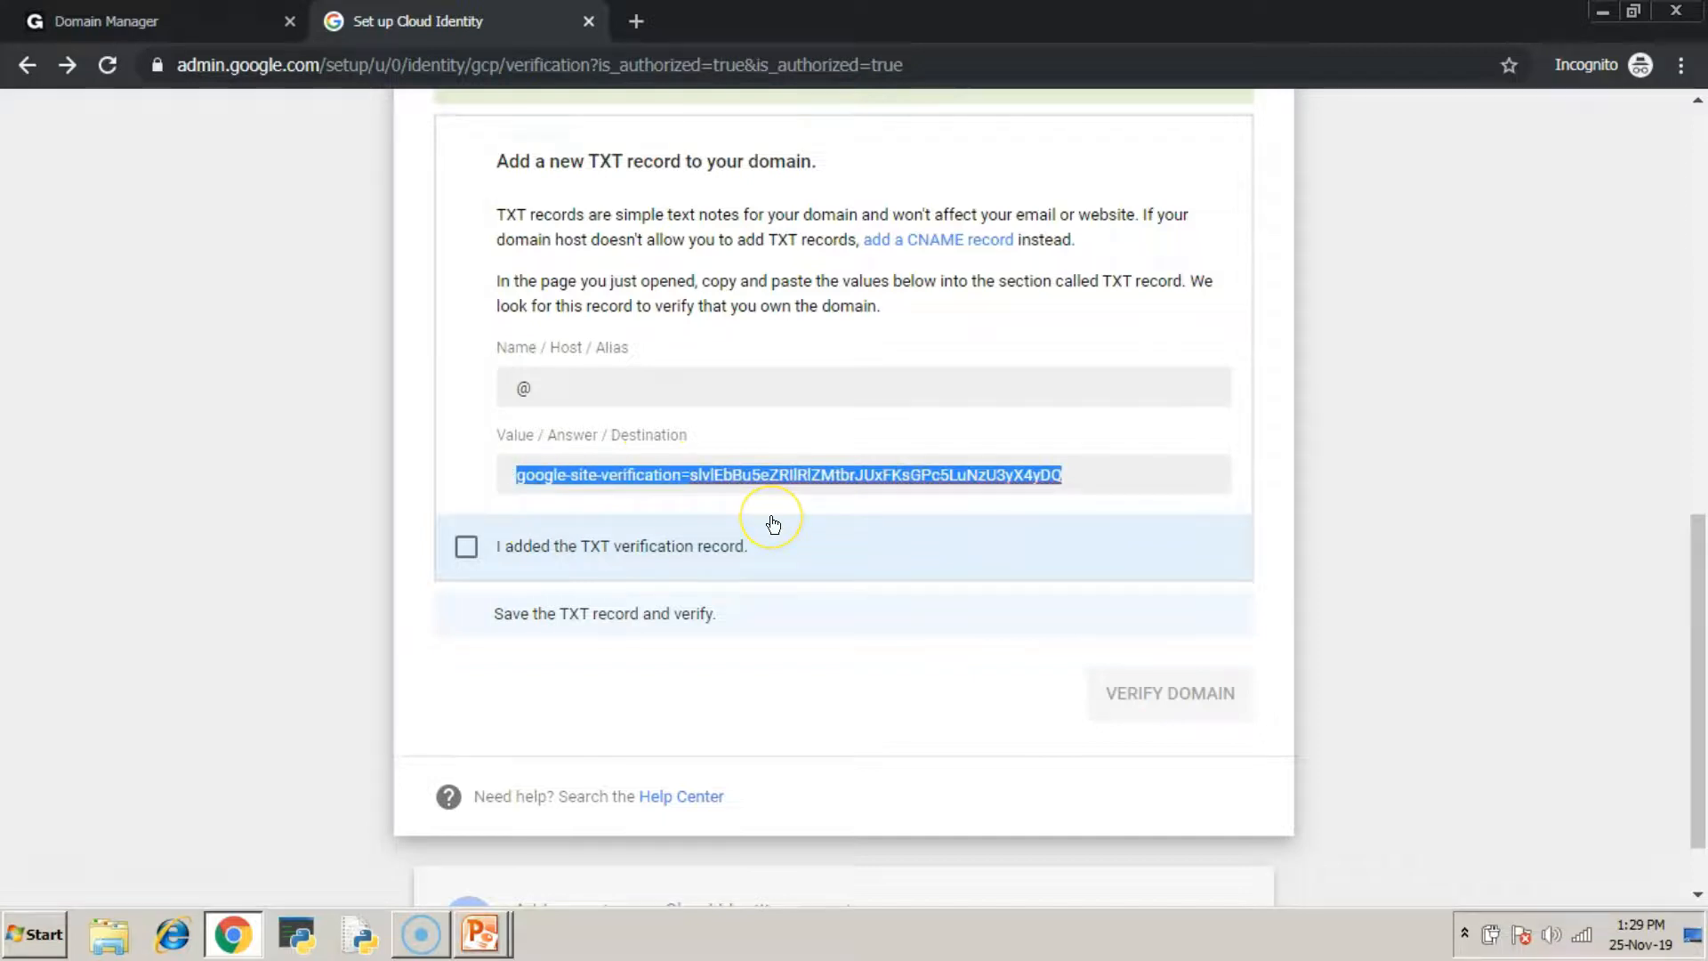
{"action": "left_click", "coordinate": [107, 20]}
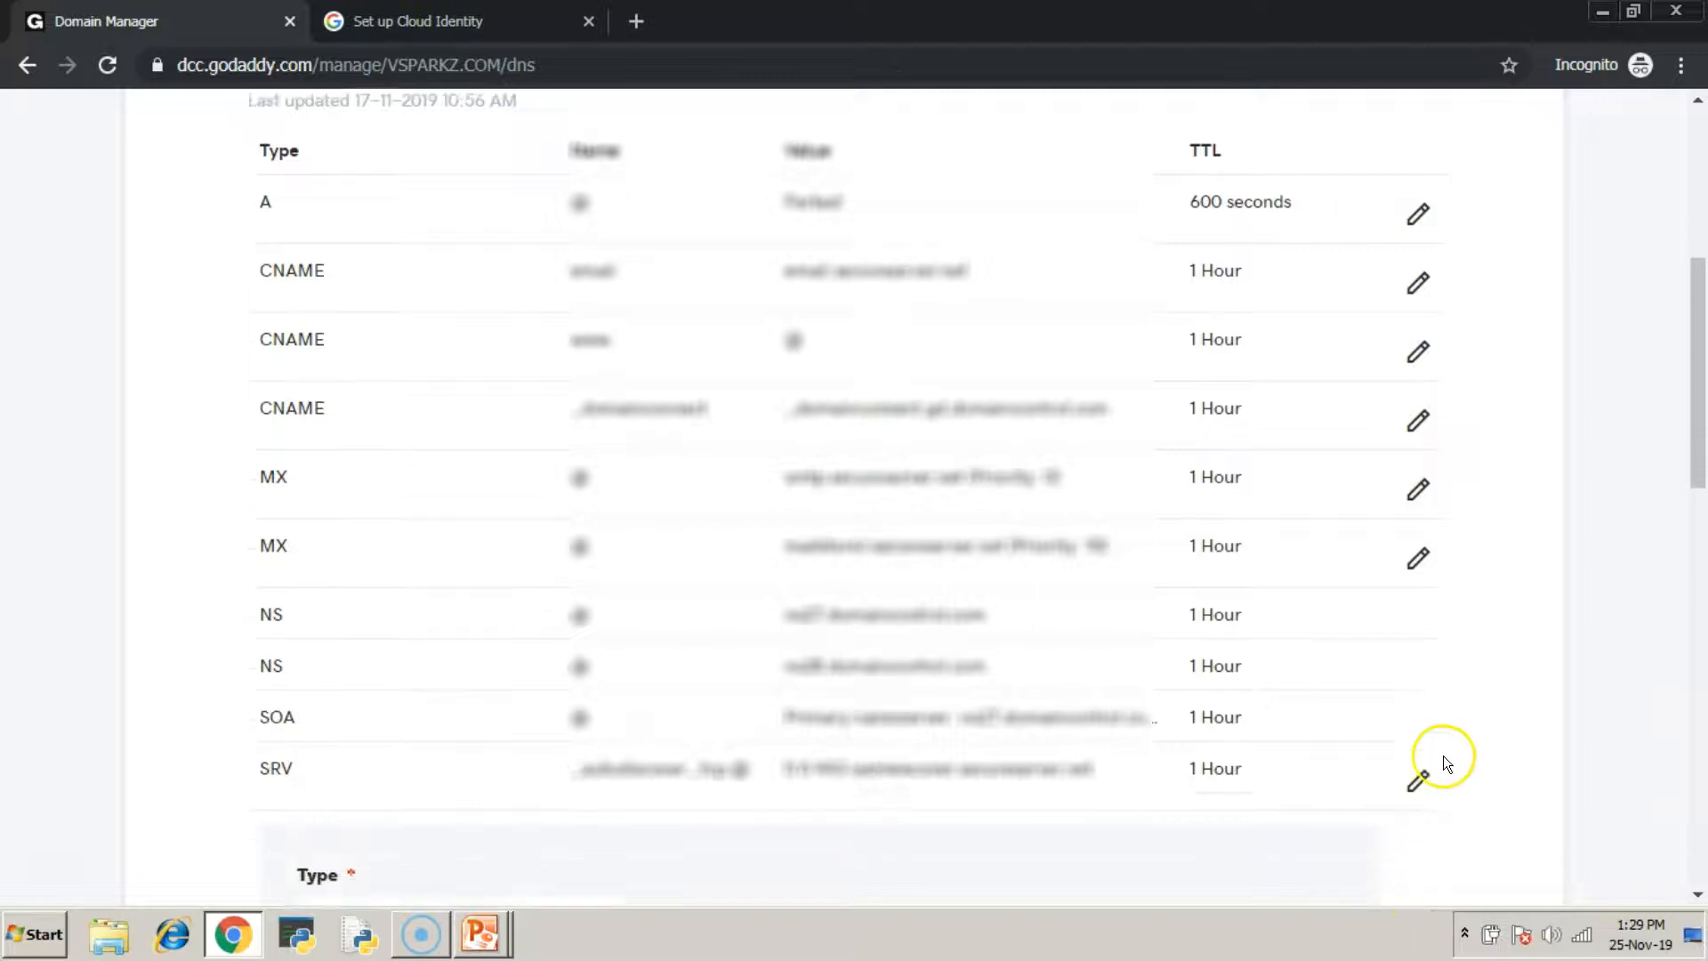
- Add a TXT record with host @ and the verification value; GoDaddy rejects it
{"action": "left_click", "coordinate": [462, 574]}
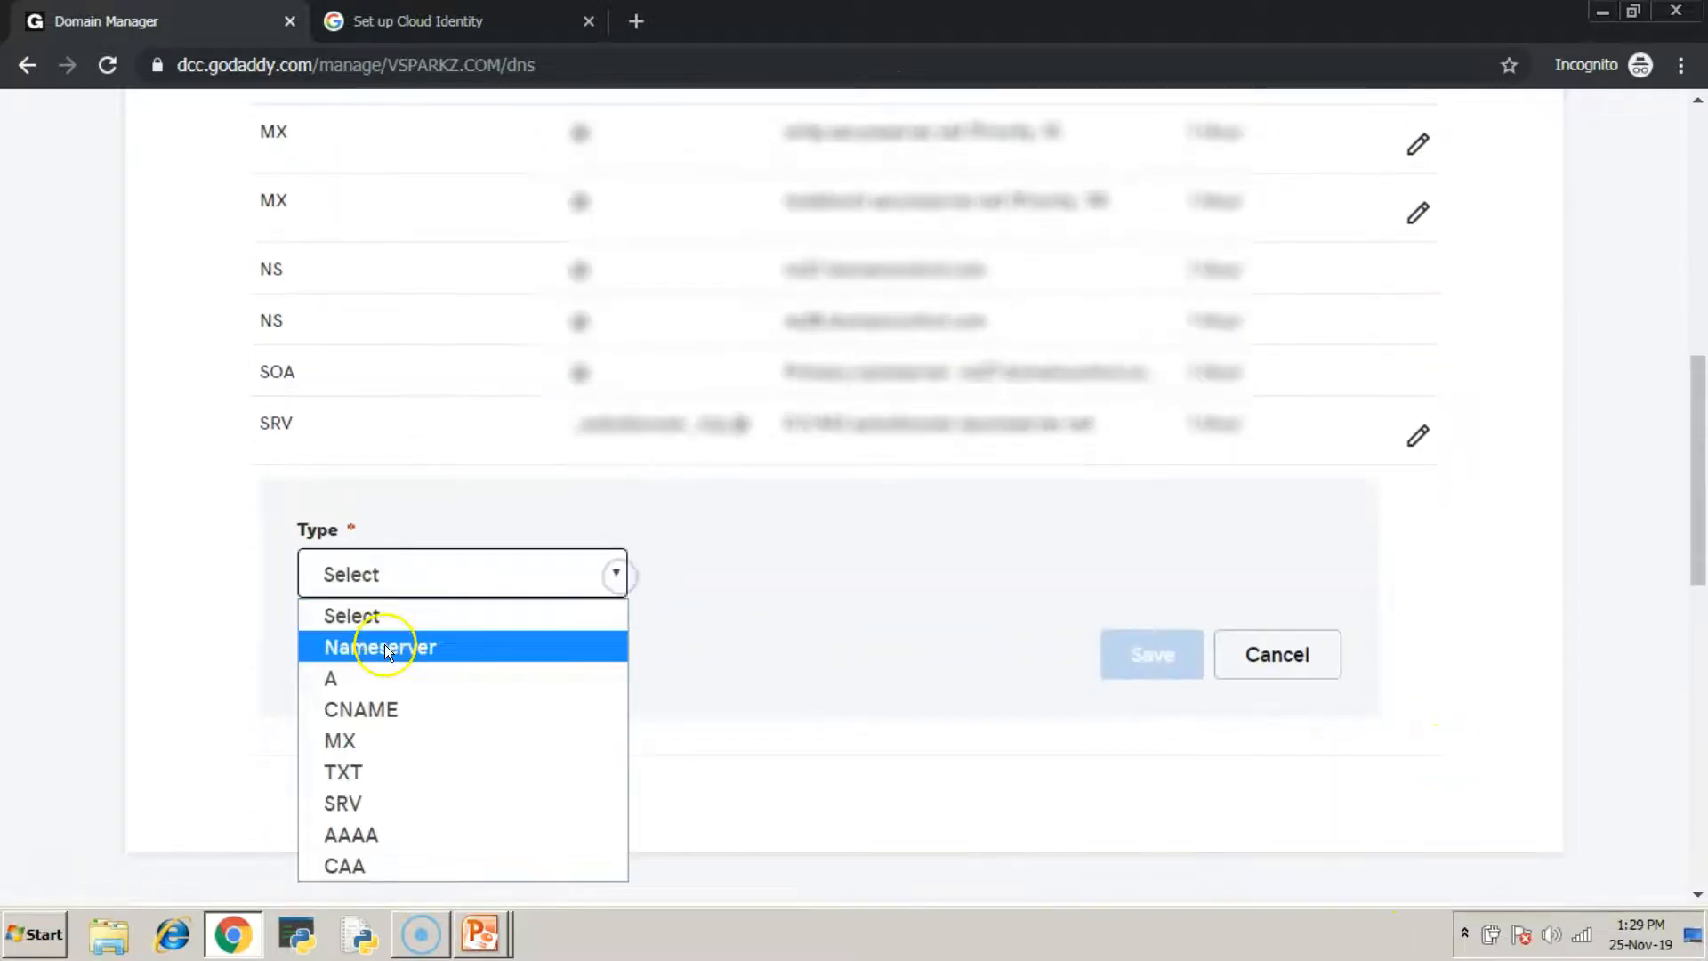
{"action": "left_click", "coordinate": [344, 772]}
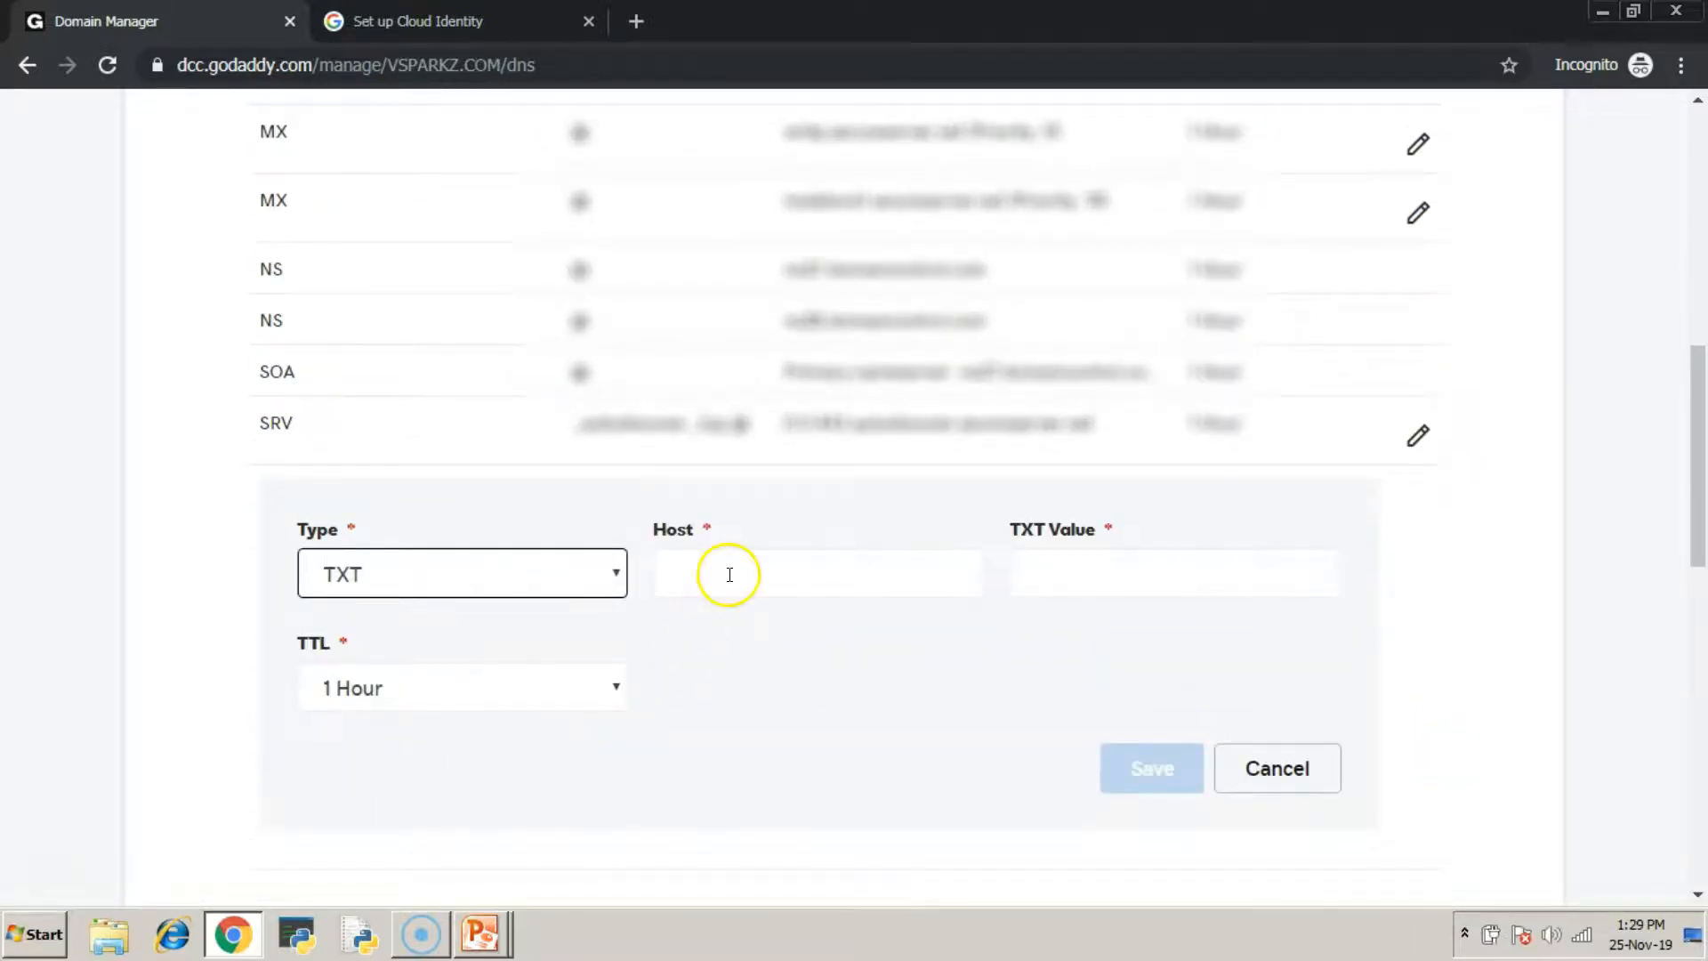
{"action": "mouse_move", "coordinate": [664, 570]}
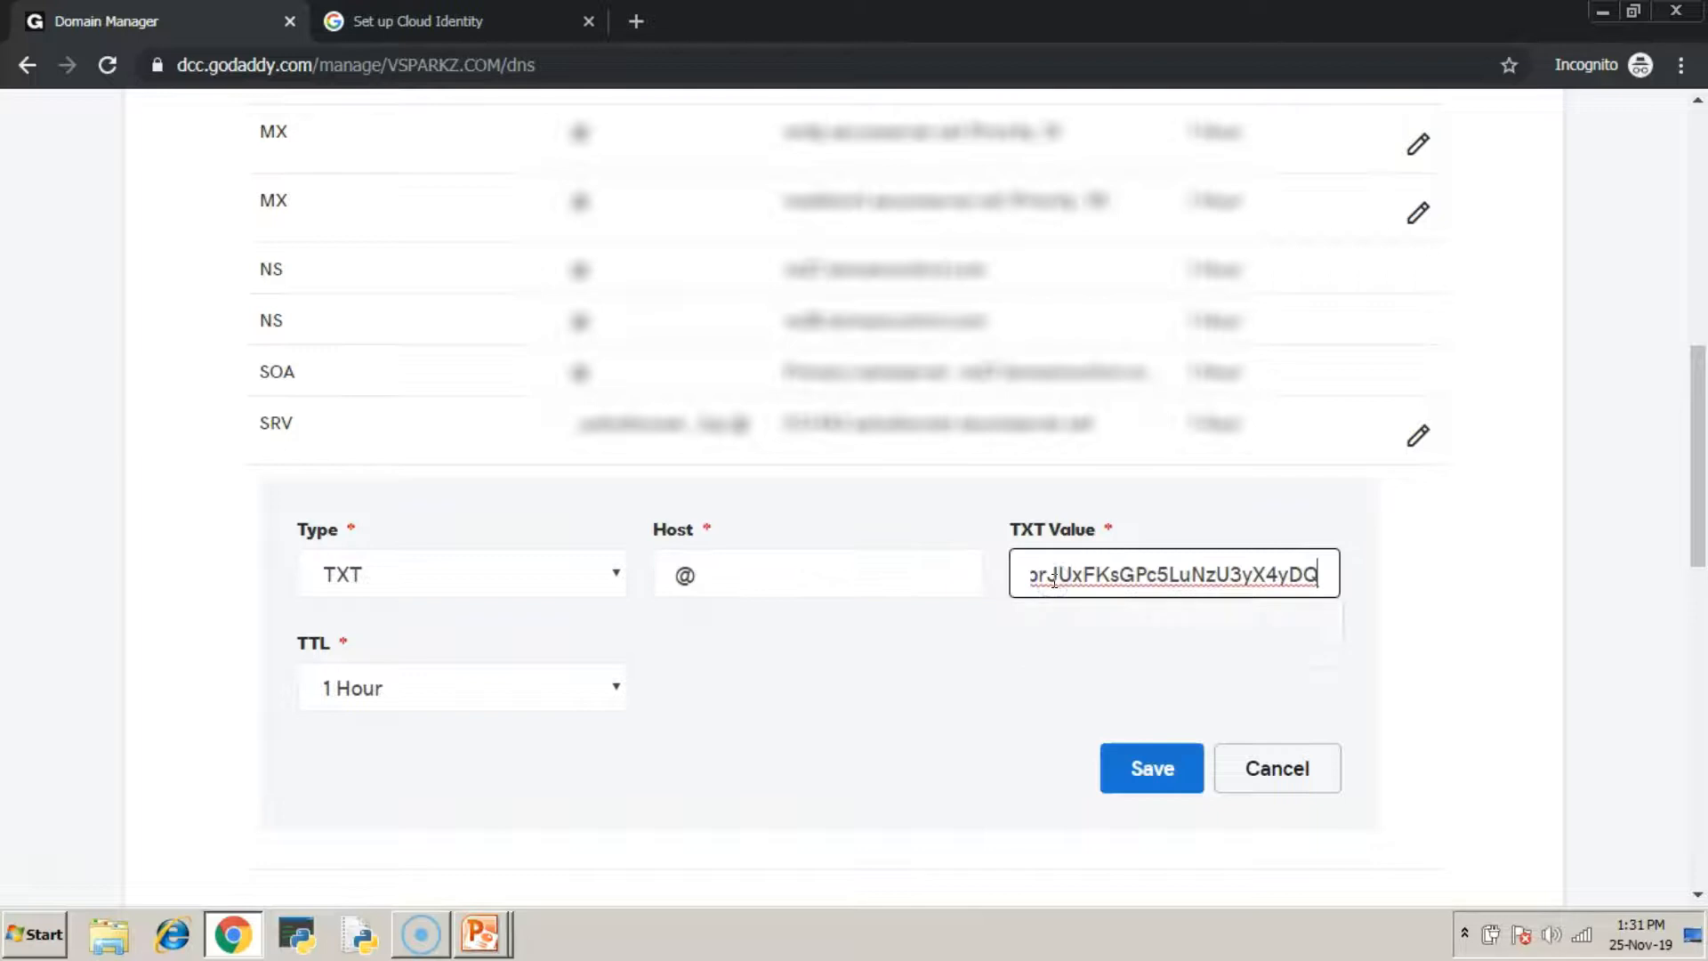
{"action": "left_click", "coordinate": [1151, 768]}
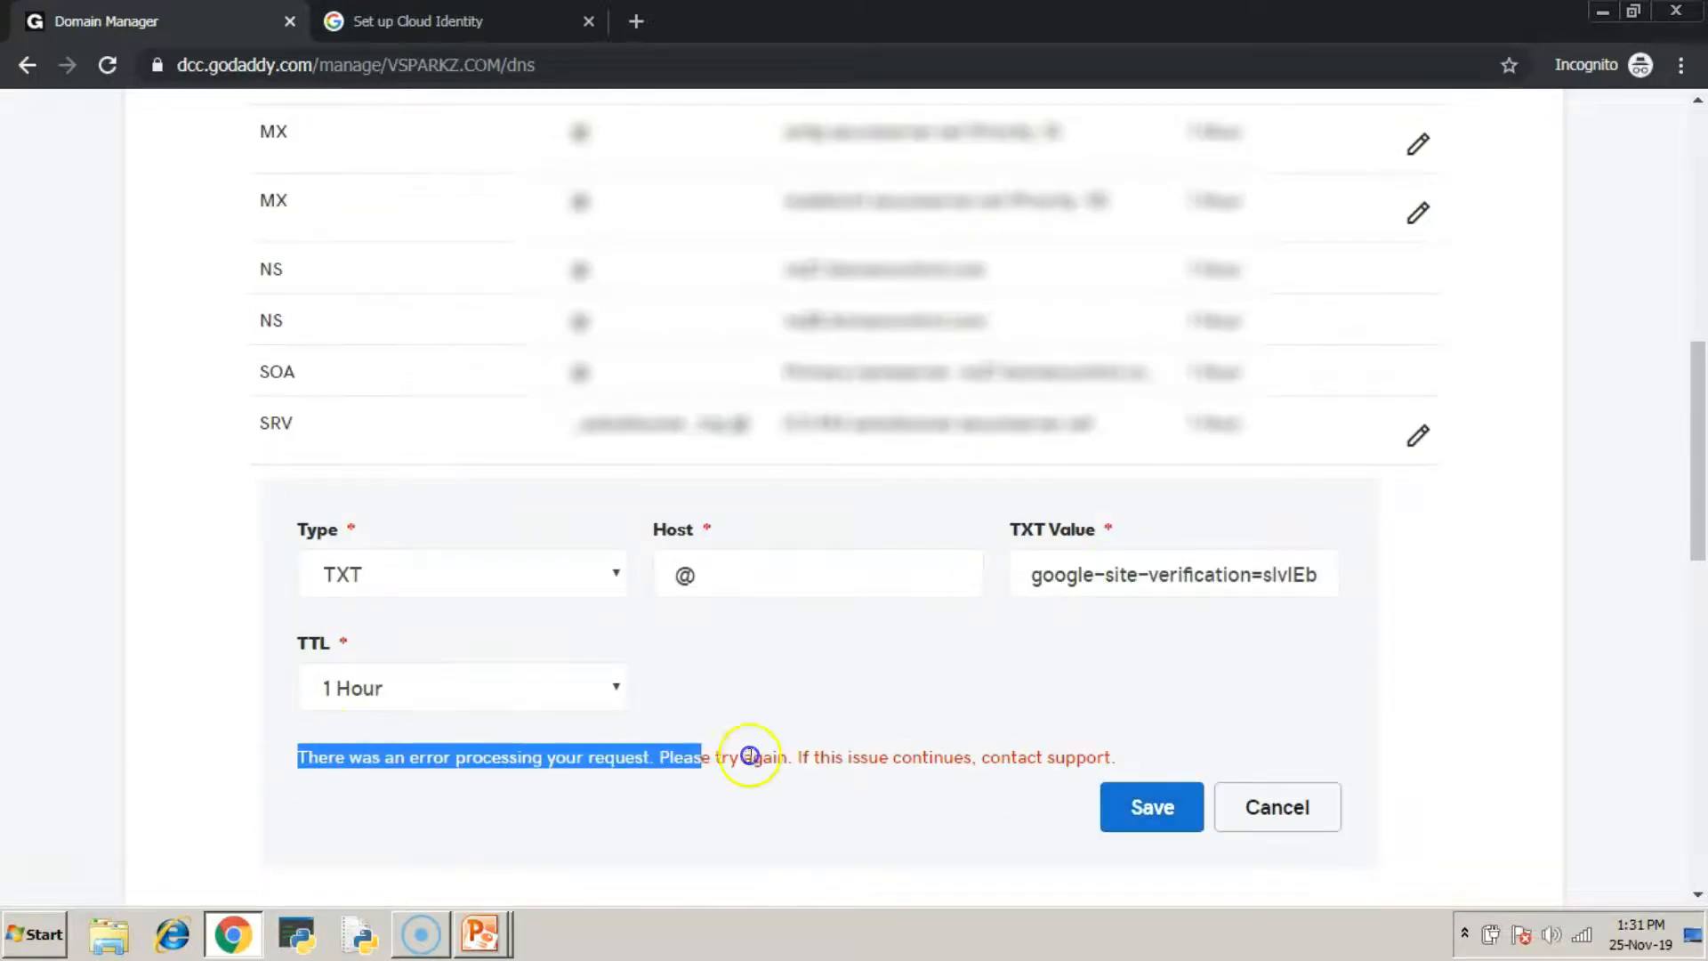
{"action": "left_click", "coordinate": [434, 19]}
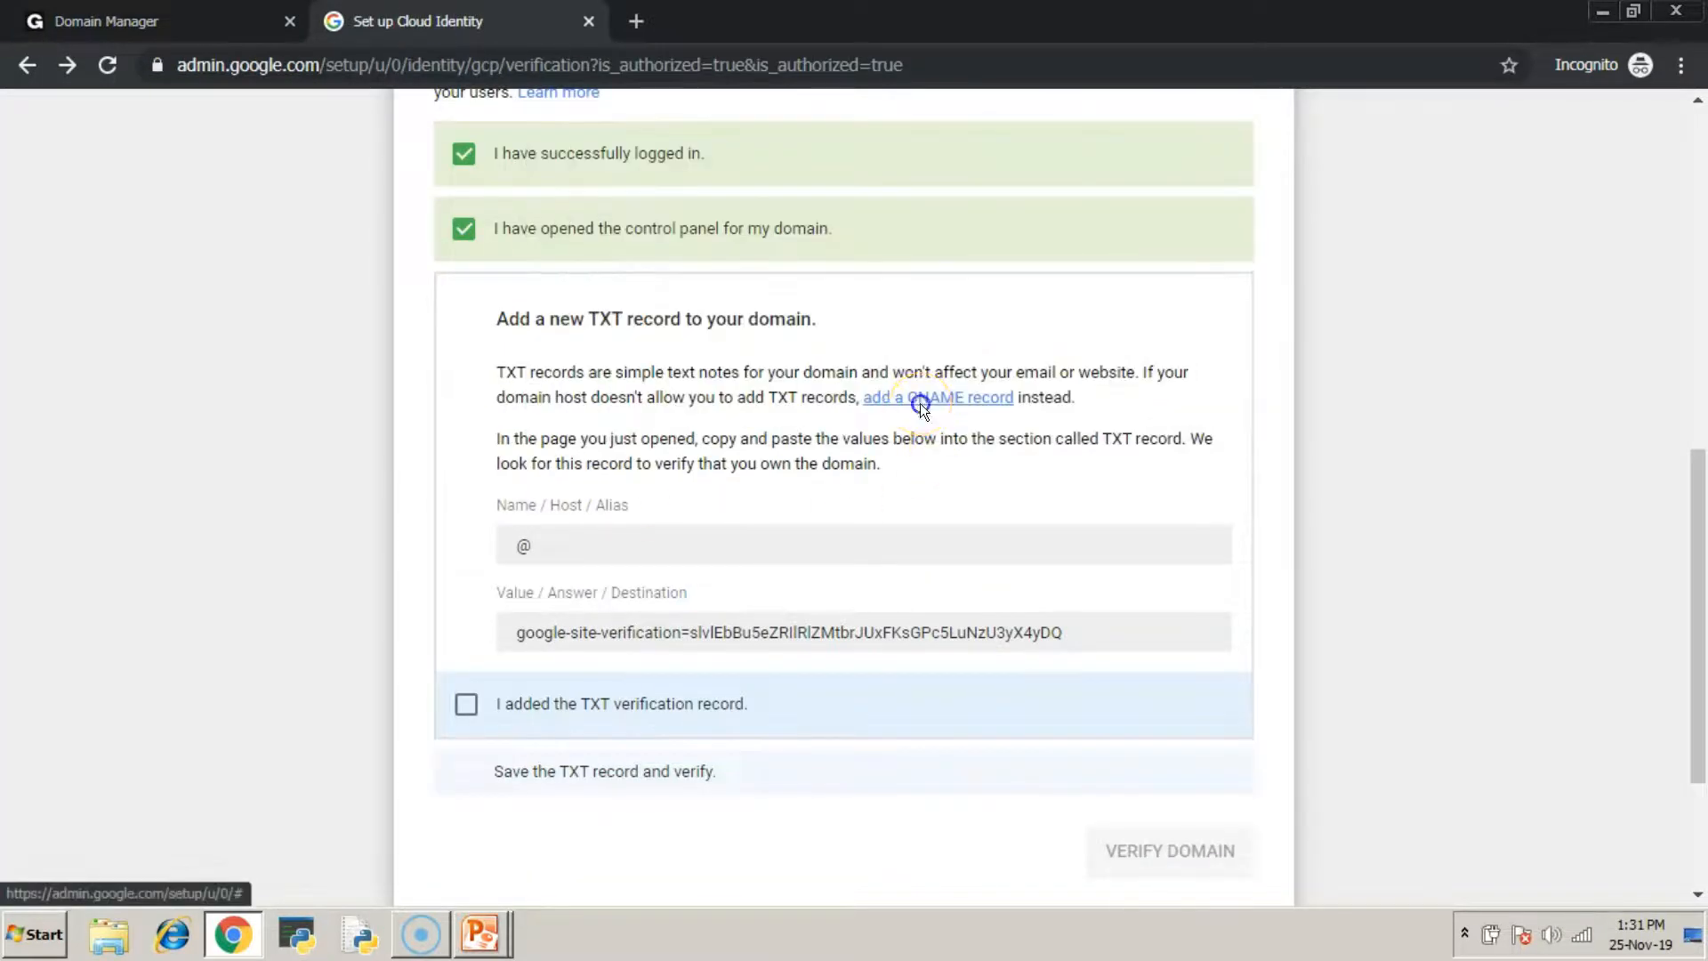
- Switch to CNAME verification and save host uekyxk6i3mvs pointing to googlehosted.com
{"action": "left_click", "coordinate": [938, 397]}
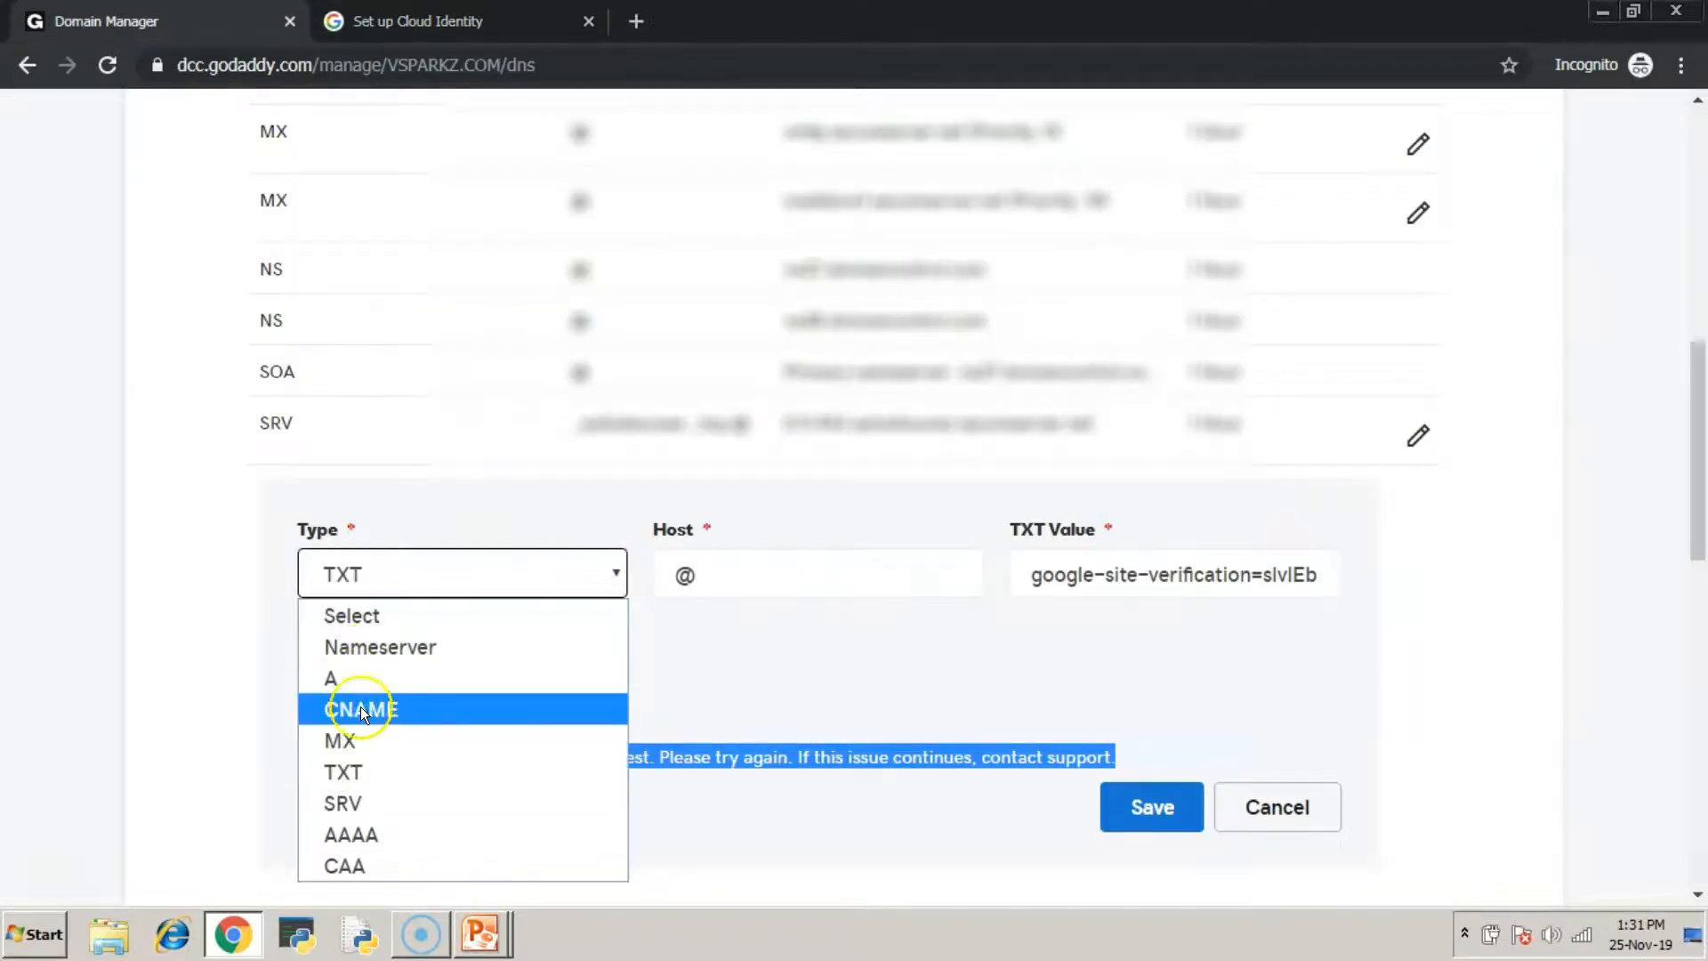
{"action": "left_click", "coordinate": [360, 709]}
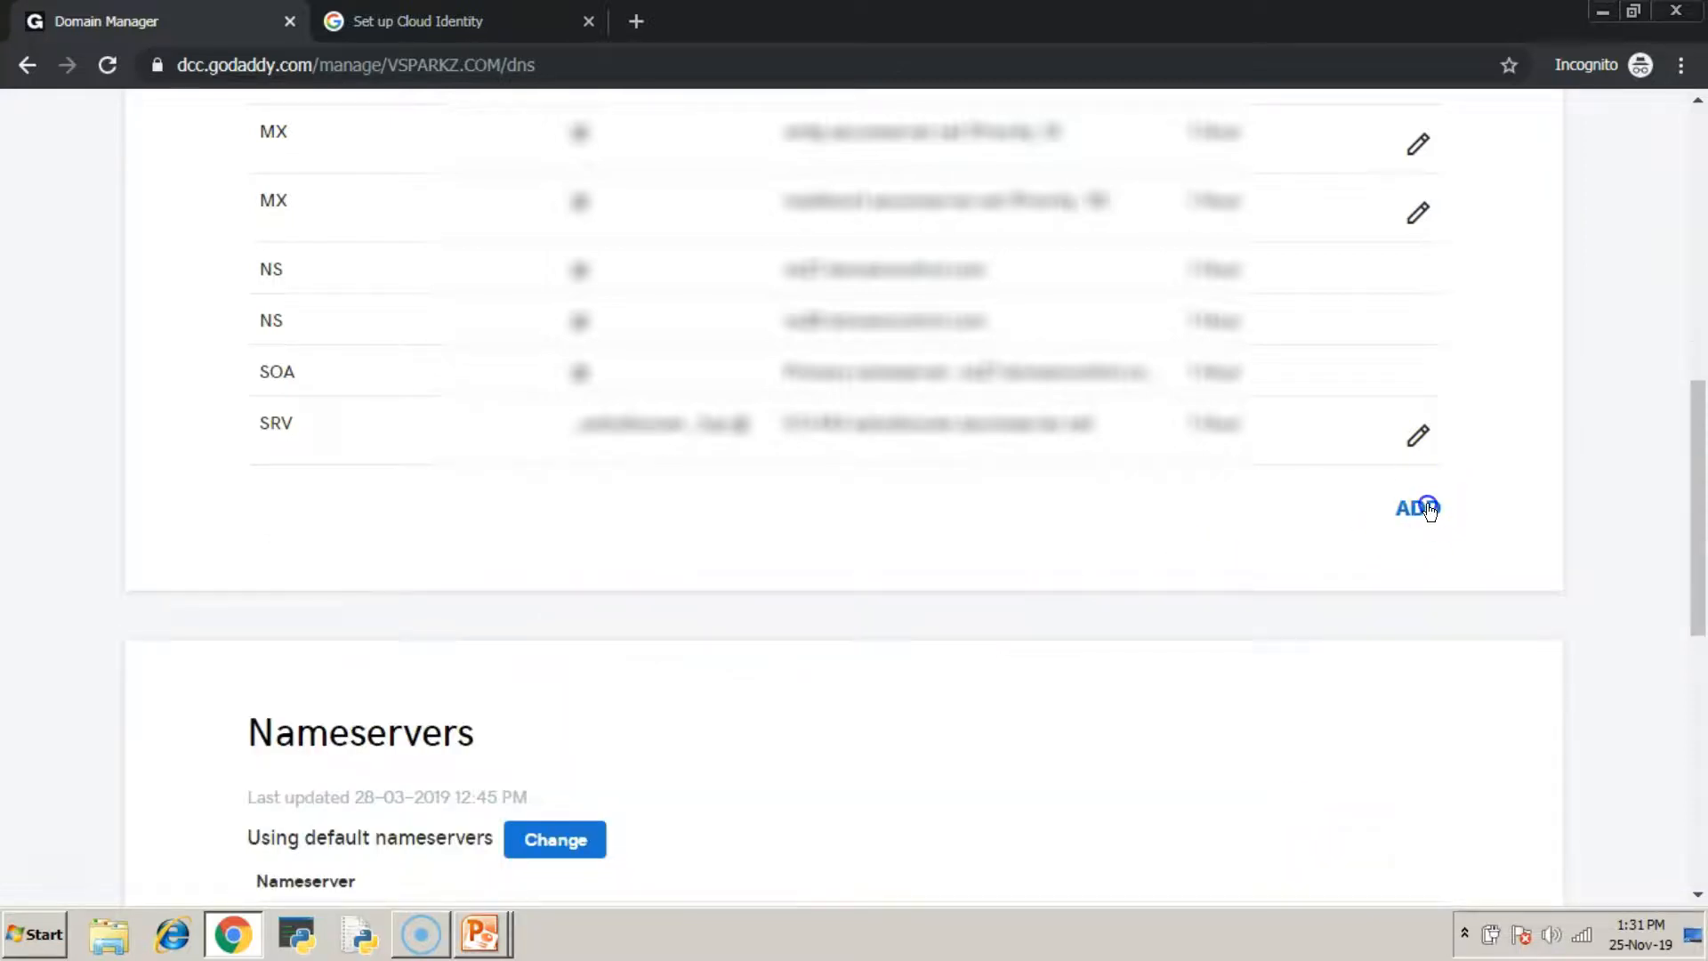
{"action": "left_click", "coordinate": [1412, 508]}
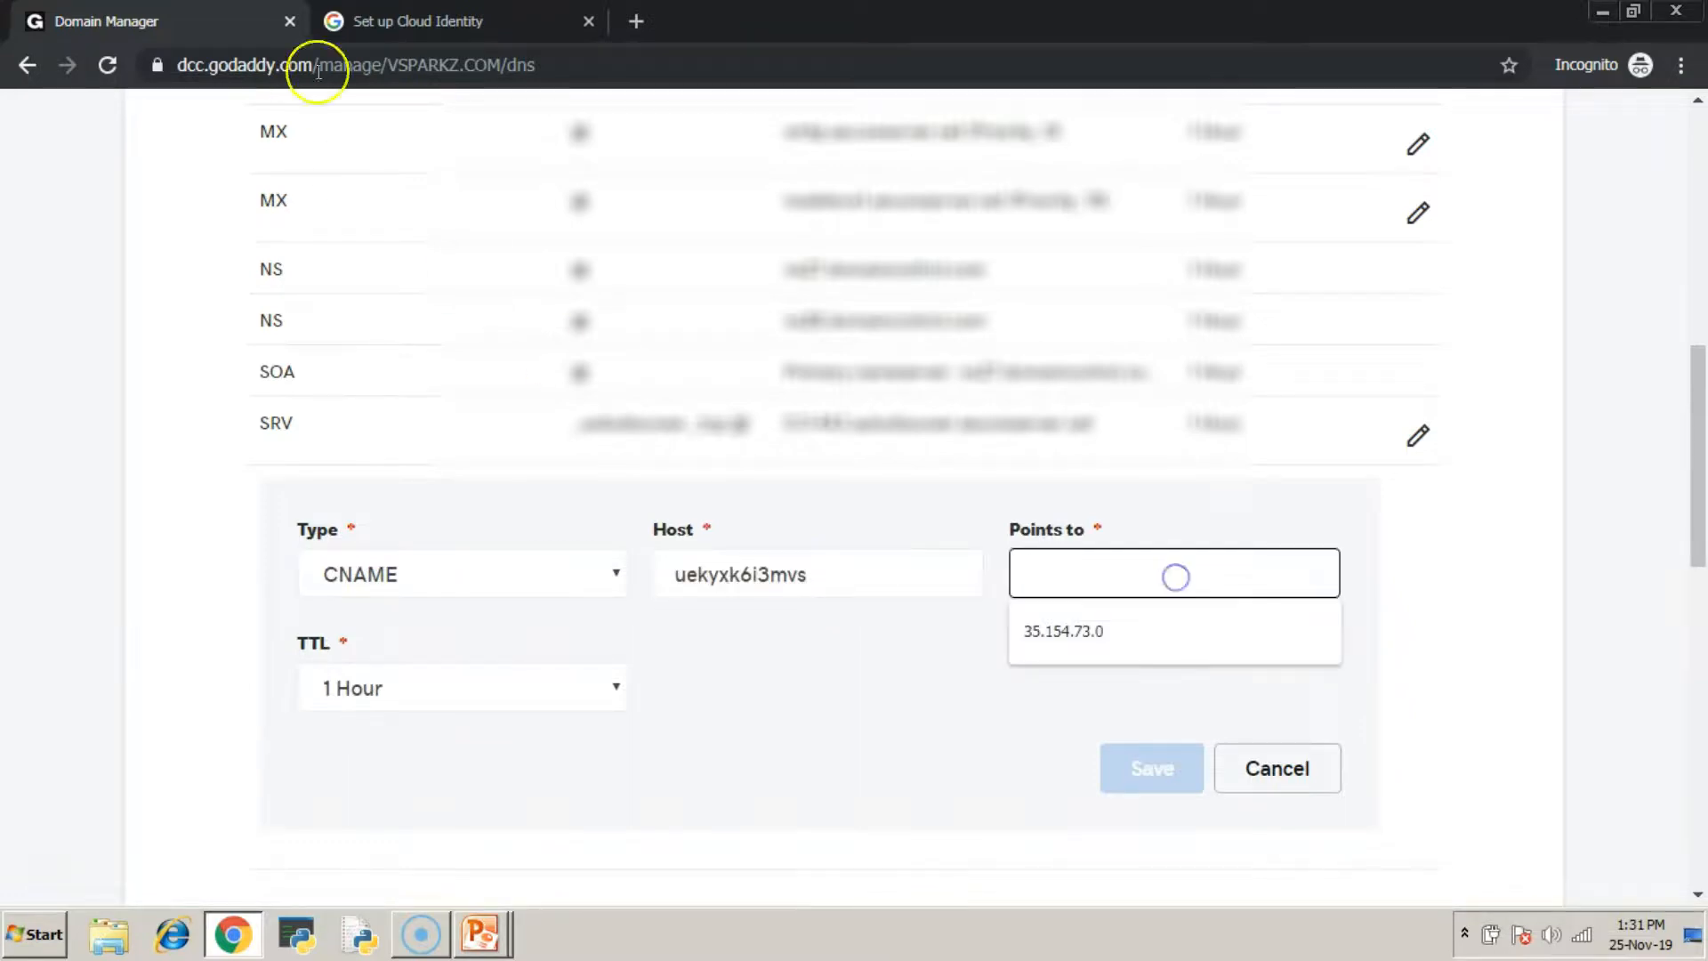
{"action": "left_click", "coordinate": [431, 20]}
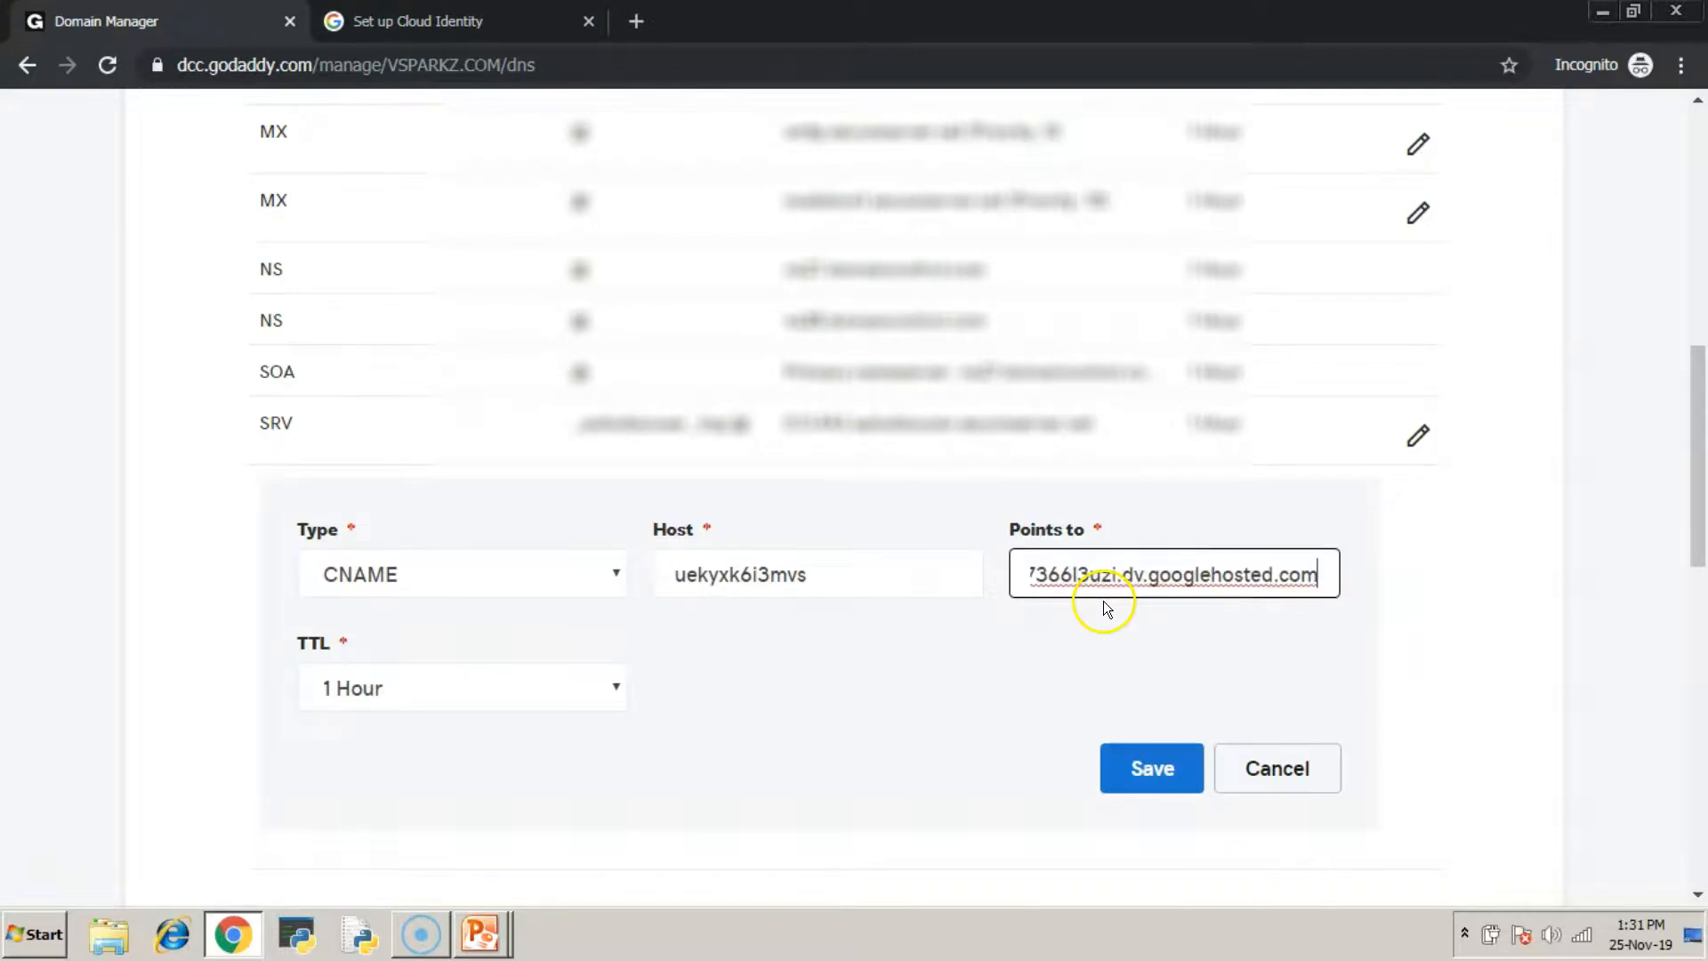
{"action": "left_click", "coordinate": [1152, 768]}
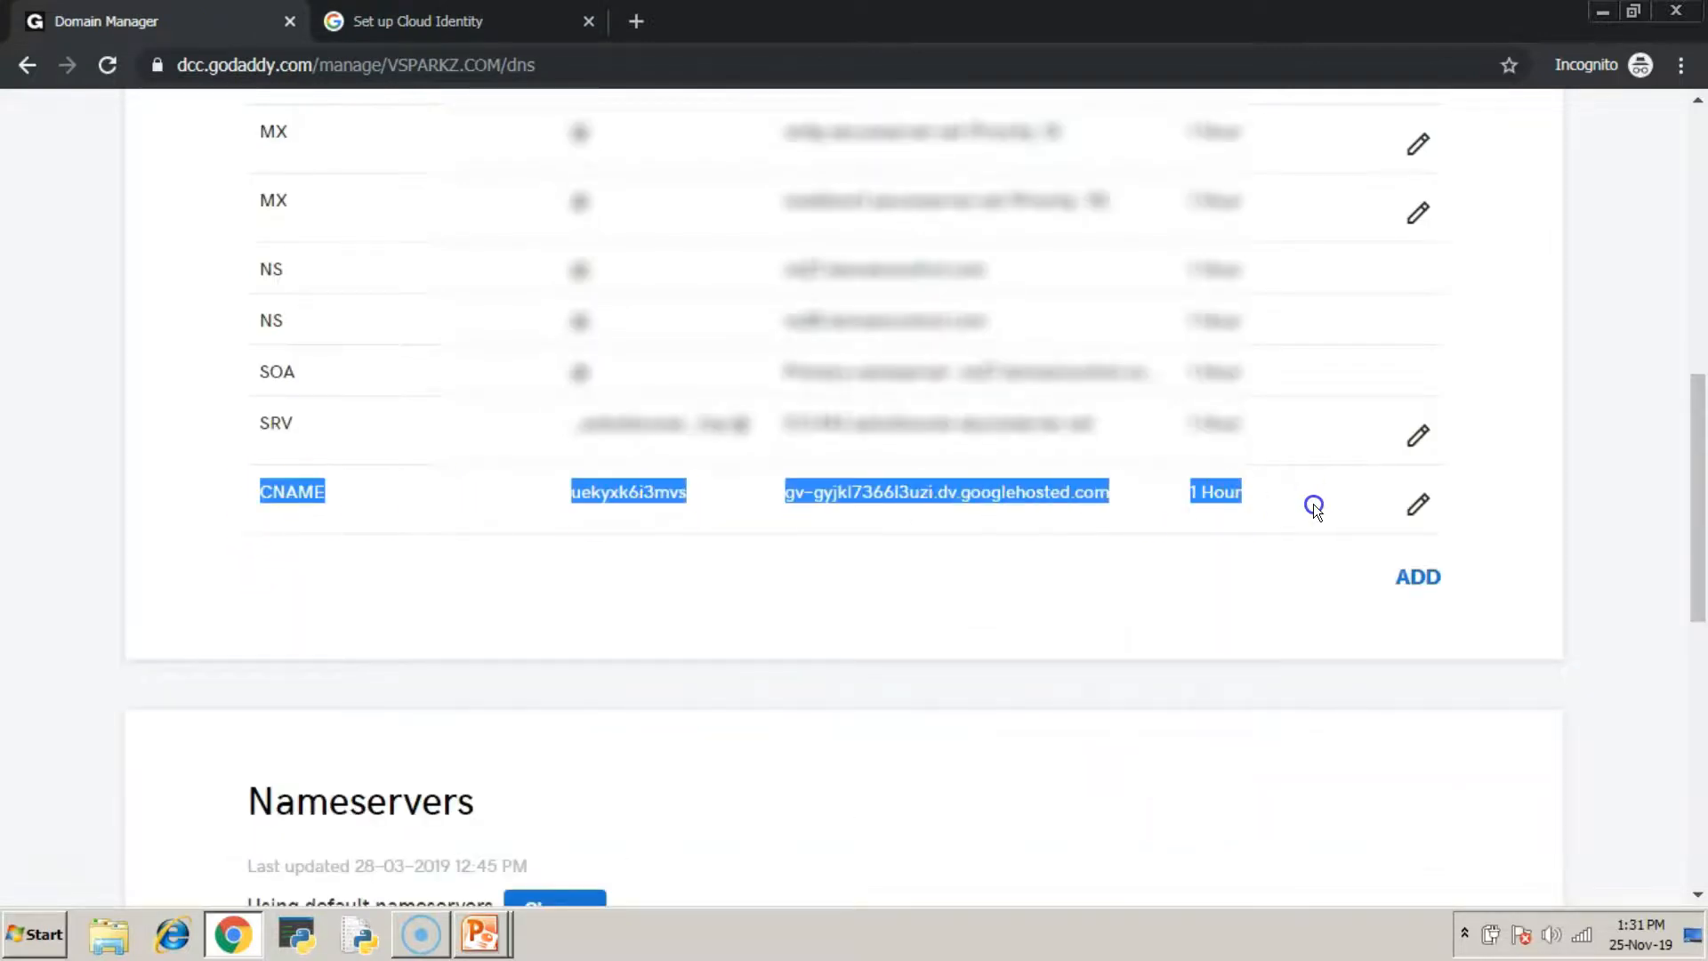
{"action": "left_click", "coordinate": [431, 19]}
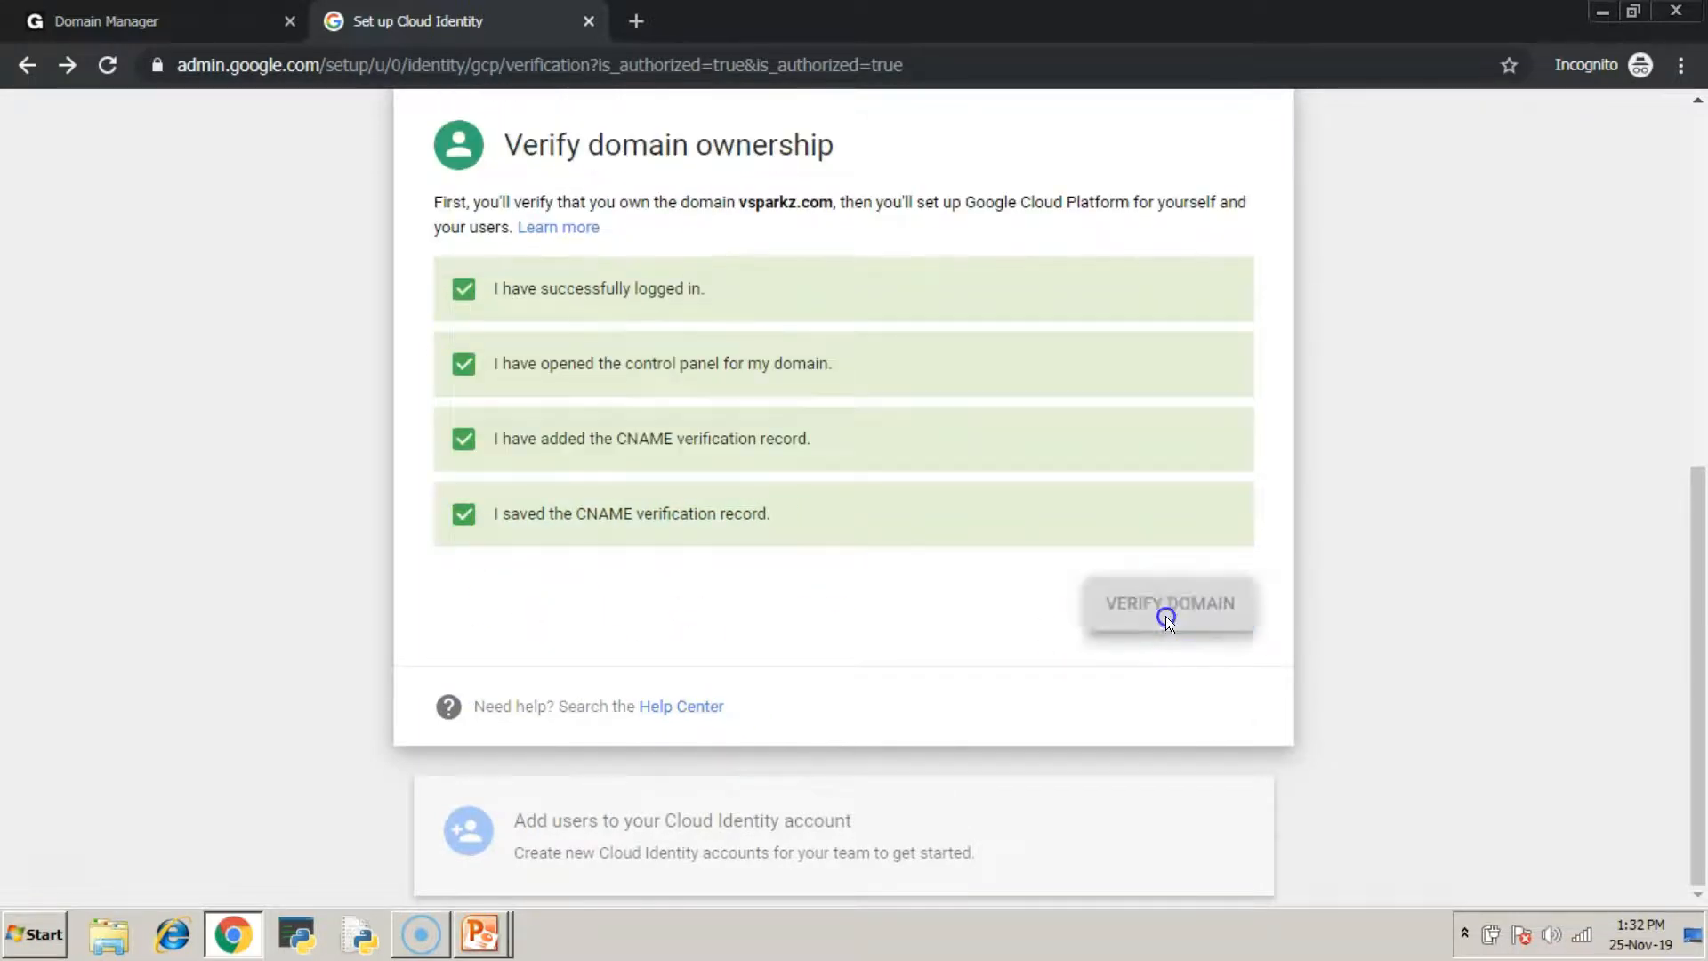
- Verify vsparkz.com, finish without adding users, and continue to the Cloud Console
{"action": "left_click", "coordinate": [1168, 603]}
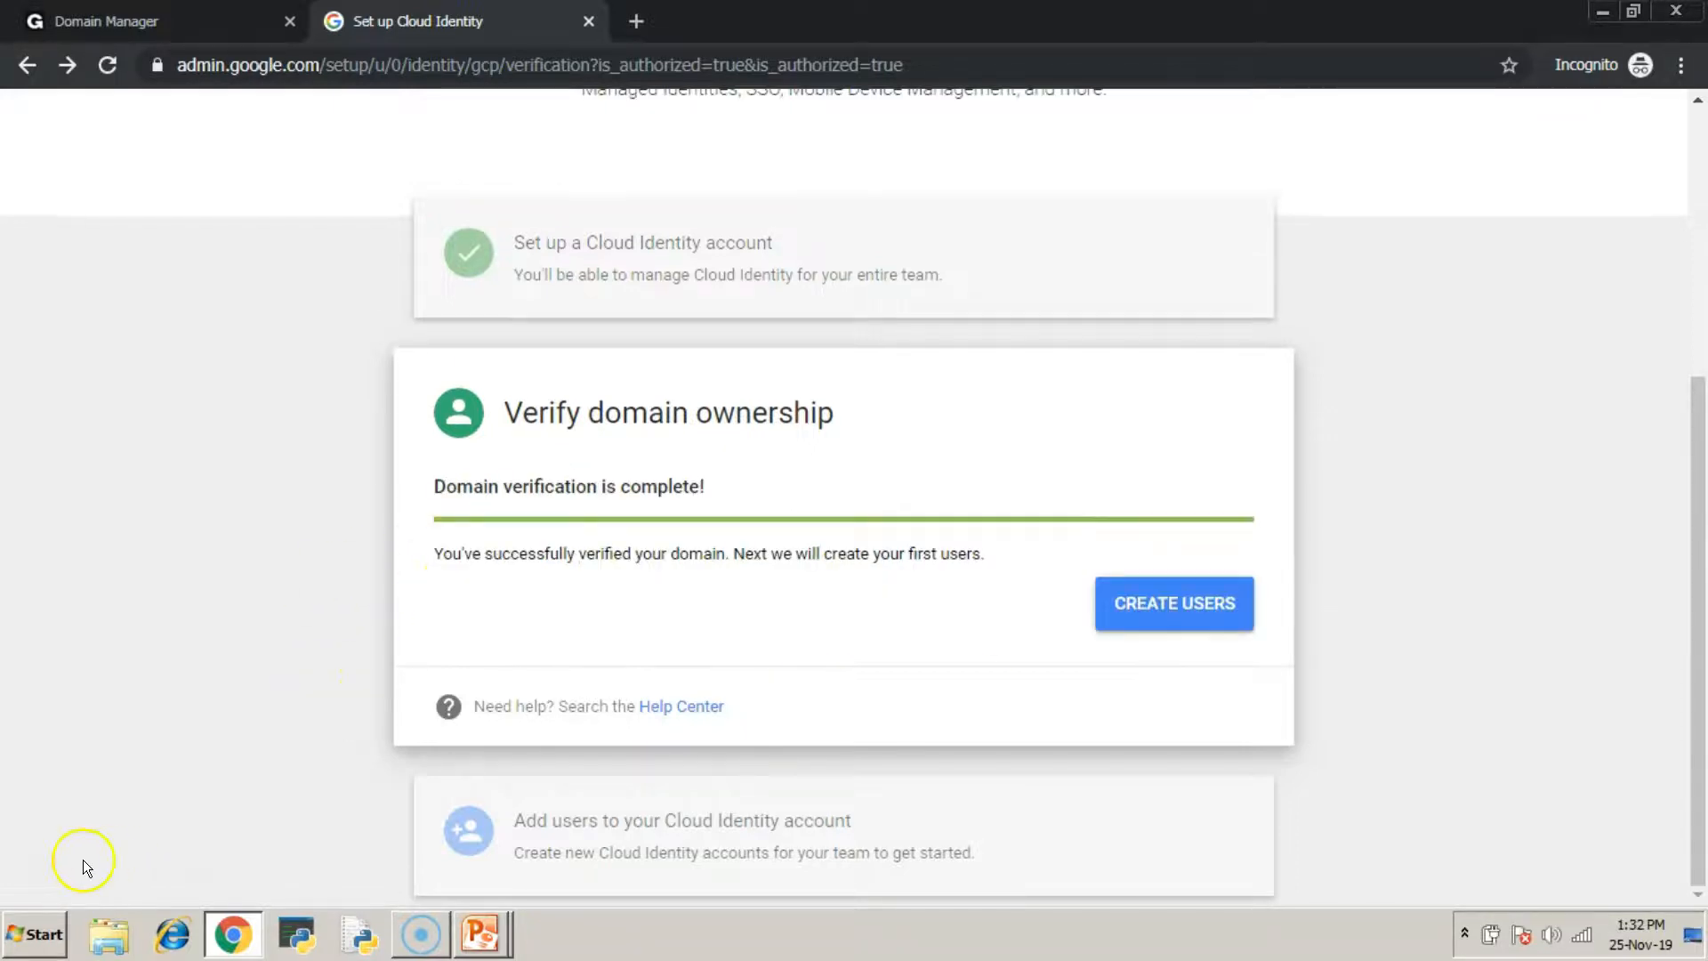
{"action": "mouse_move", "coordinate": [626, 509]}
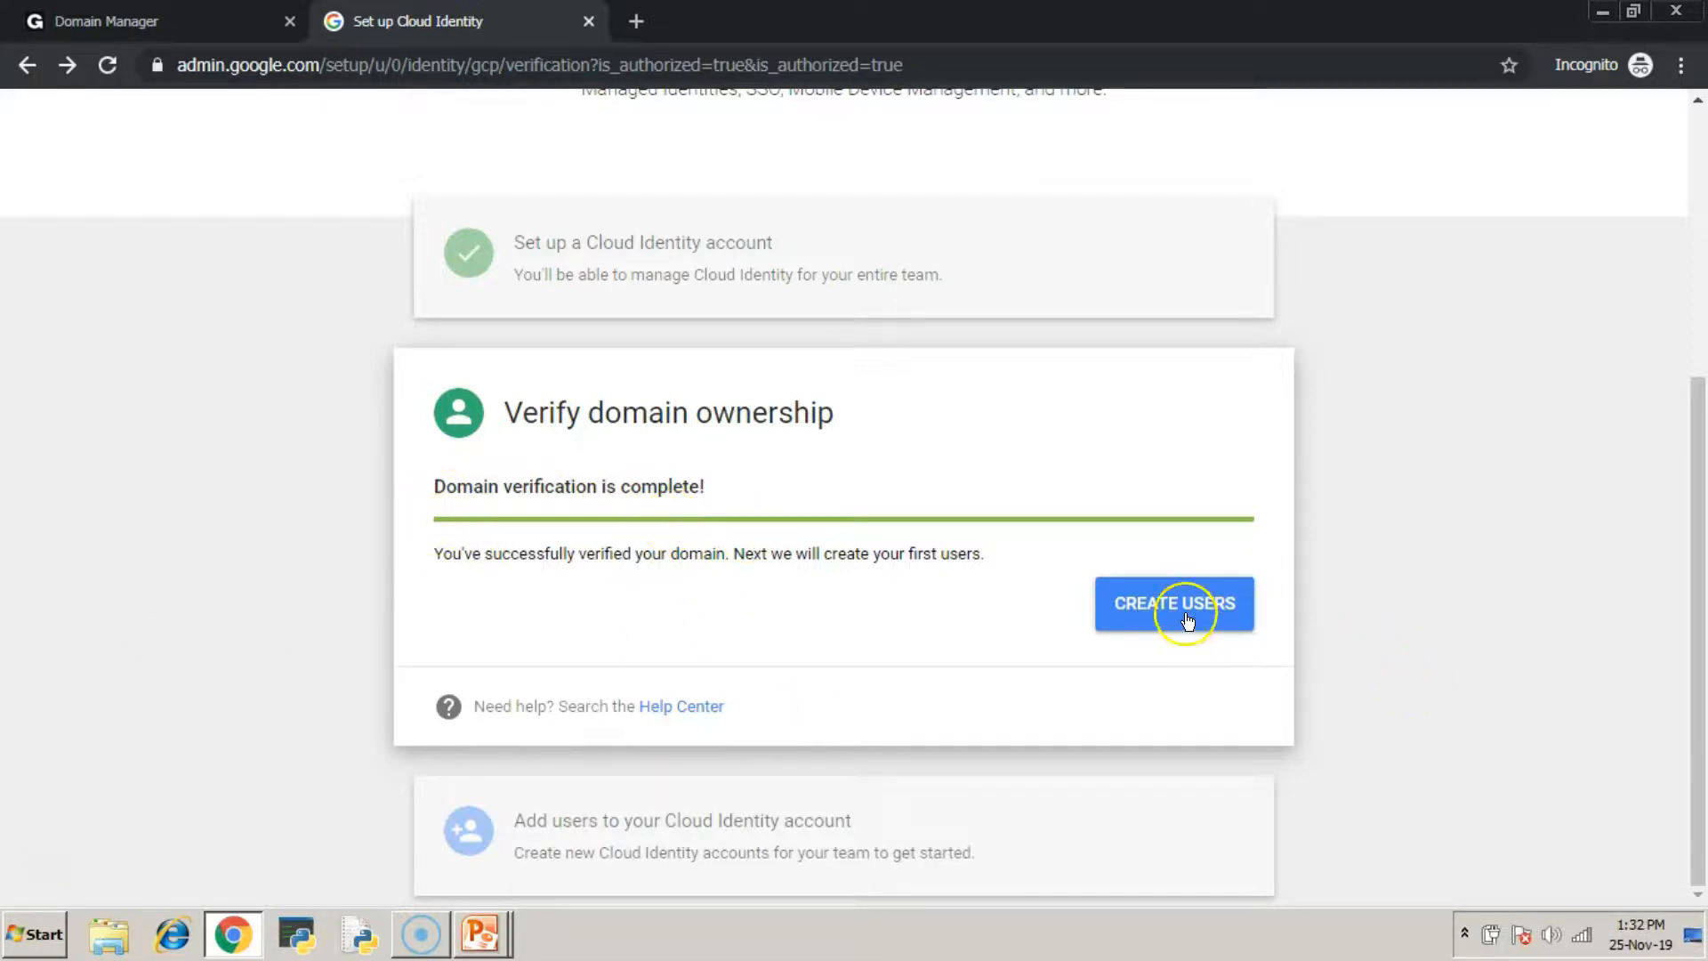
{"action": "left_click", "coordinate": [1174, 603]}
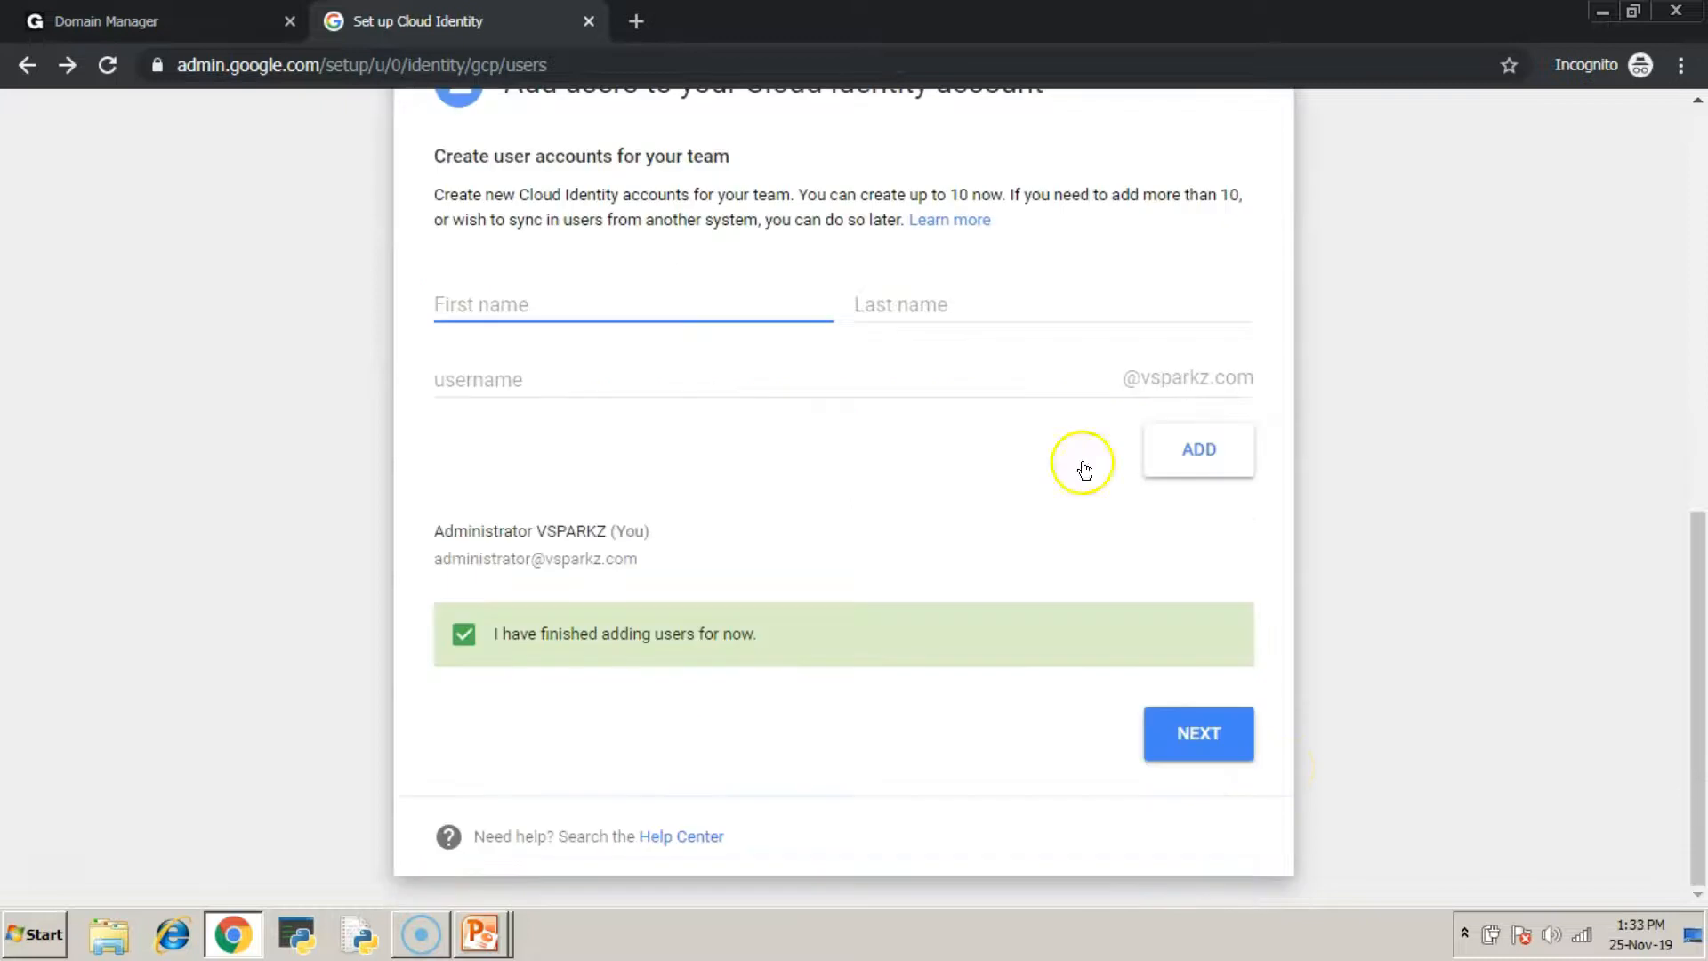
{"action": "left_click", "coordinate": [1198, 734]}
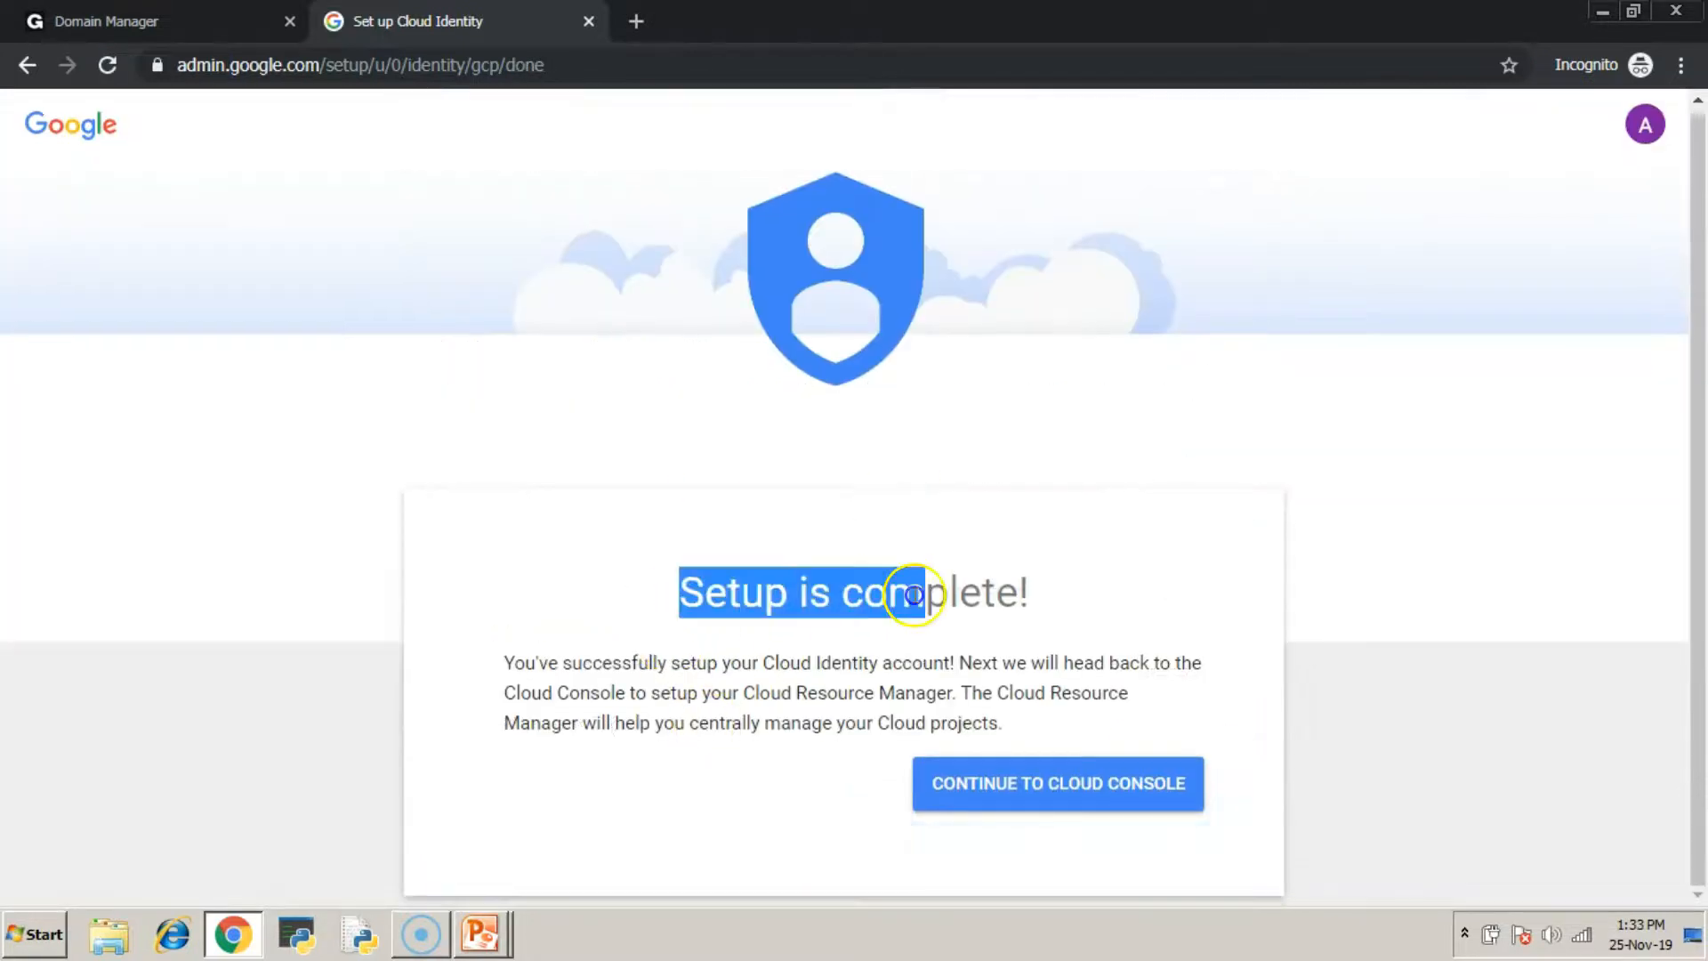
{"action": "left_click", "coordinate": [1059, 784]}
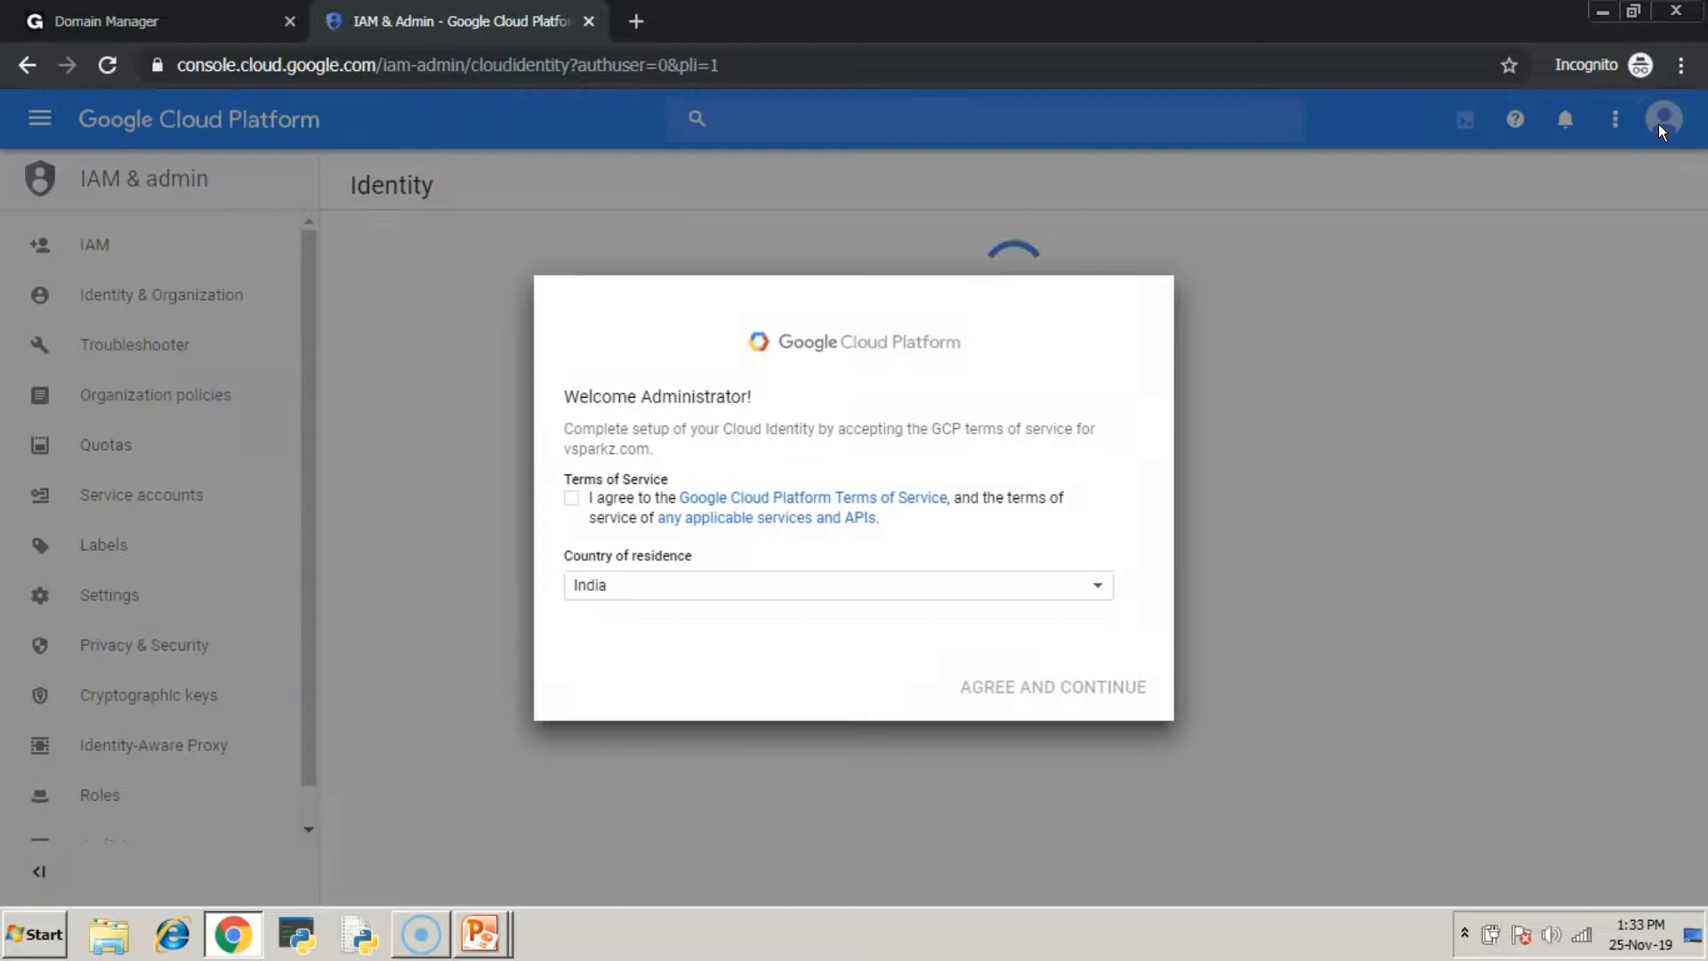
- Accept the Cloud Platform Terms of Service and pick vsparkz.com under the selector's ALL tab
{"action": "left_click", "coordinate": [572, 497]}
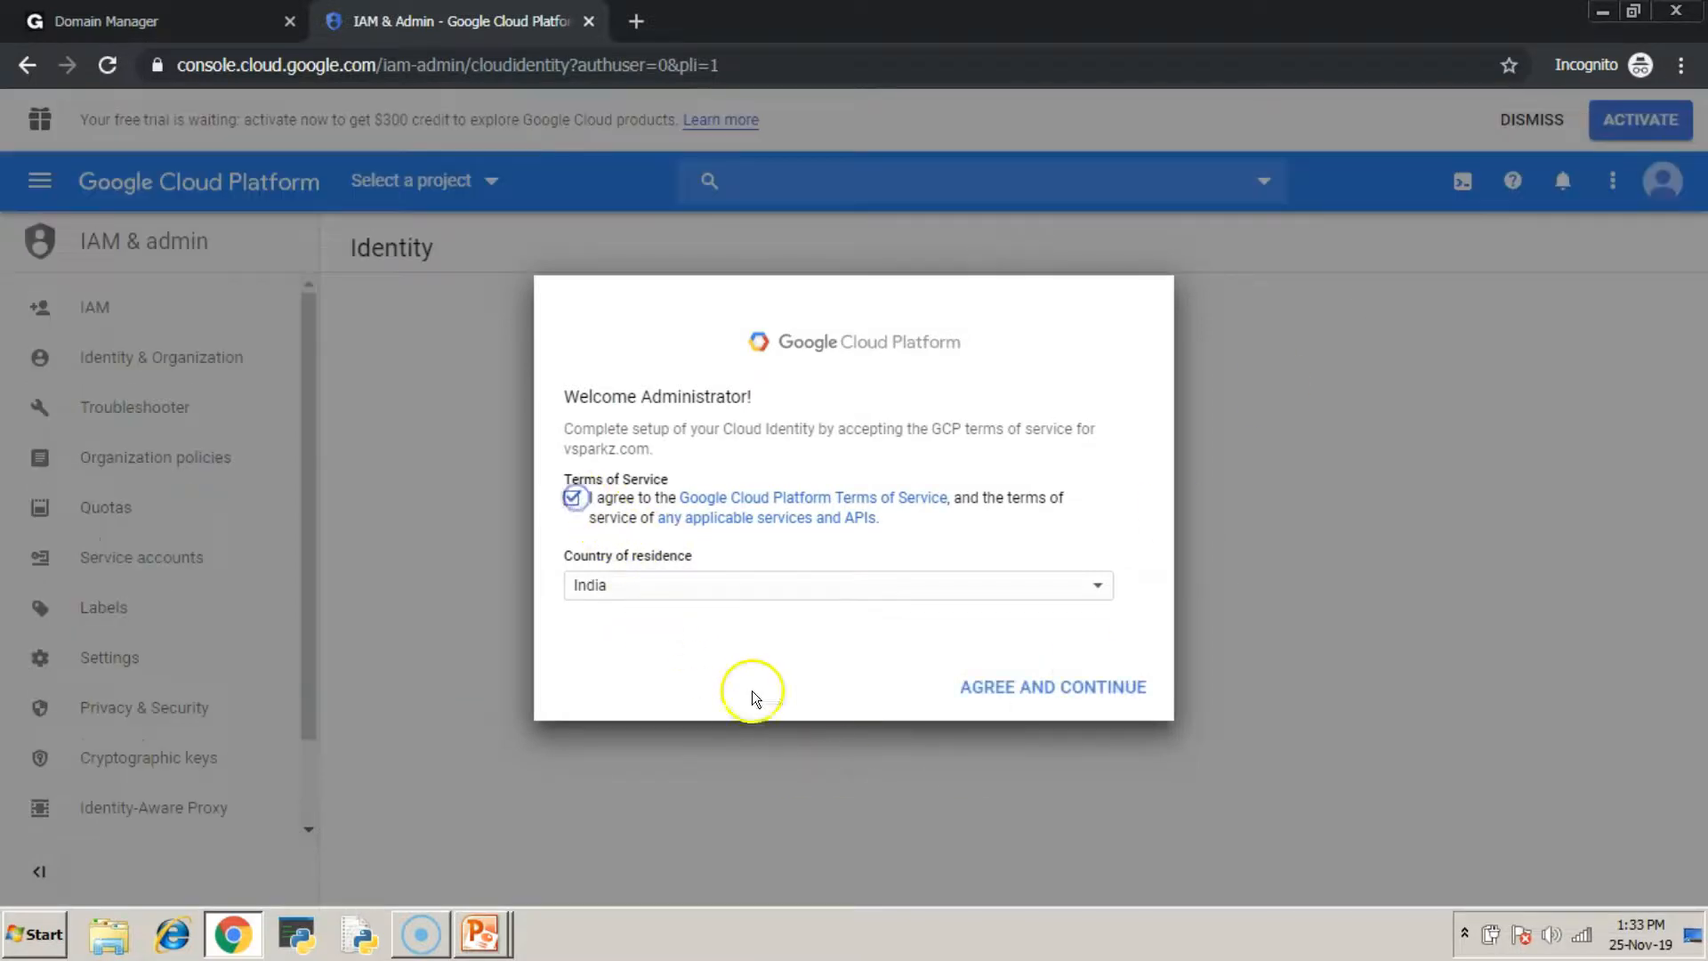
{"action": "left_click", "coordinate": [1054, 687]}
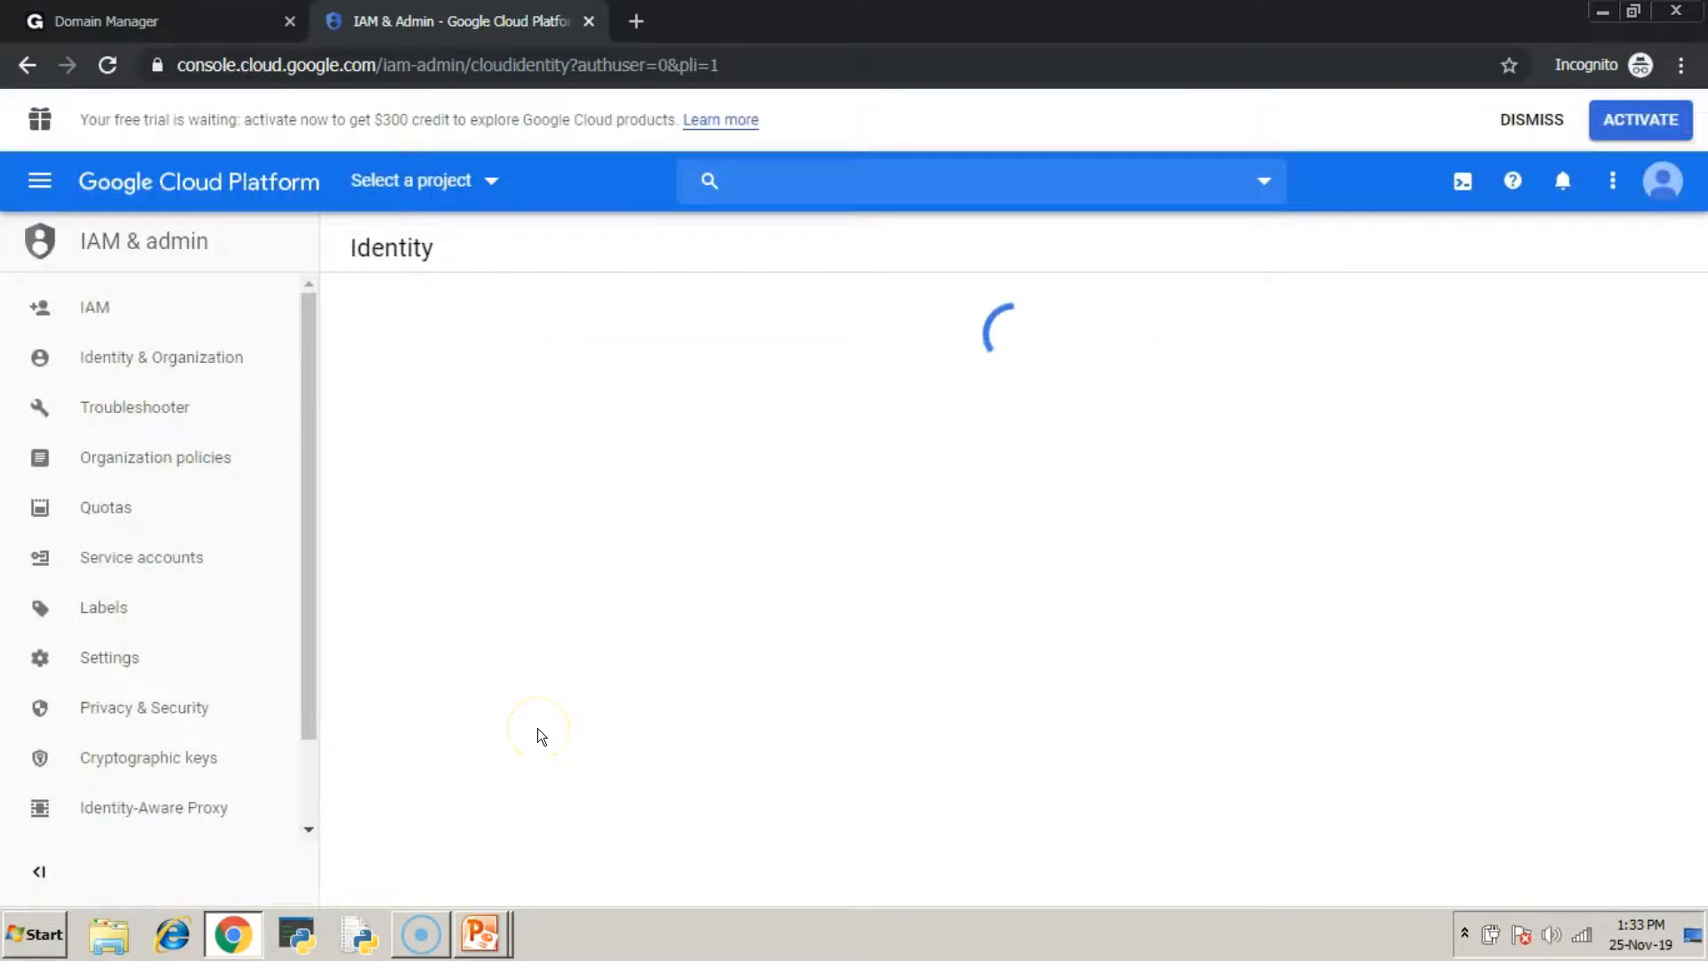
{"action": "left_click", "coordinate": [1533, 119]}
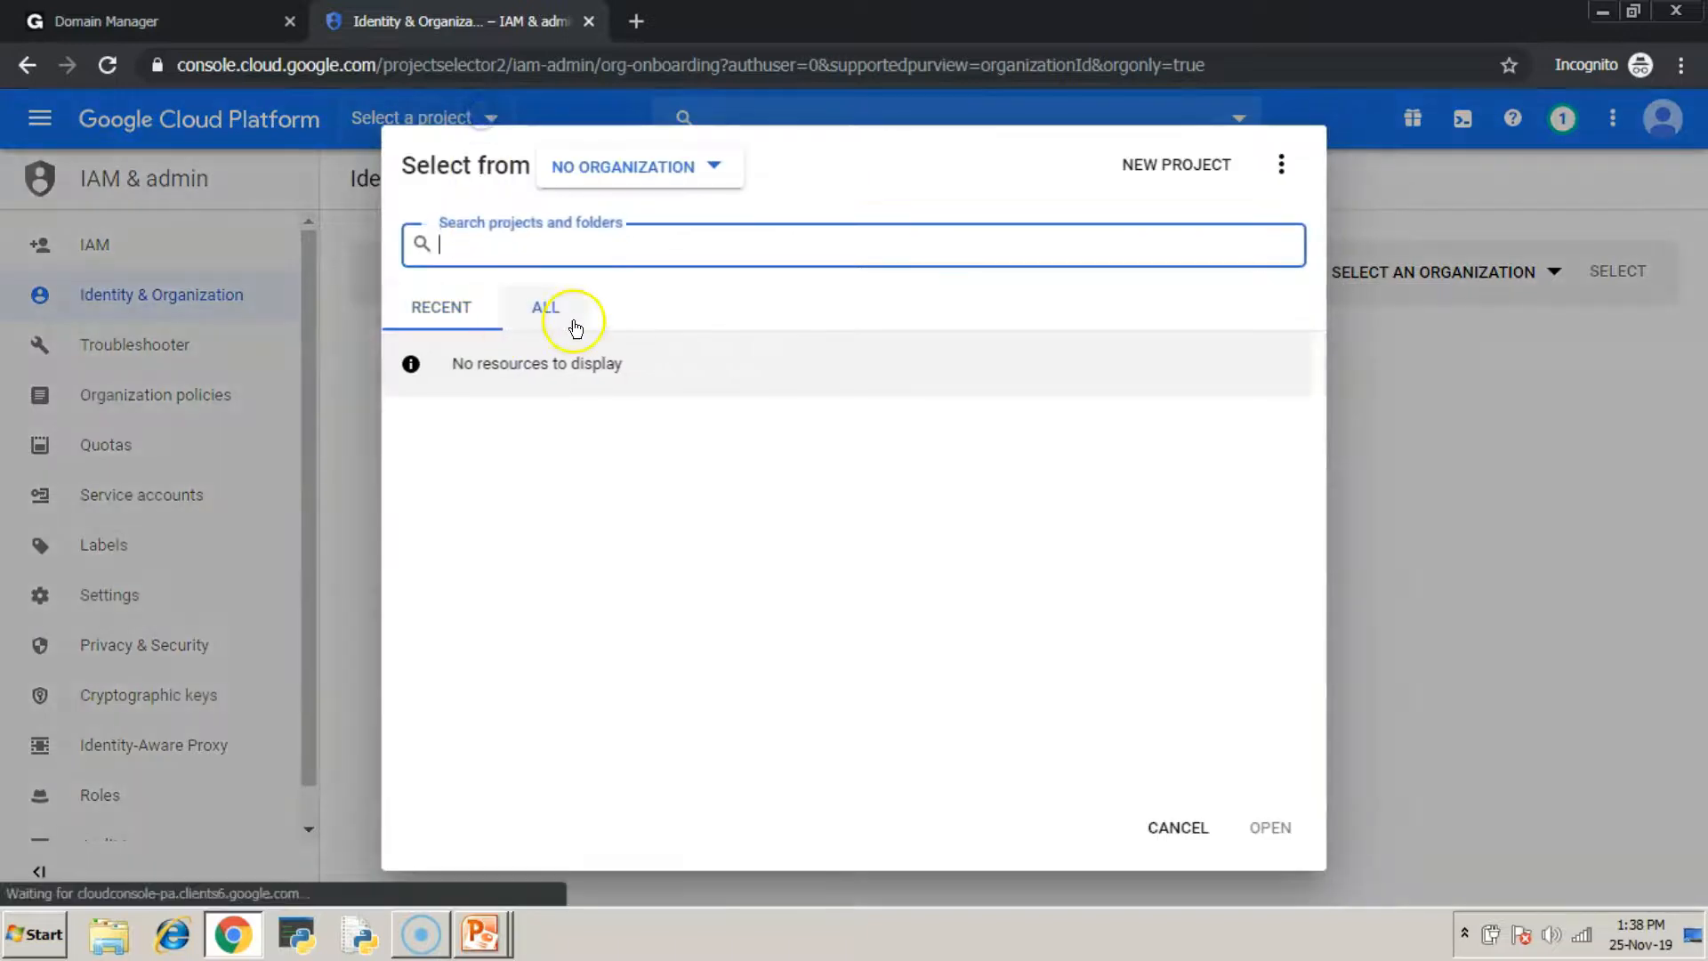
{"action": "left_click", "coordinate": [545, 307]}
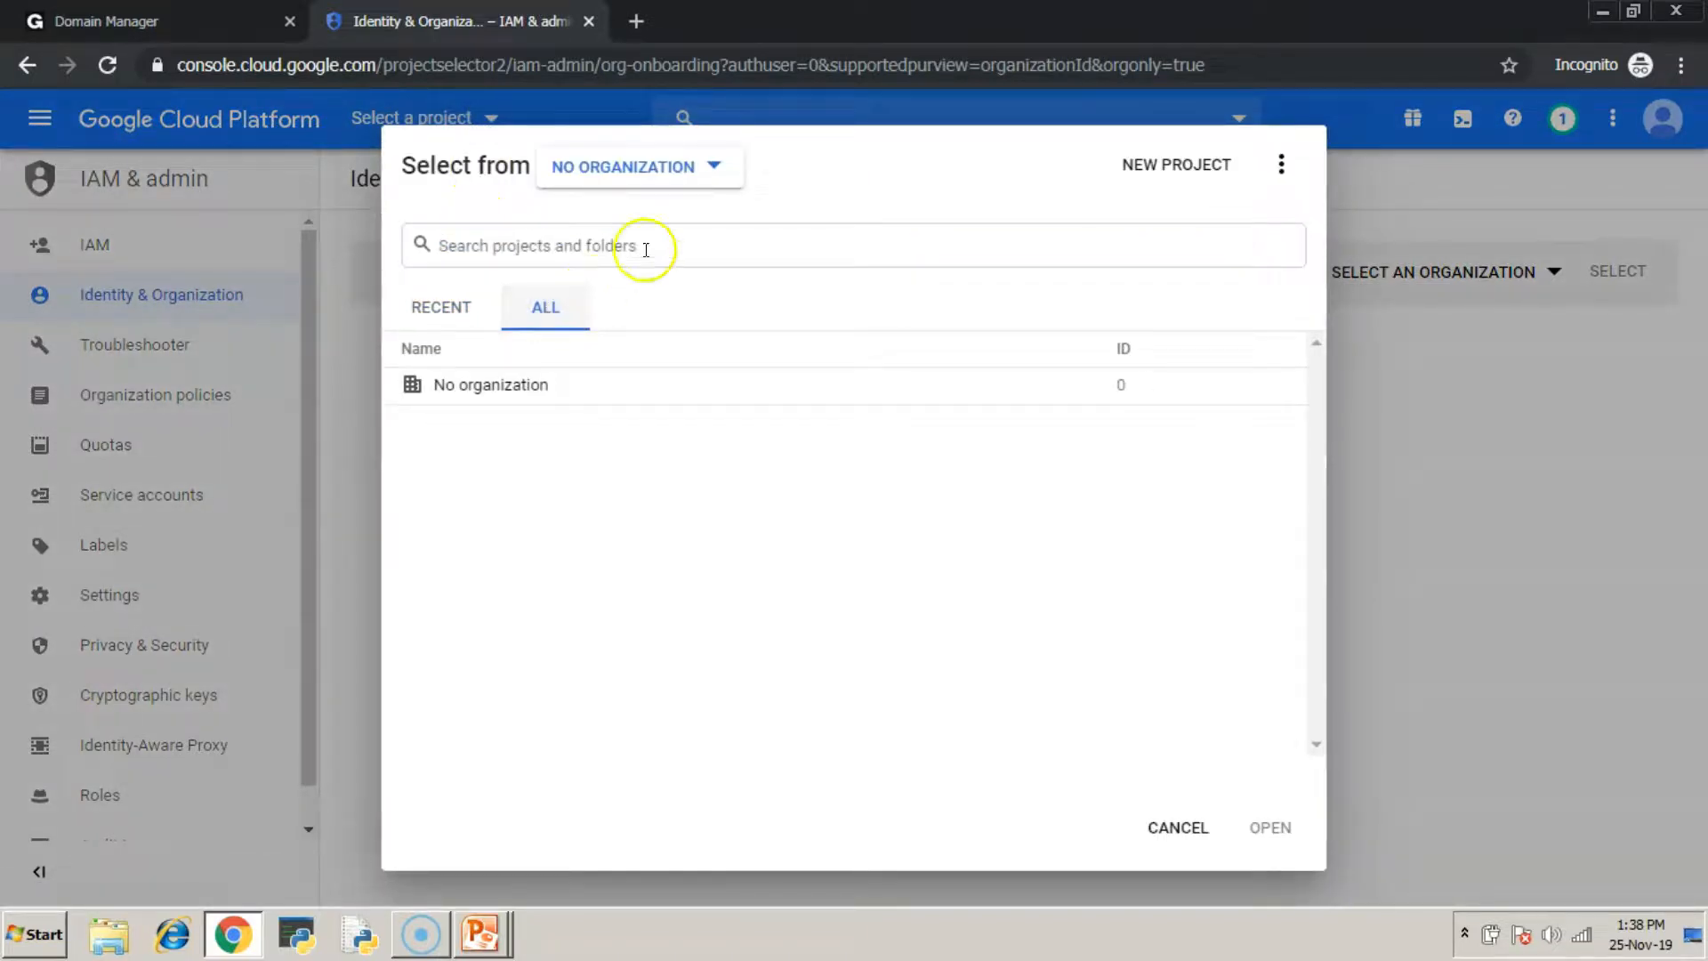
{"action": "left_click", "coordinate": [639, 167]}
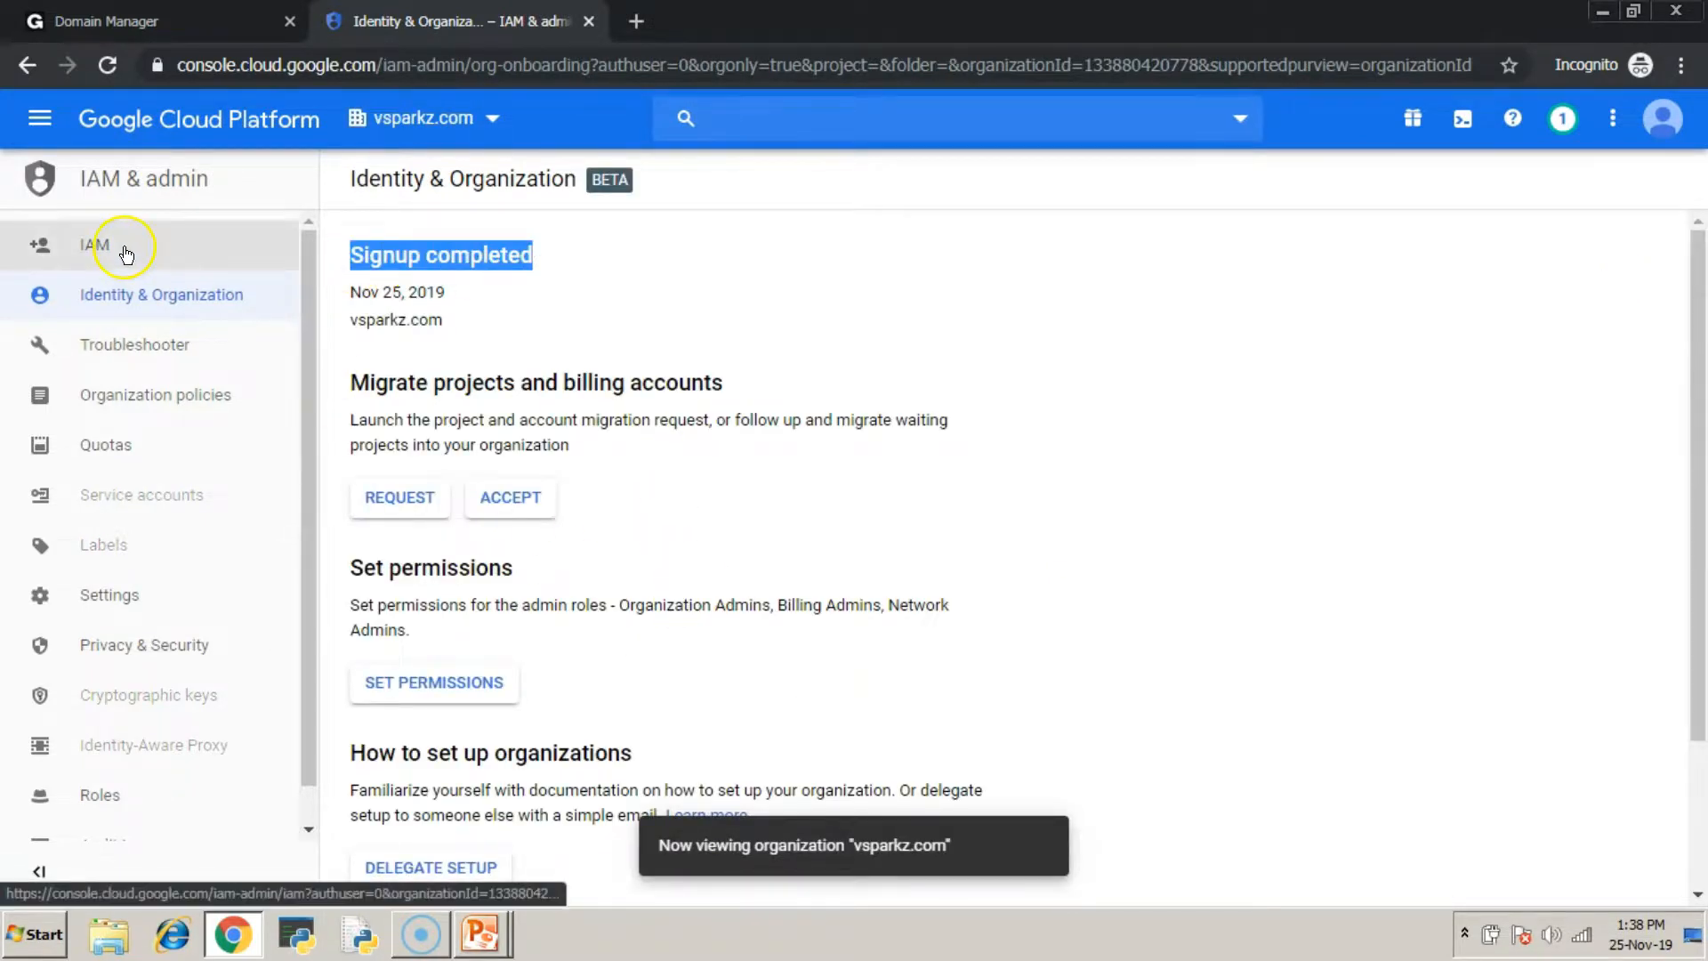
- View the vsparkz.com IAM member roles, then Alt+Tab away from the browser
{"action": "left_click", "coordinate": [93, 244]}
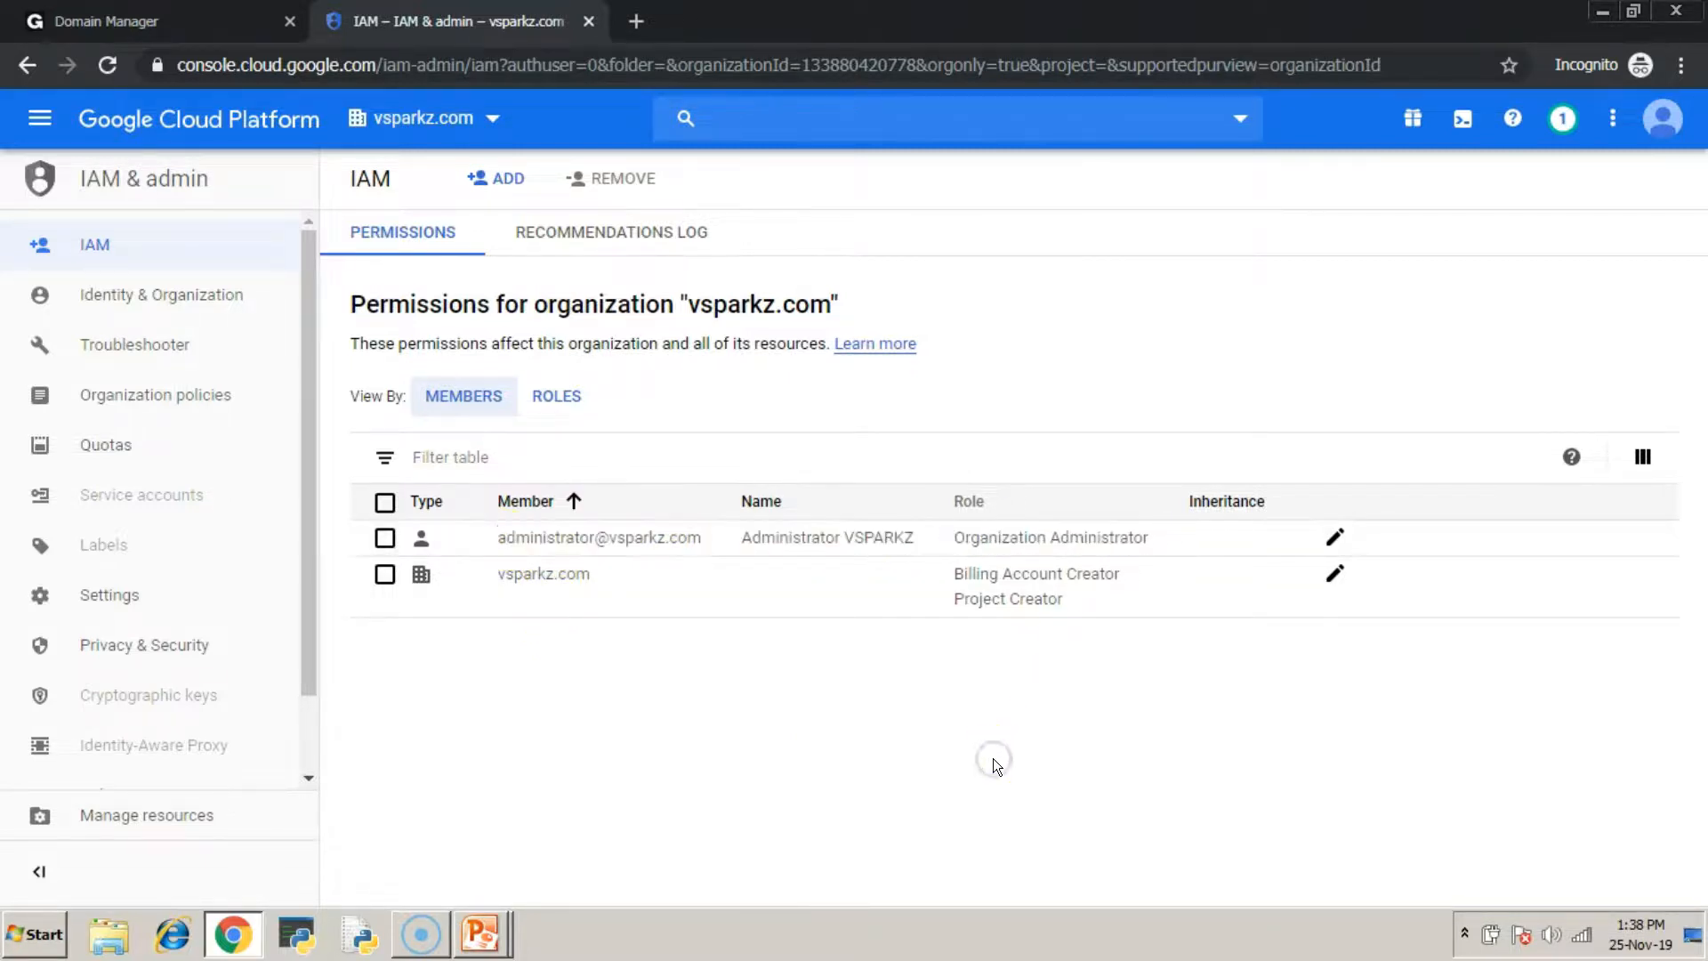
{"action": "key", "text": "alt+tab"}
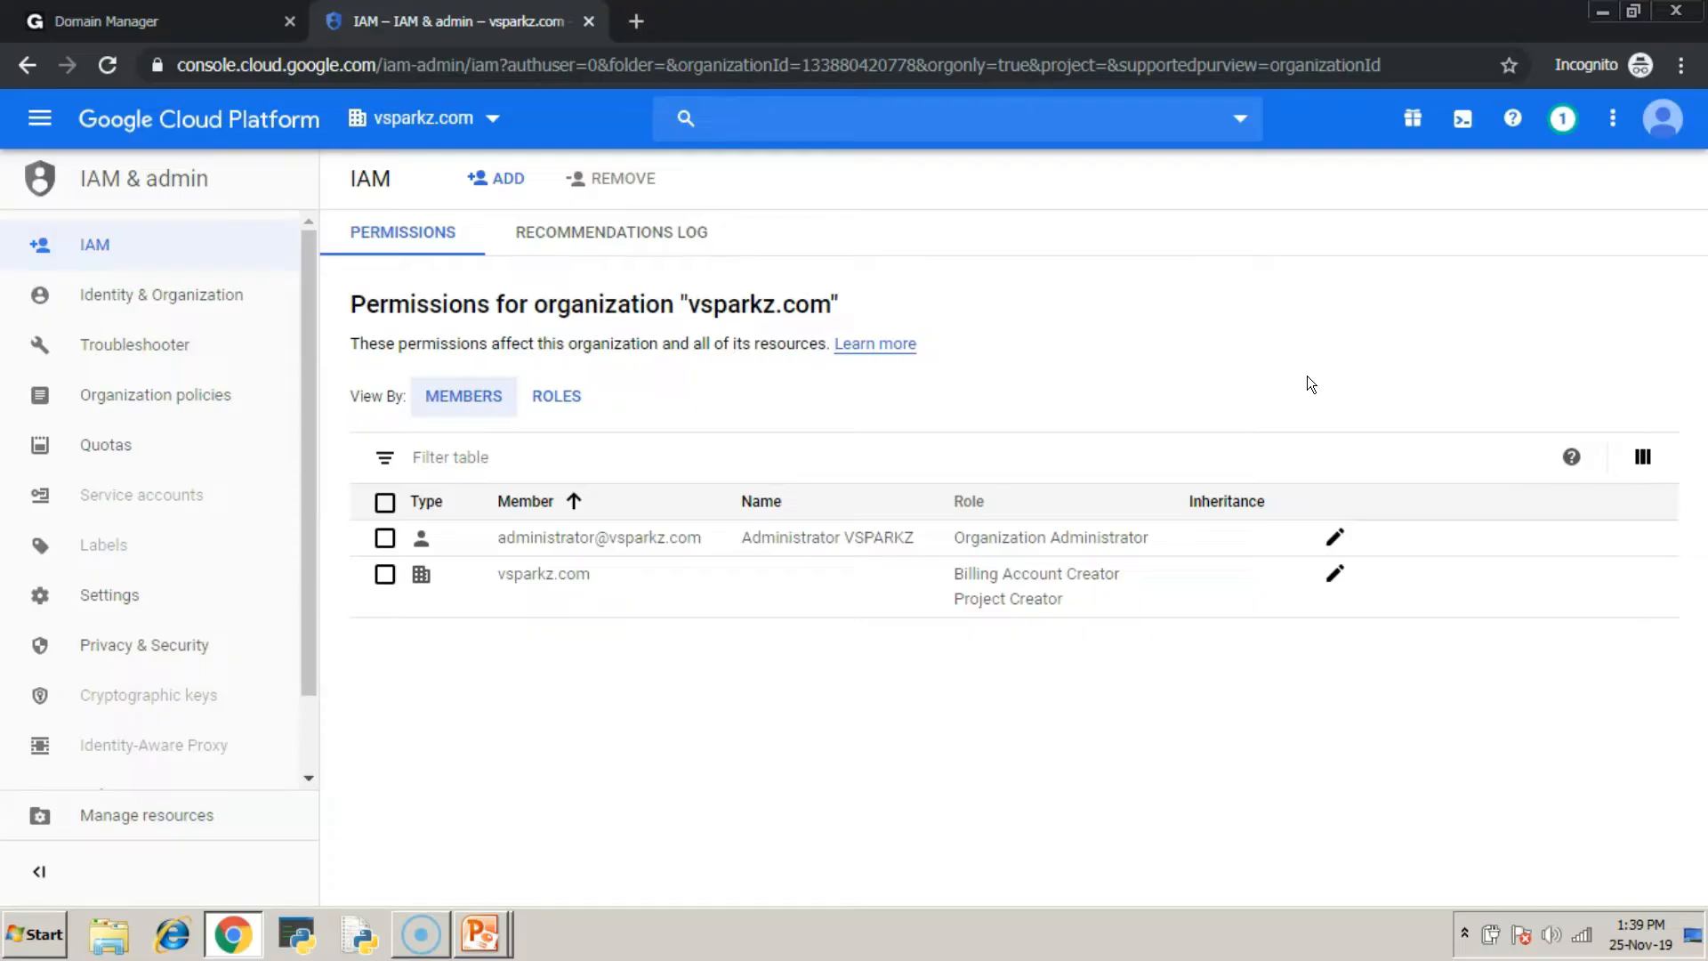
{"action": "mouse_move", "coordinate": [107, 473]}
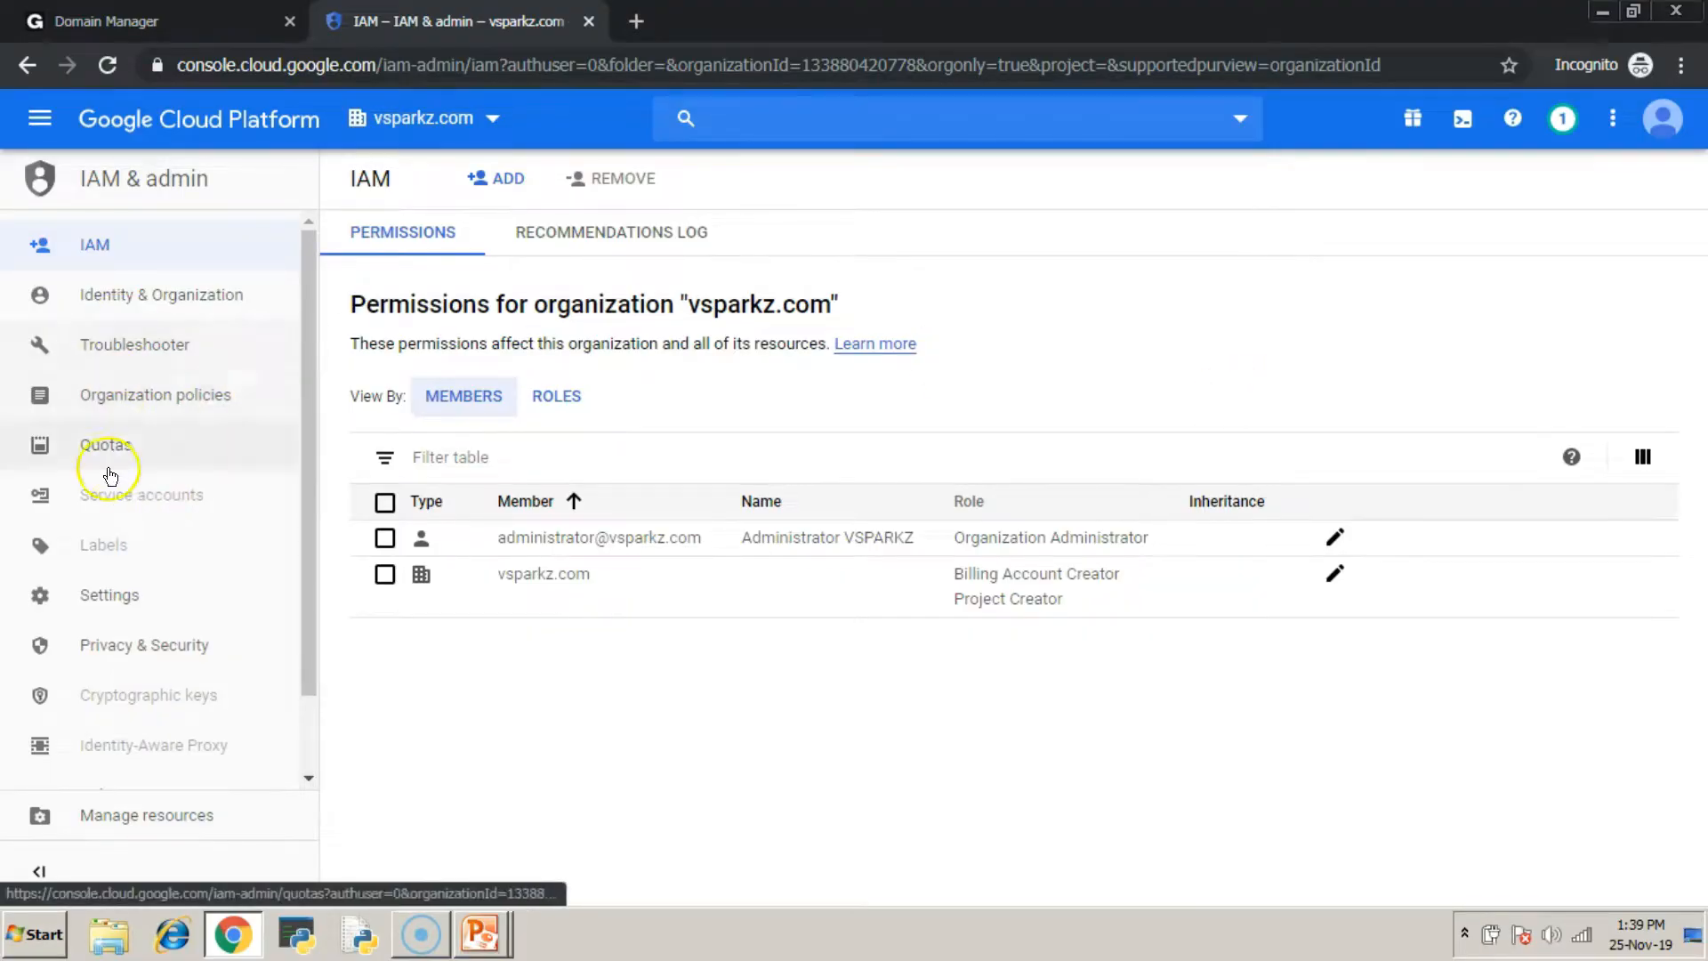
{"action": "mouse_move", "coordinate": [95, 342]}
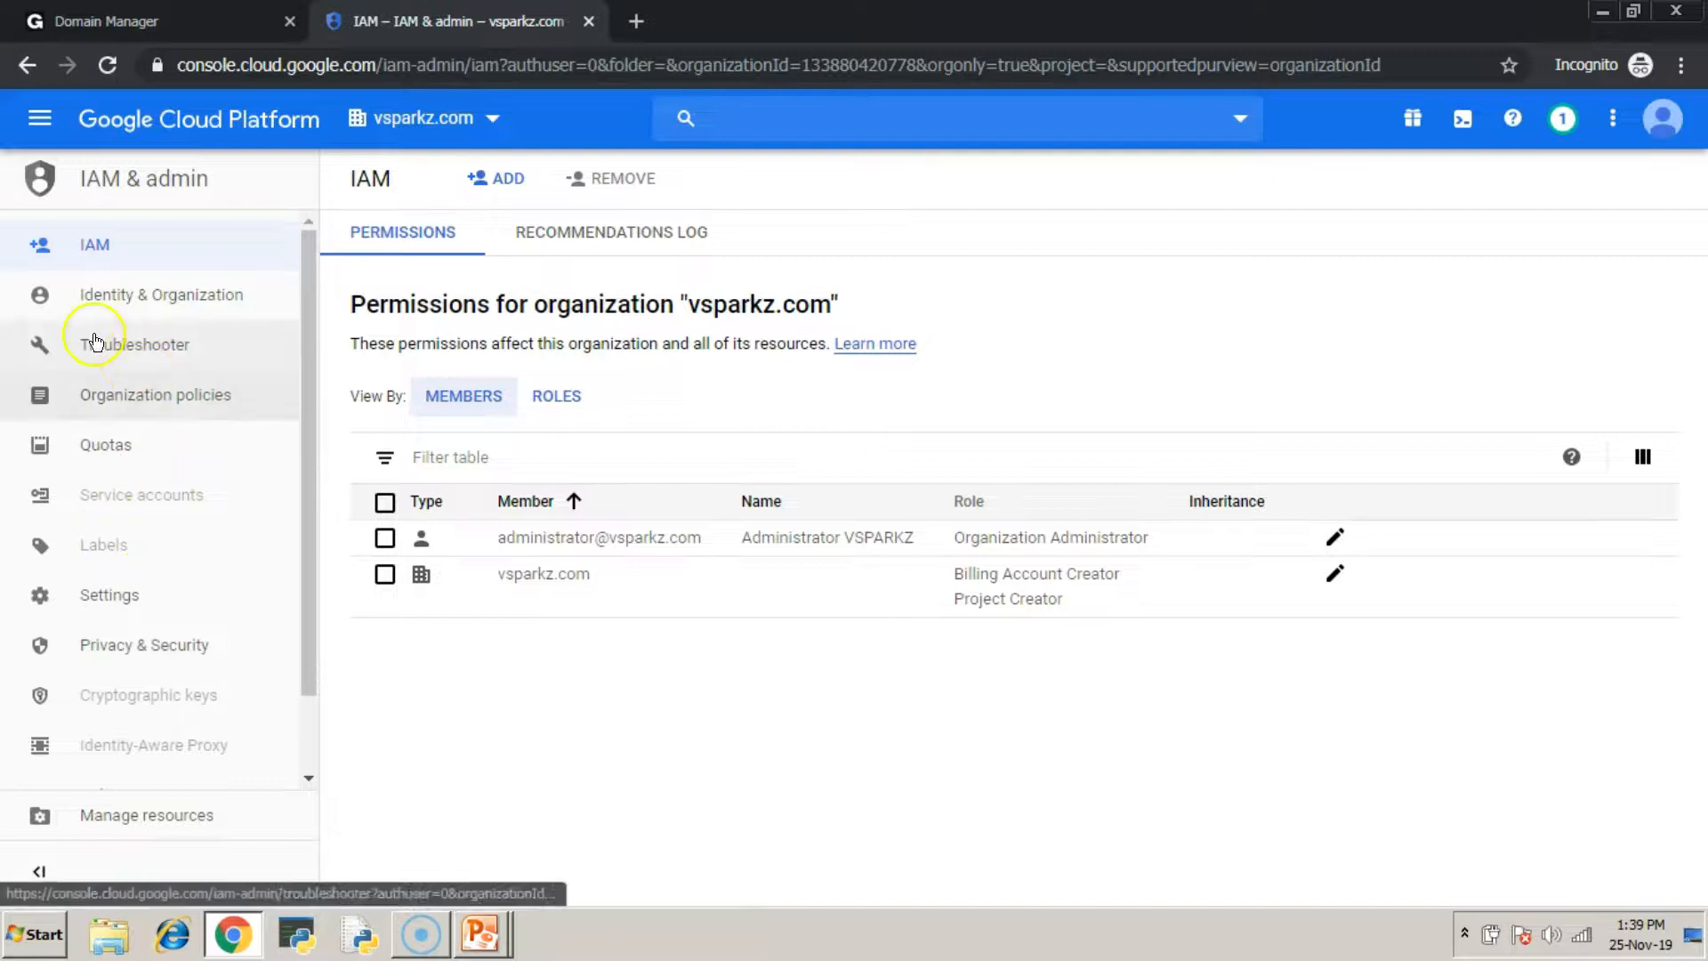
- Add a billing account from Billing and dismiss the free trial welcome dialog
{"action": "left_click", "coordinate": [40, 117]}
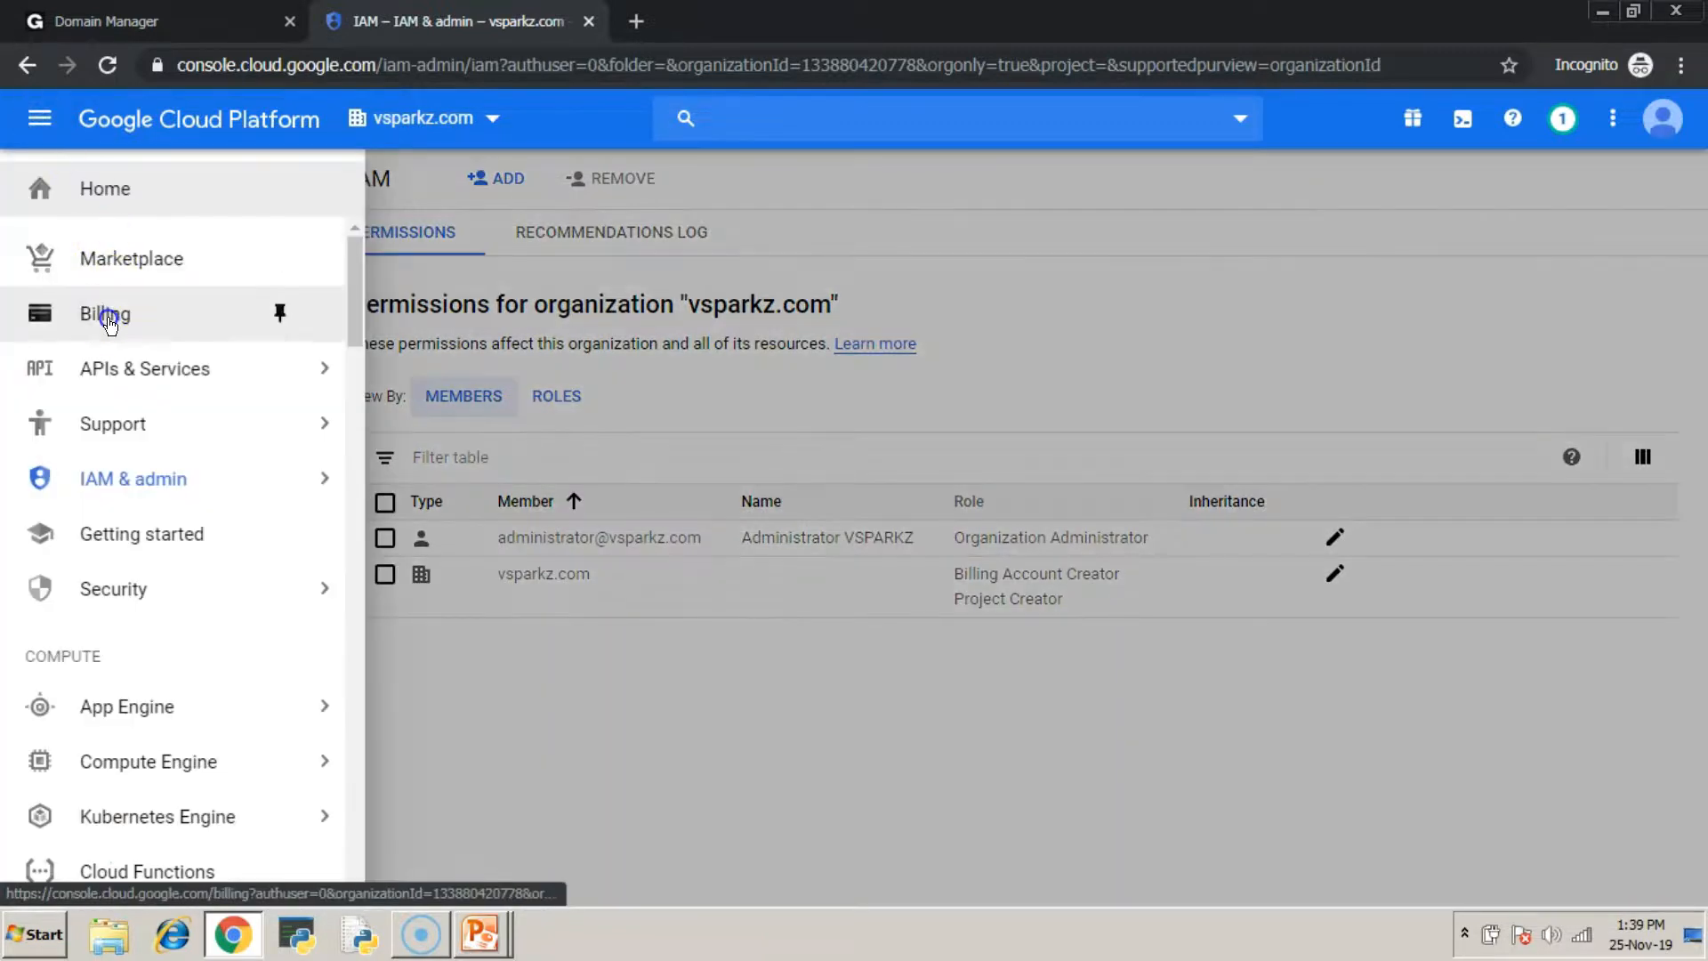
{"action": "left_click", "coordinate": [104, 316]}
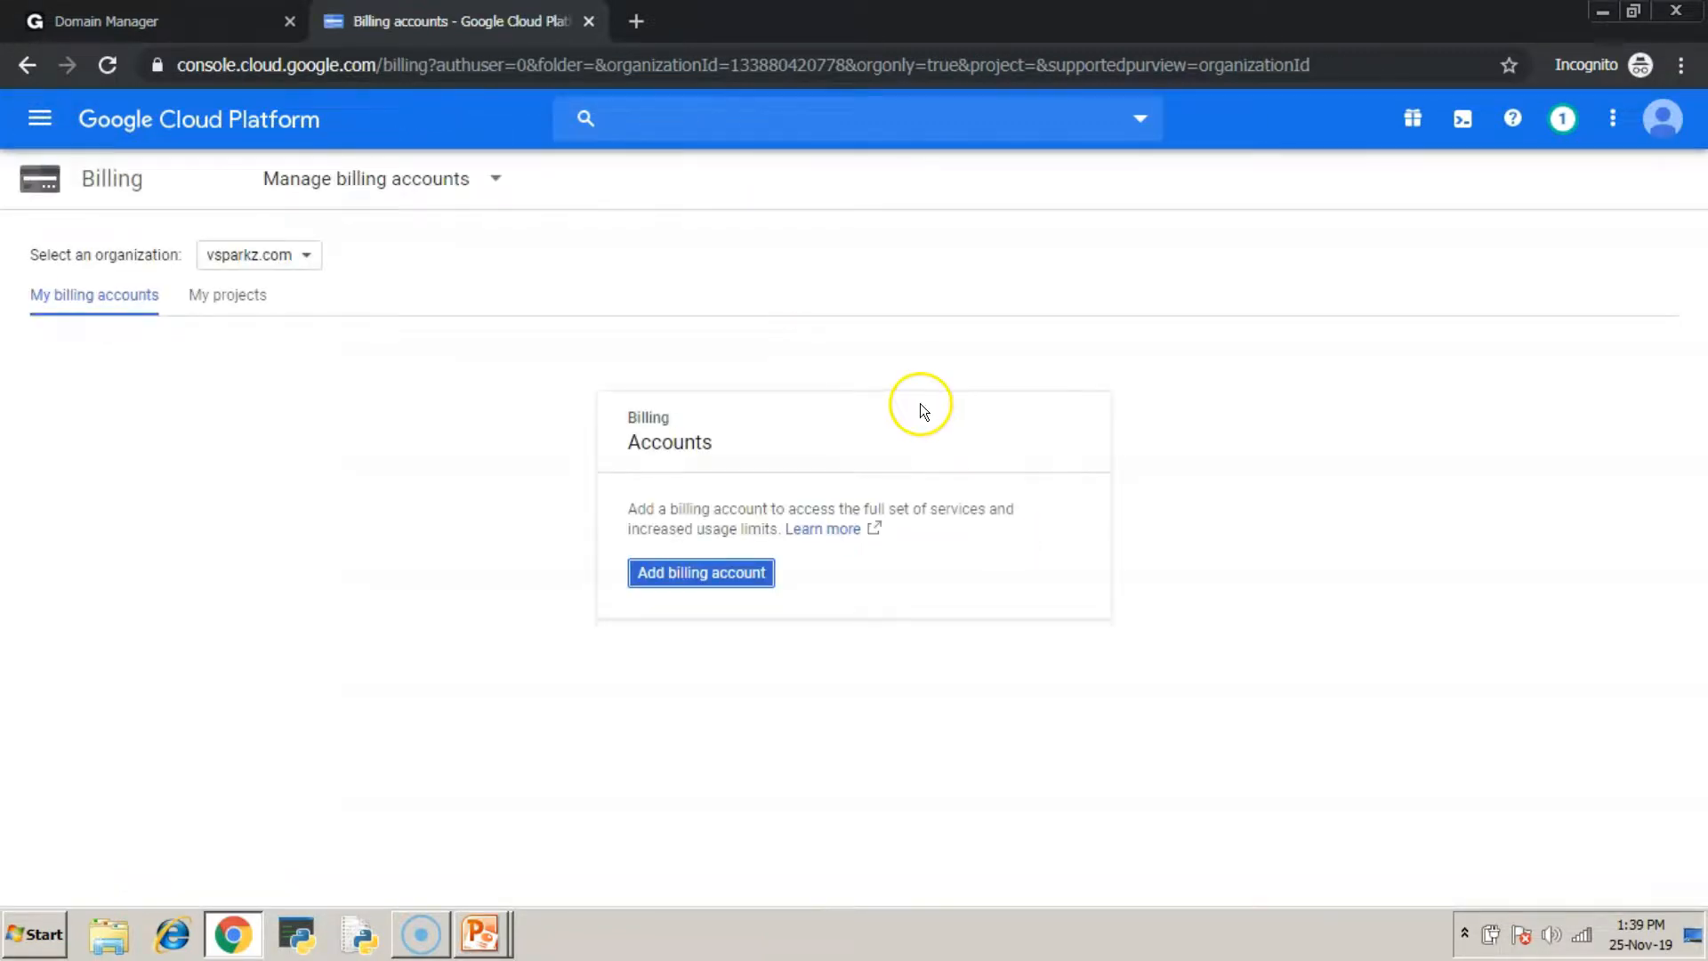
{"action": "mouse_move", "coordinate": [26, 871]}
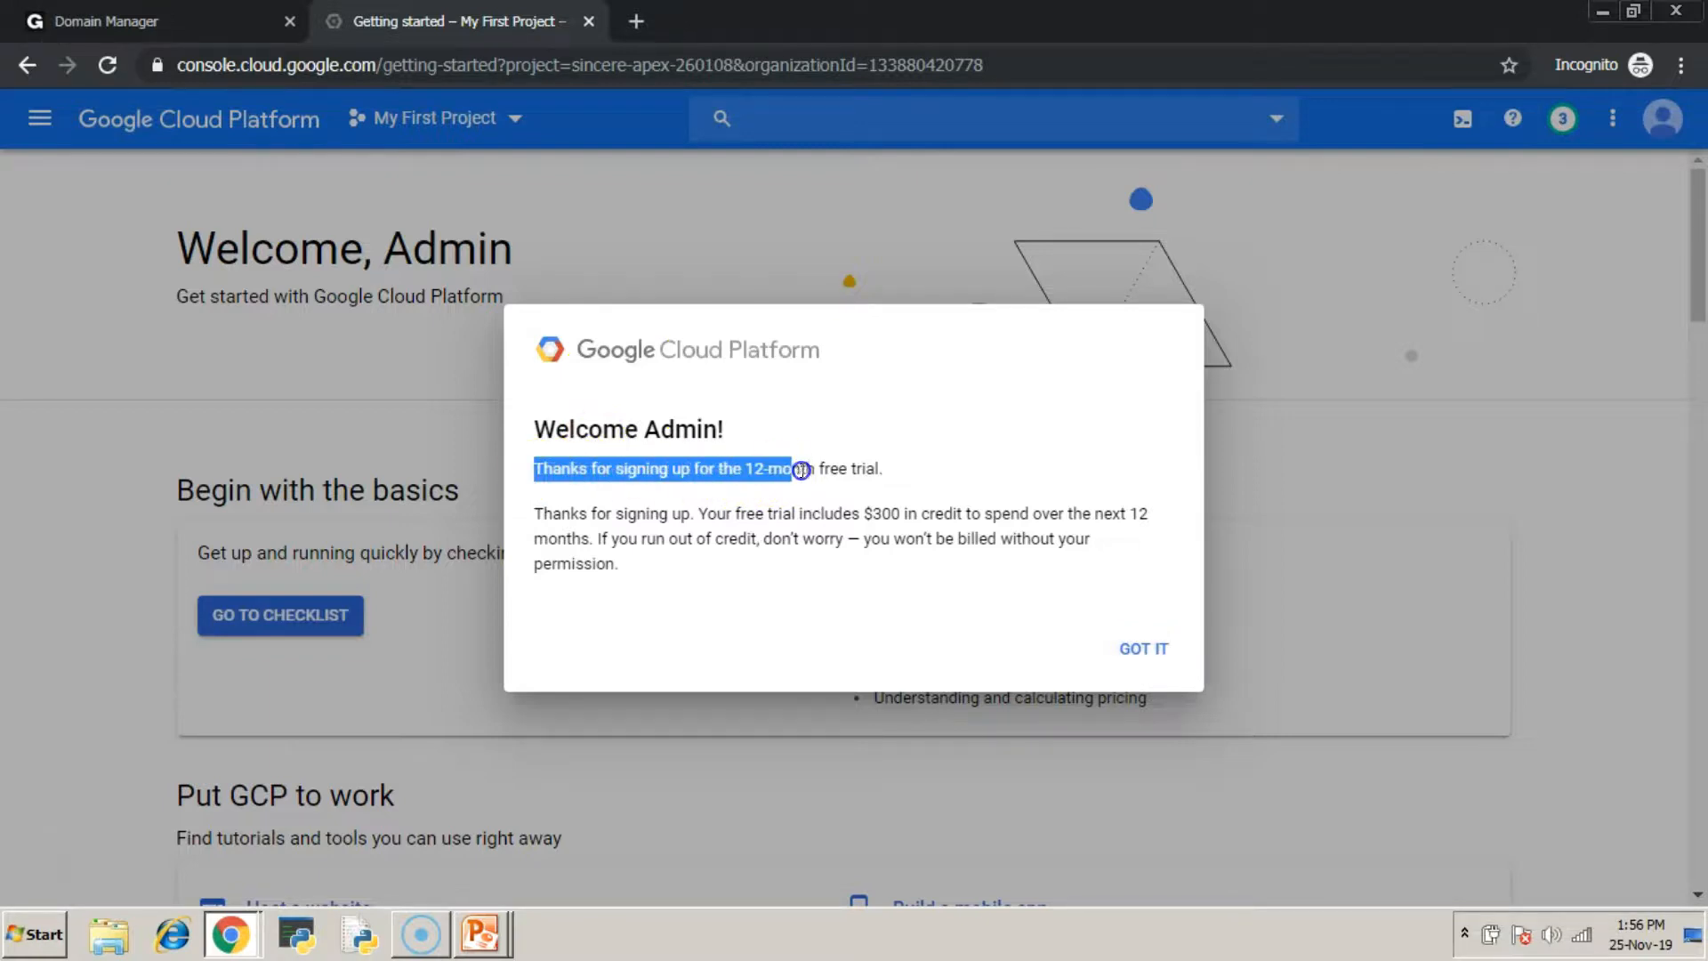
{"action": "left_click", "coordinate": [1143, 649]}
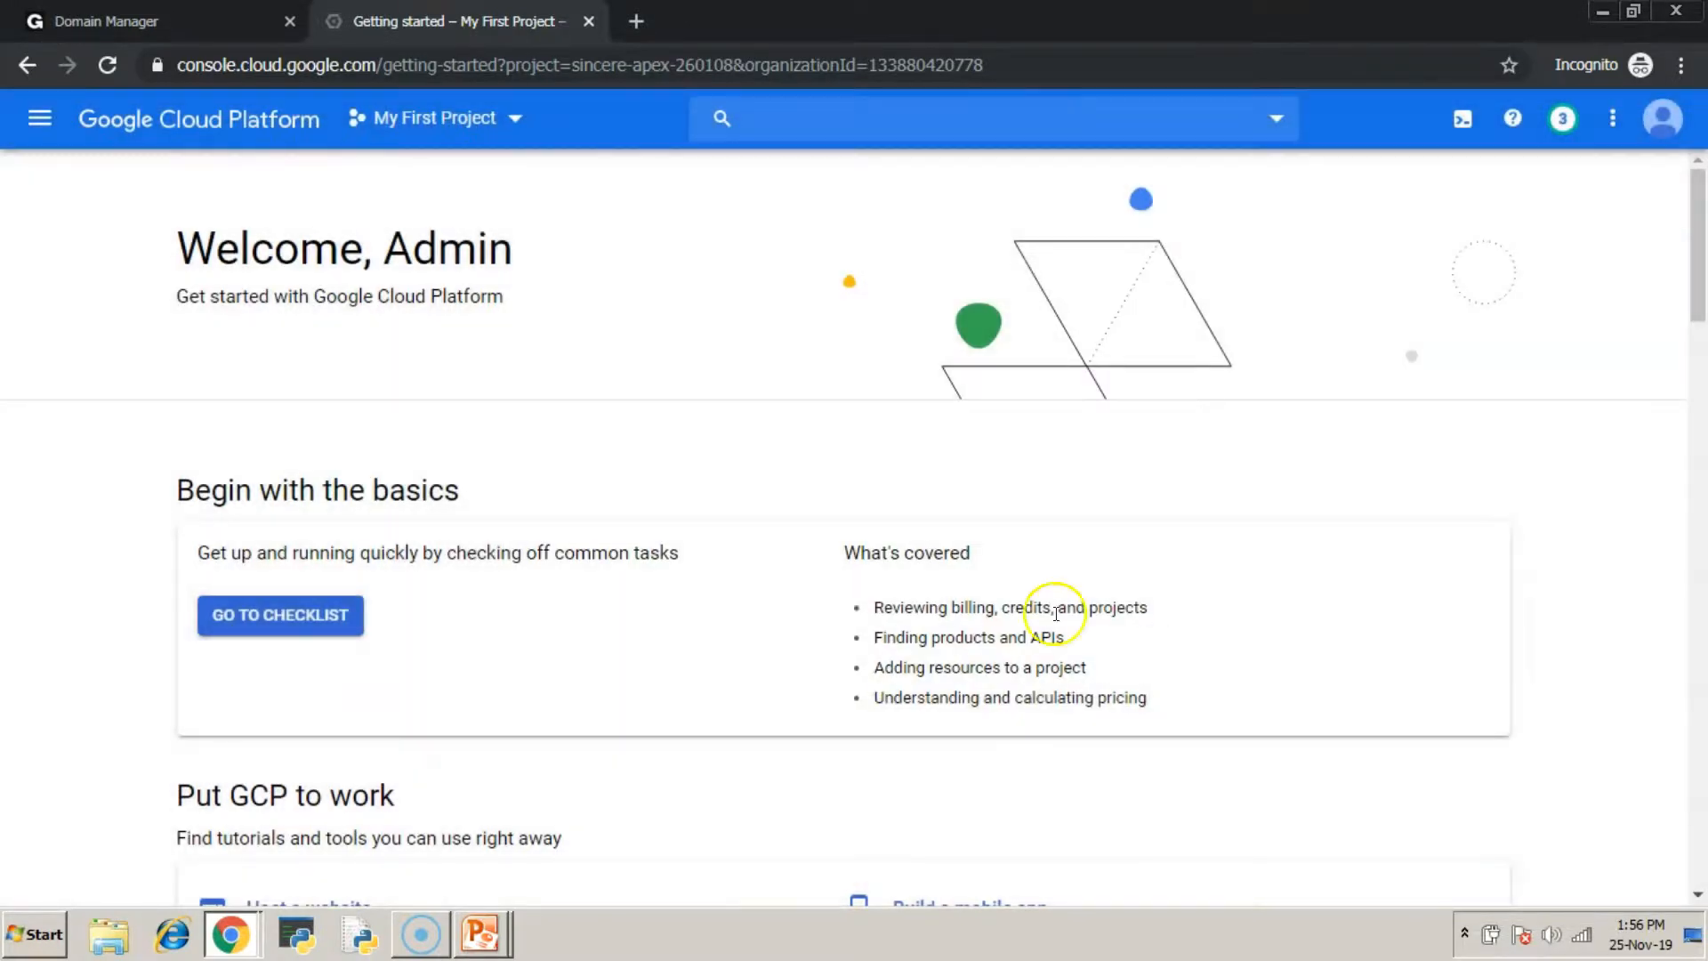
- Return to Billing and open the My Billing Account overview
{"action": "left_click", "coordinate": [40, 117]}
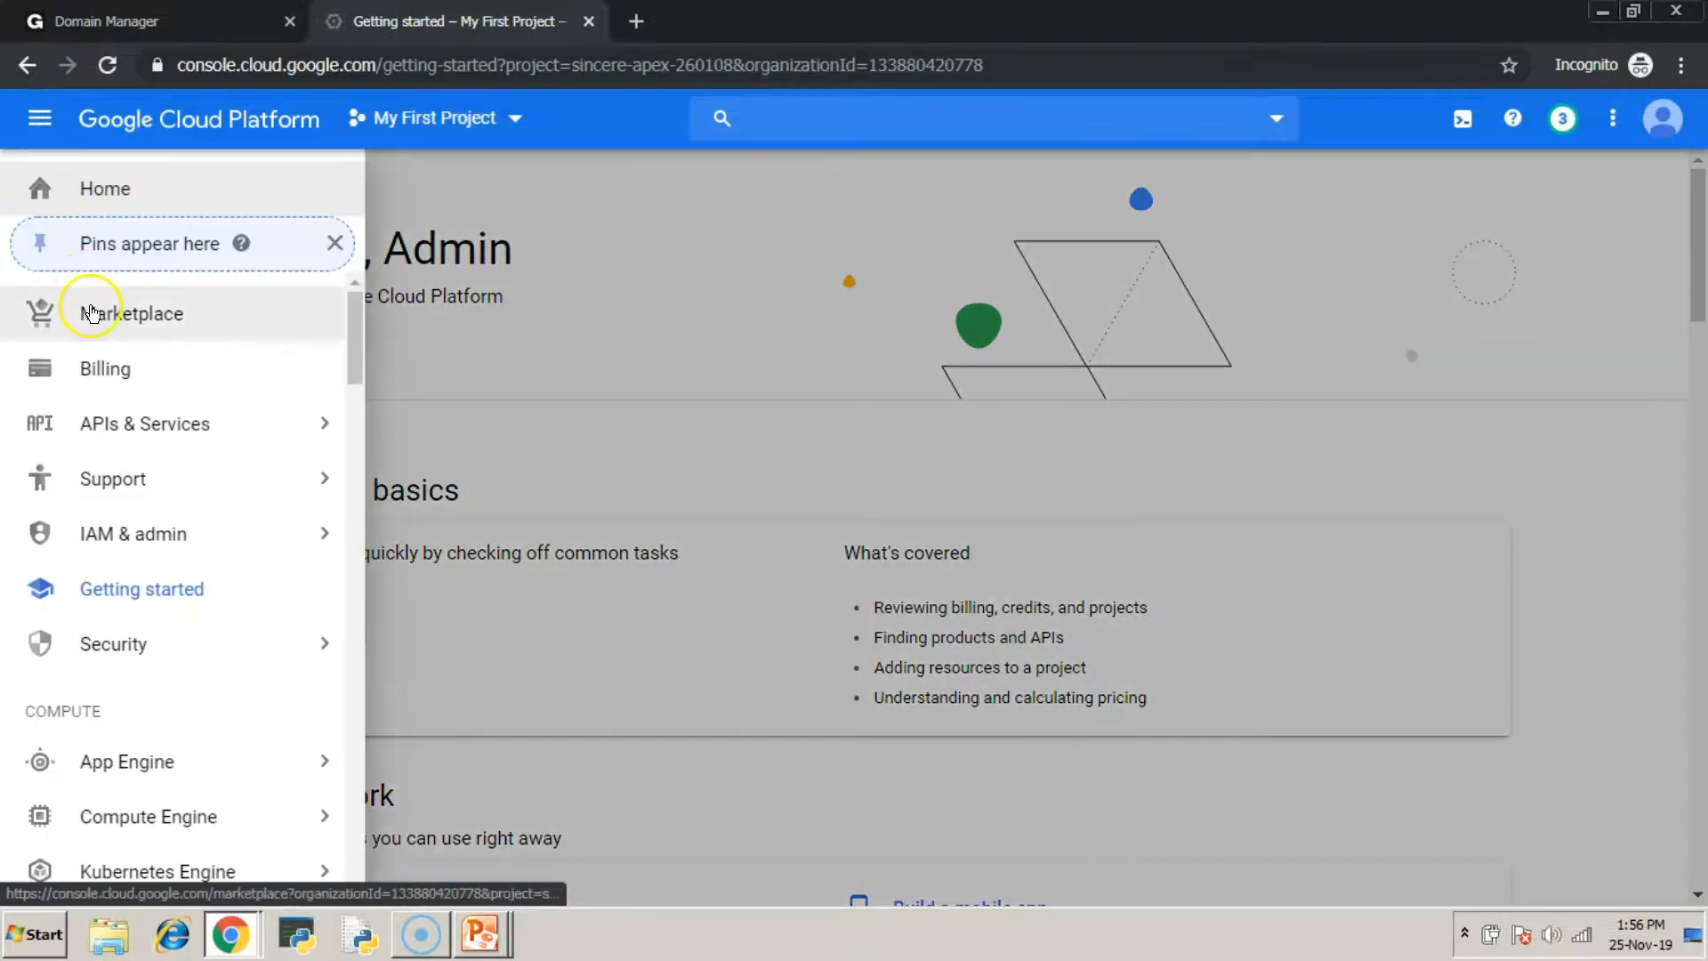
{"action": "left_click", "coordinate": [104, 368]}
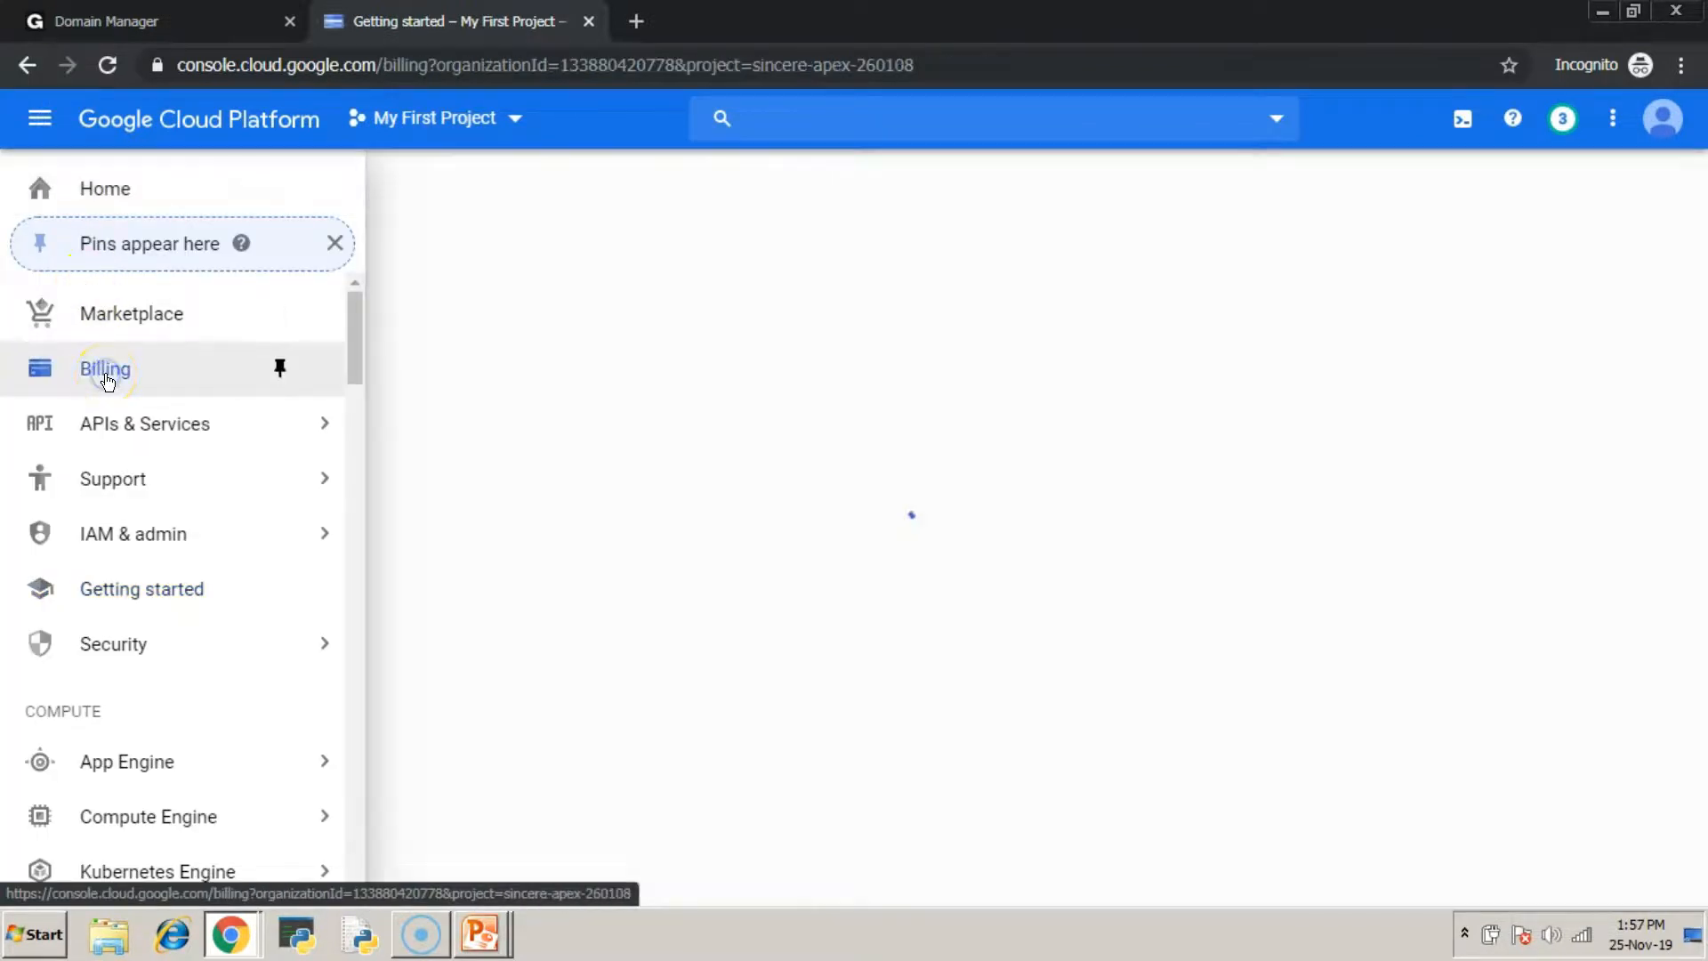
{"action": "left_click", "coordinate": [105, 369]}
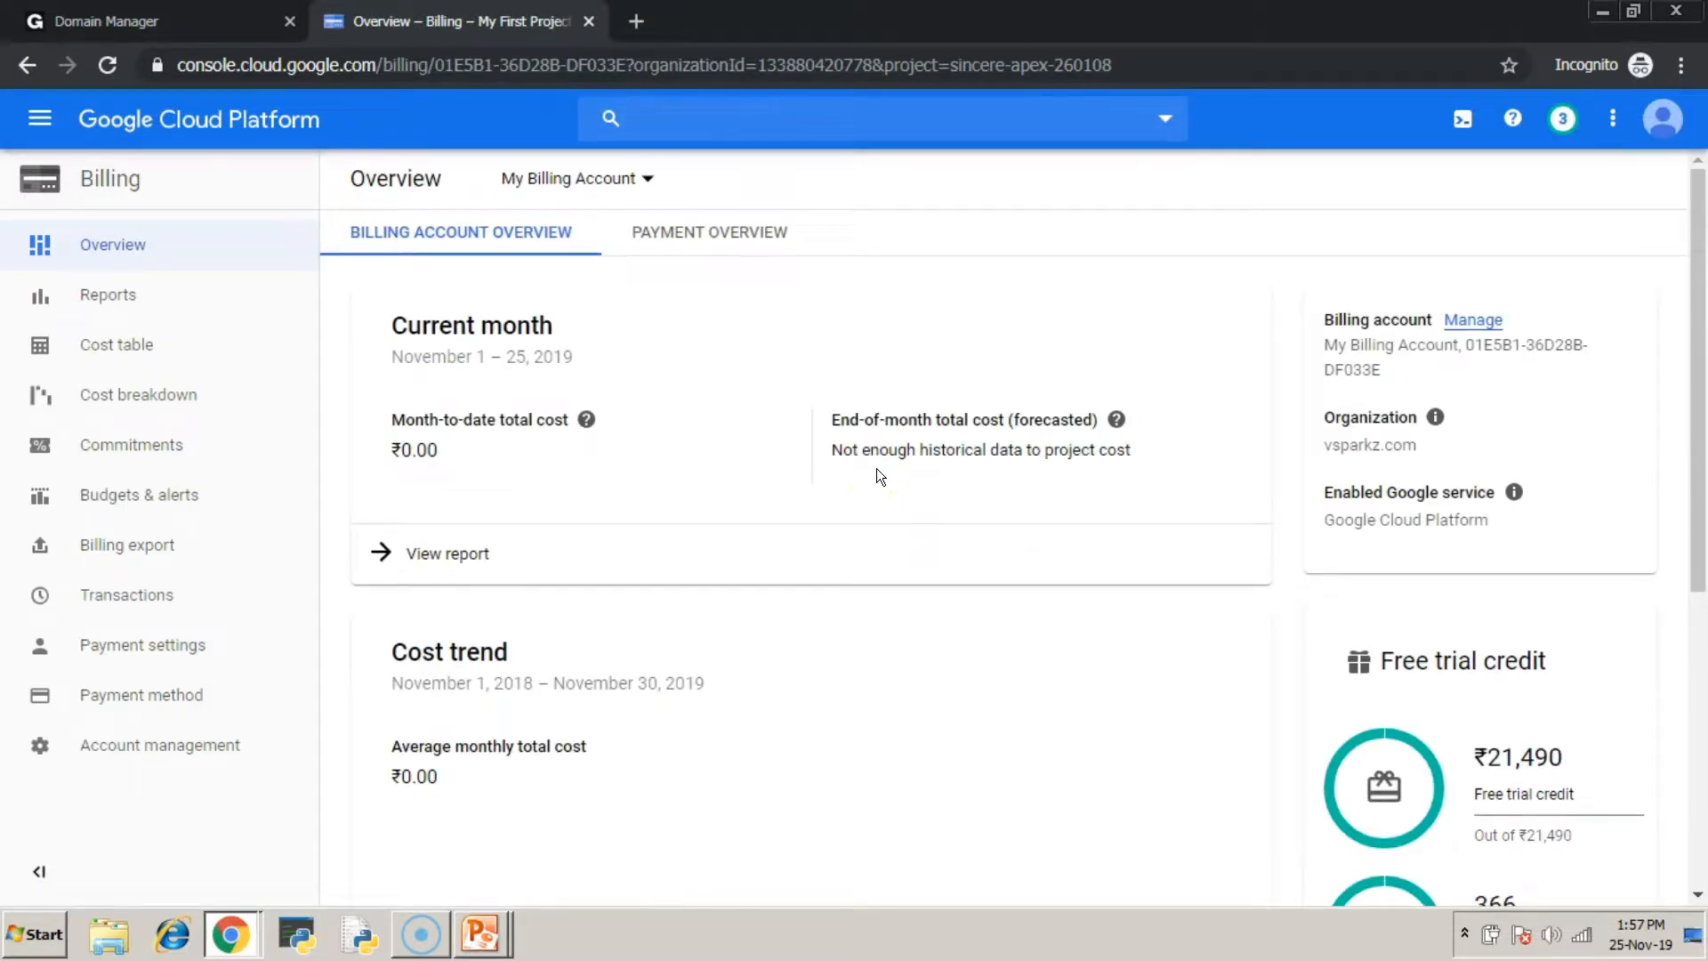
{"action": "double_click", "coordinate": [1512, 757]}
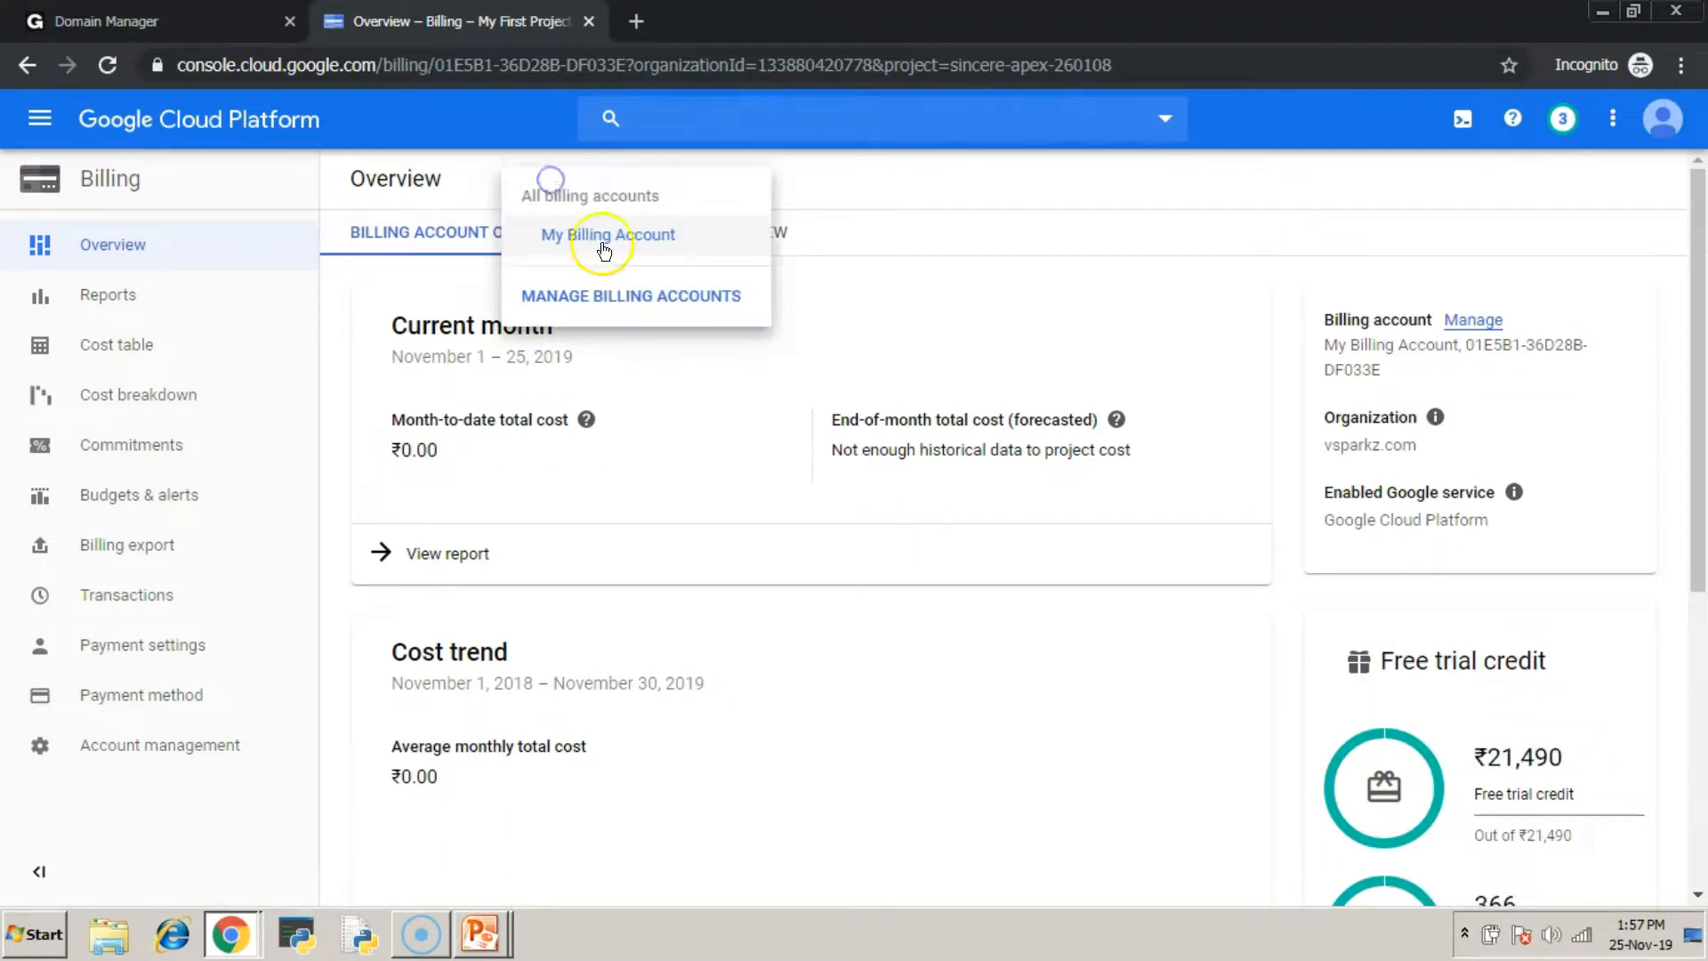
{"action": "left_click", "coordinate": [607, 235]}
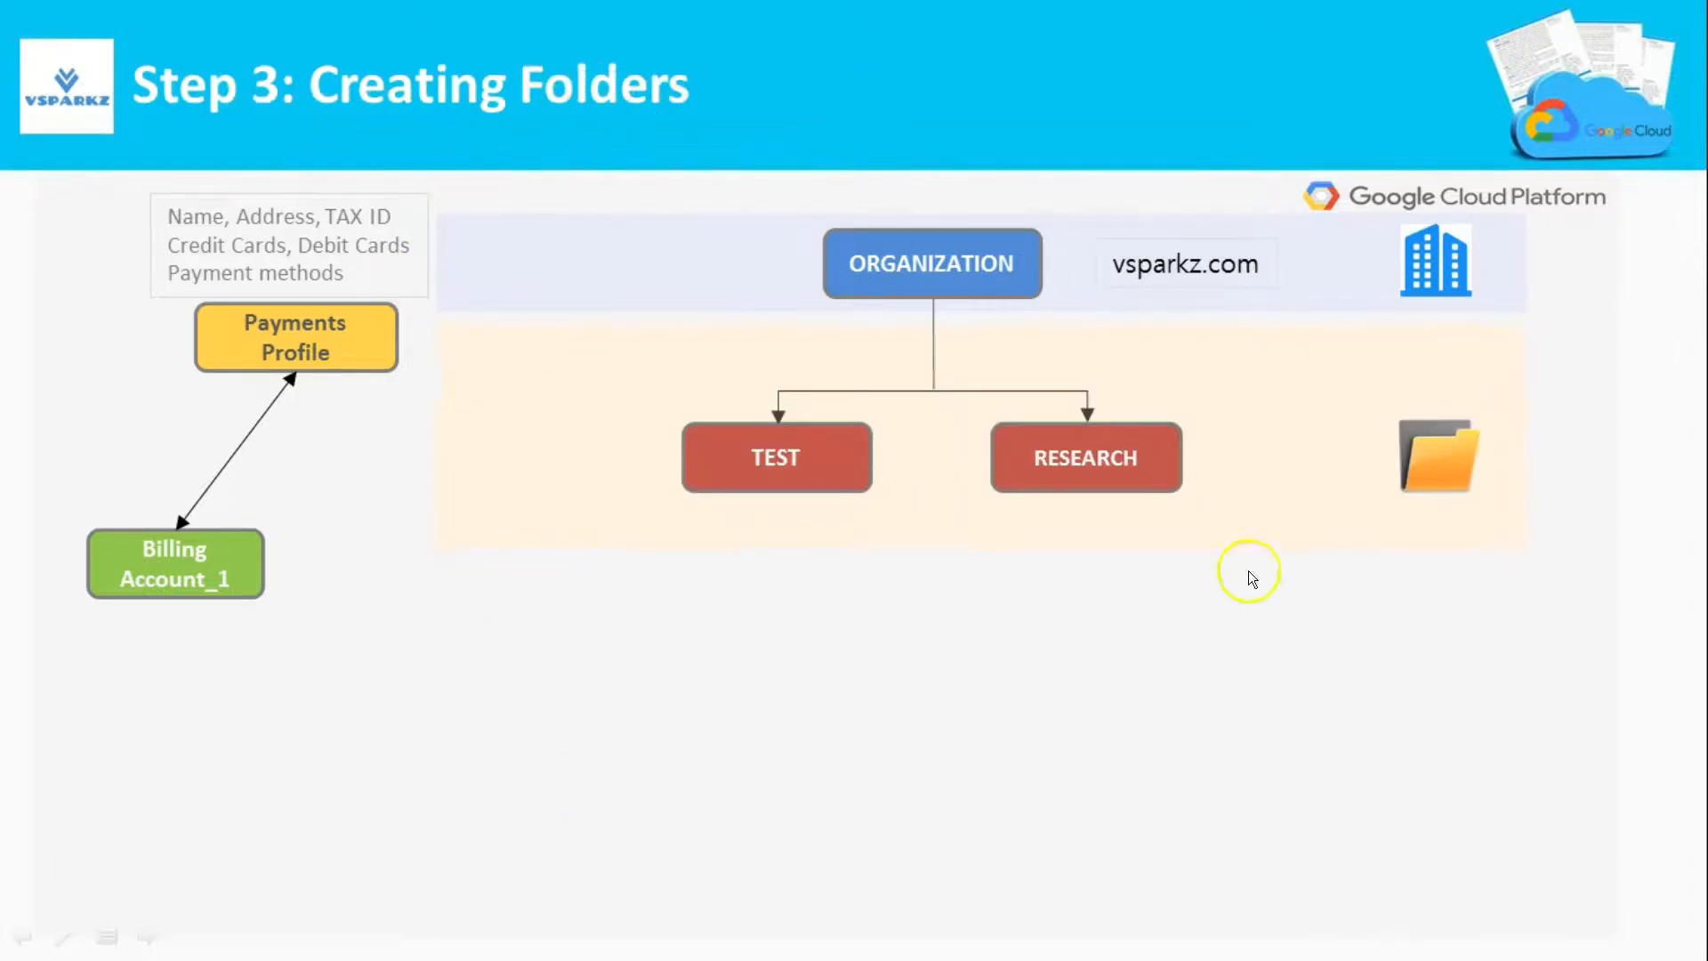
{"action": "mouse_move", "coordinate": [995, 866]}
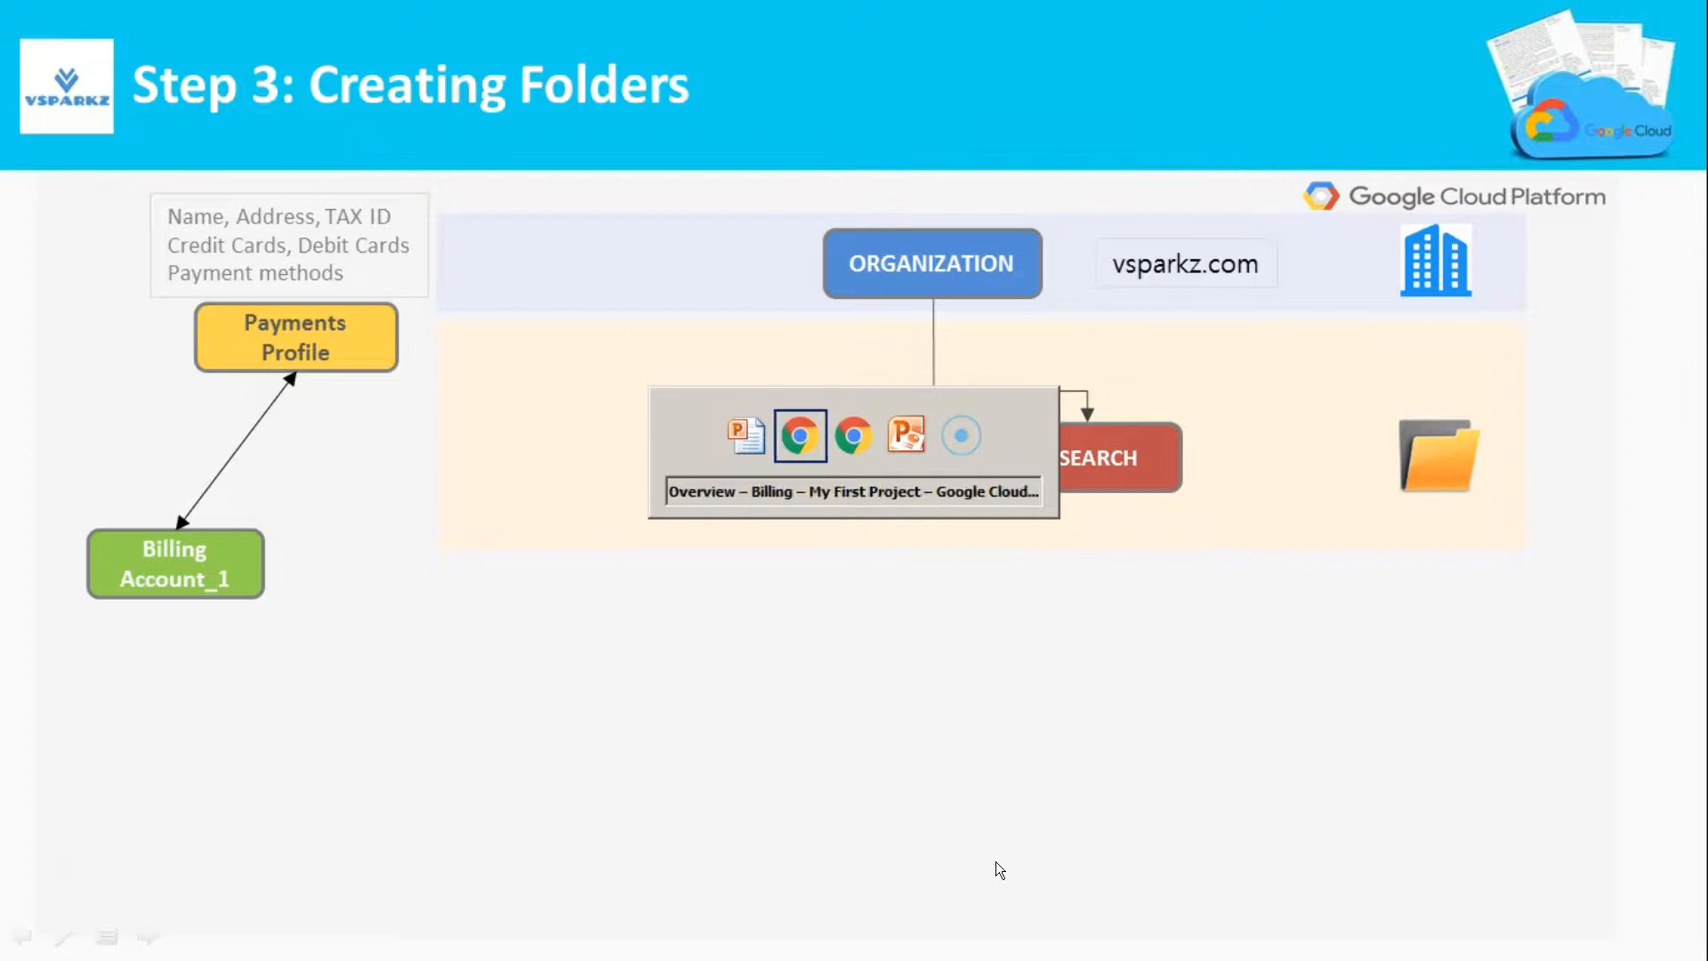
- Leave the Step 3: Creating Folders slide and return to the Billing accounts page
{"action": "left_click", "coordinate": [799, 436]}
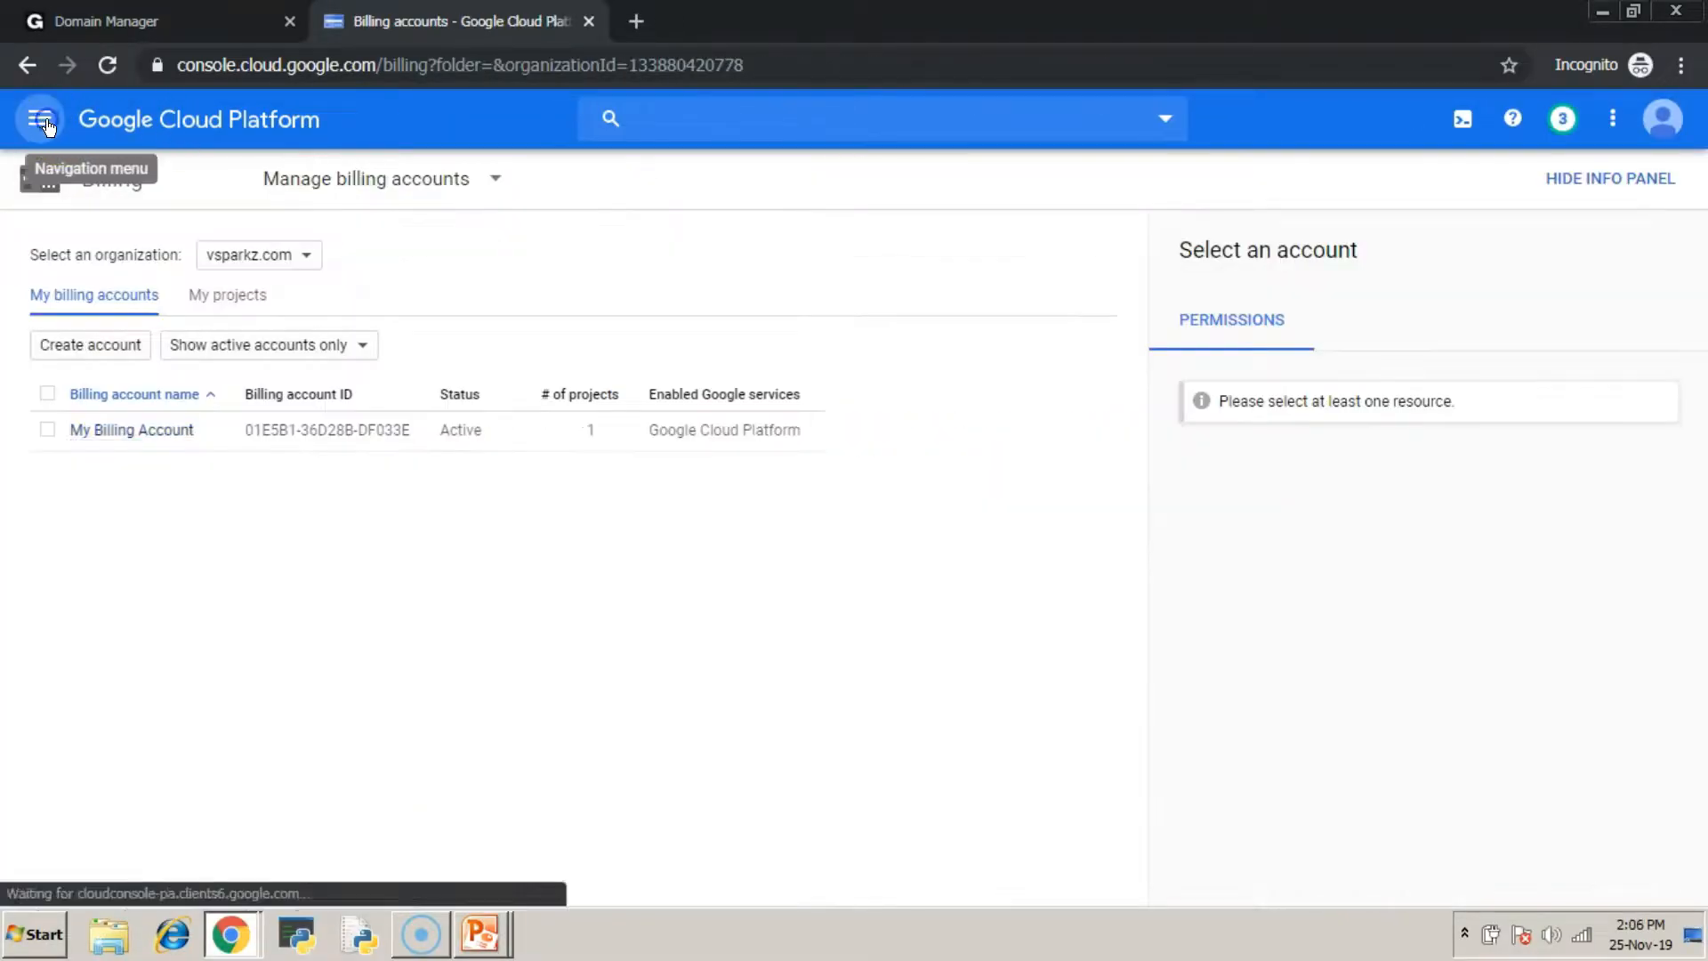
- Give the first organization member the Resource Manager > Folder Admin role in IAM
{"action": "left_click", "coordinate": [39, 120]}
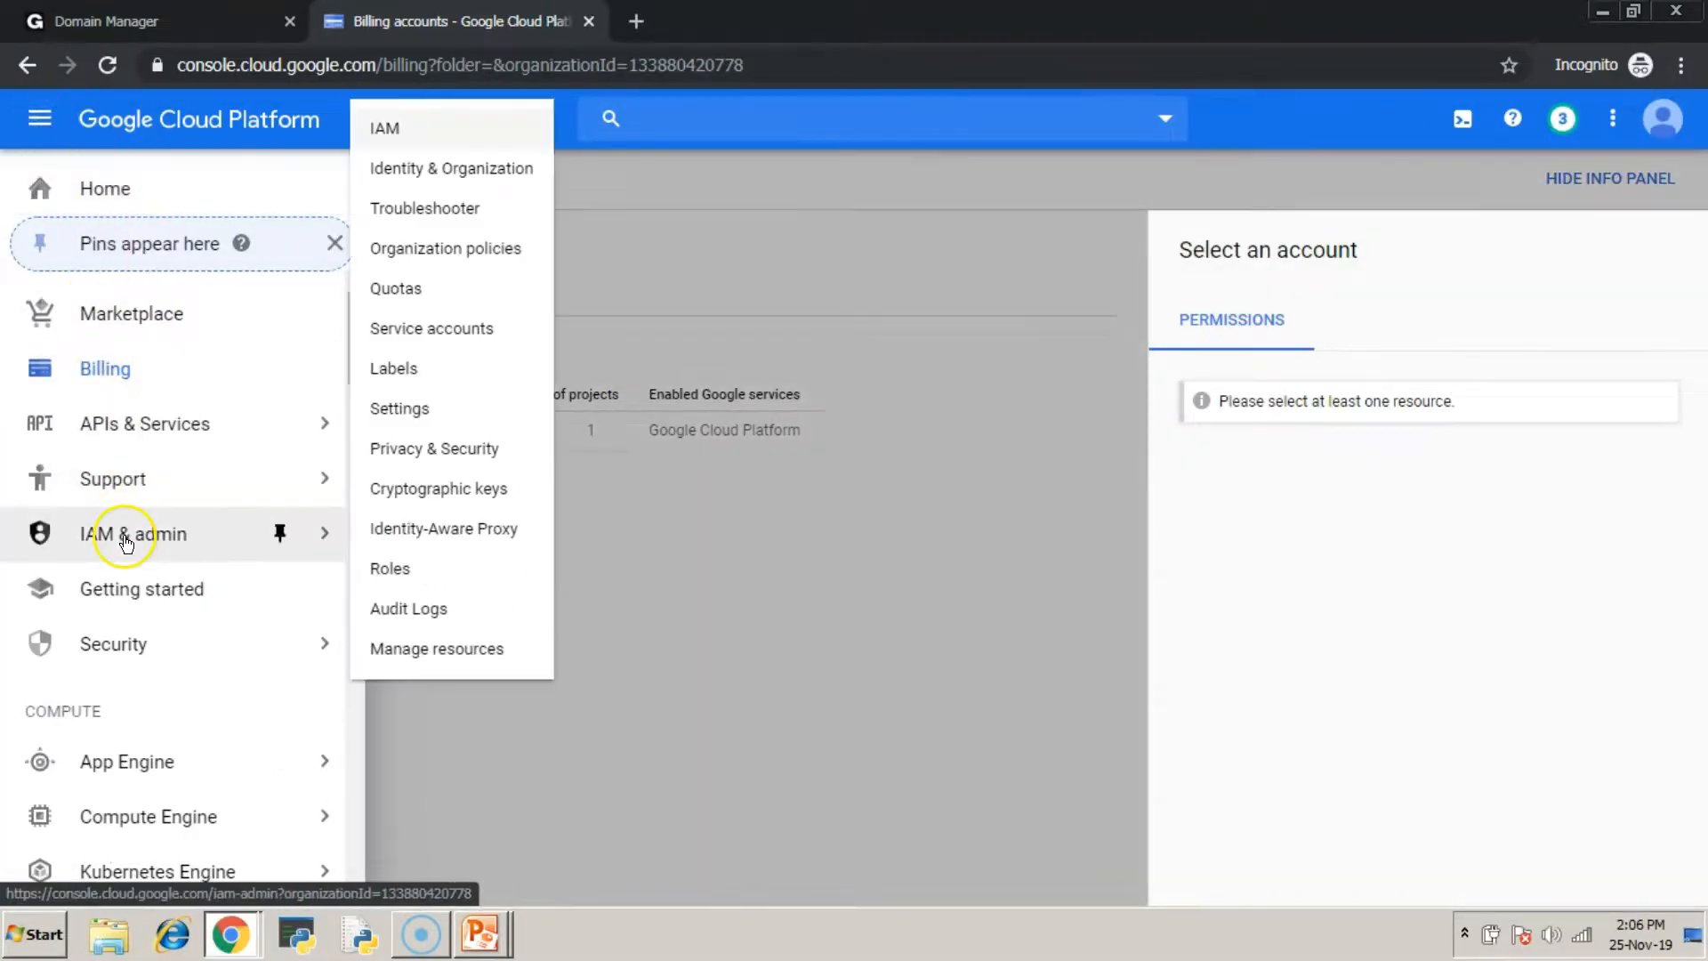
{"action": "left_click", "coordinate": [383, 128]}
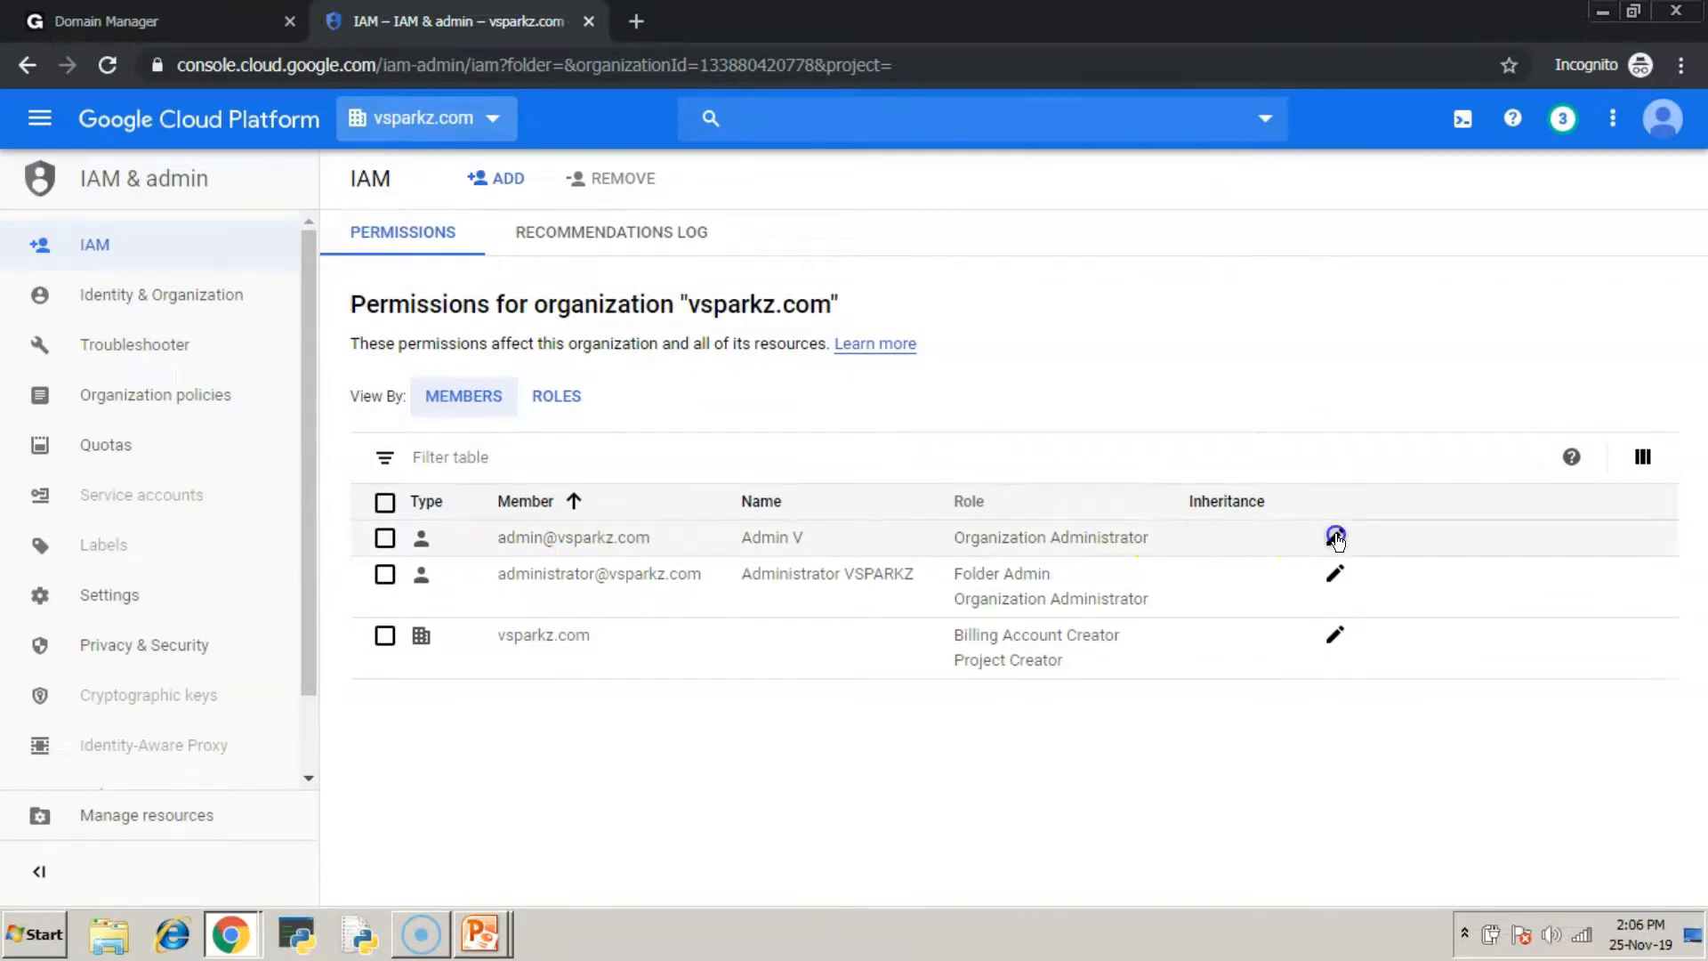
{"action": "left_click", "coordinate": [1335, 537]}
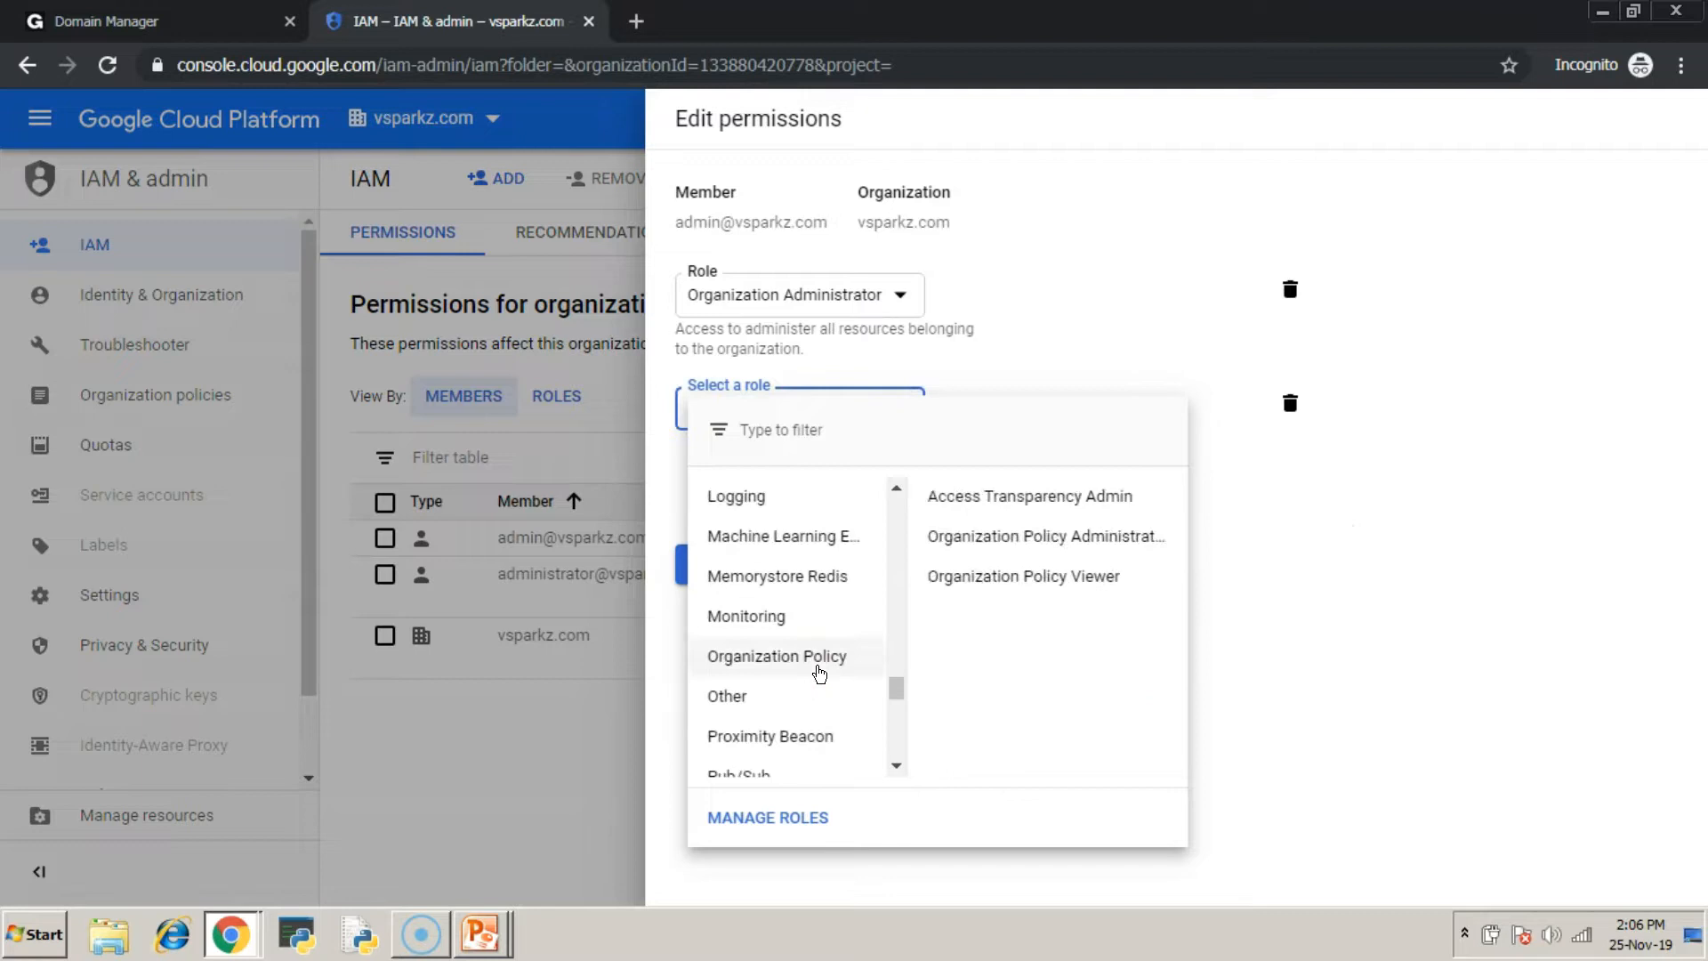
{"action": "scroll", "scroll_direction": "down", "scroll_amount": 3}
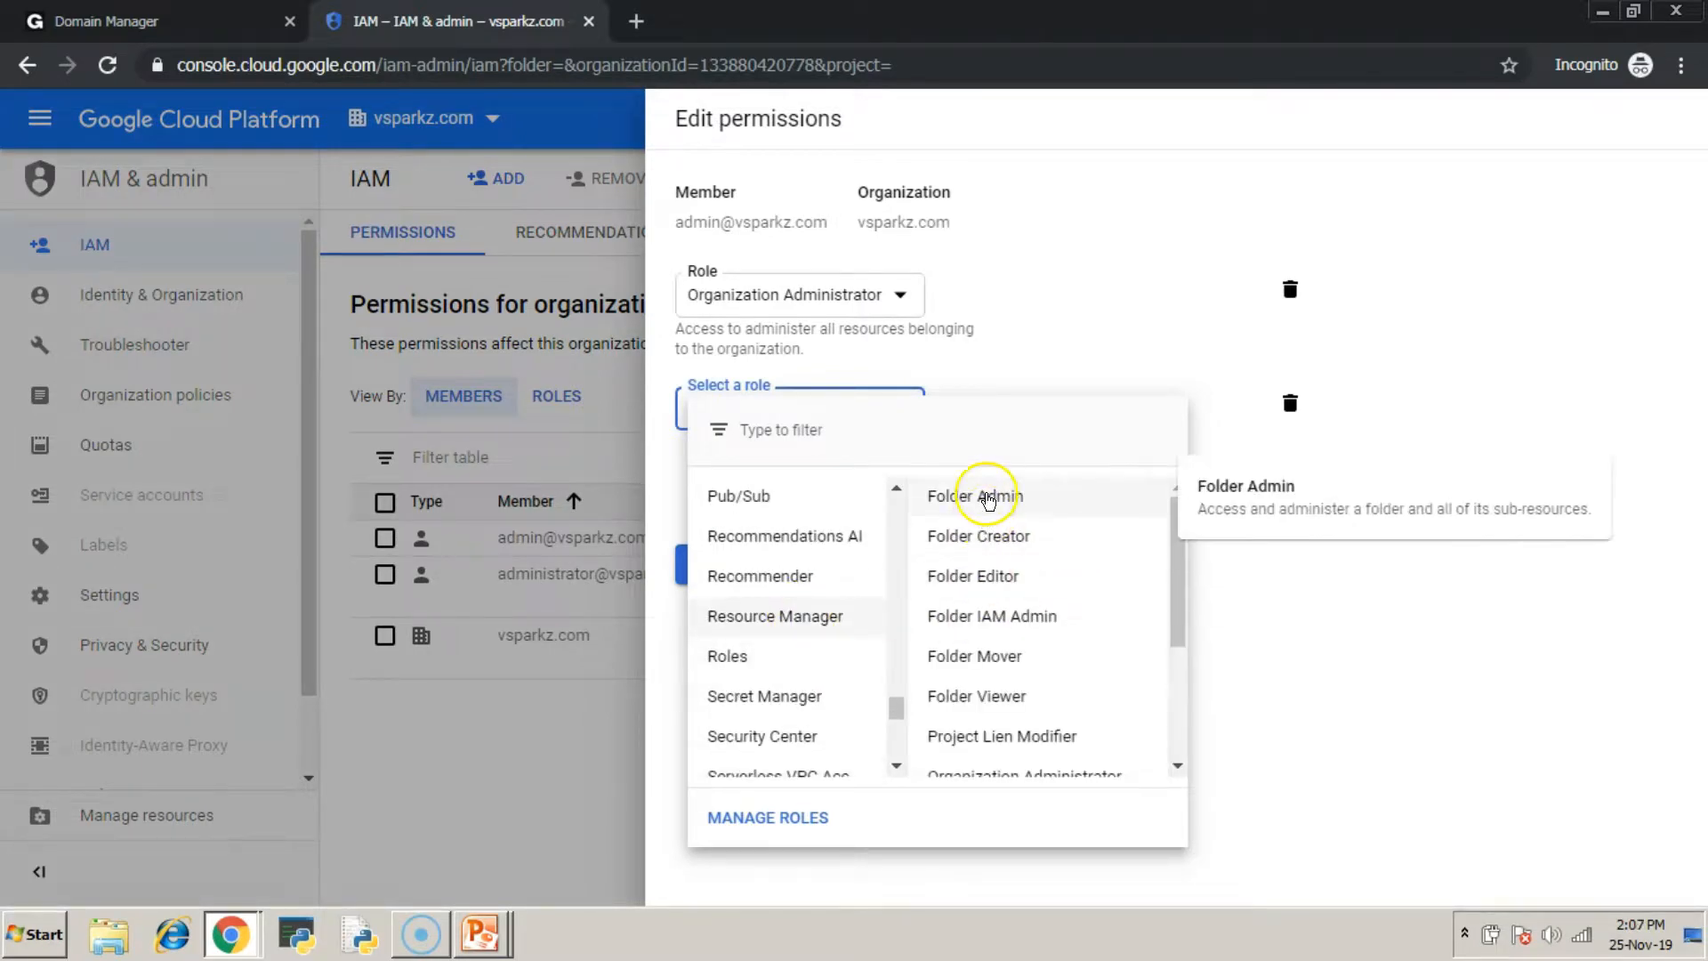
{"action": "left_click", "coordinate": [975, 497]}
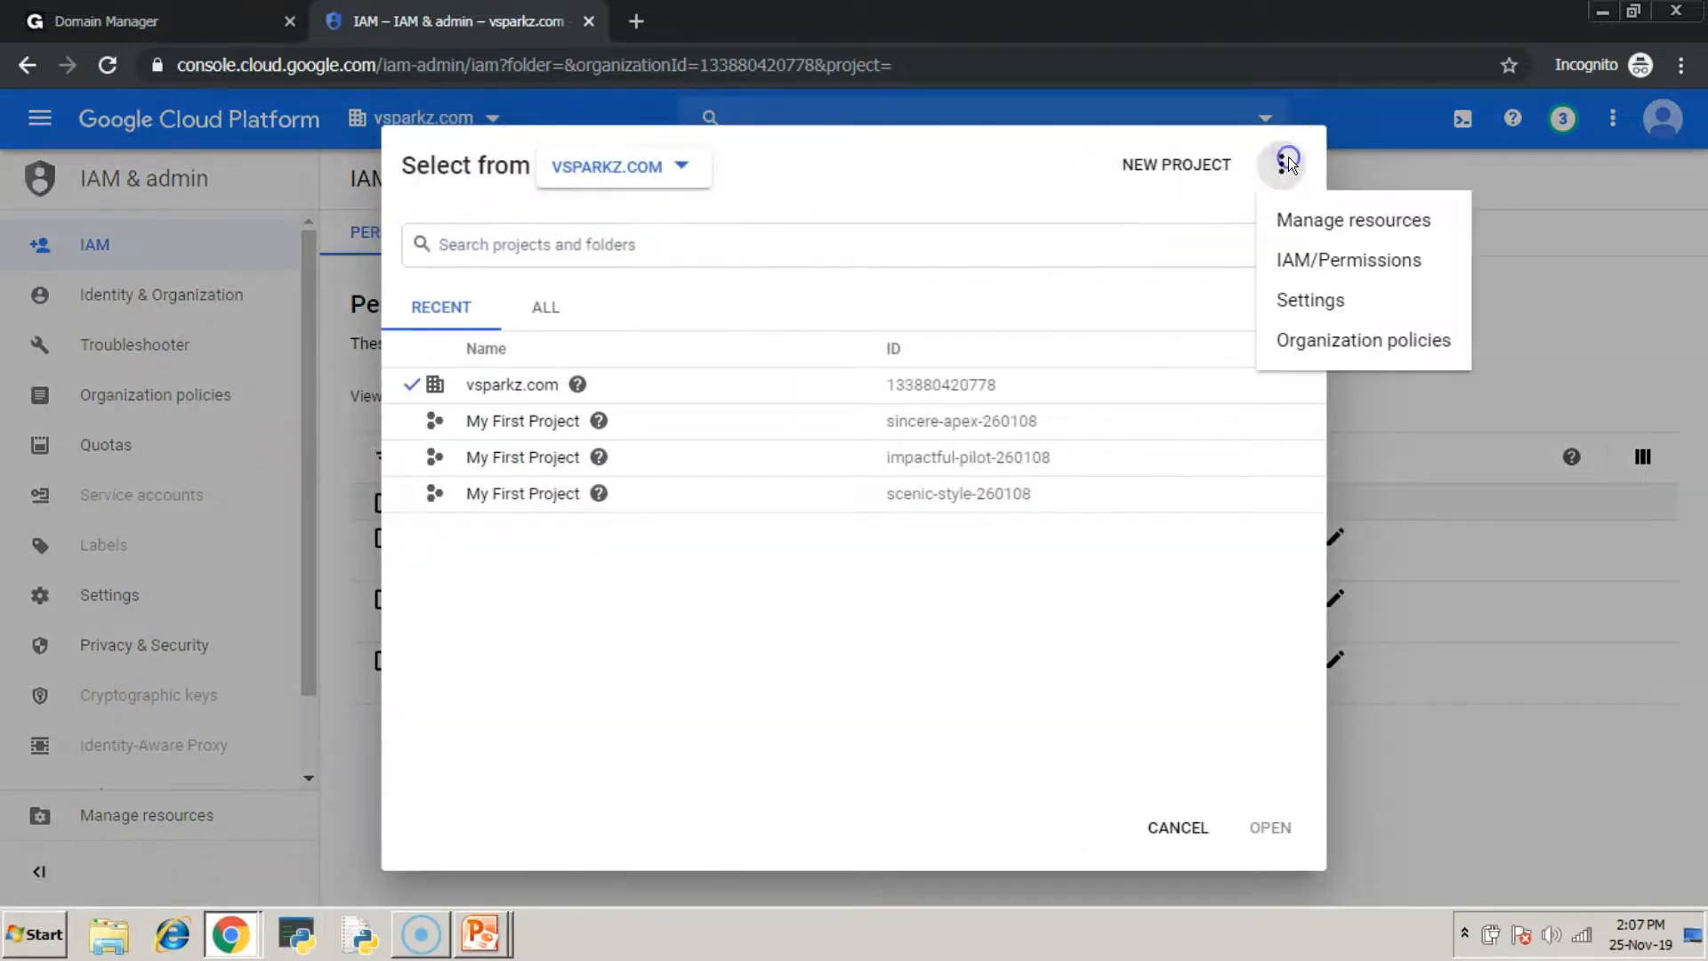
- Create the TEST folder under vsparkz.com in Manage resources
{"action": "left_click", "coordinate": [1353, 219]}
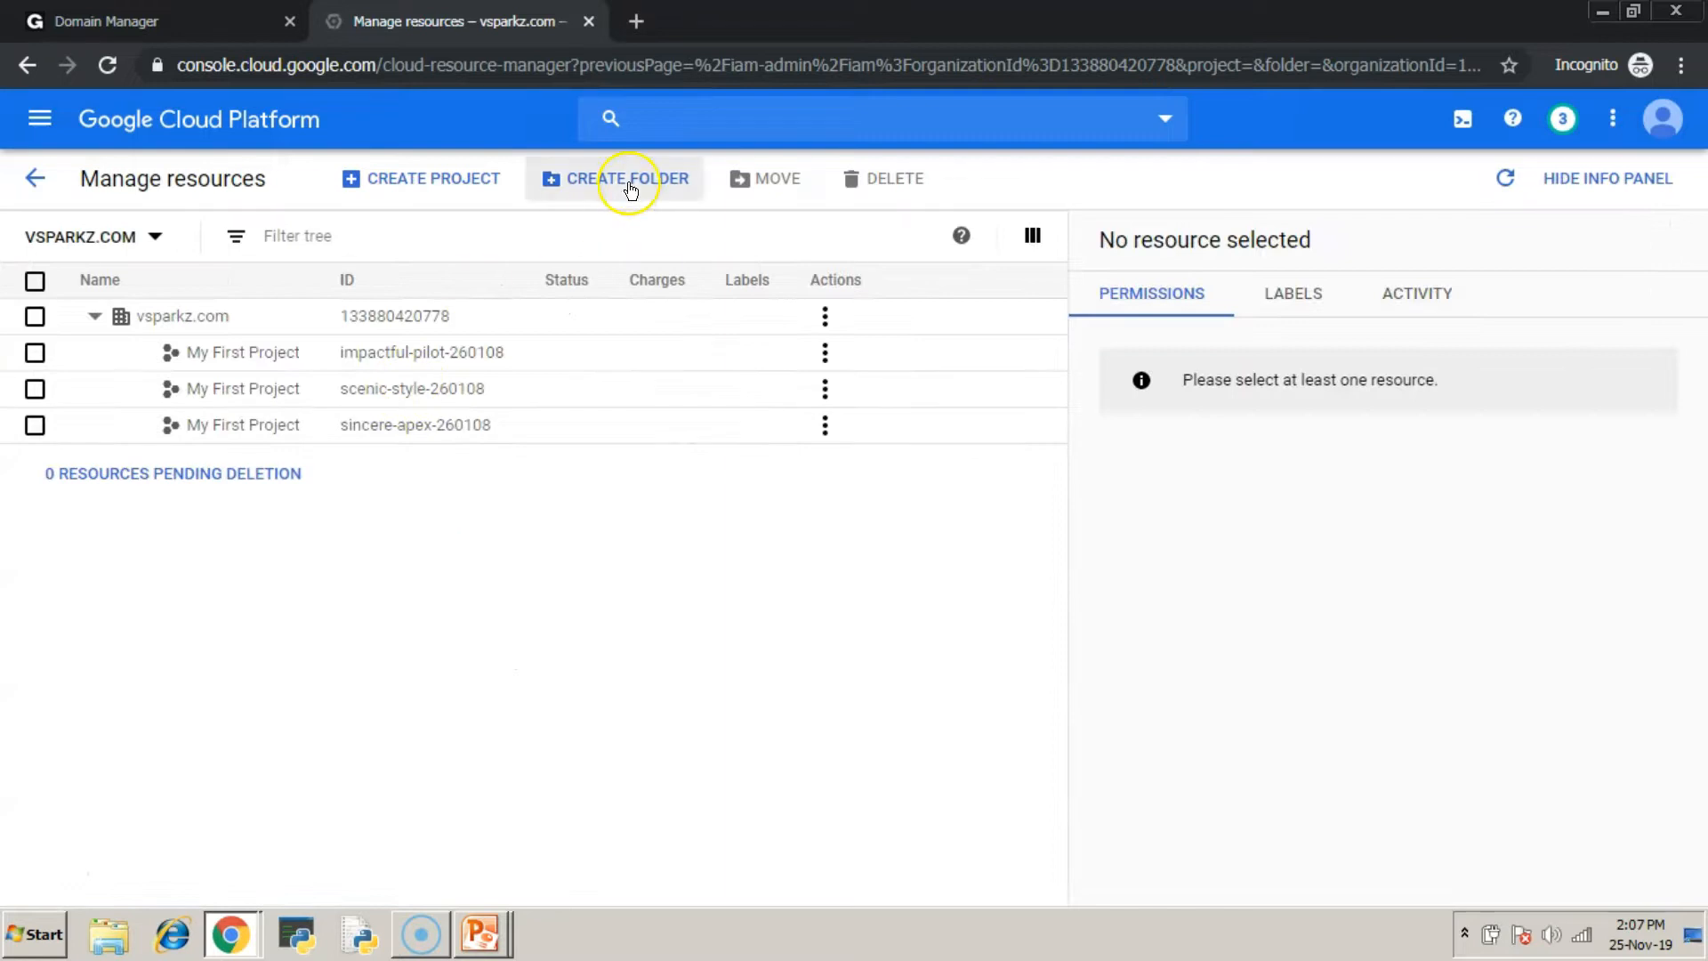
{"action": "left_click", "coordinate": [626, 179]}
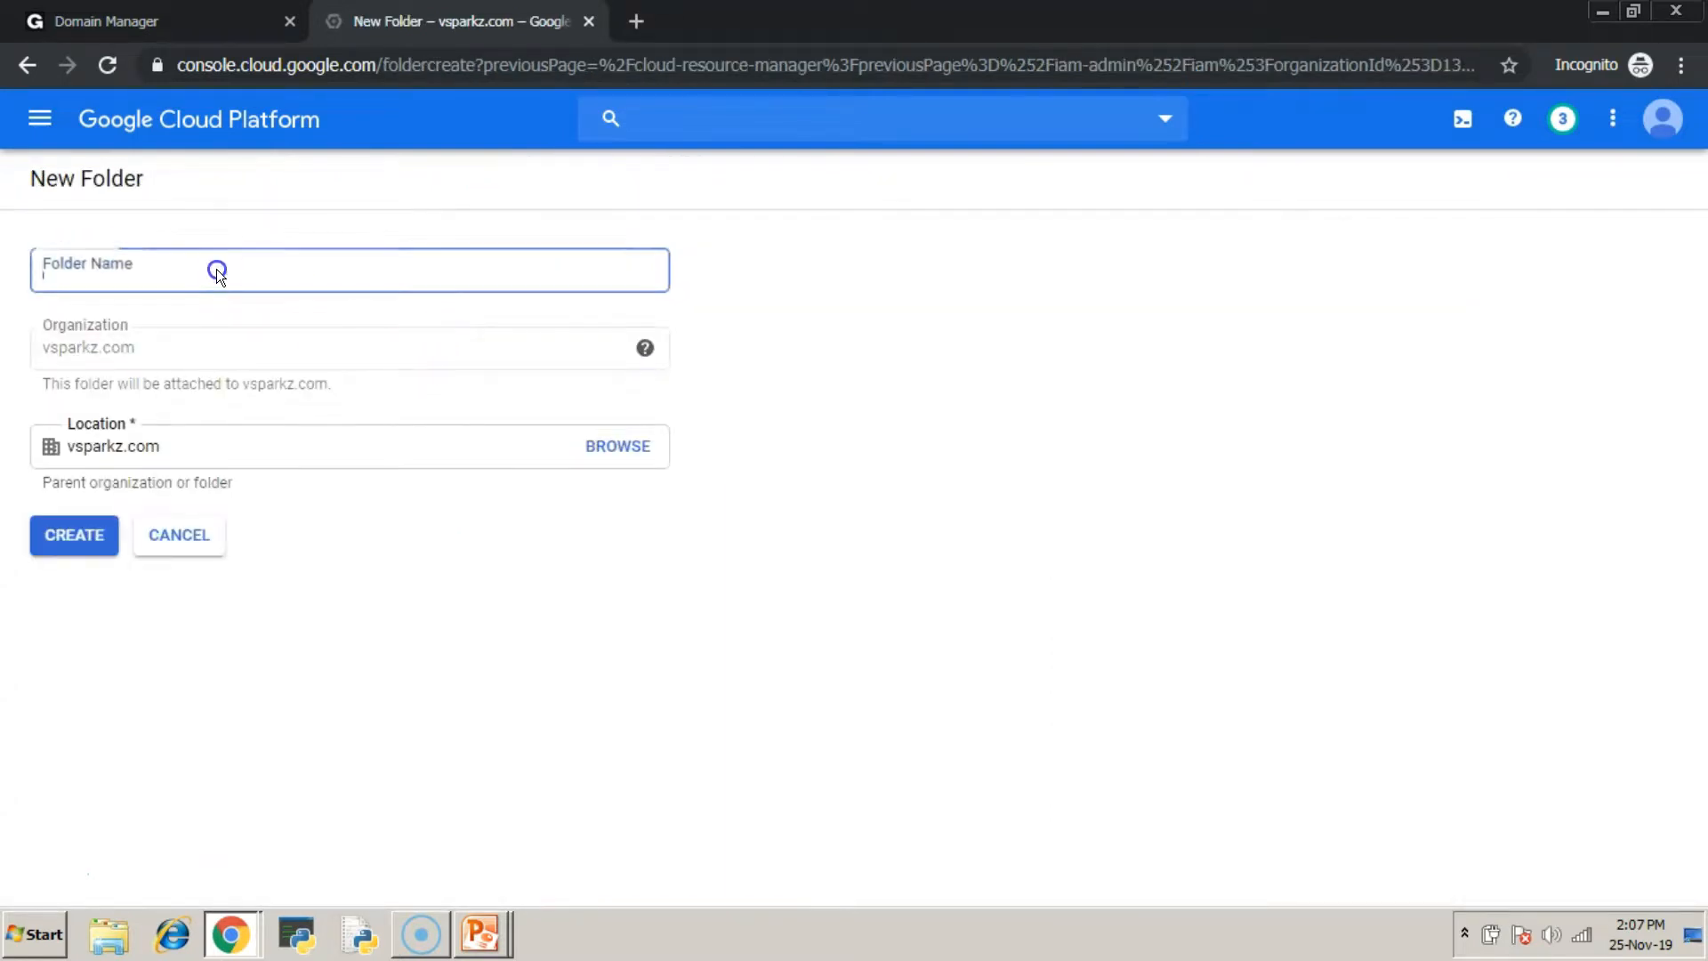
{"action": "type", "text": "TEST"}
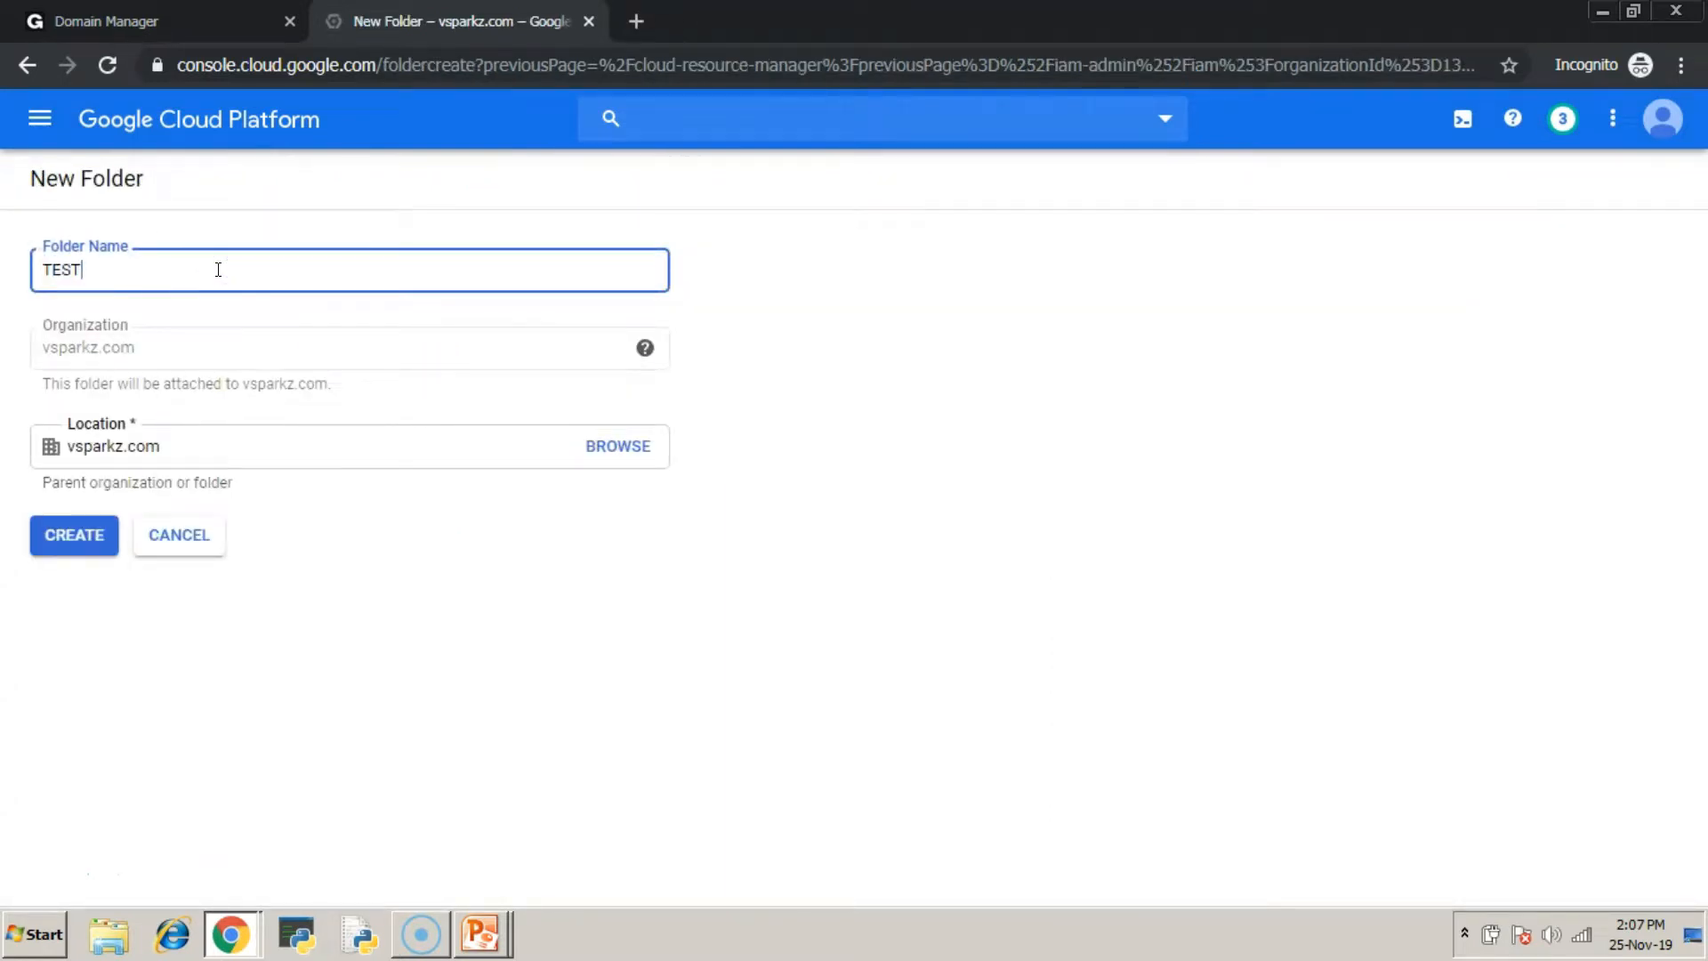
{"action": "left_click", "coordinate": [617, 446]}
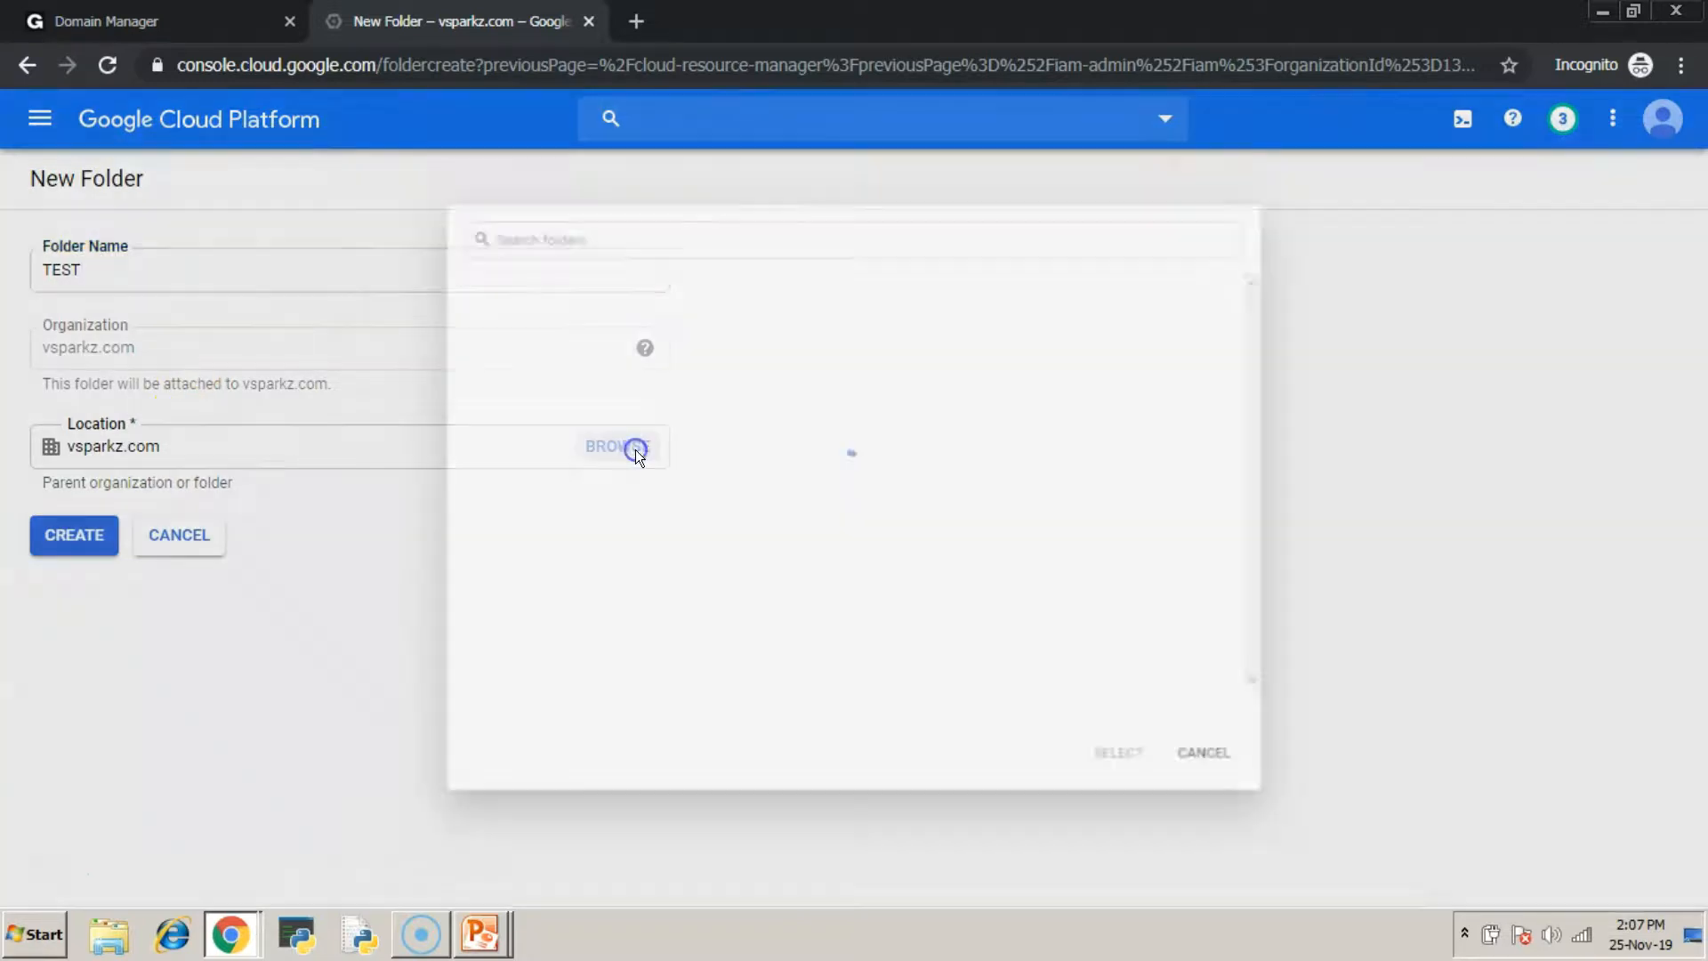
{"action": "left_click", "coordinate": [1203, 753]}
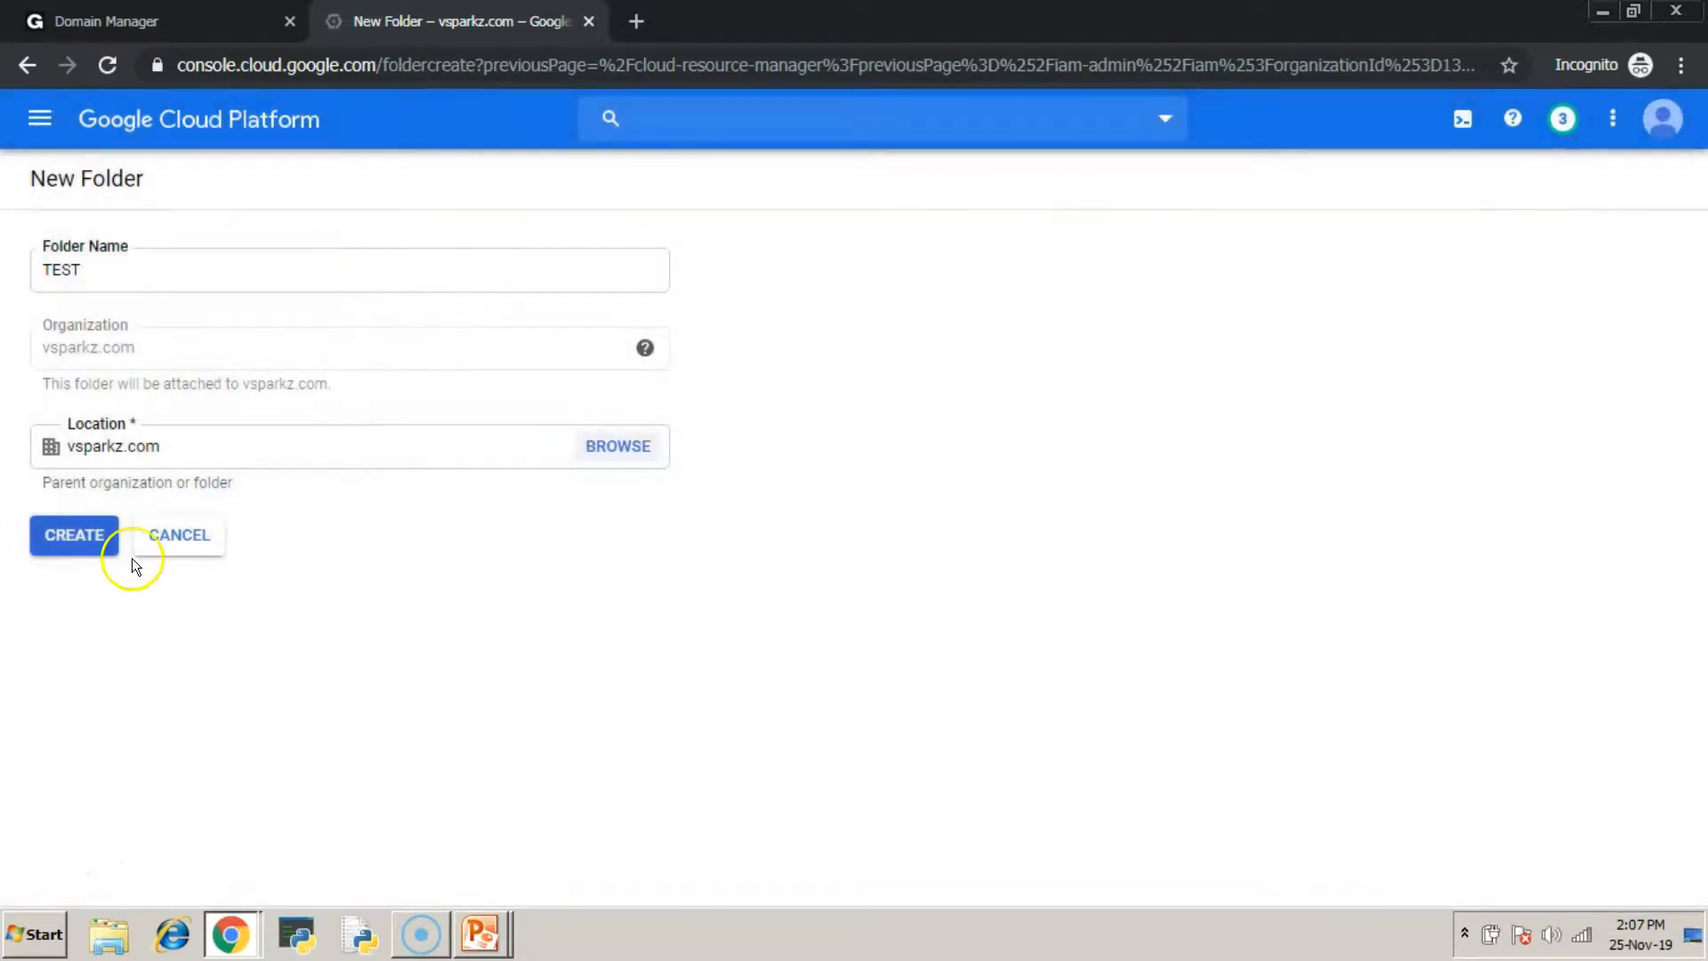
{"action": "left_click", "coordinate": [75, 536]}
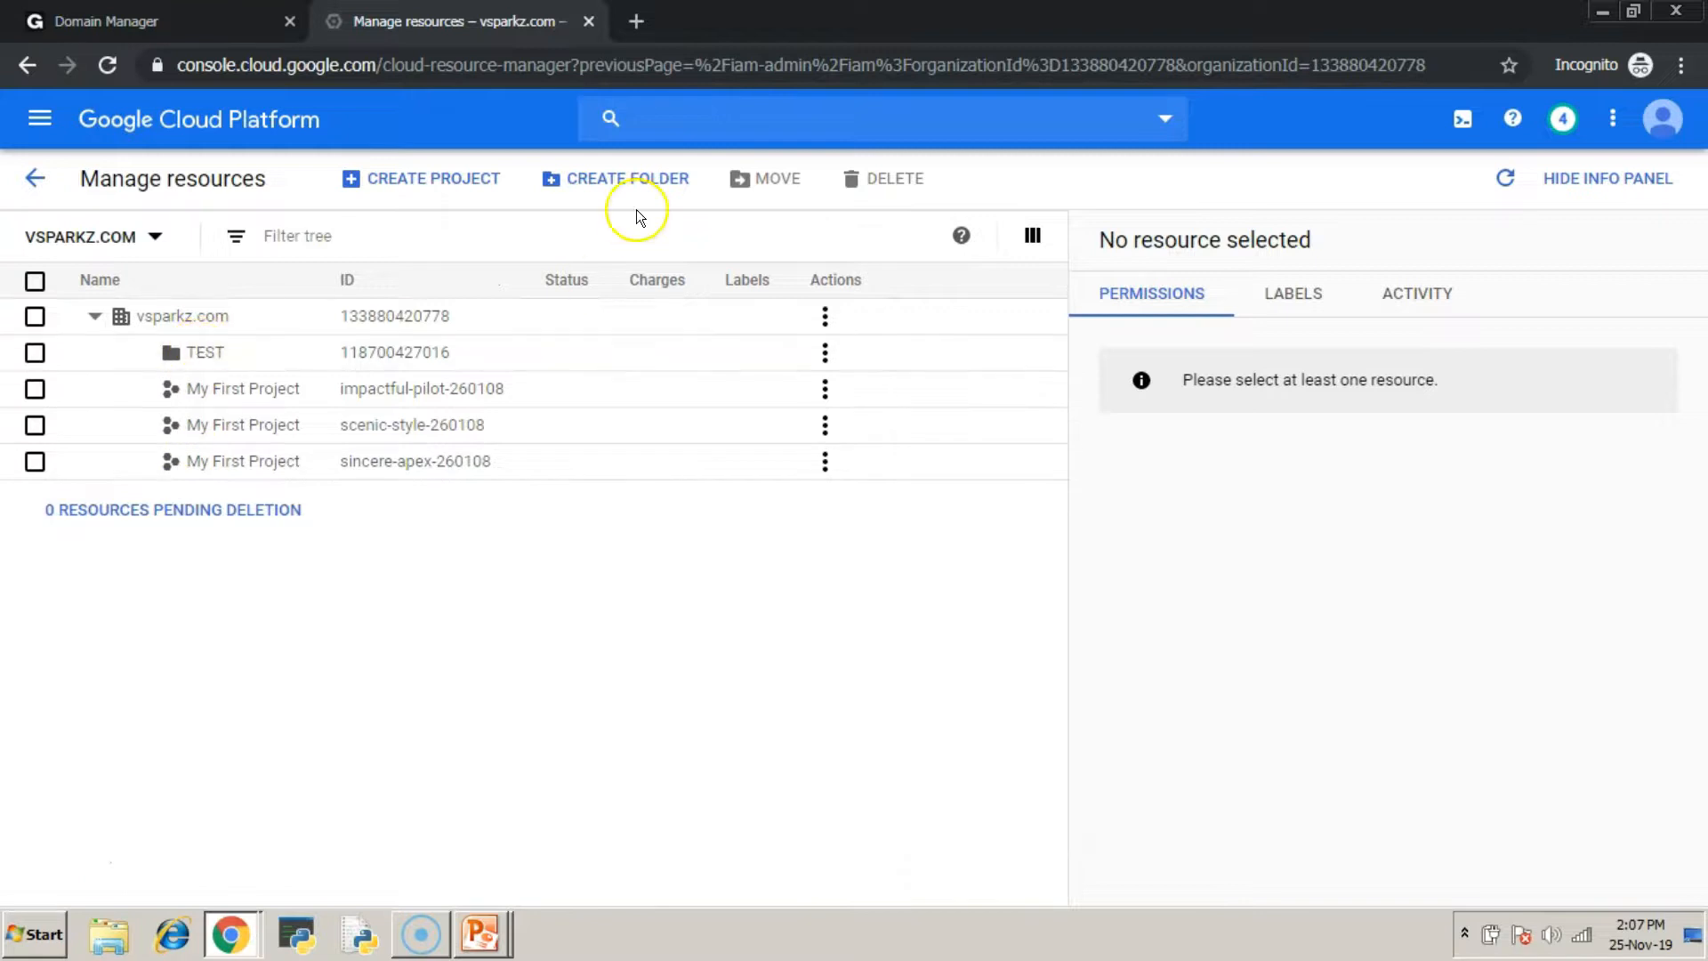
- Create the second folder, RESEARCH, under the organization
{"action": "left_click", "coordinate": [628, 179]}
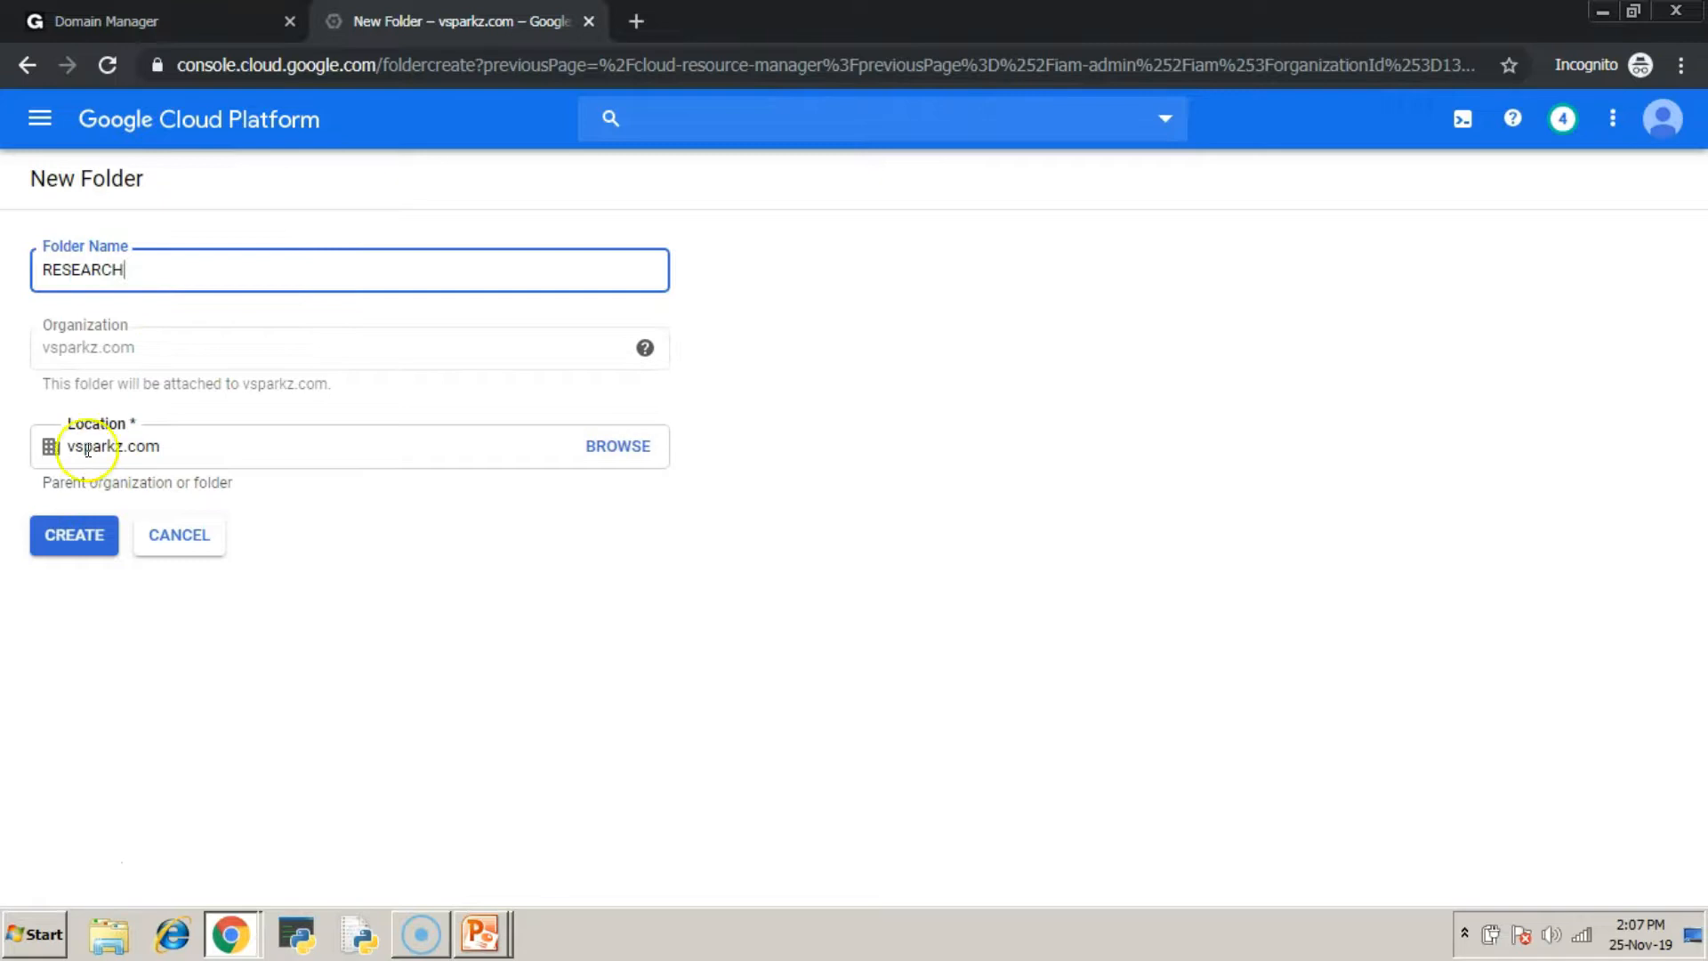
{"action": "left_click", "coordinate": [74, 535]}
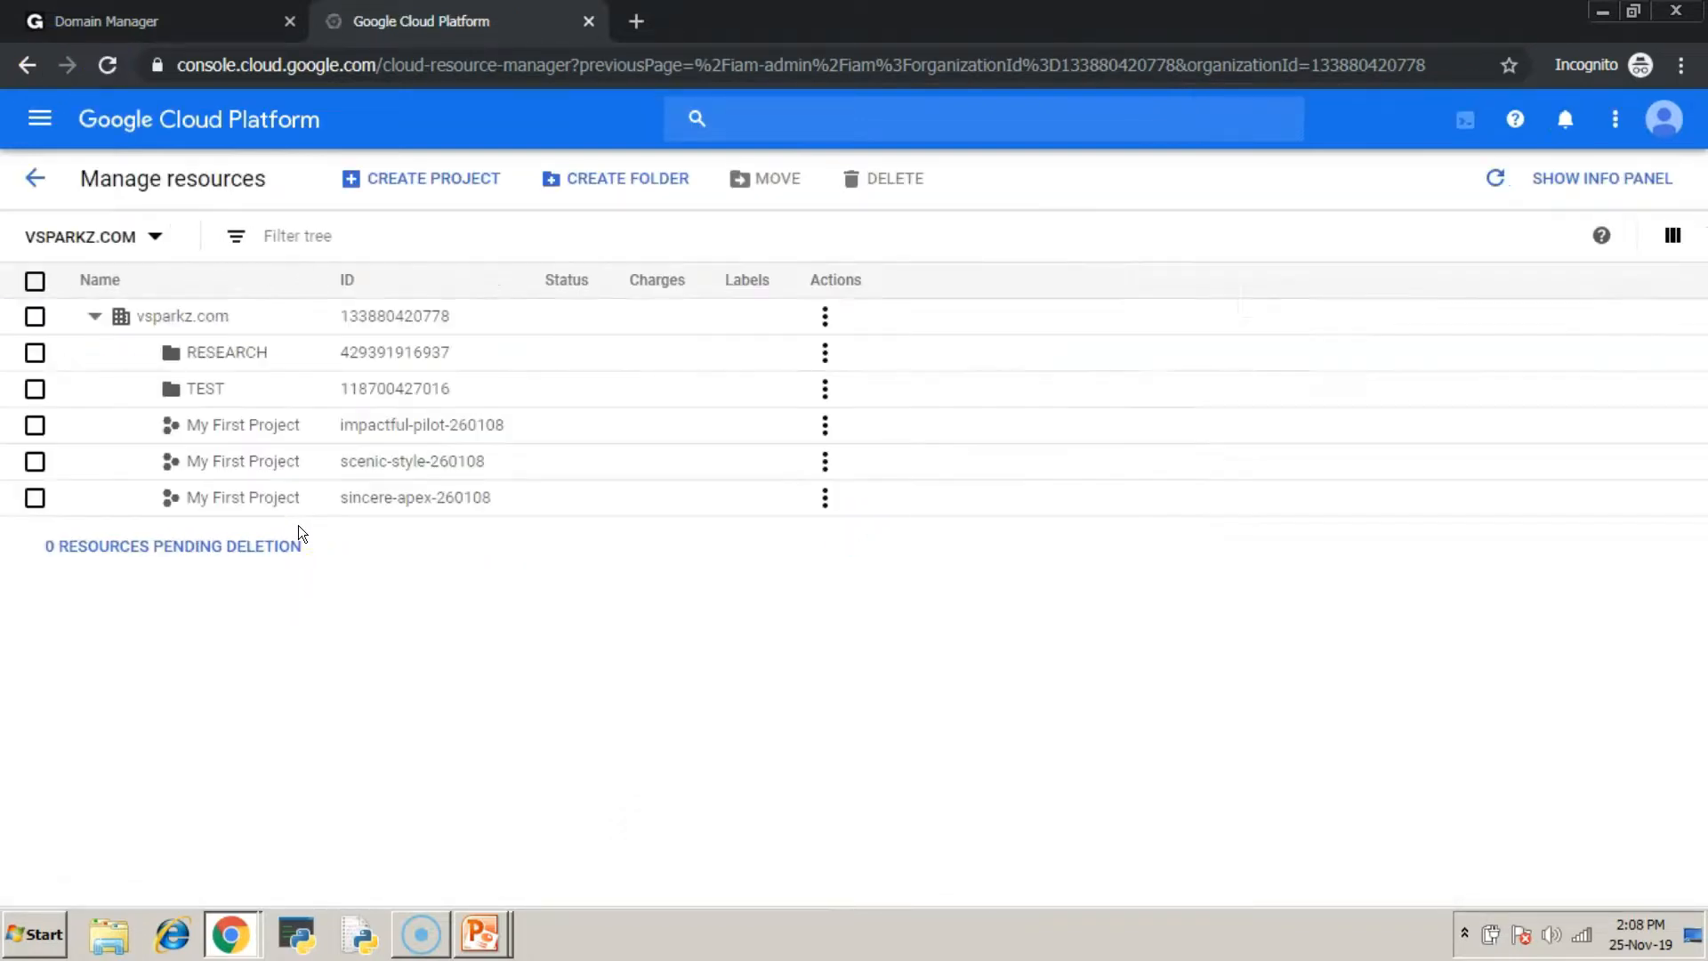
{"action": "left_click", "coordinate": [1601, 178]}
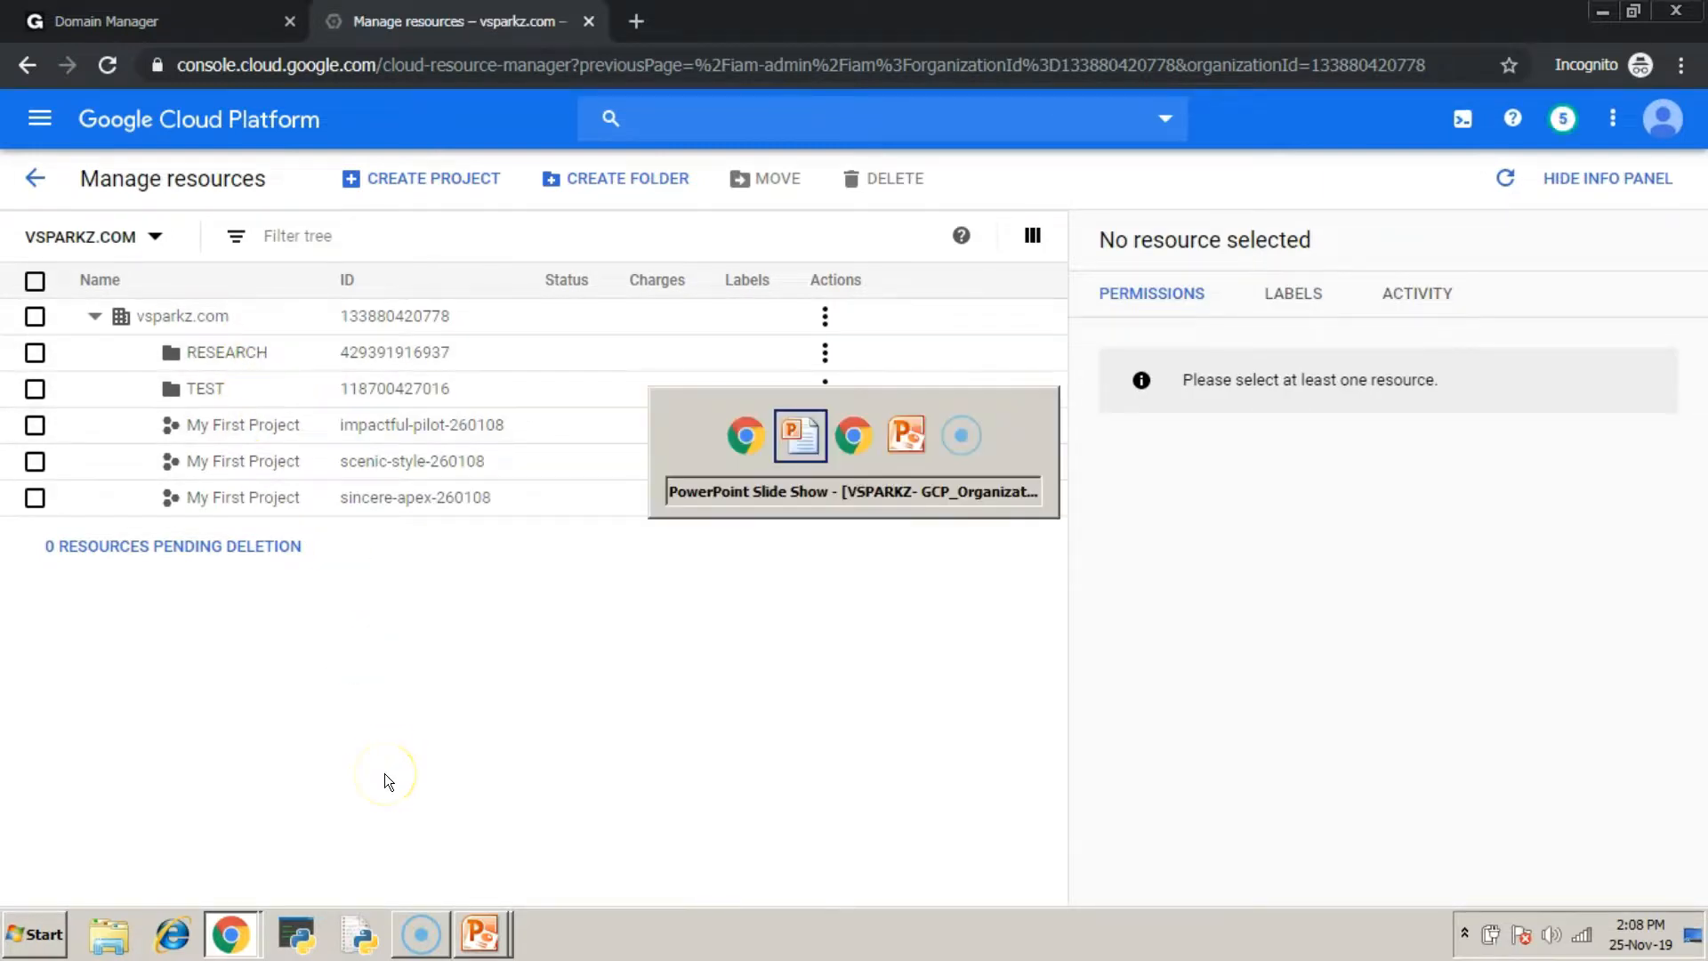
{"action": "left_click", "coordinate": [799, 435]}
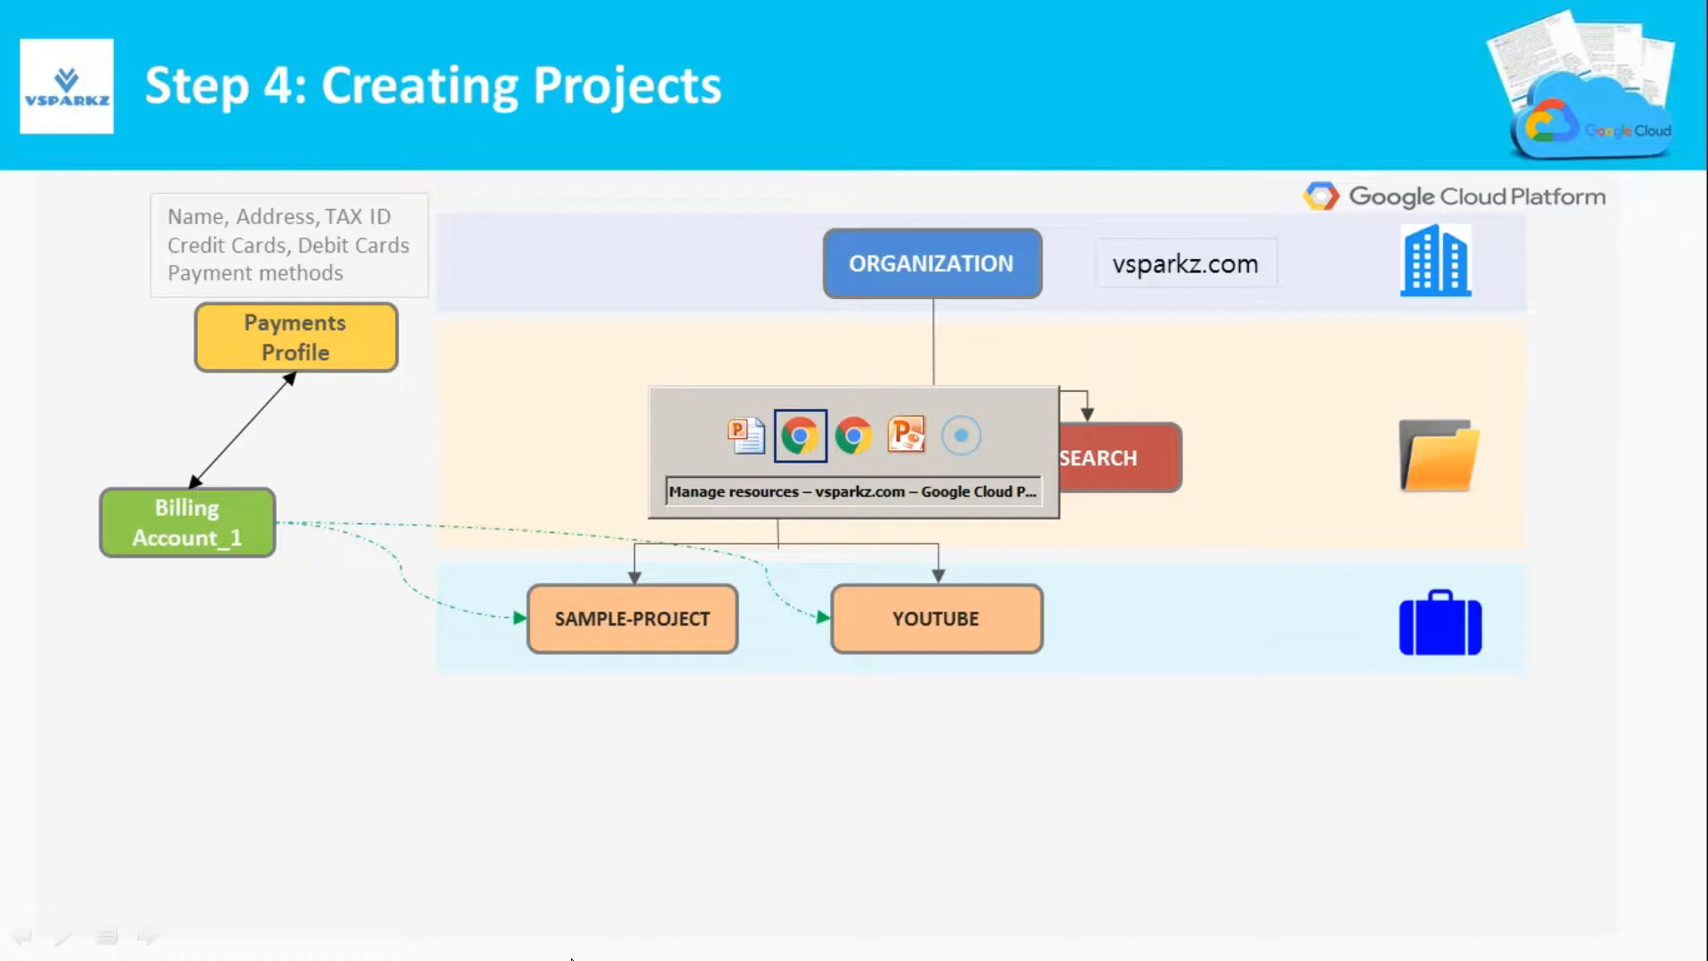
{"action": "left_click", "coordinate": [800, 435]}
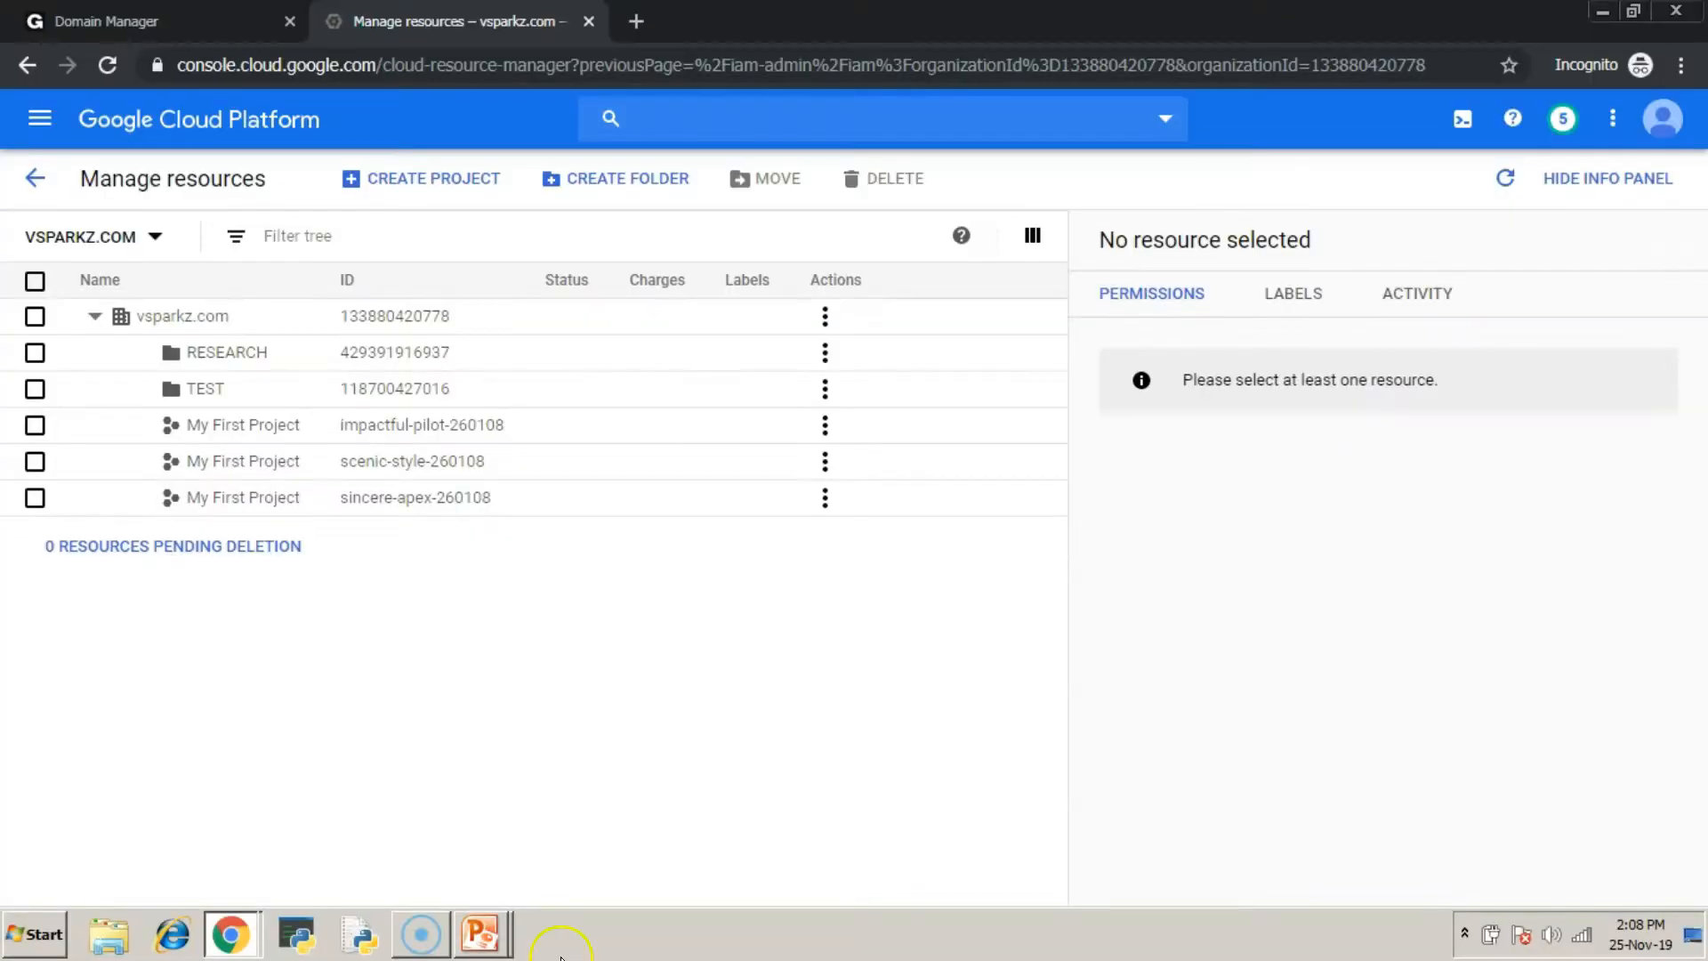
- Create project YOUTUBE, refreshing its ID to the available youtube-260108
{"action": "left_click", "coordinate": [35, 389]}
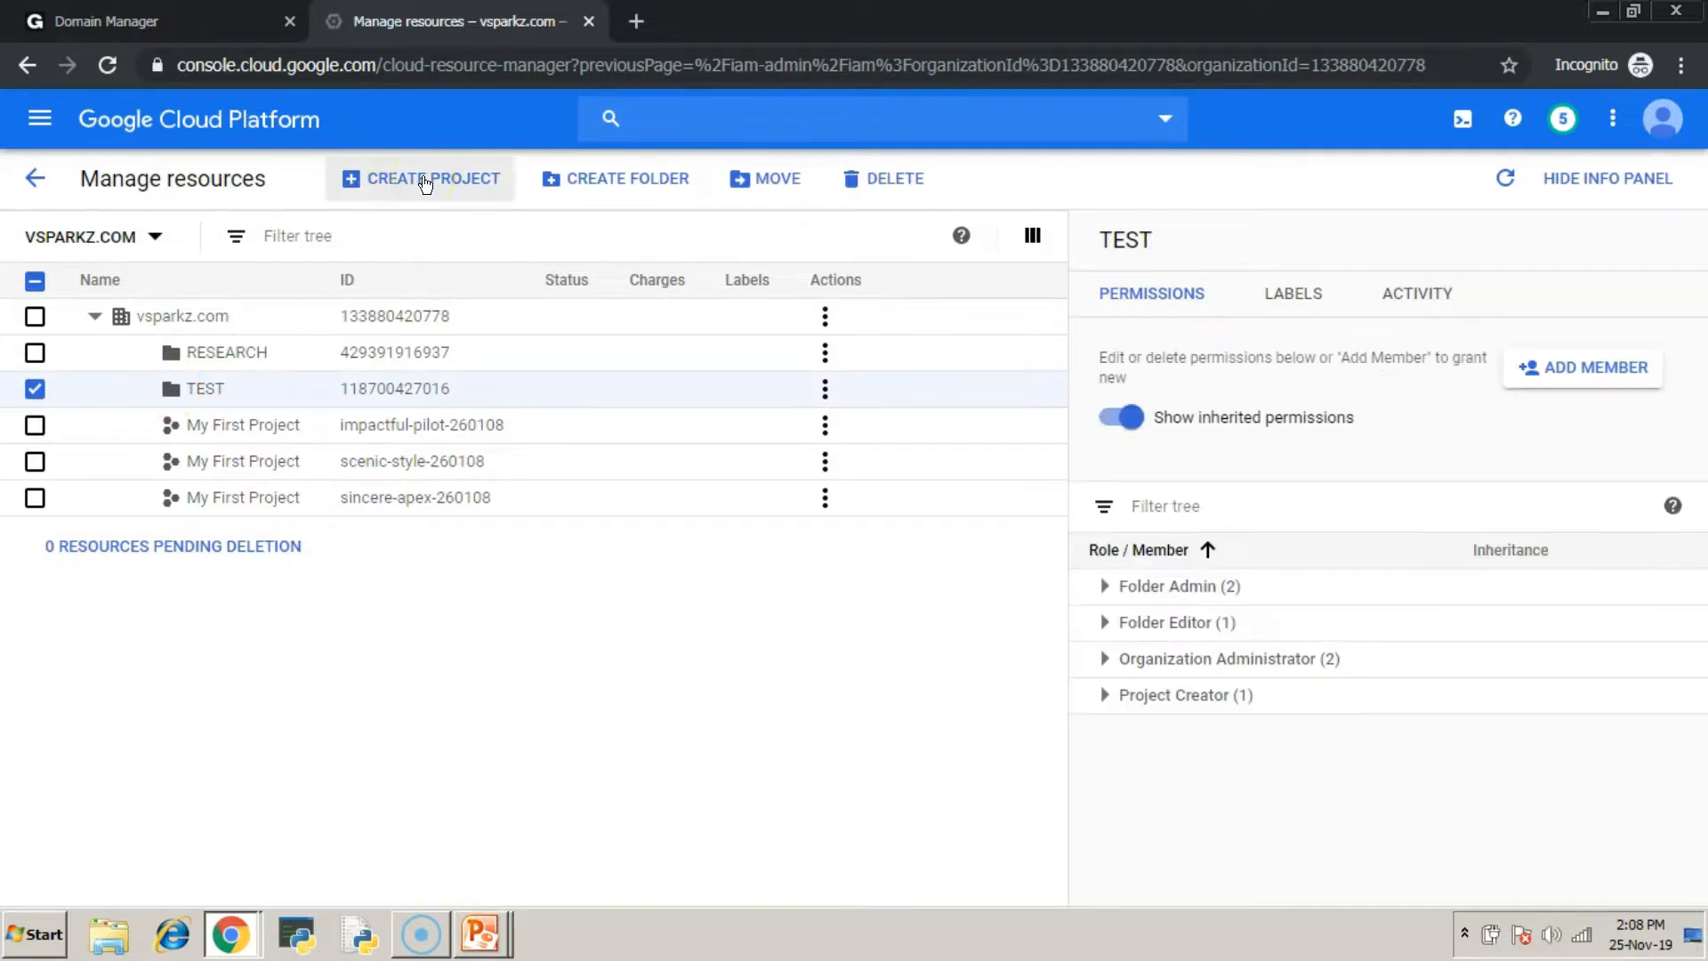
{"action": "left_click", "coordinate": [434, 178]}
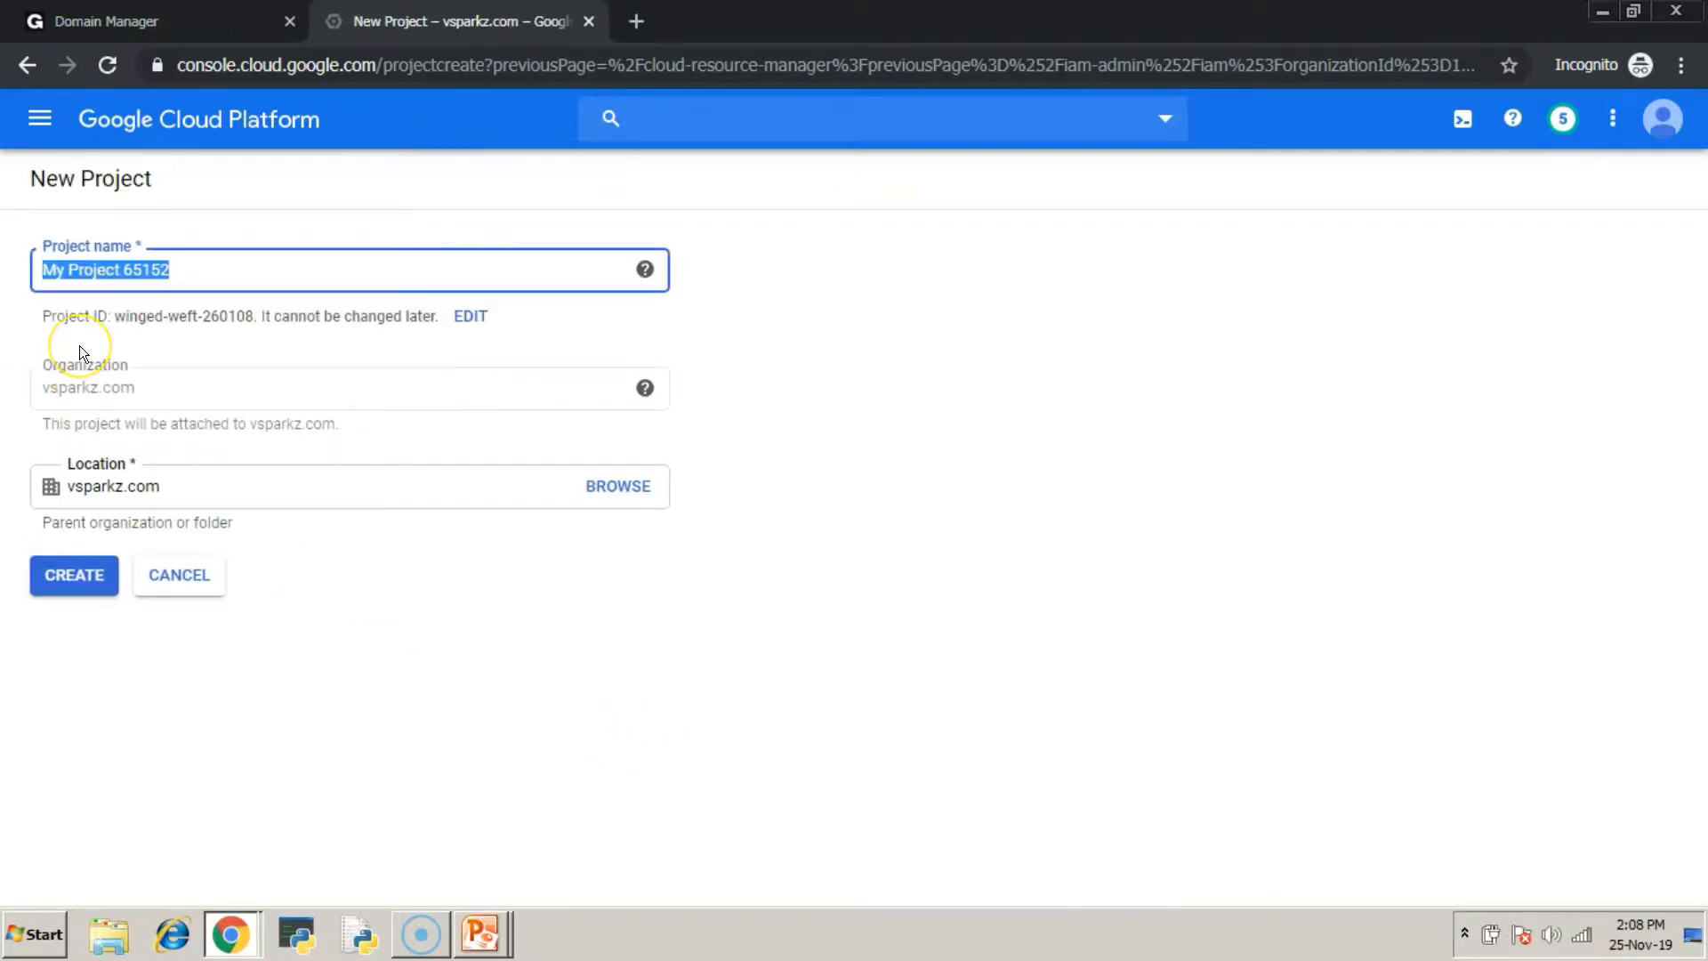
{"action": "type", "text": "y"}
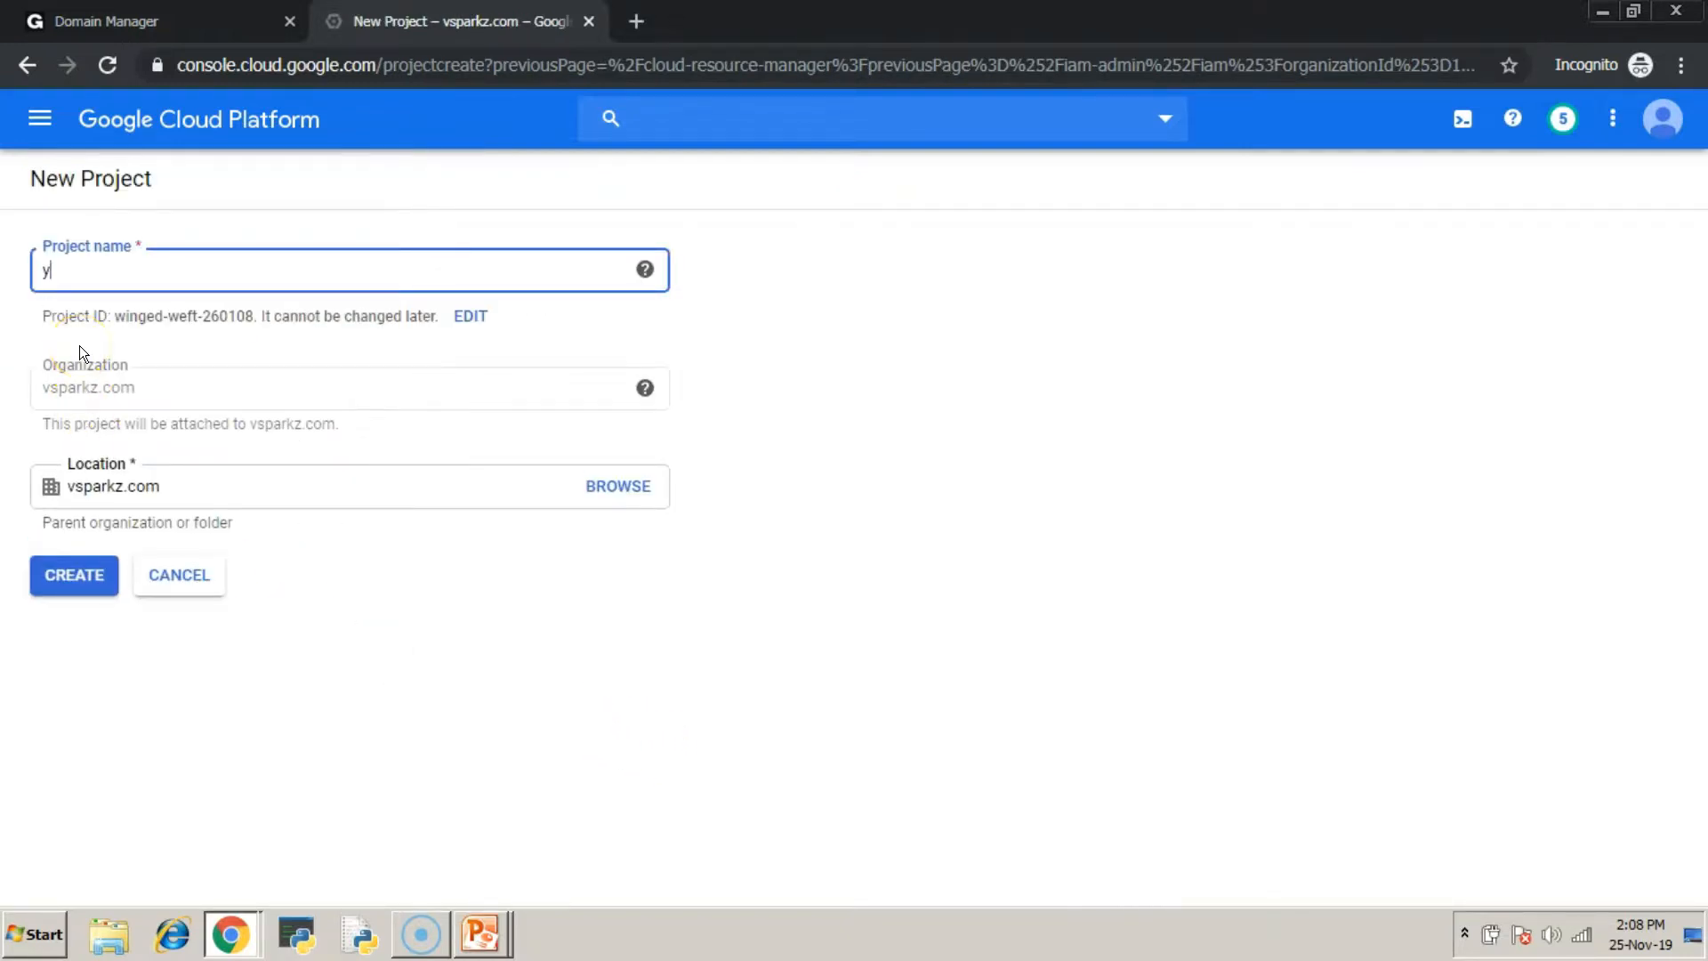
{"action": "type", "text": "outub"}
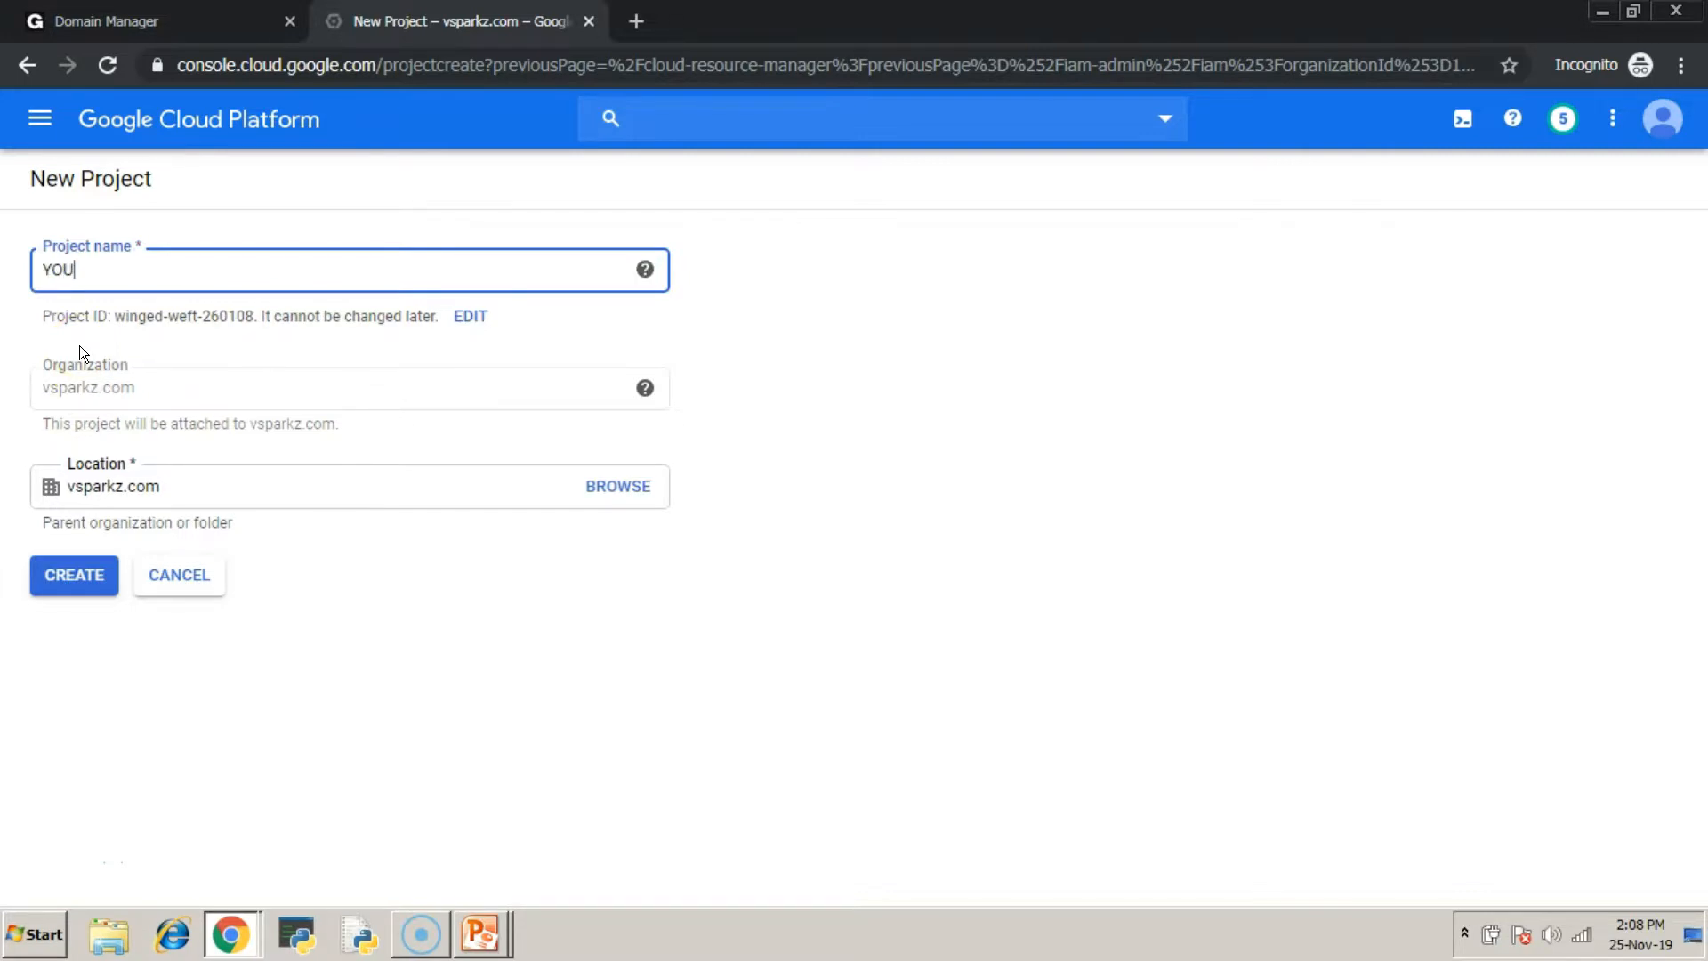
{"action": "type", "text": "TUBE"}
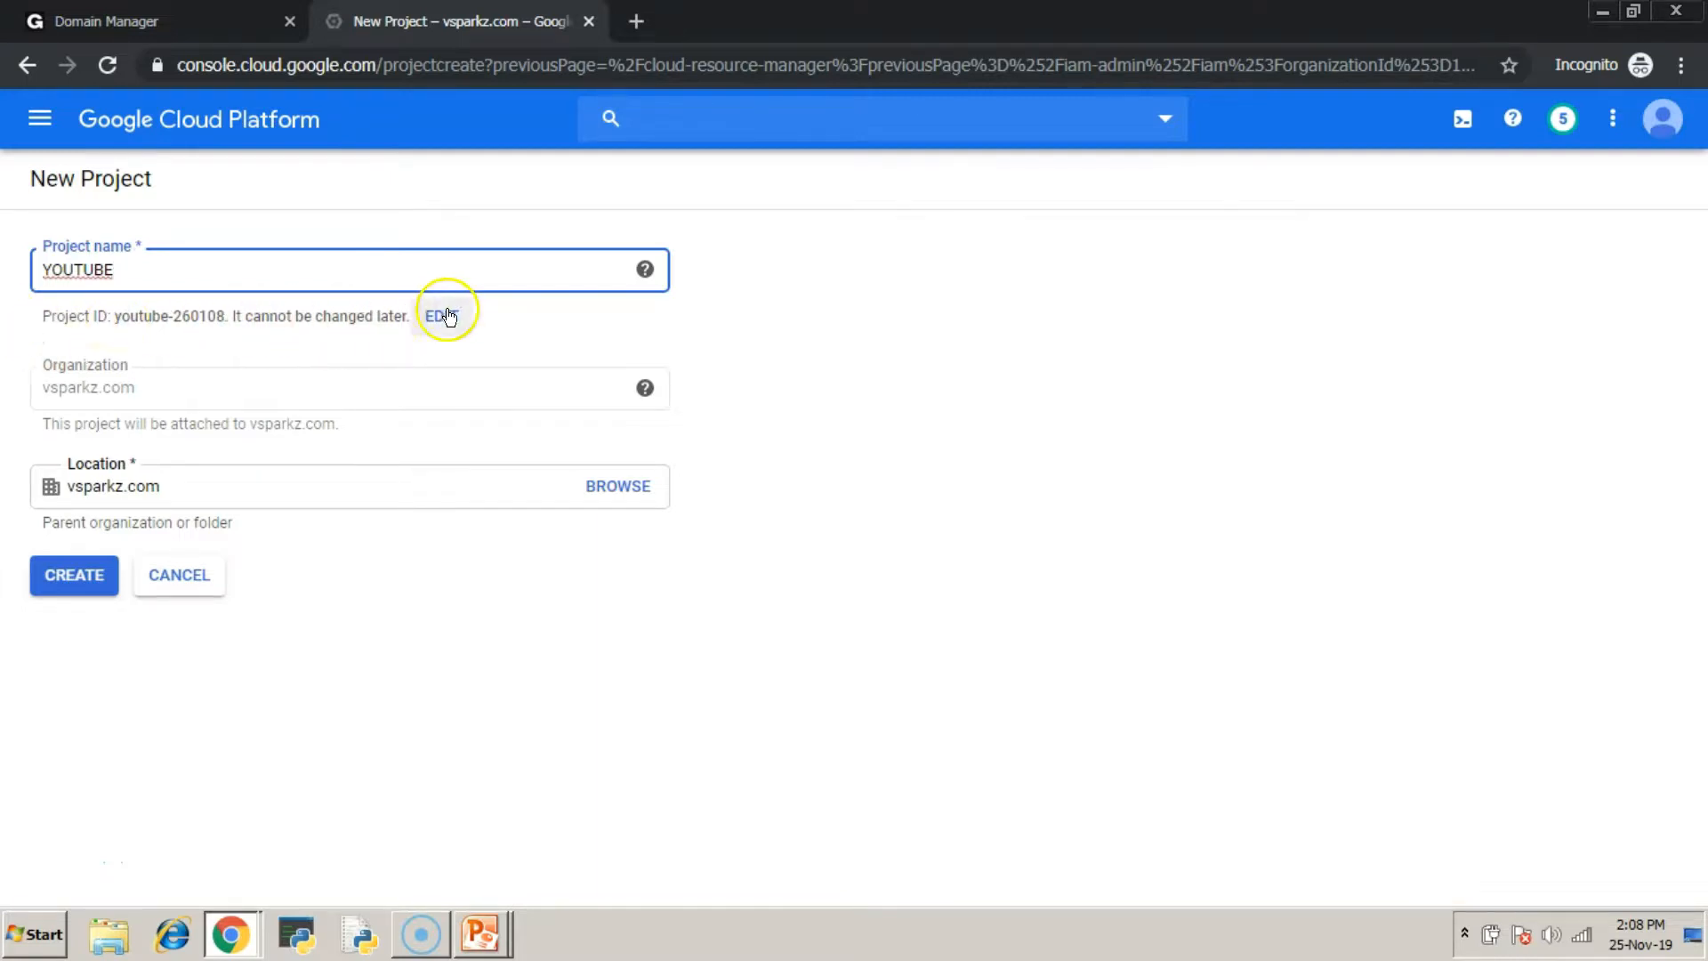
{"action": "left_click", "coordinate": [444, 316]}
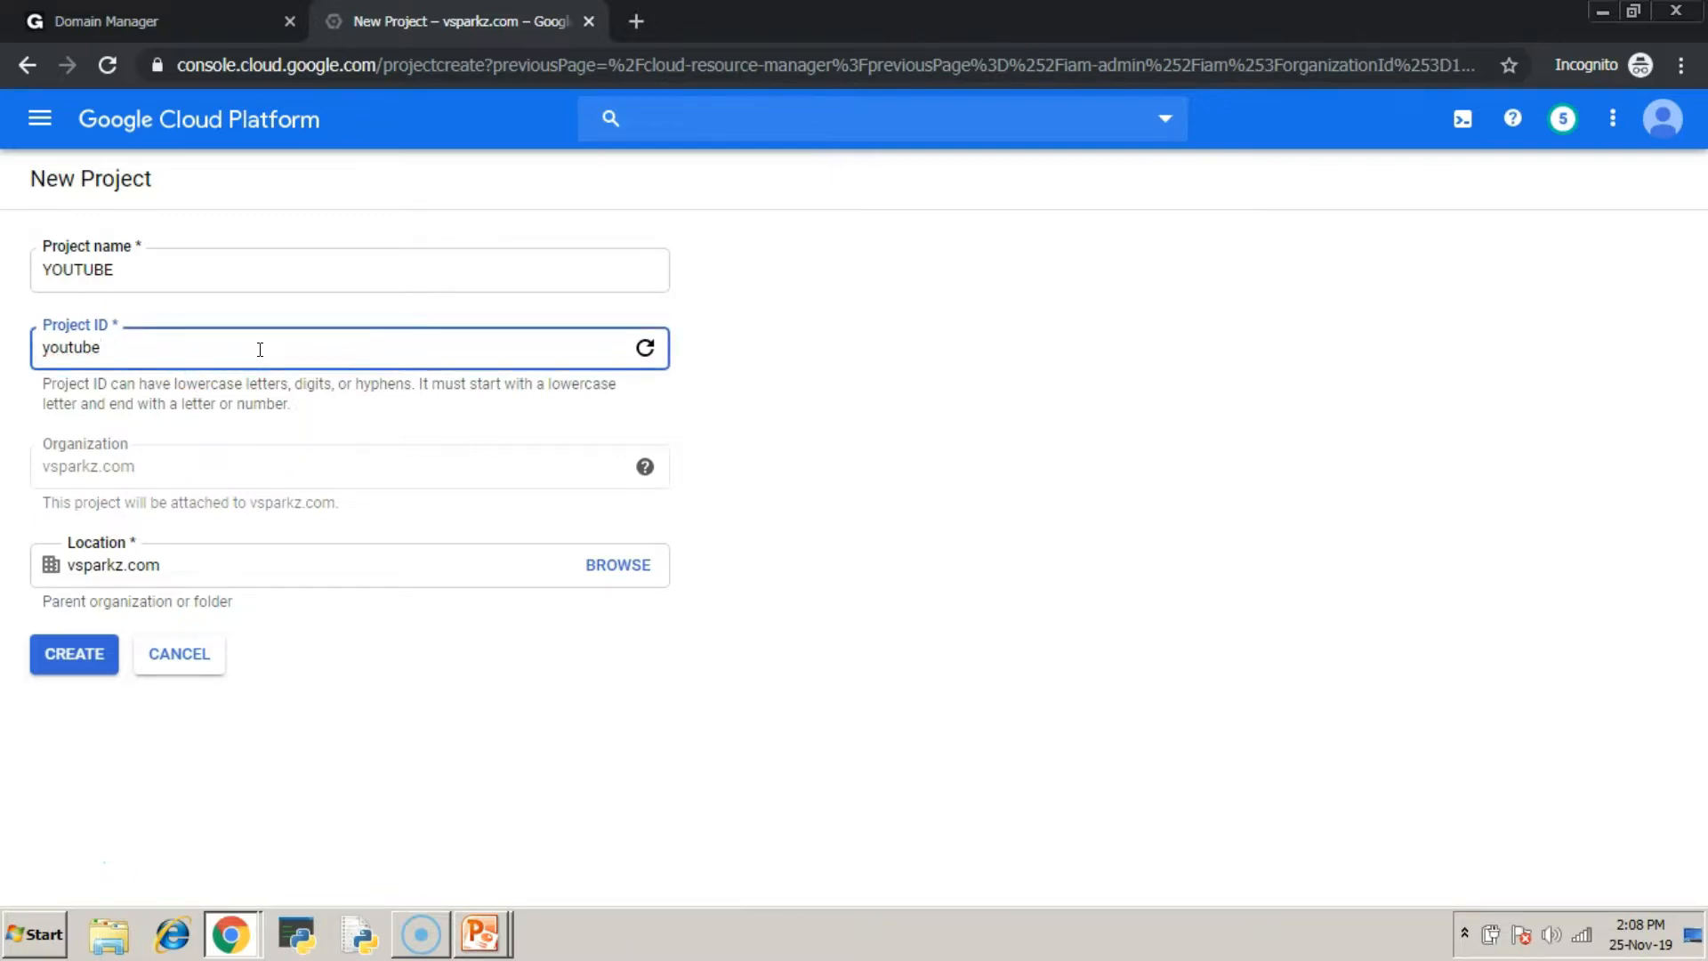
{"action": "left_click", "coordinate": [74, 654]}
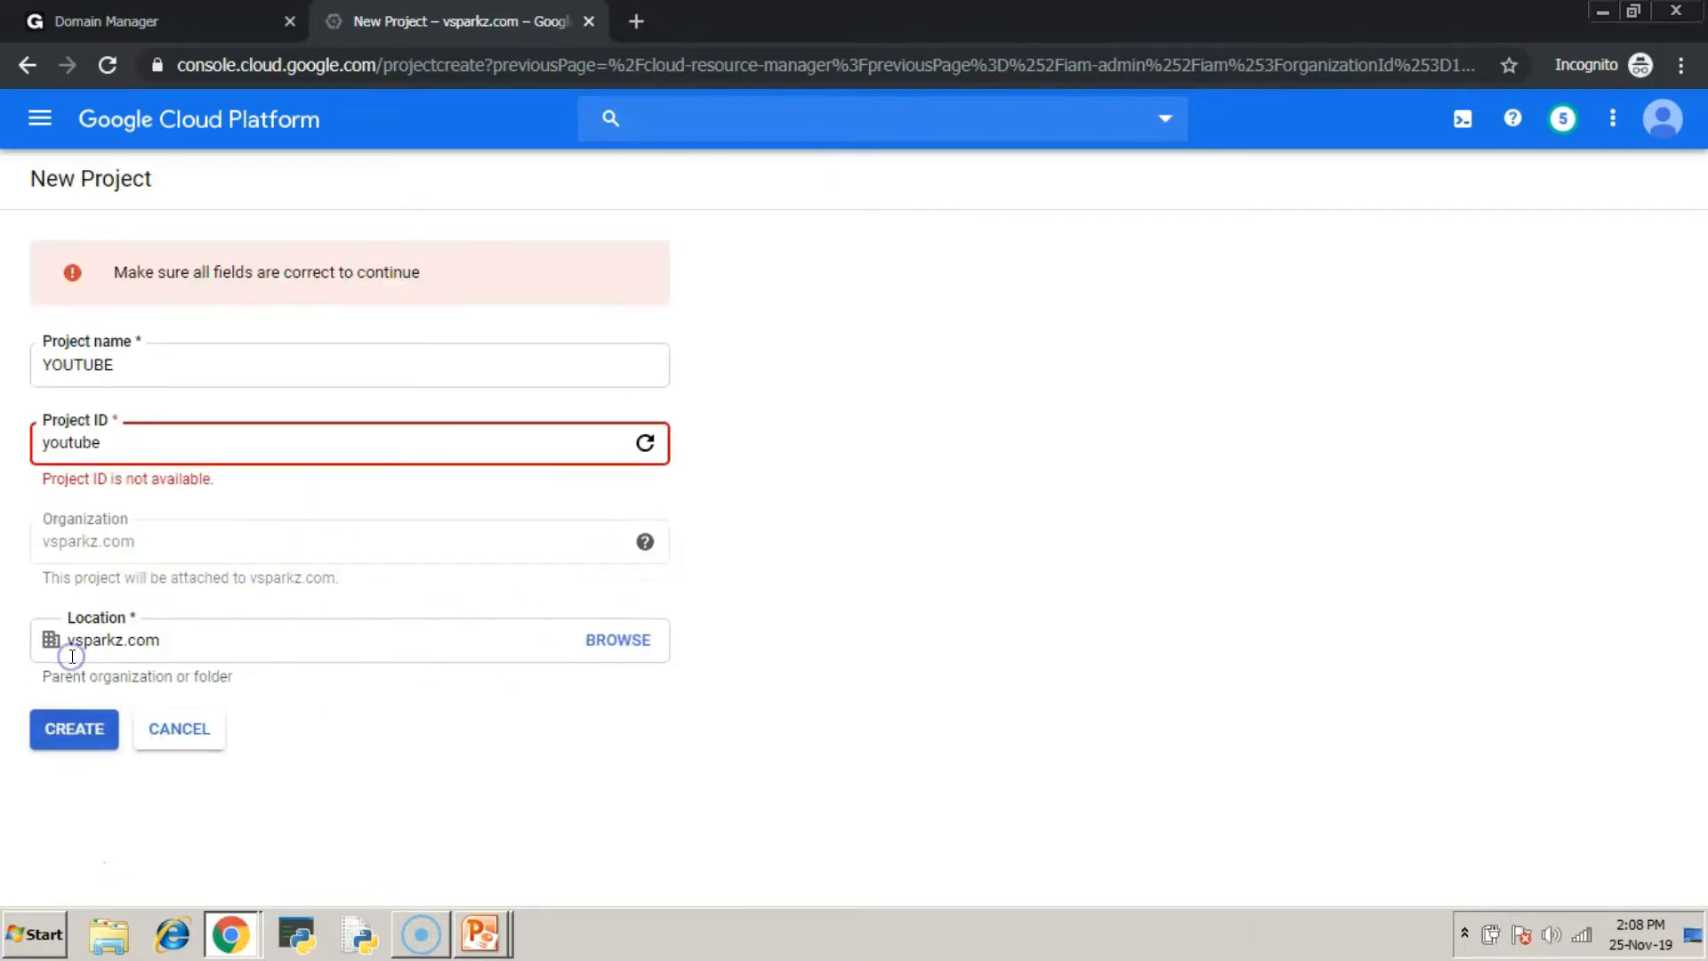
{"action": "left_click", "coordinate": [645, 444]}
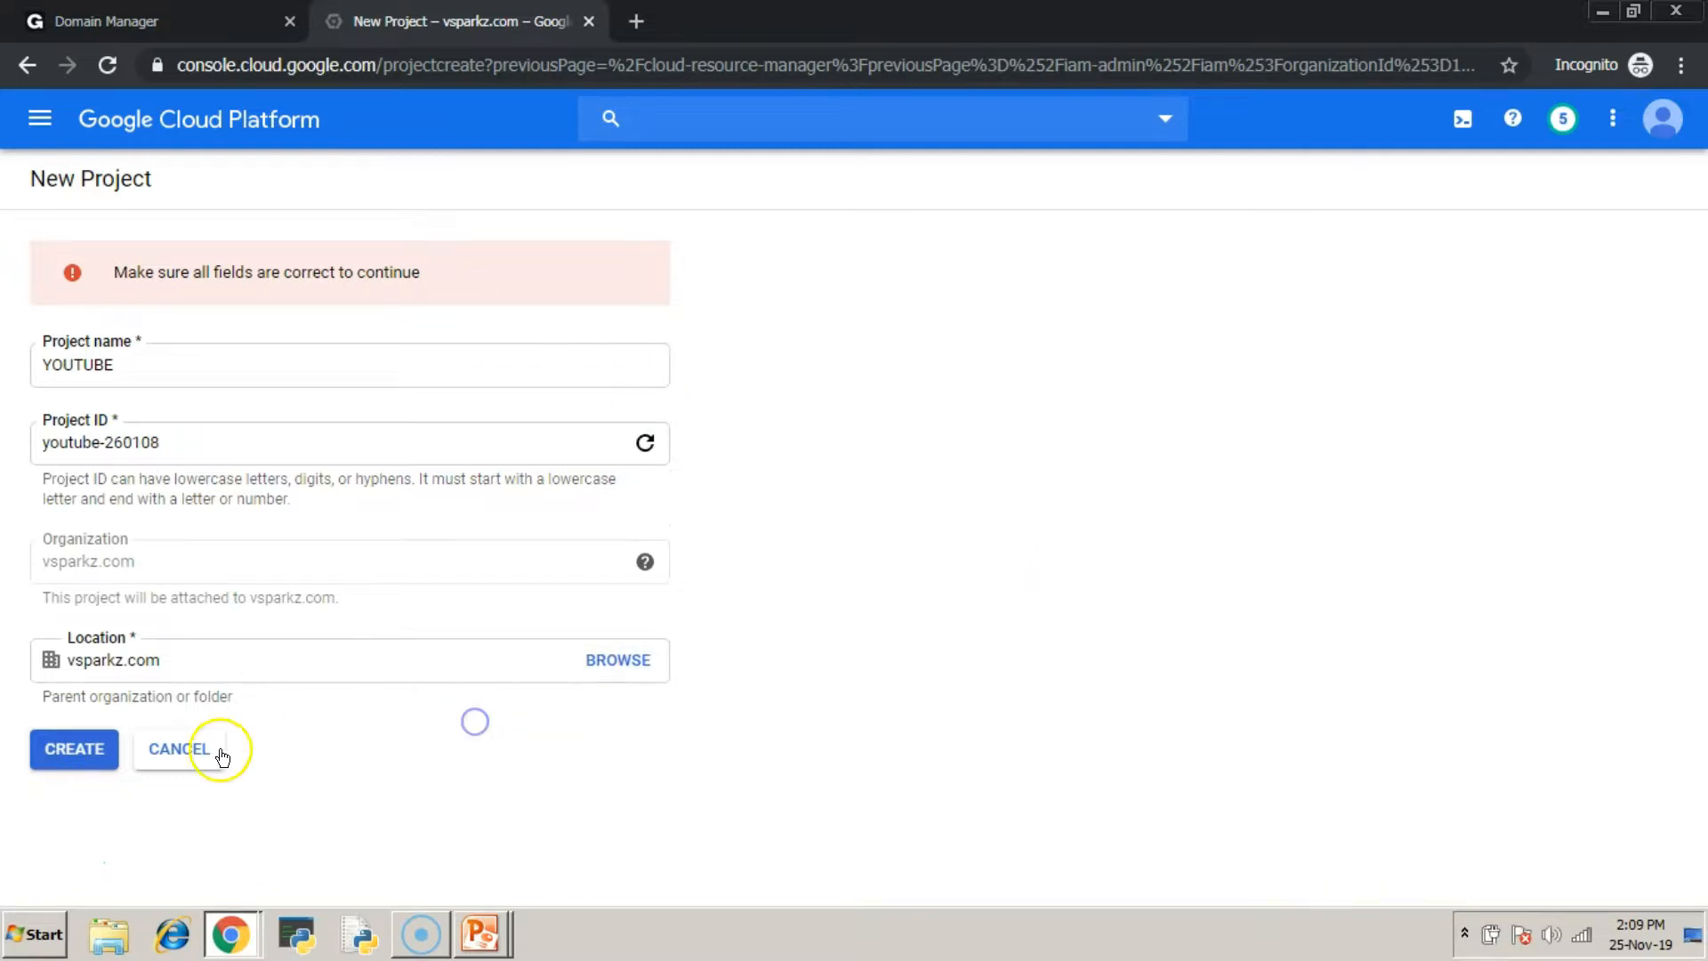
{"action": "left_click", "coordinate": [178, 749]}
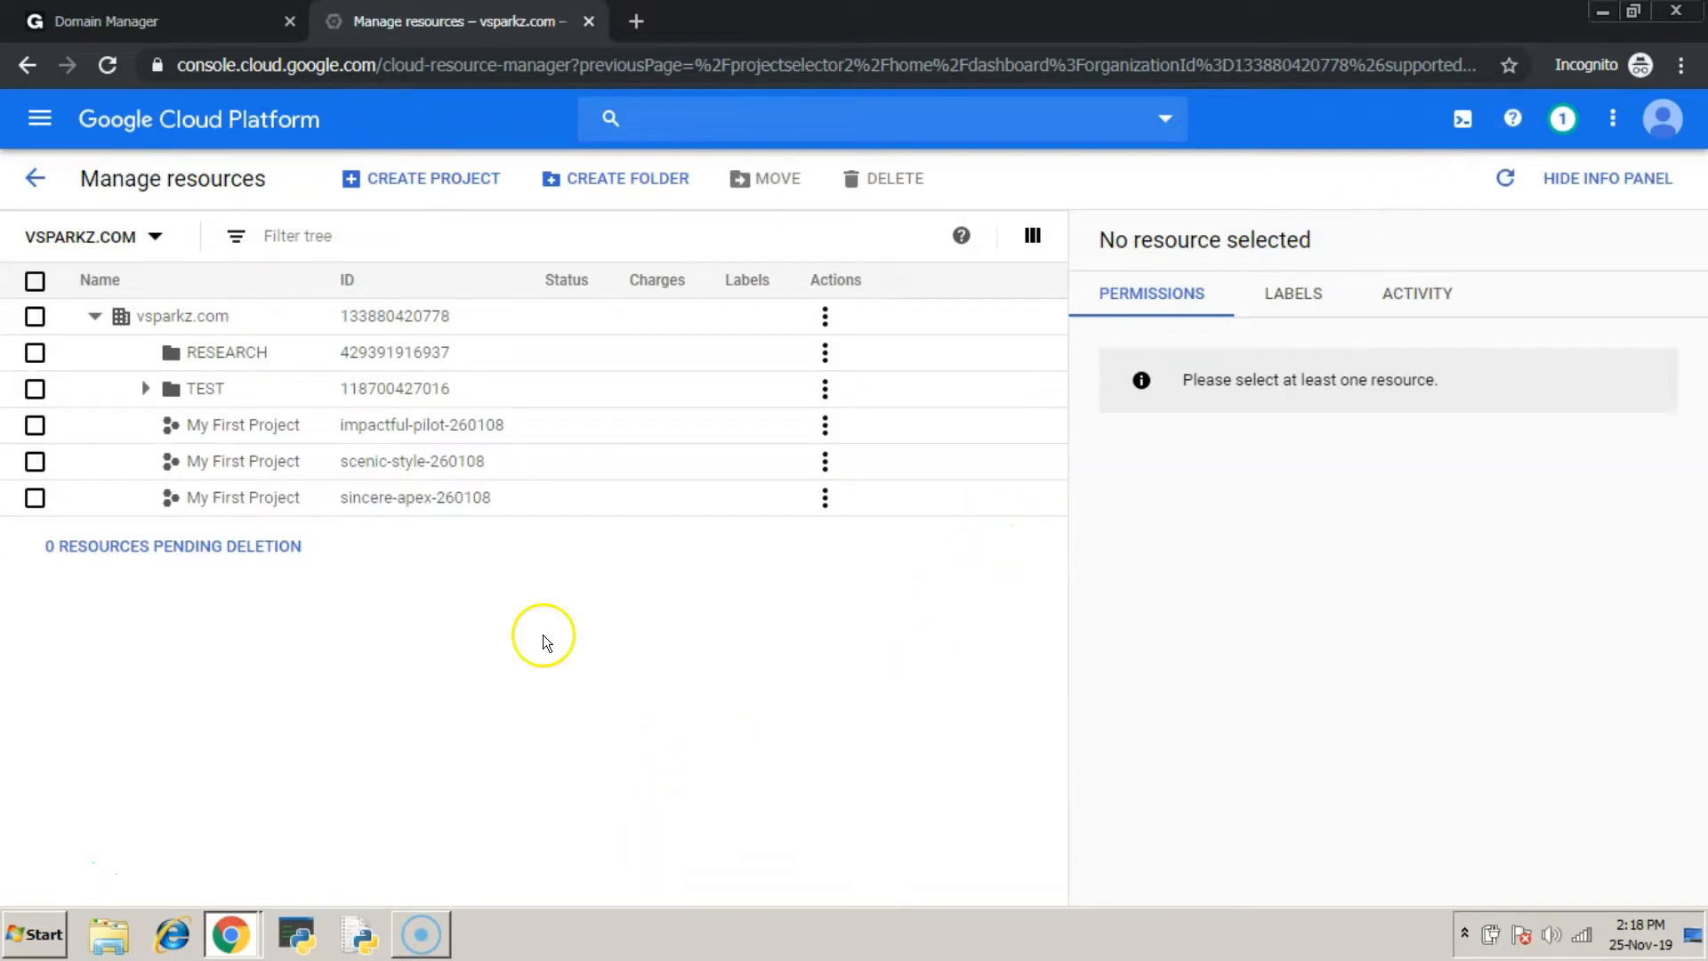
- Reload the resource list and expand TEST to reveal the YOUTUBE project
{"action": "left_click", "coordinate": [107, 65]}
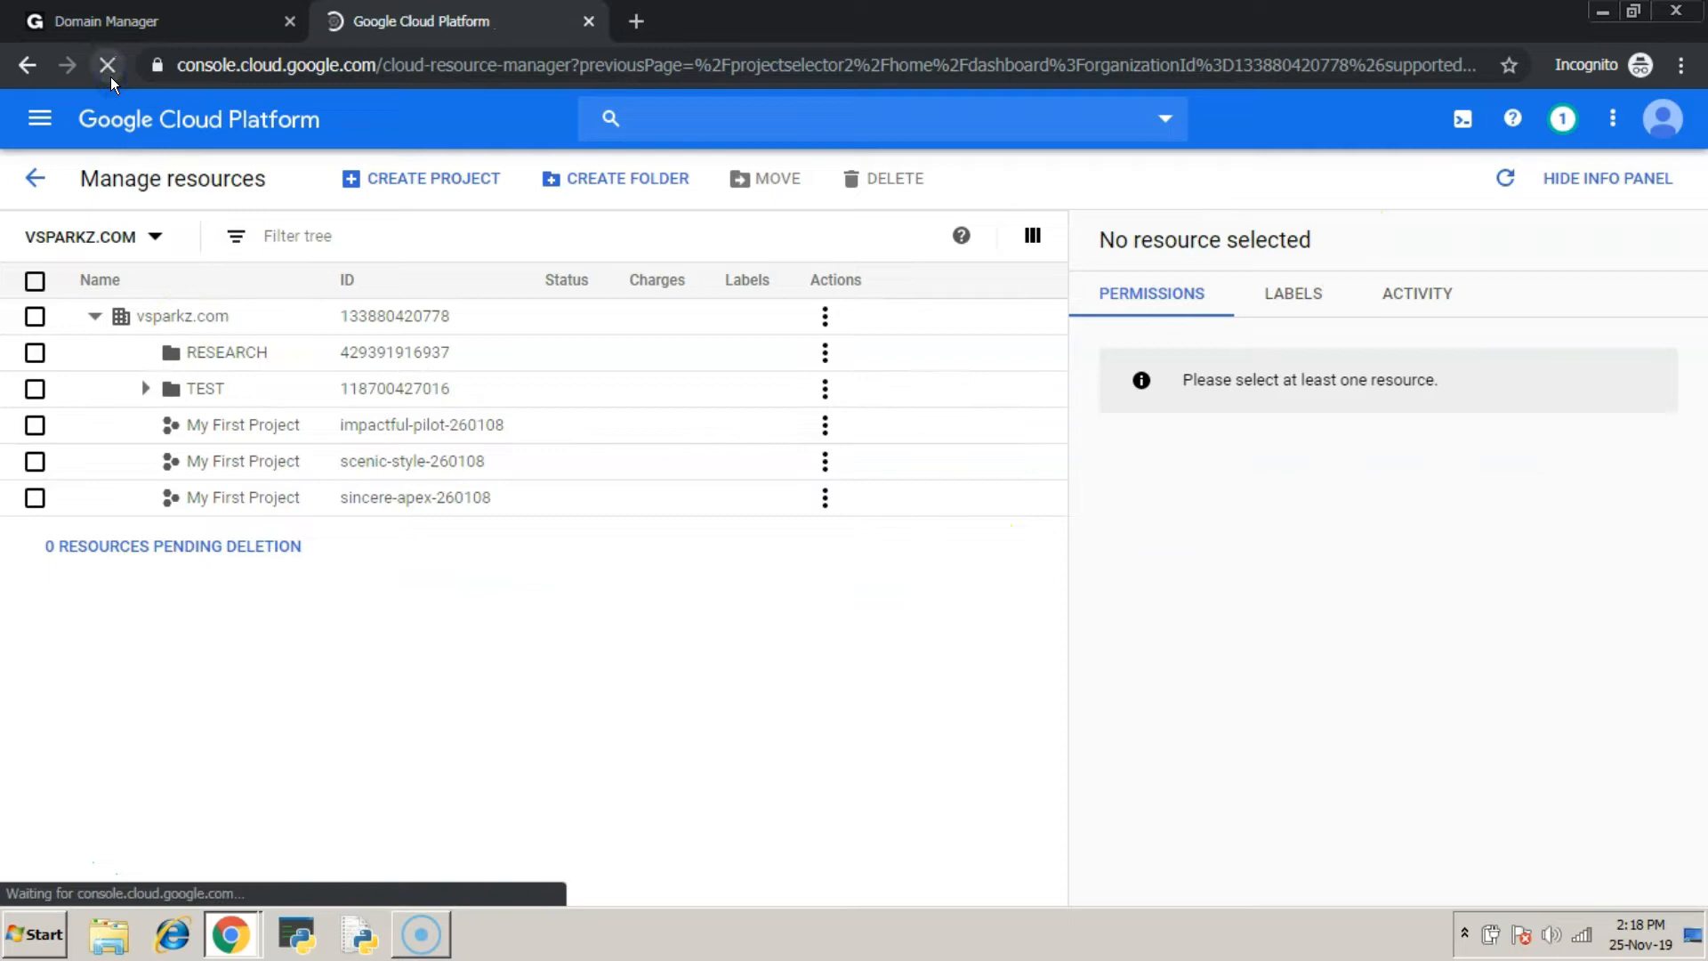
{"action": "left_click", "coordinate": [108, 65]}
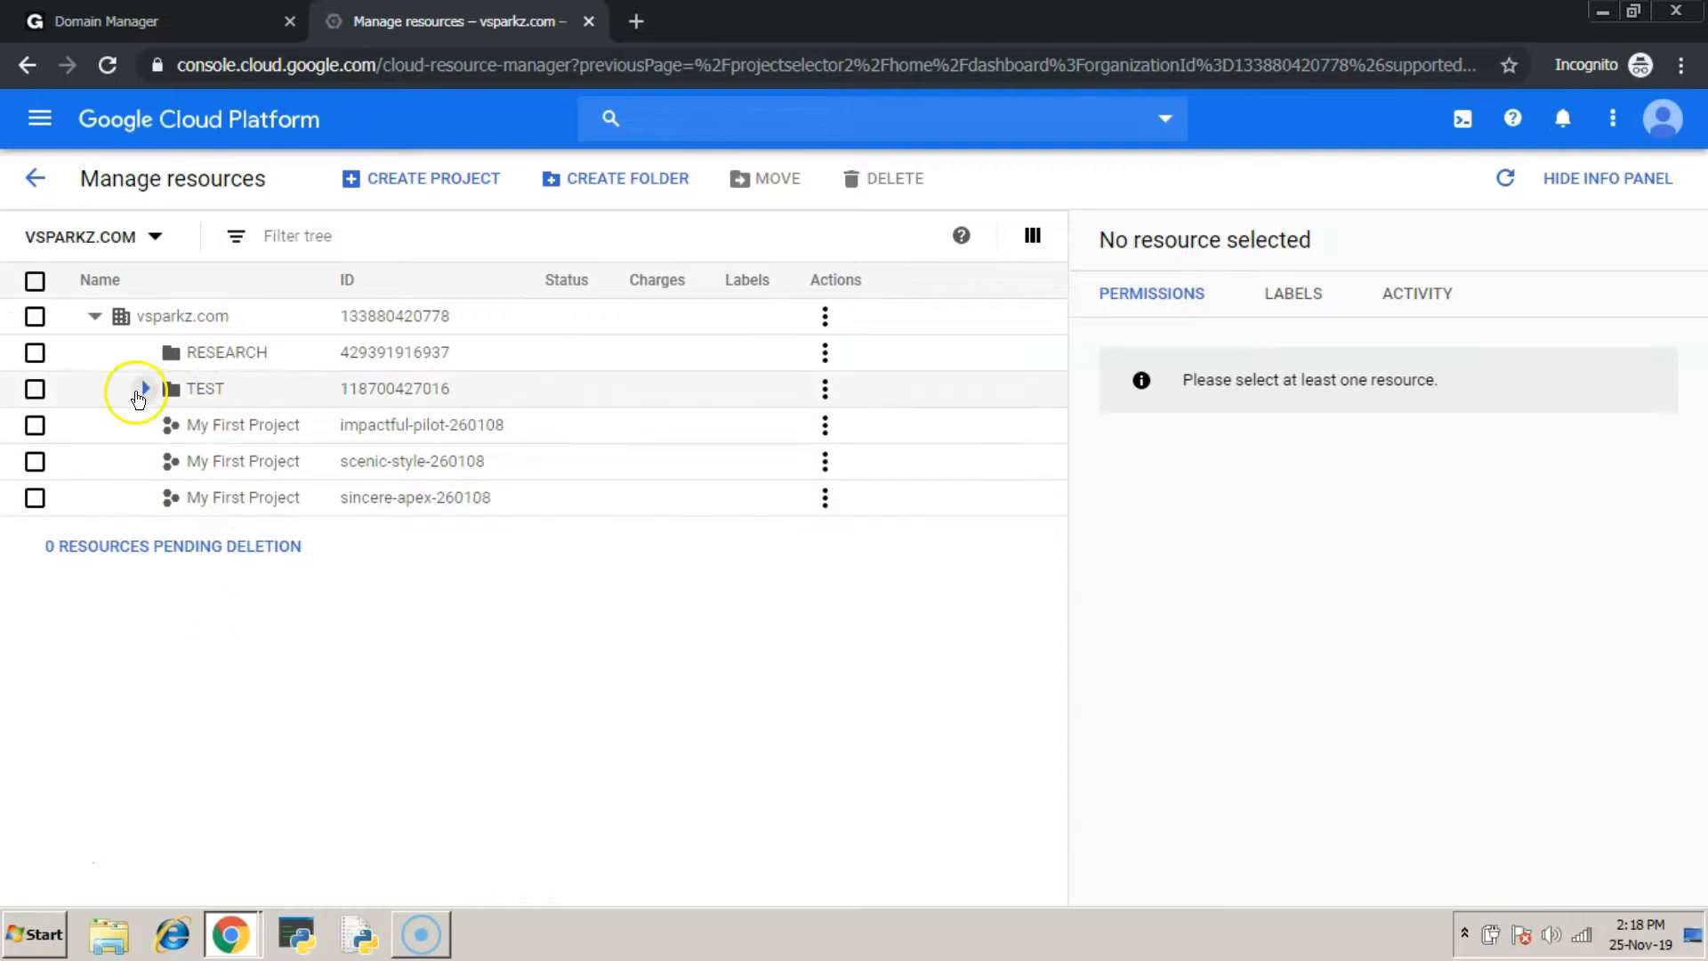
{"action": "left_click", "coordinate": [140, 389]}
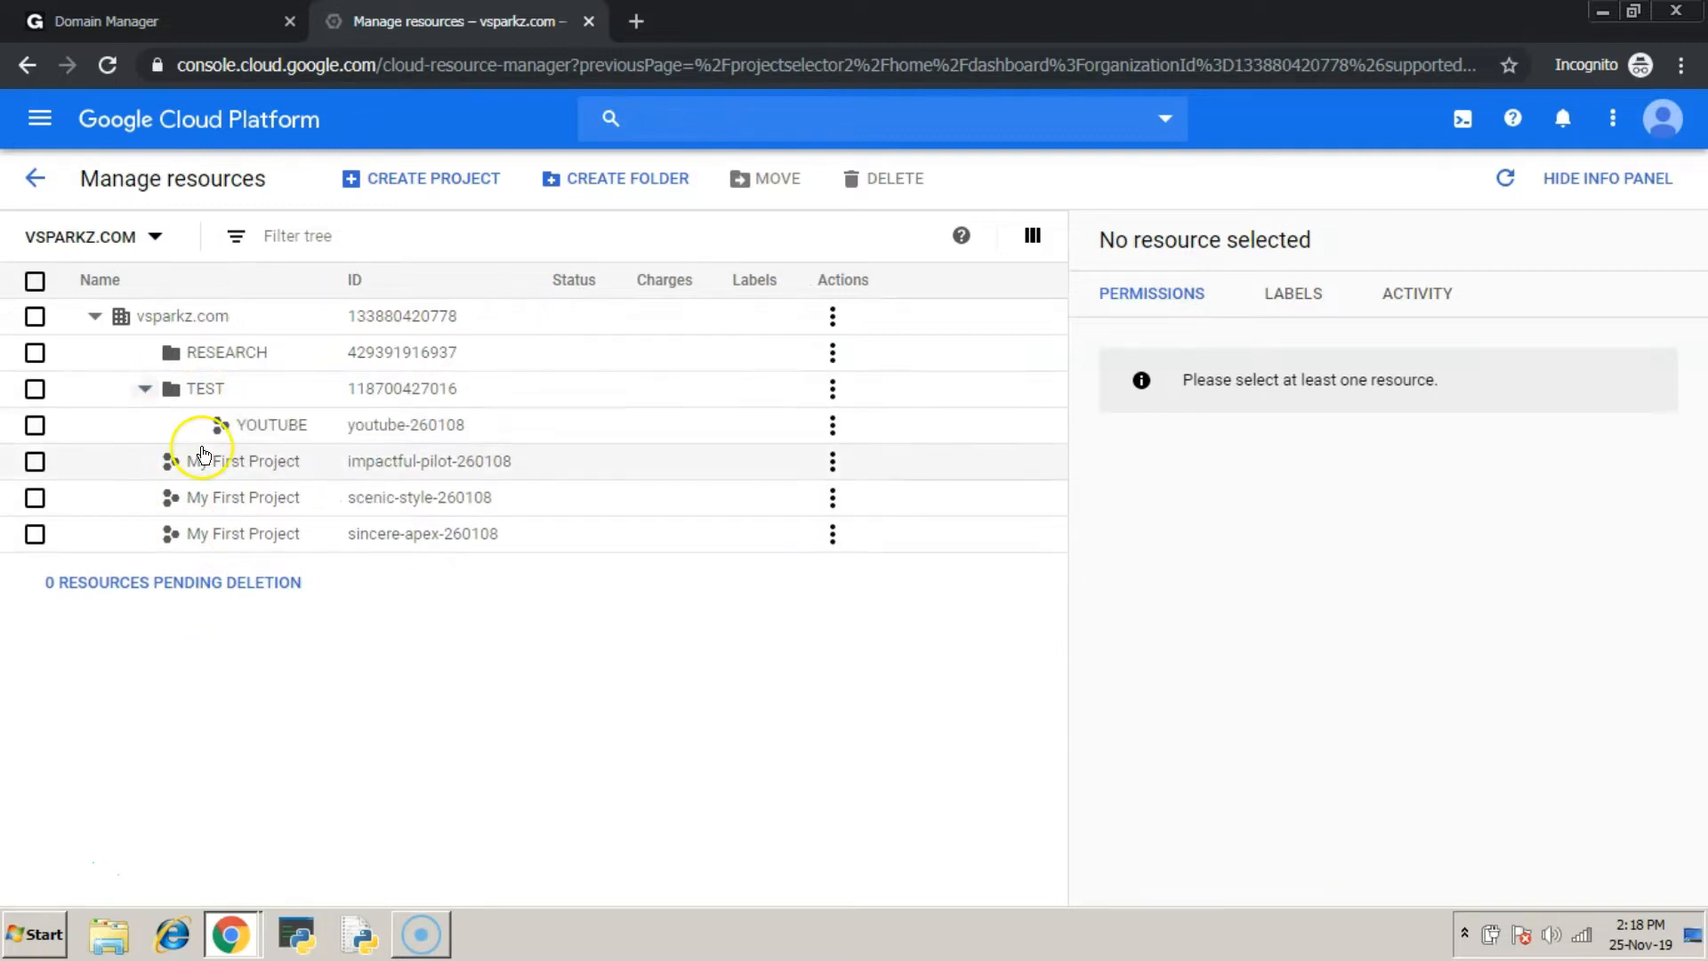
{"action": "mouse_move", "coordinate": [592, 696]}
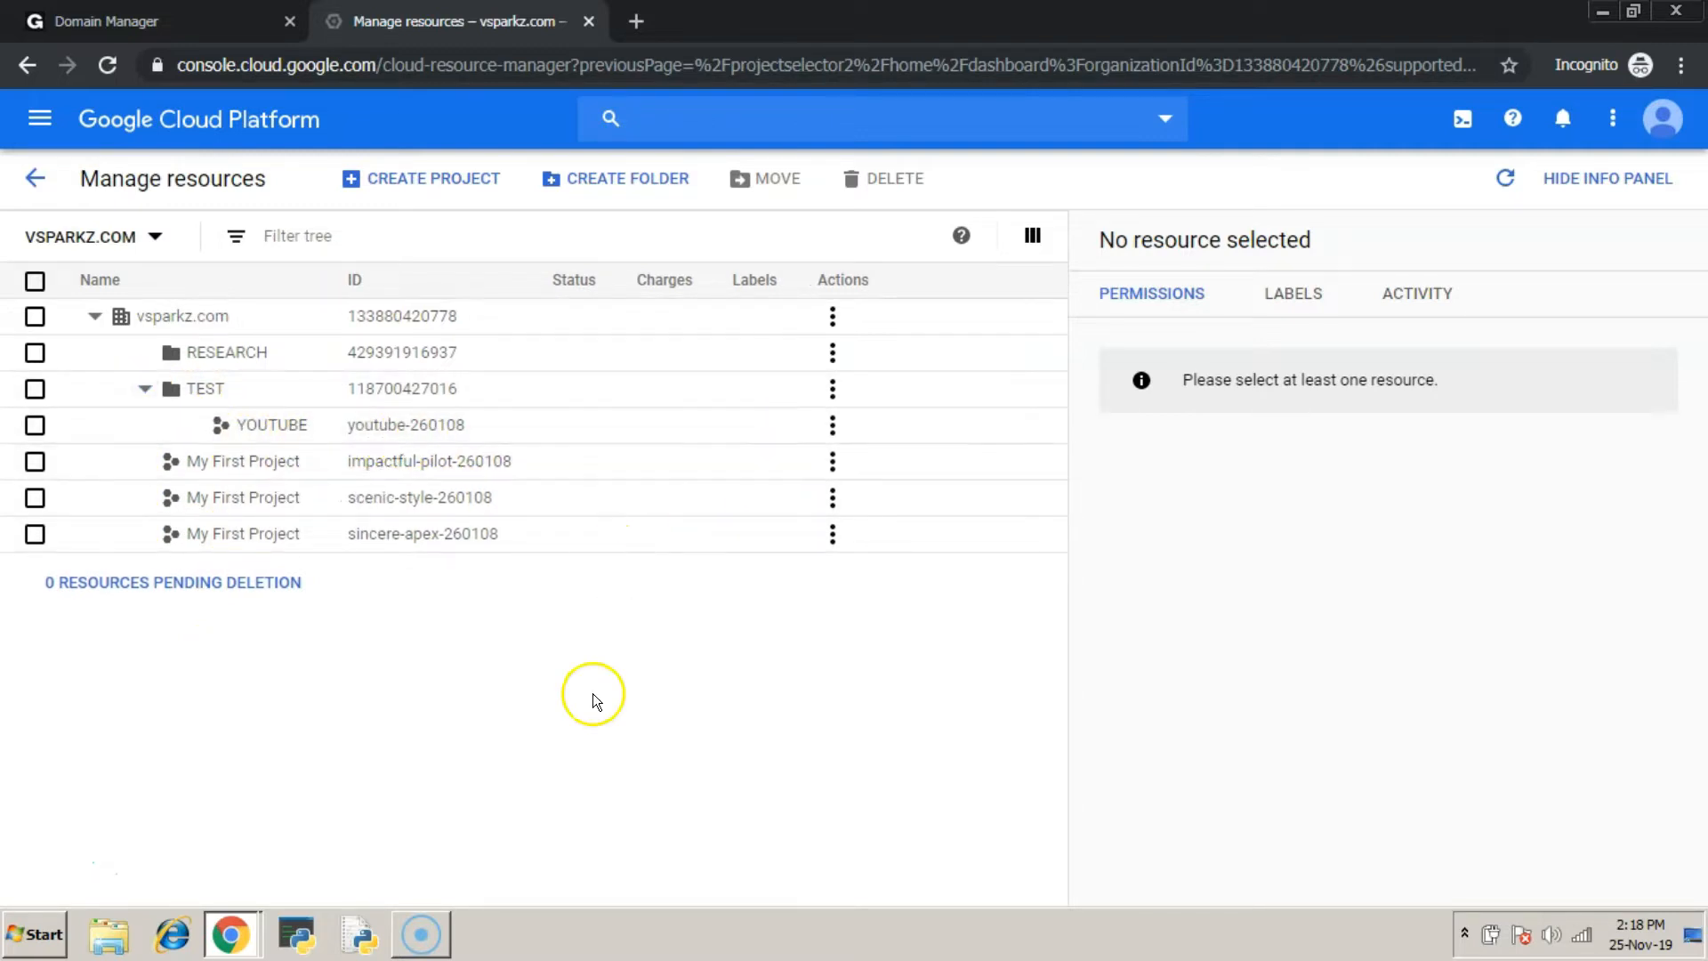
{"action": "mouse_move", "coordinate": [47, 878]}
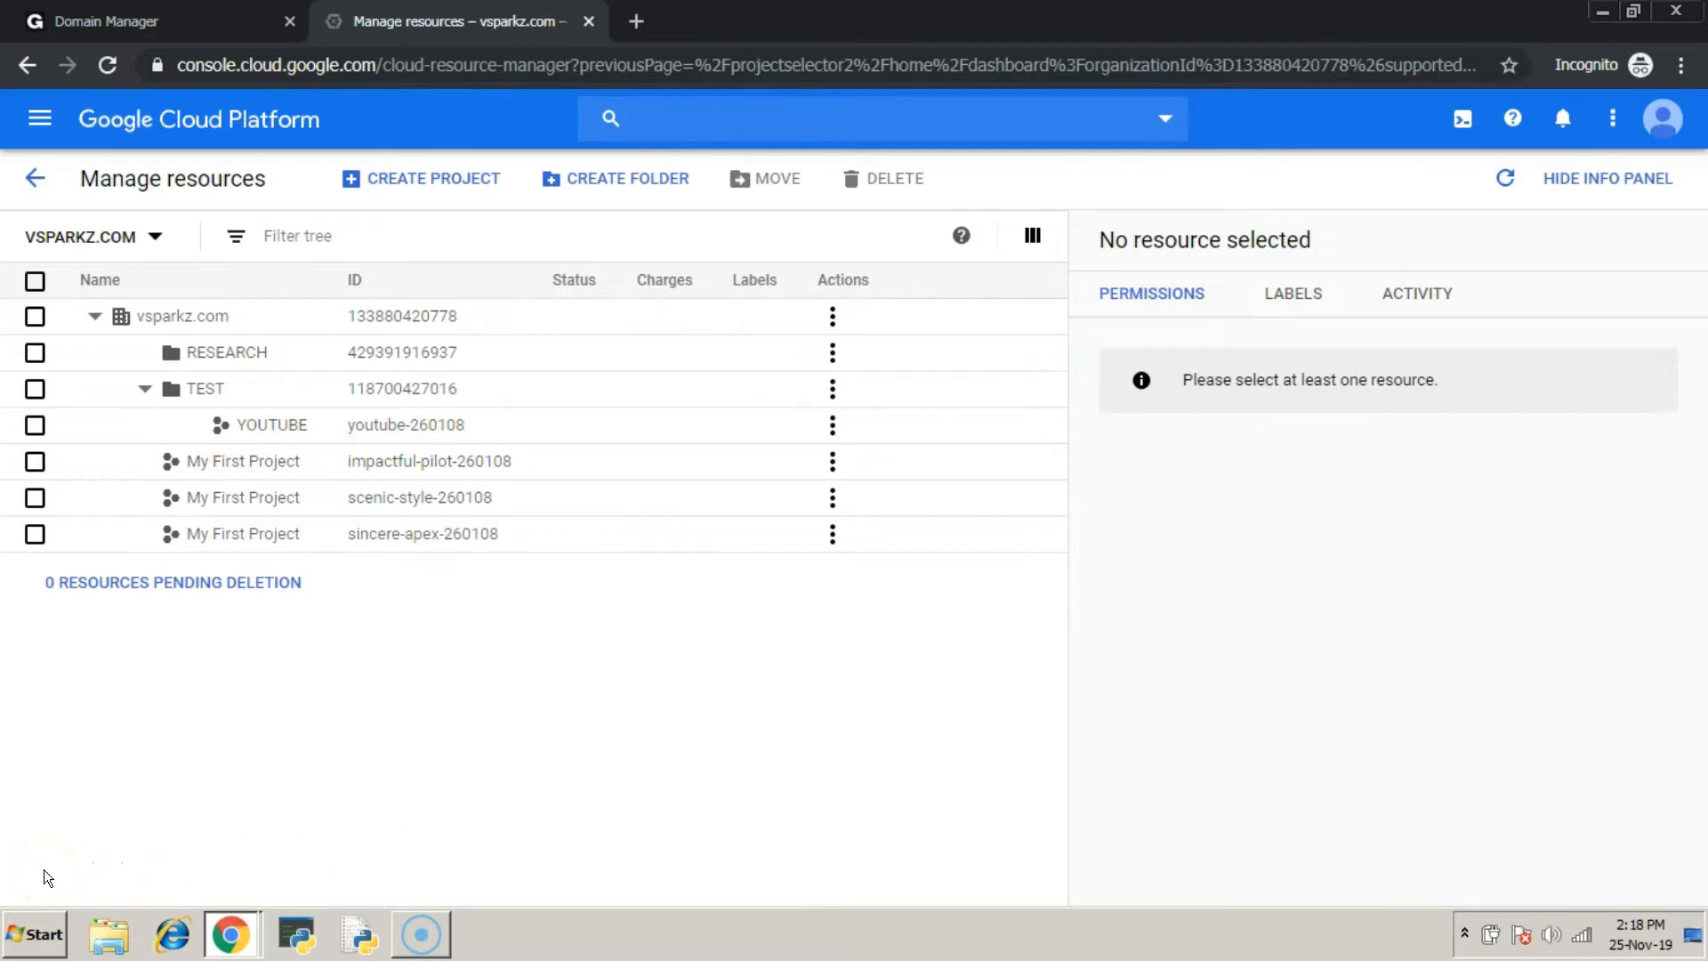
- Check recent activity notifications and navigate to the Billing section
{"action": "left_click", "coordinate": [1562, 118]}
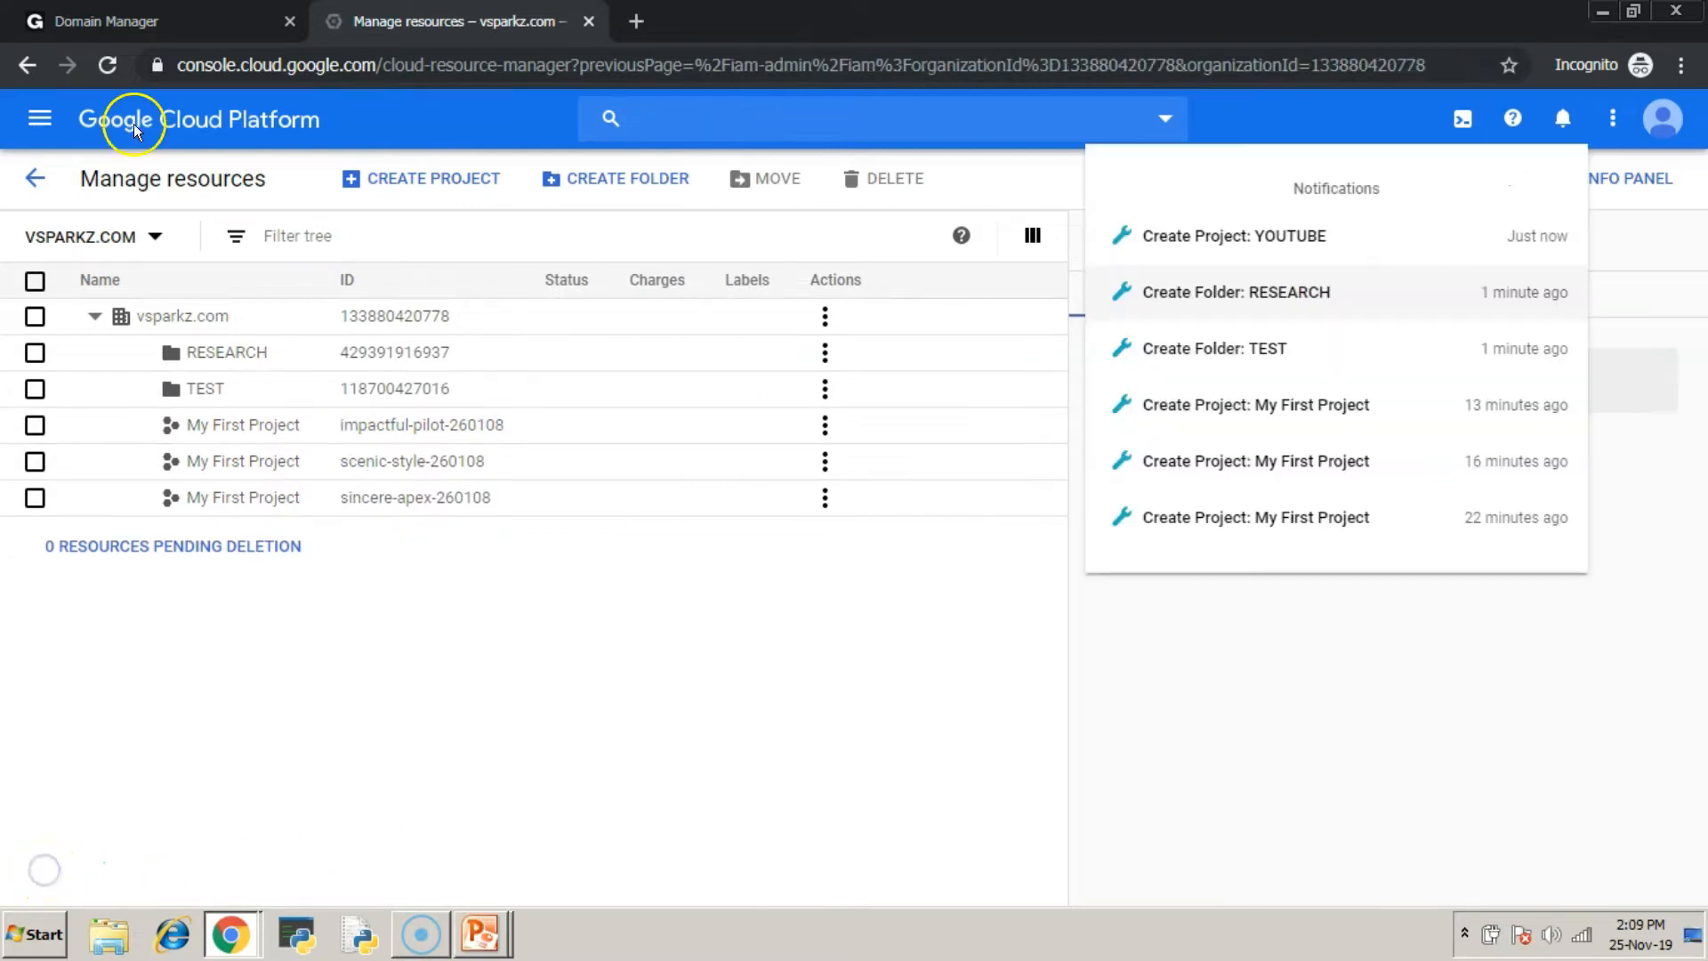
{"action": "left_click", "coordinate": [40, 117]}
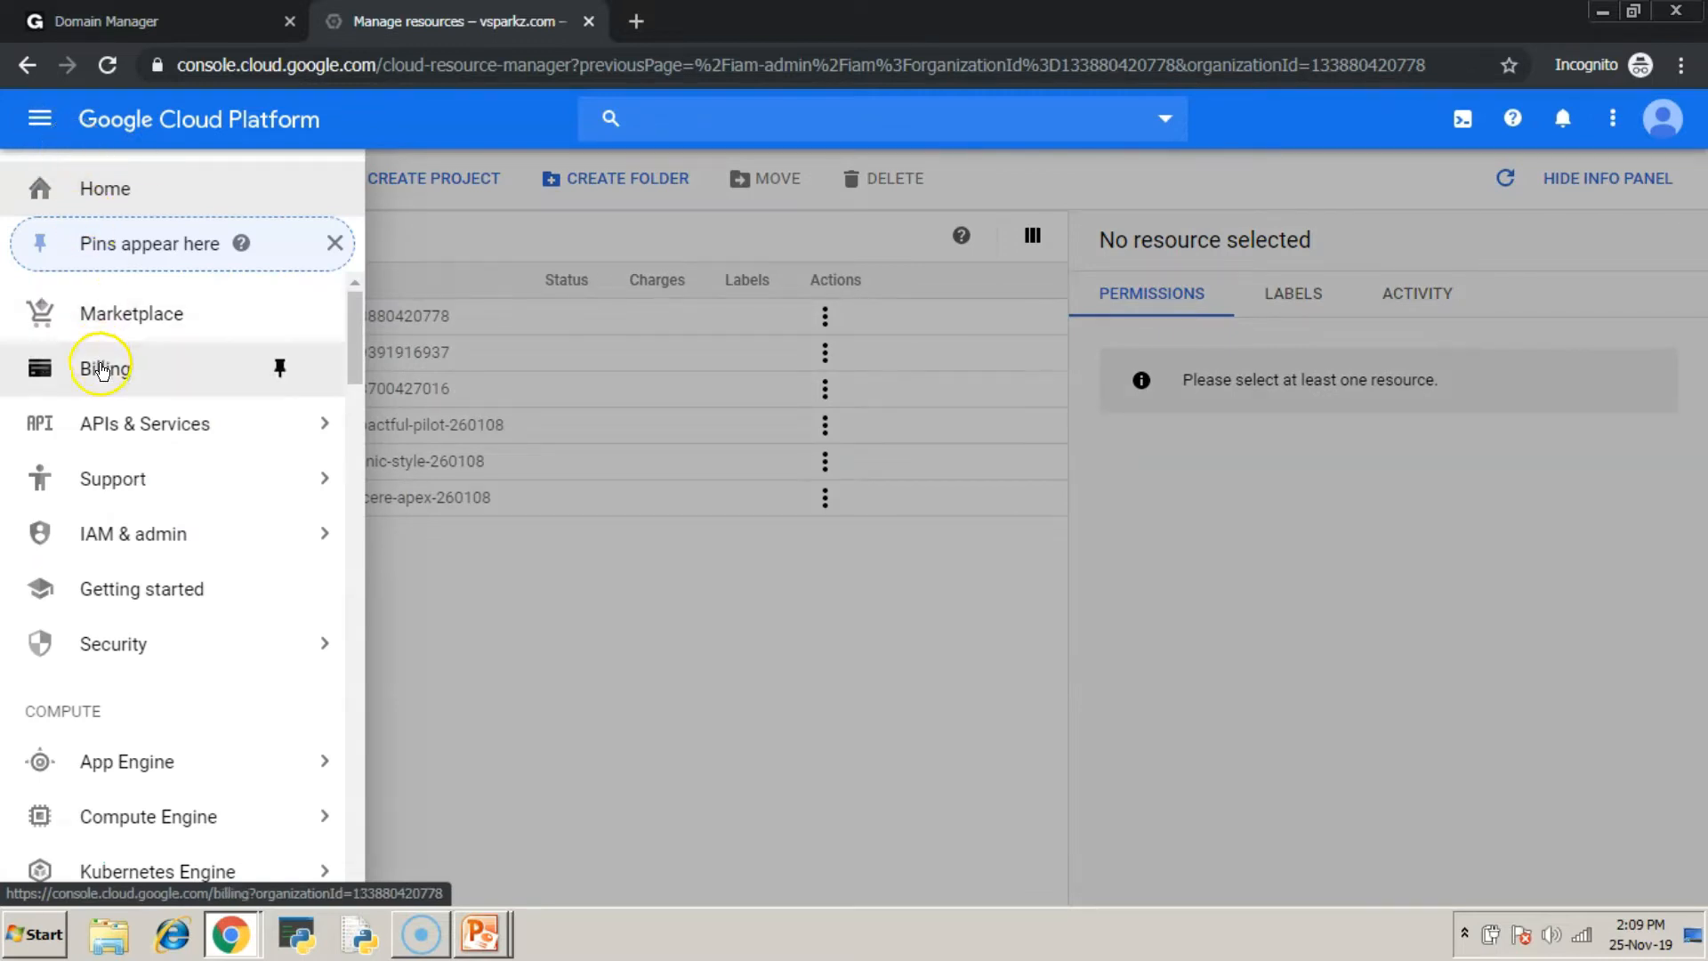
{"action": "left_click", "coordinate": [102, 368]}
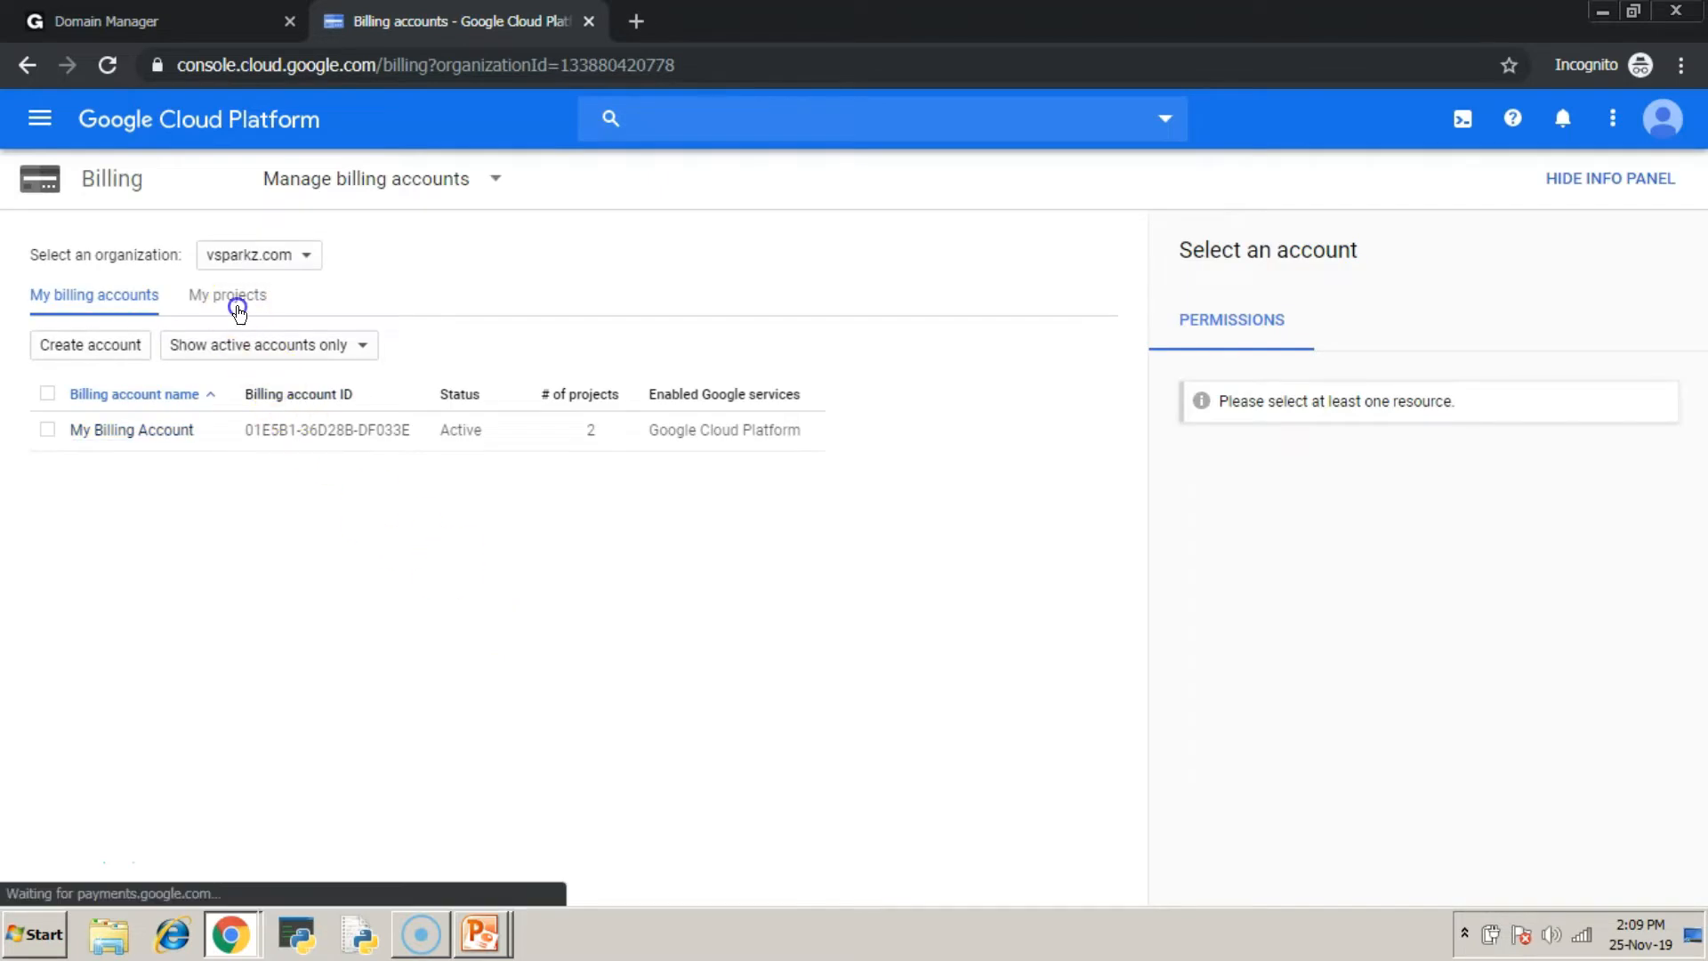
- Verify YOUTUBE's billing link under My projects, then open My Billing Account's overview
{"action": "left_click", "coordinate": [227, 294]}
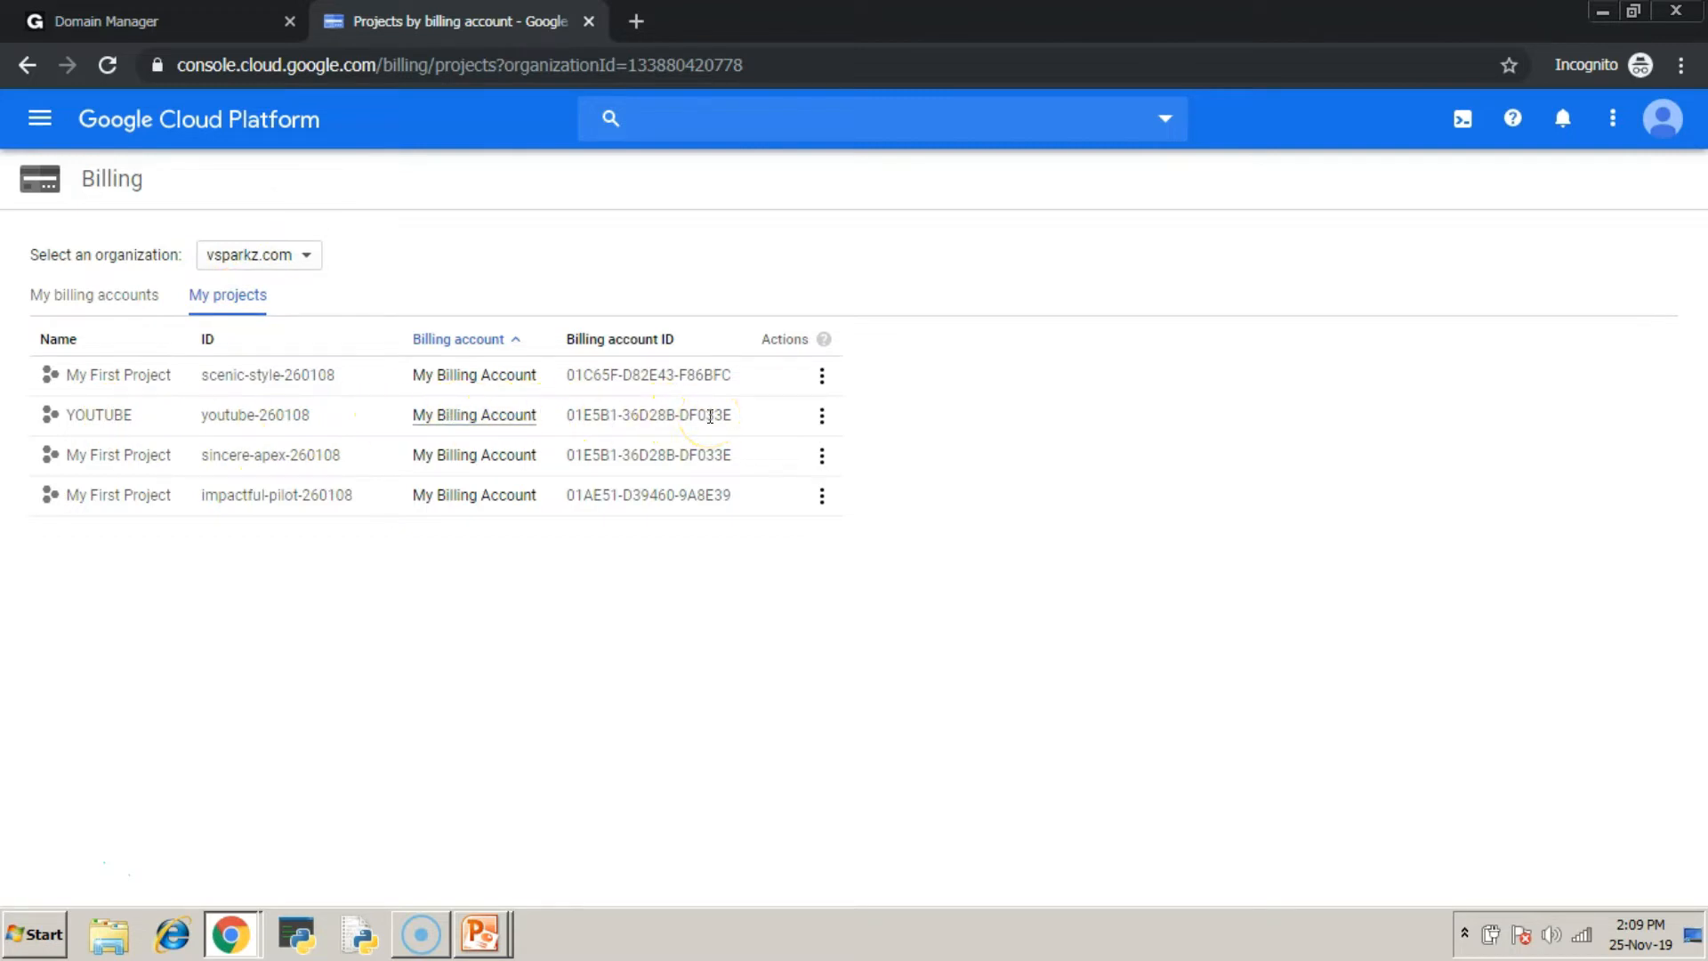
{"action": "left_click", "coordinate": [821, 416]}
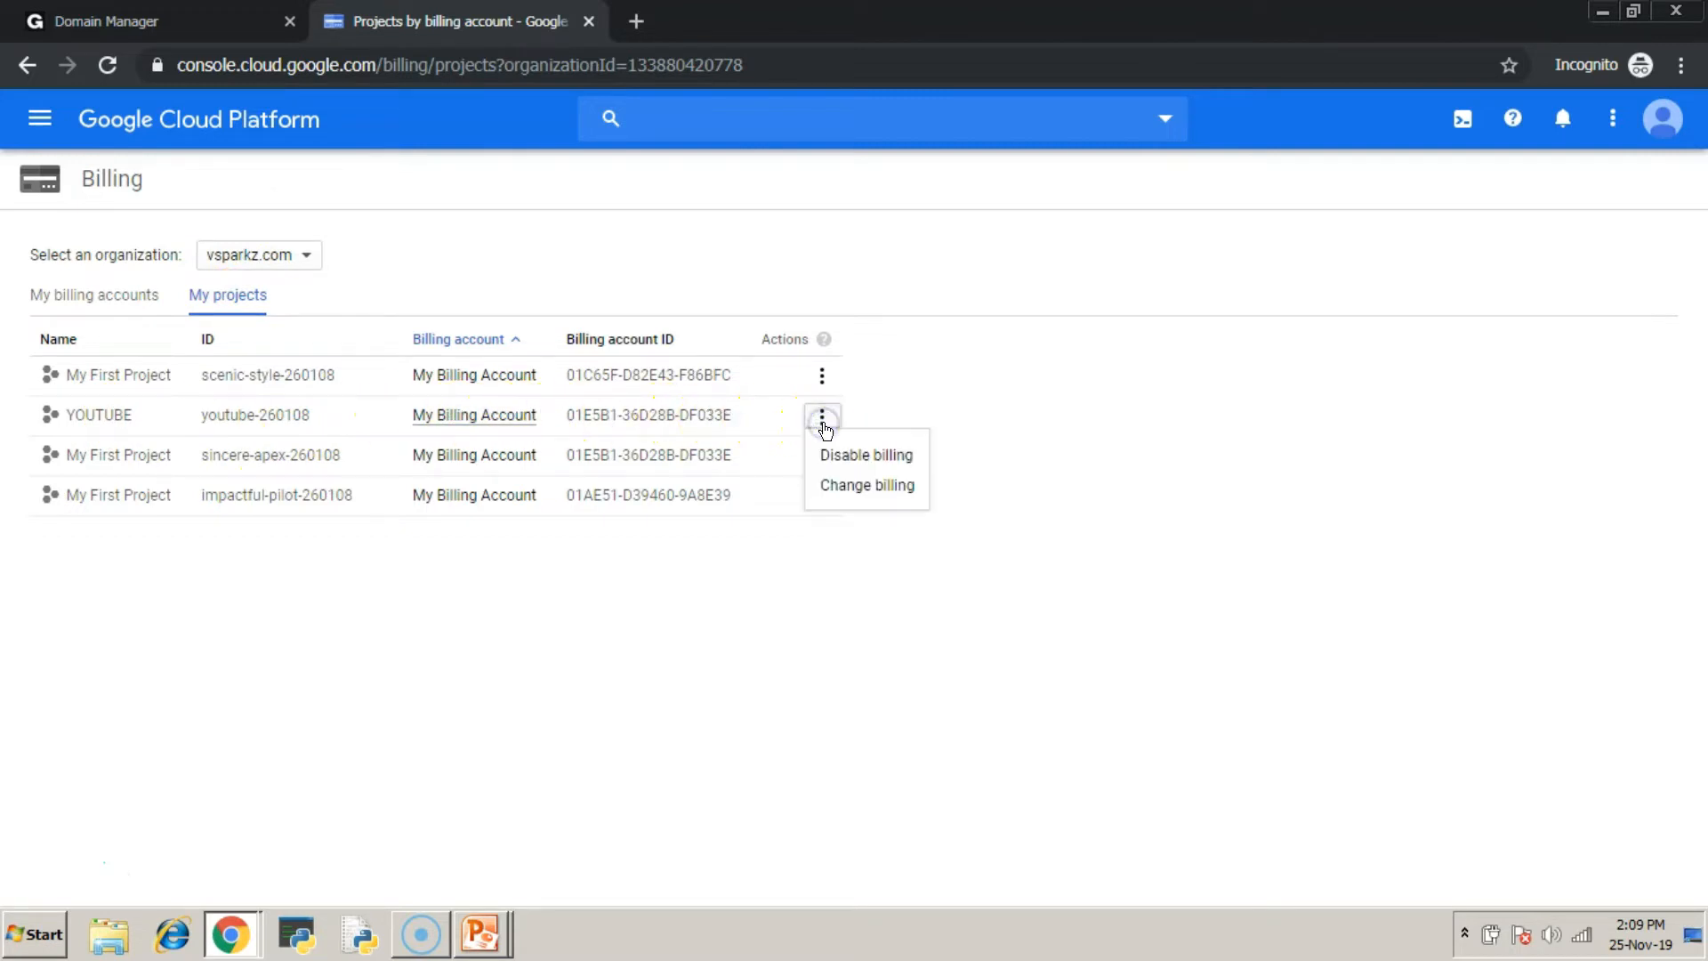
{"action": "left_click", "coordinate": [395, 411]}
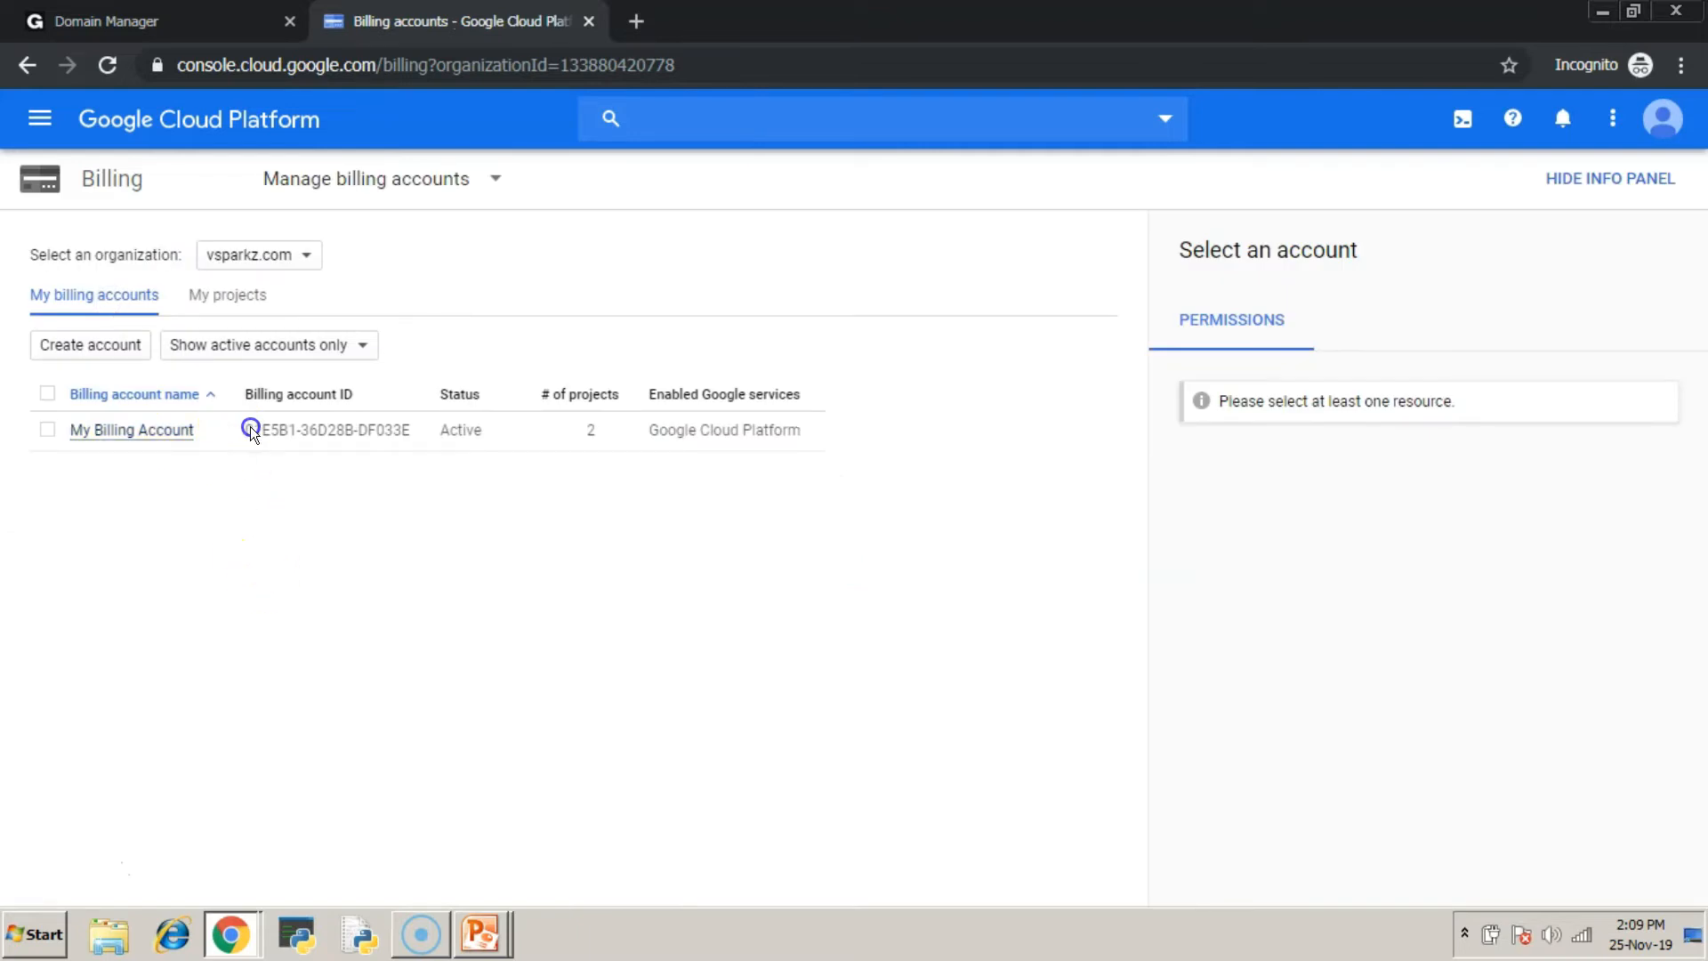
{"action": "left_click", "coordinate": [47, 430]}
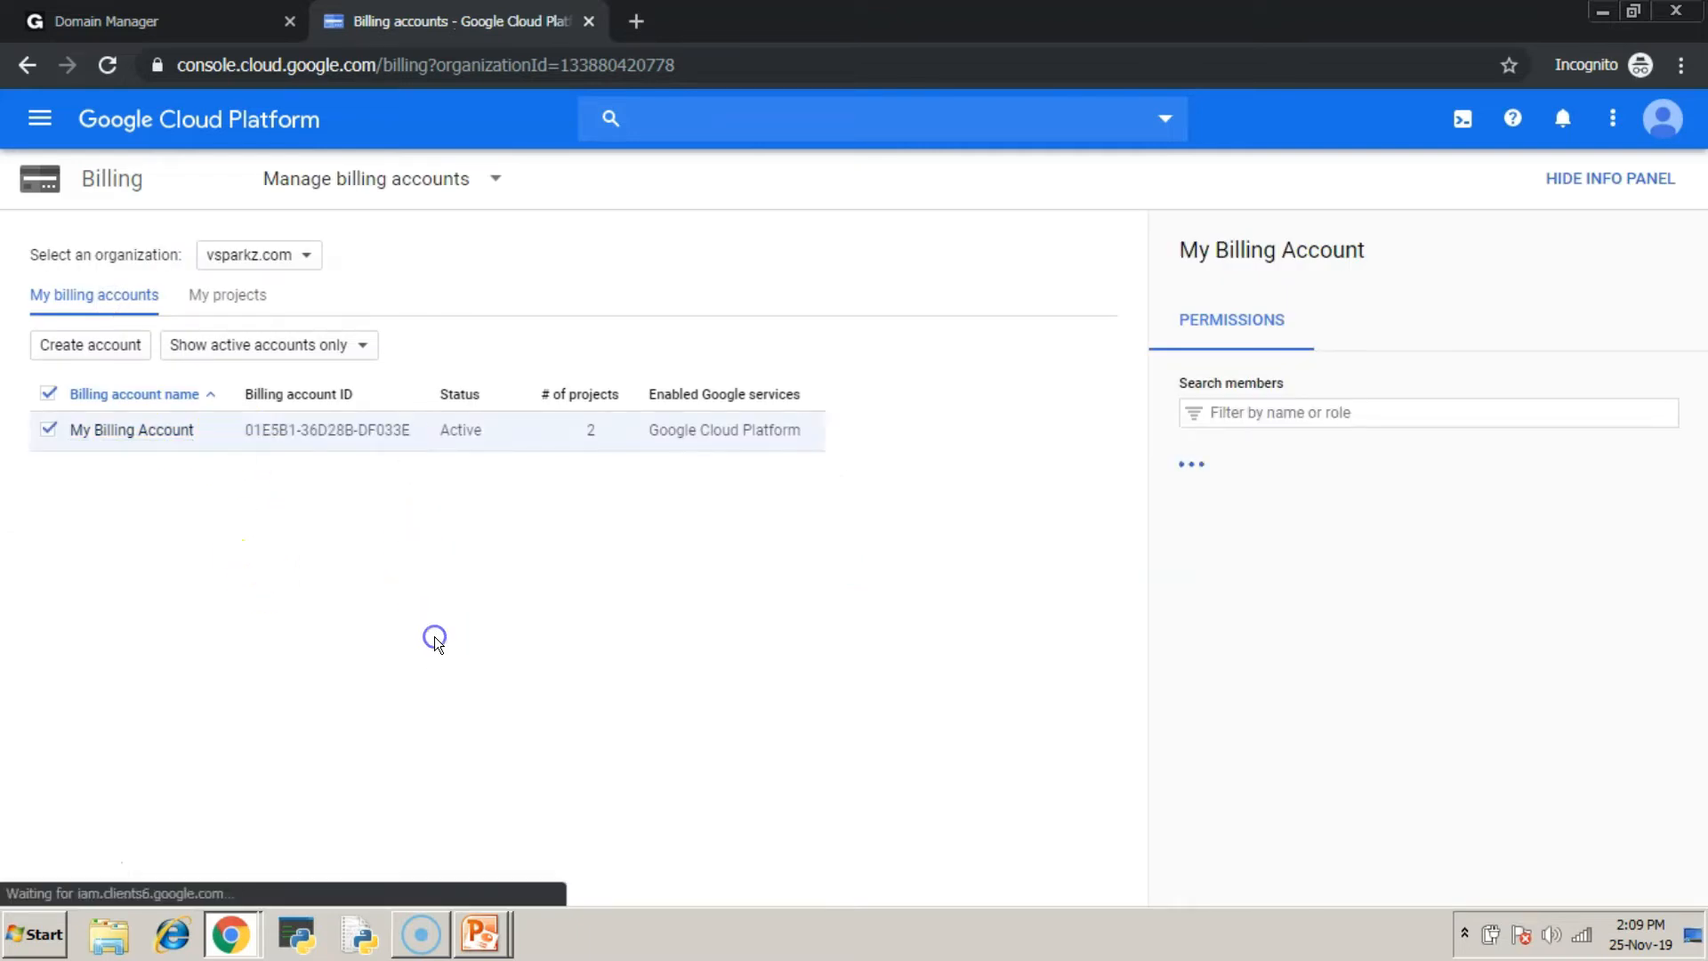
{"action": "left_click", "coordinate": [131, 430]}
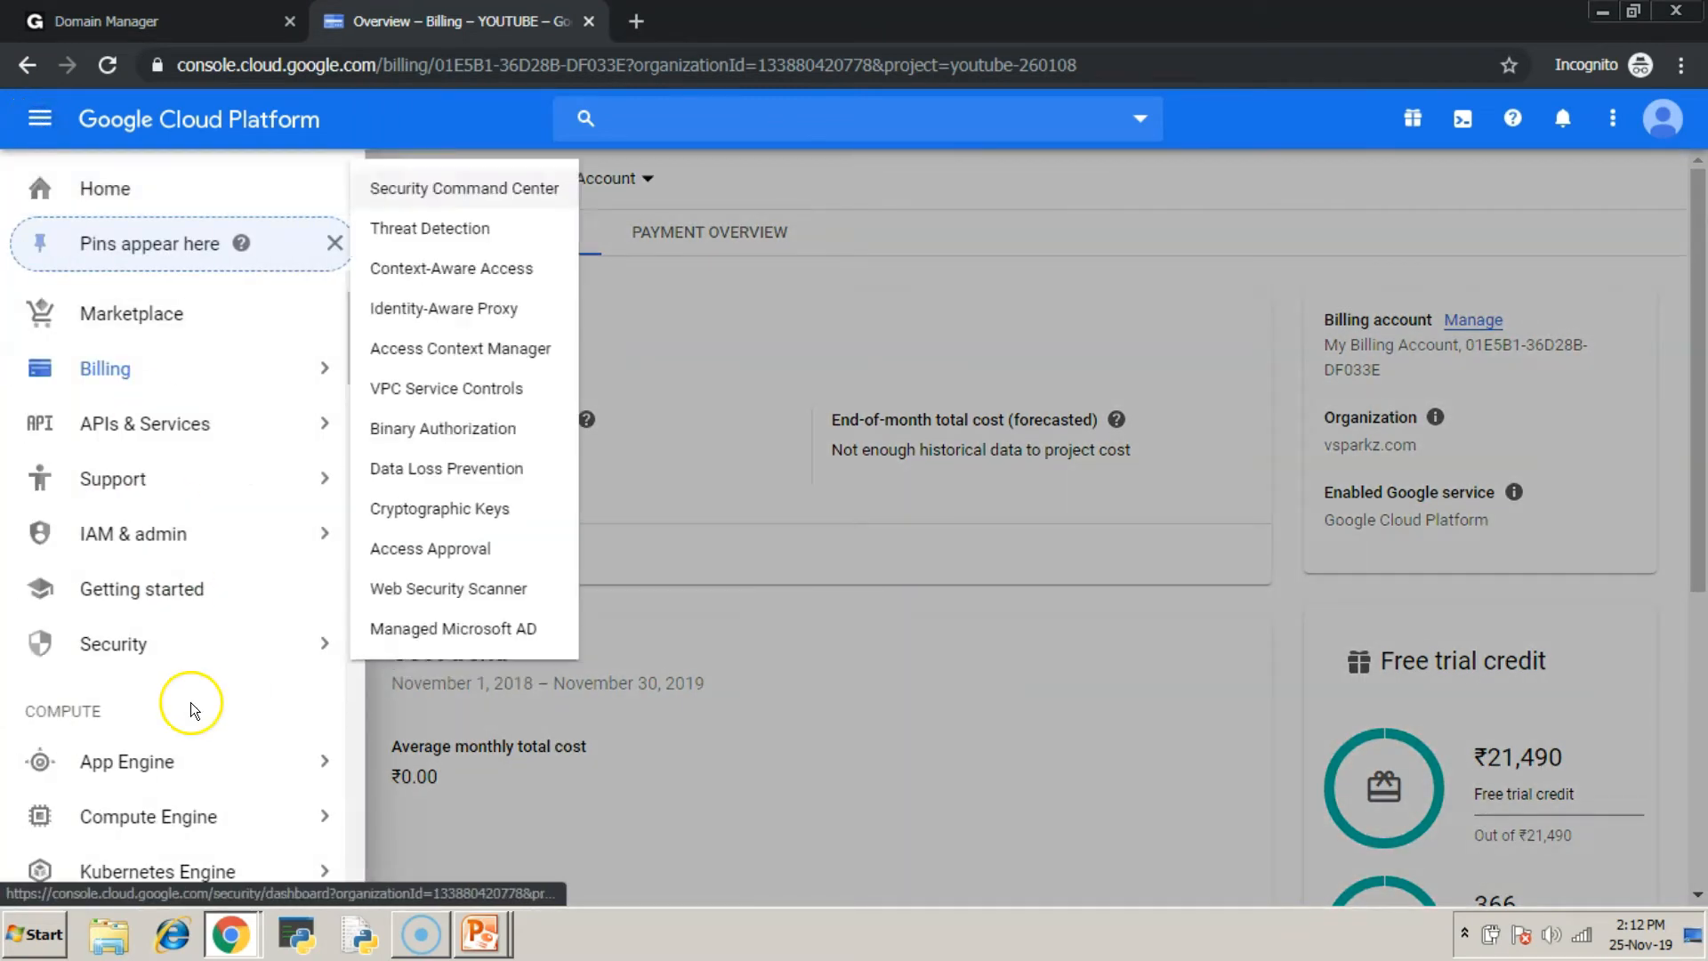
- Open Compute Engine VM instances with the YOUTUBE project selected, then Alt+Tab to the slides
{"action": "left_click", "coordinate": [148, 817]}
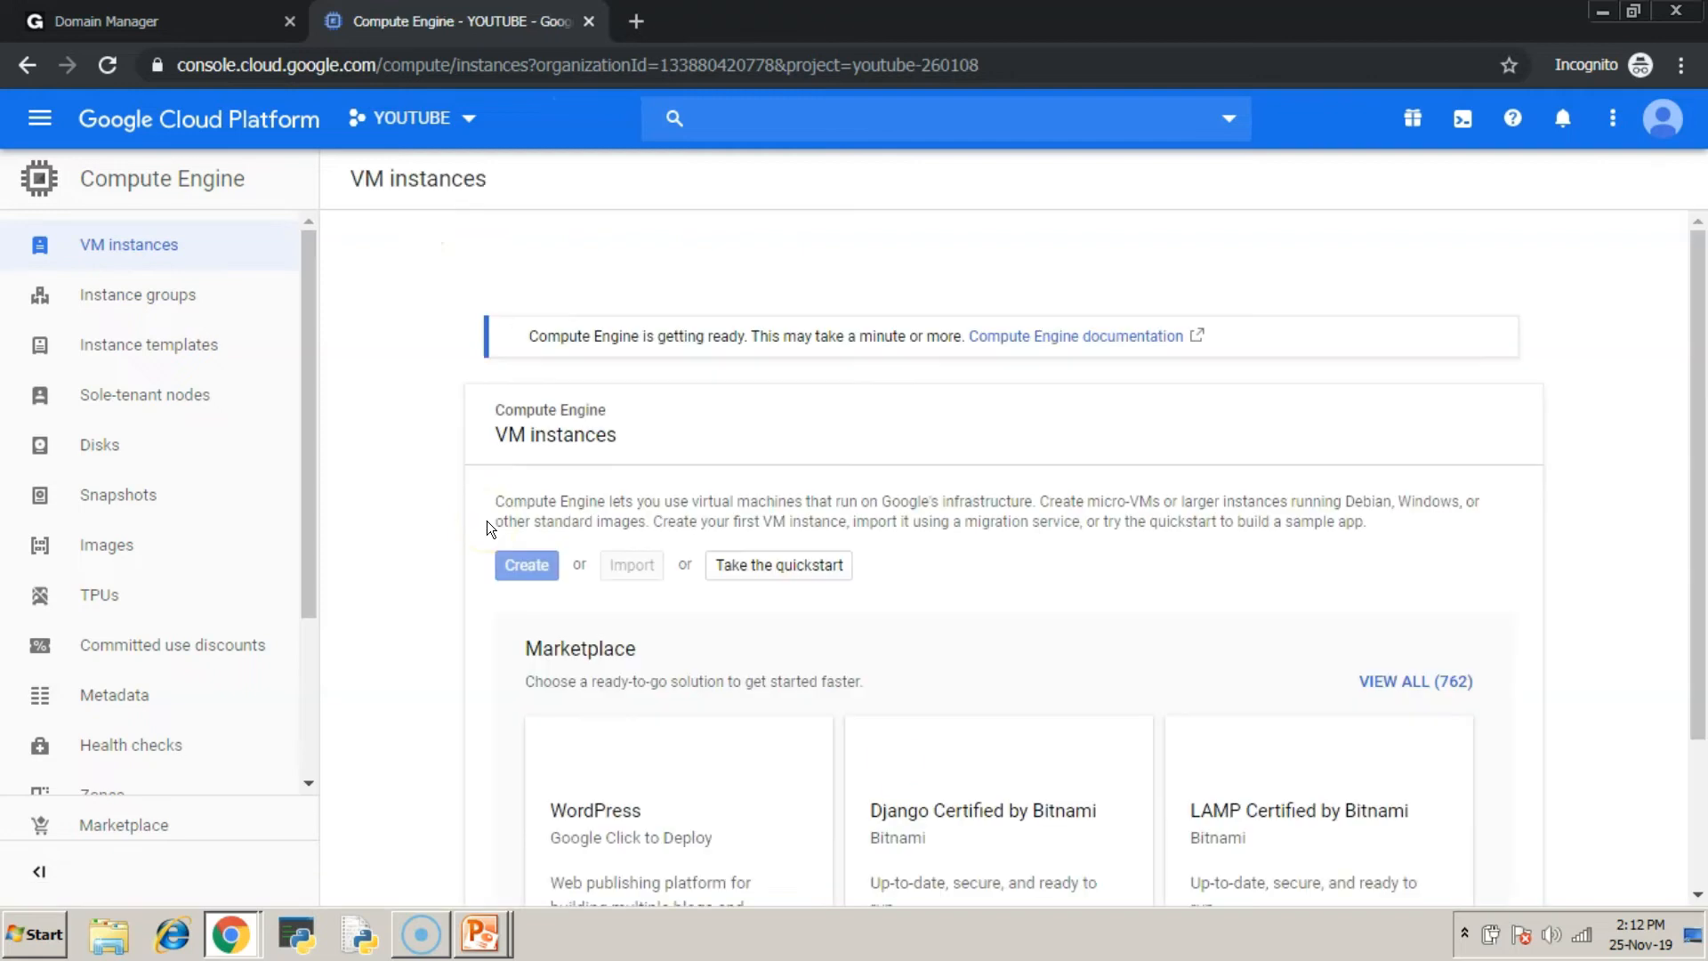
{"action": "left_click", "coordinate": [463, 118]}
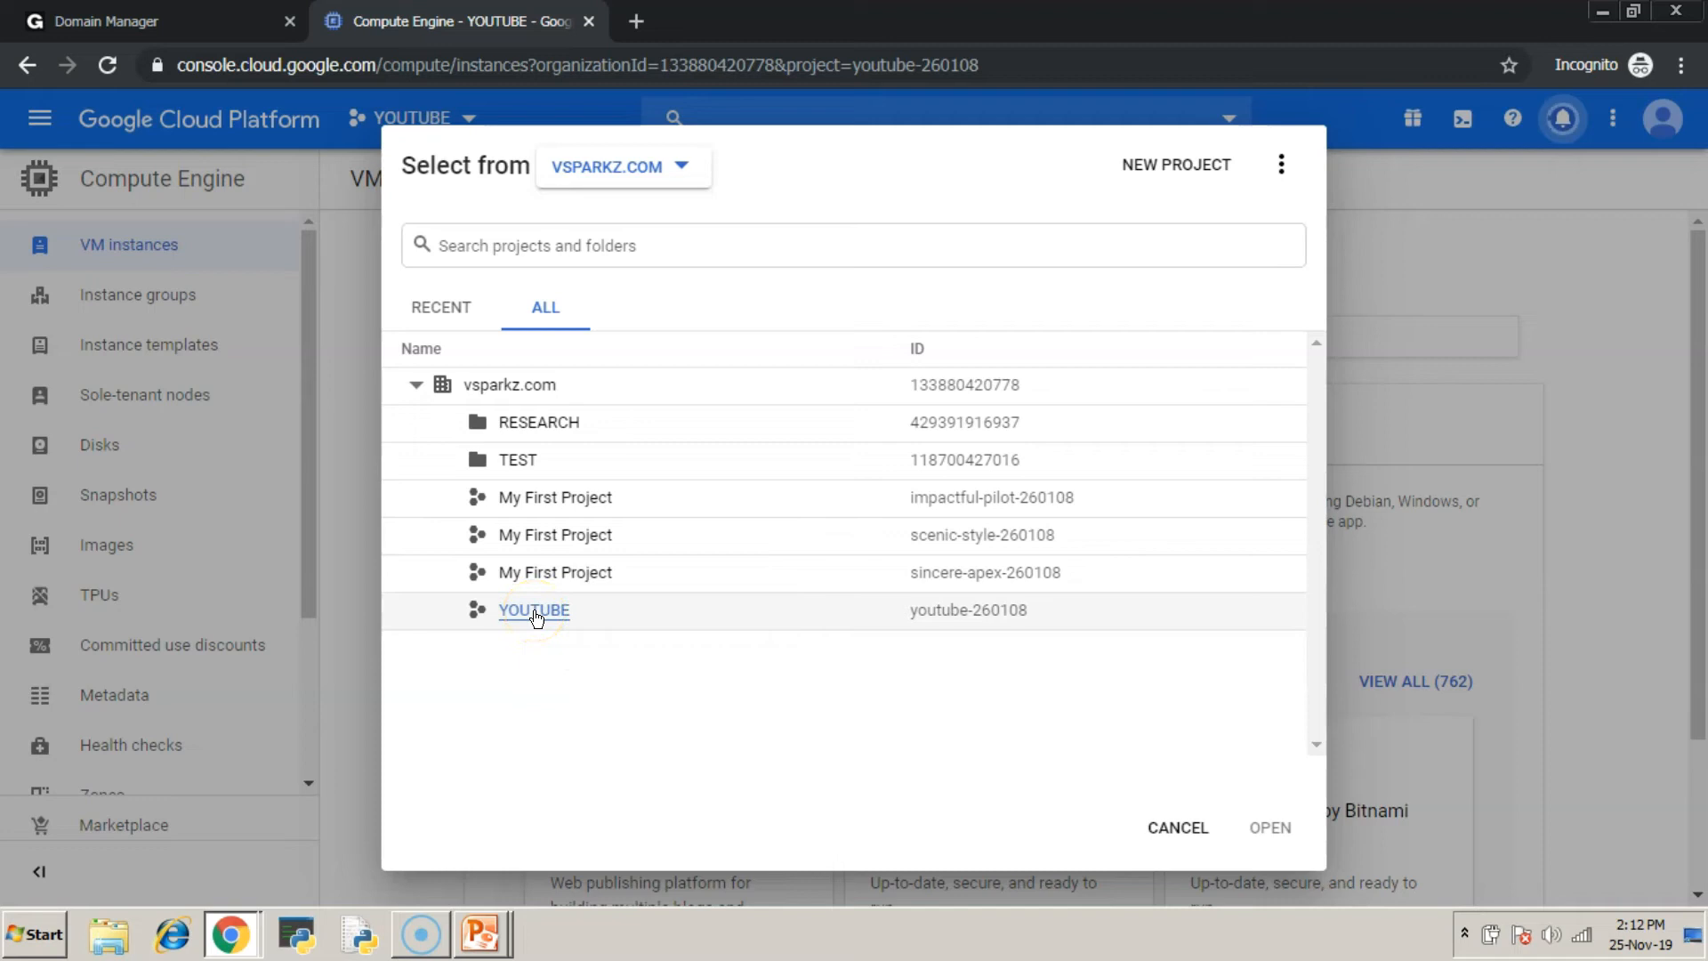
{"action": "left_click", "coordinate": [534, 610]}
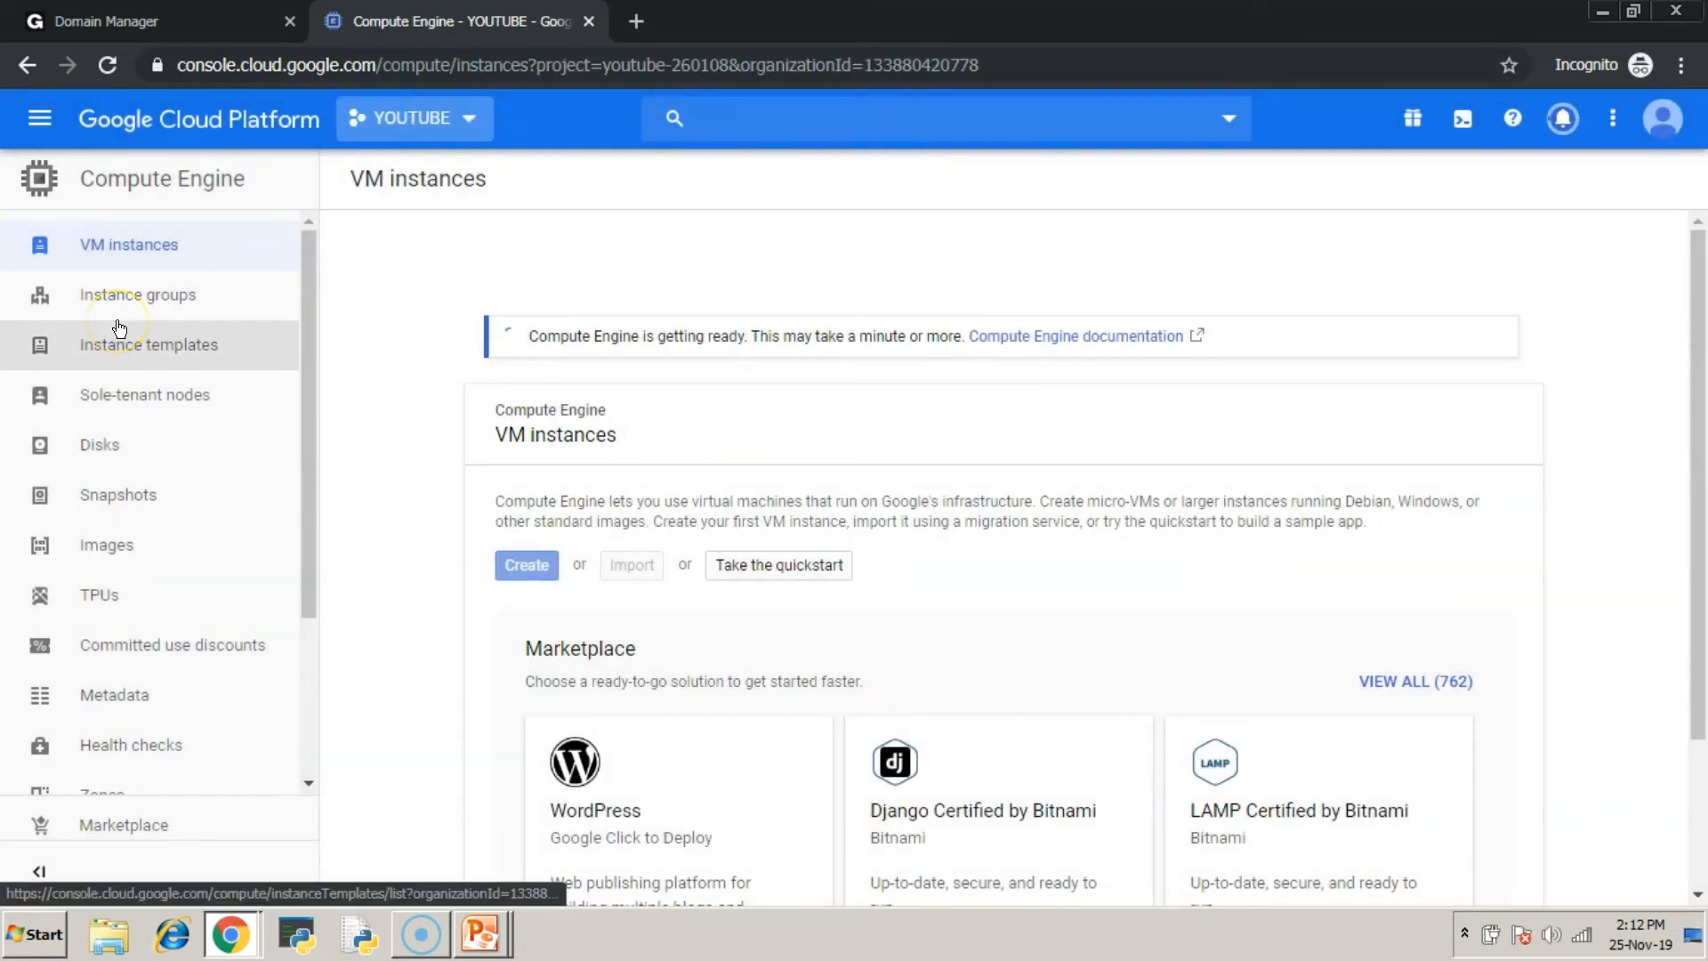
{"action": "key", "text": "alt+tab"}
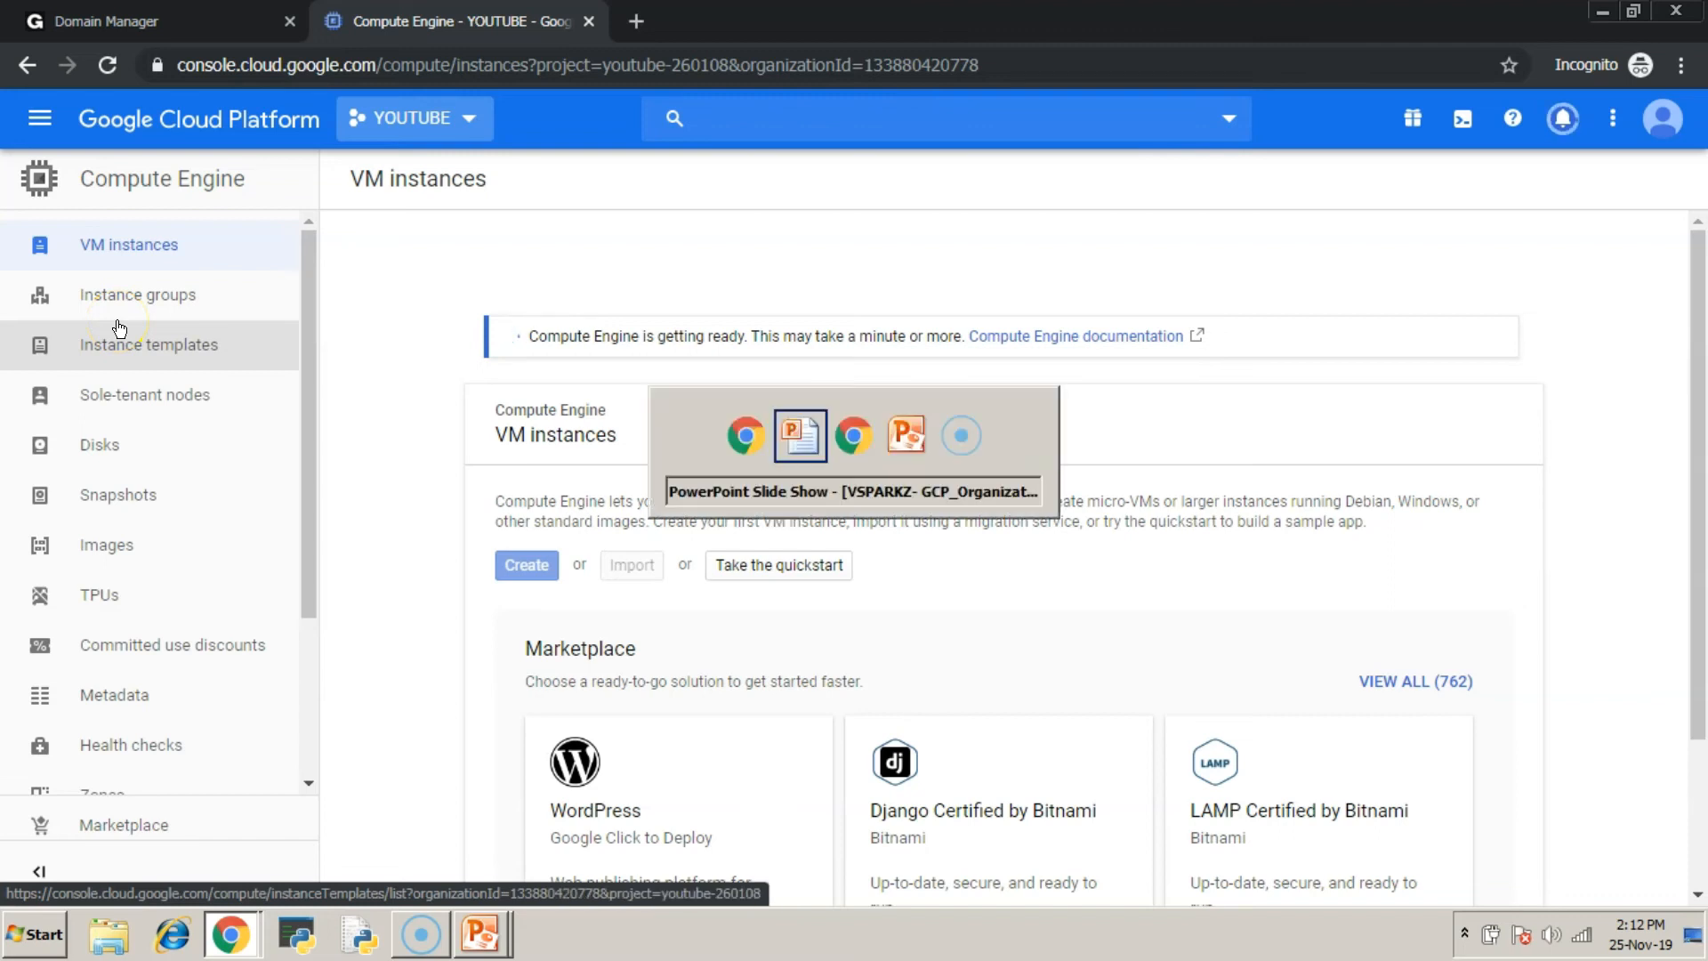